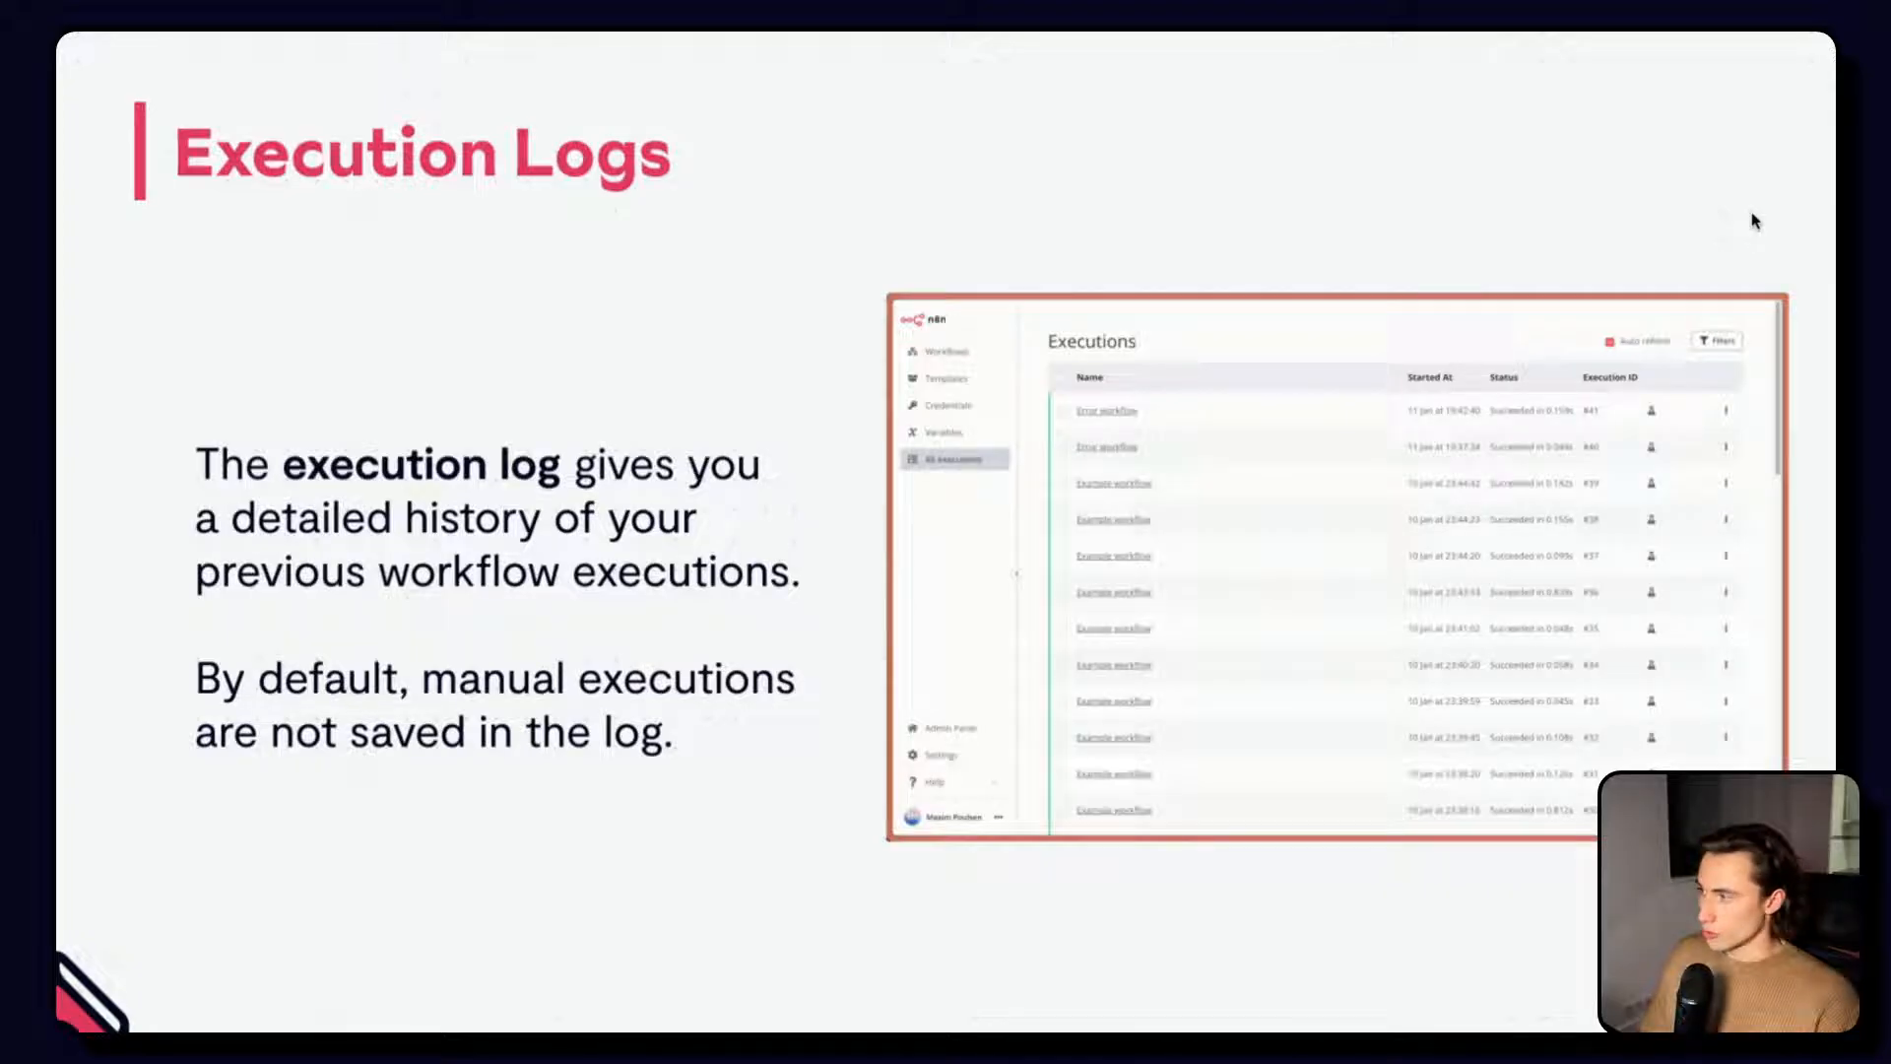
{"action": "mouse_move", "coordinate": [997, 492]}
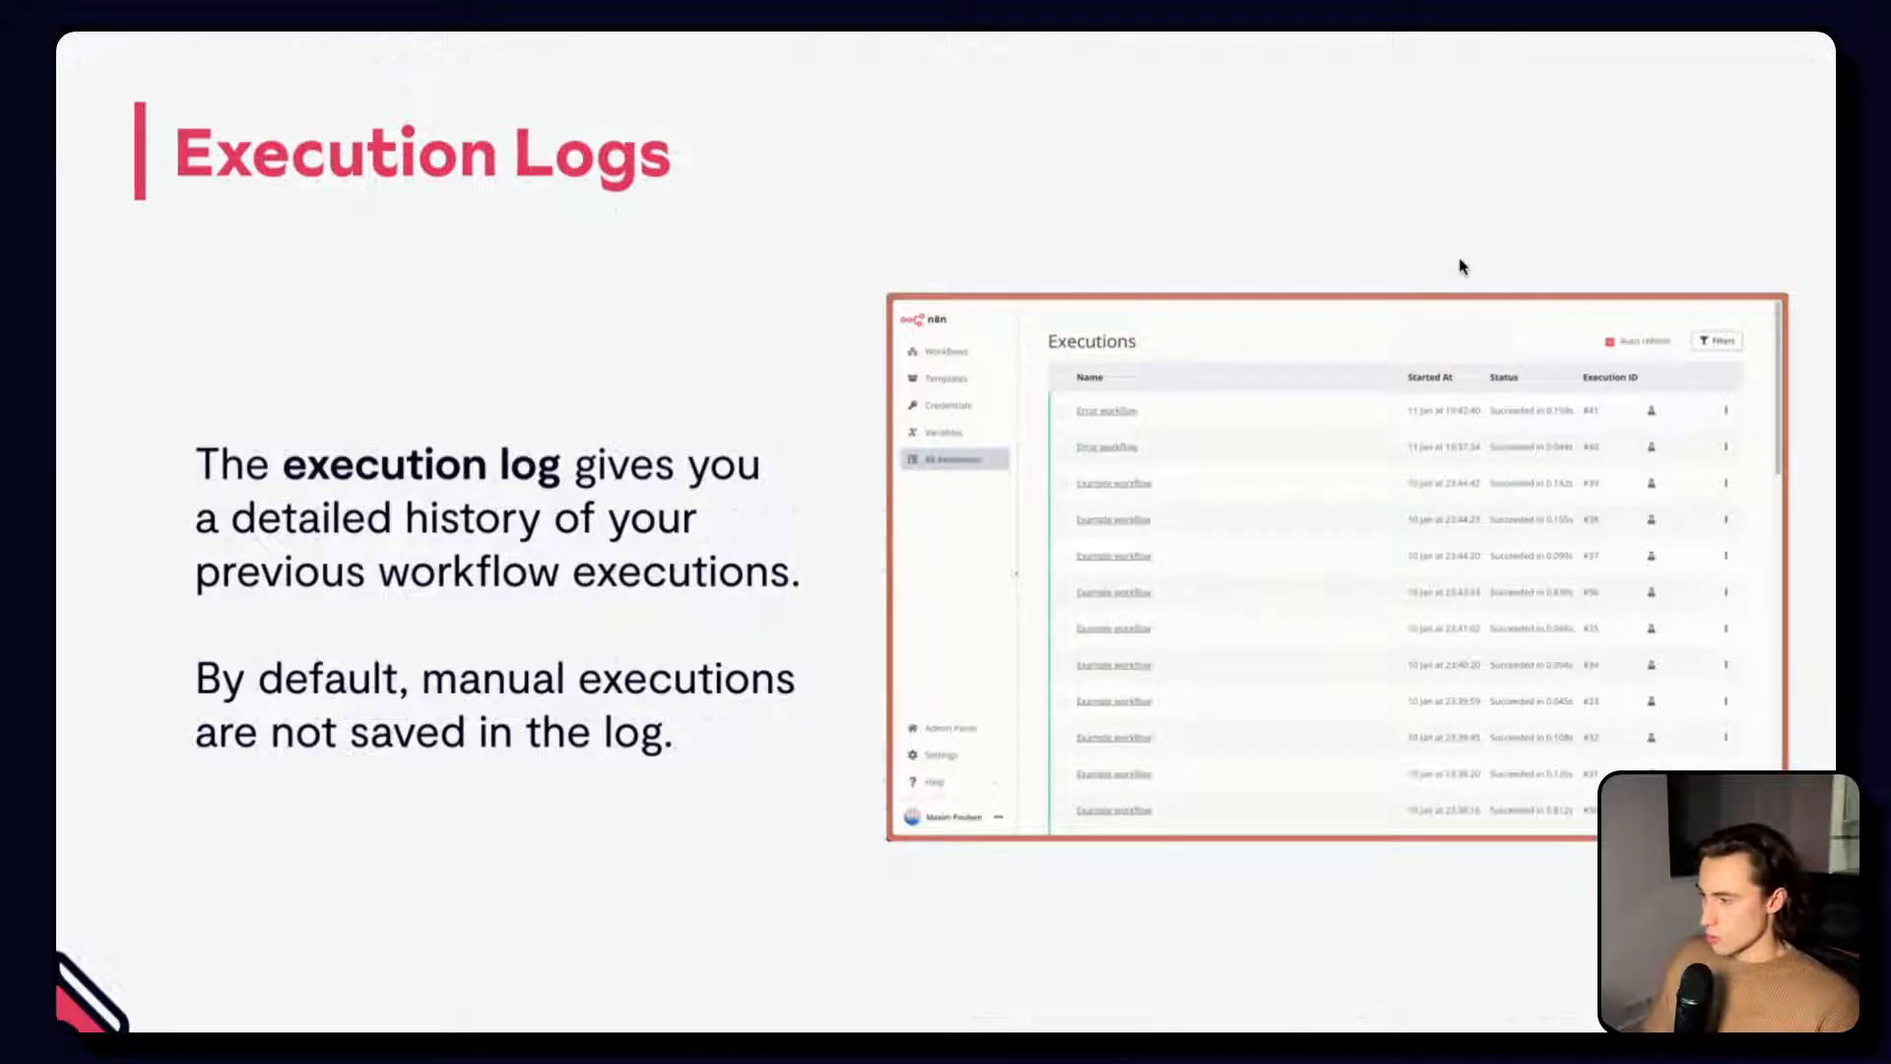
Advance to the Workflow execution history slide
{"action": "key", "text": "Right"}
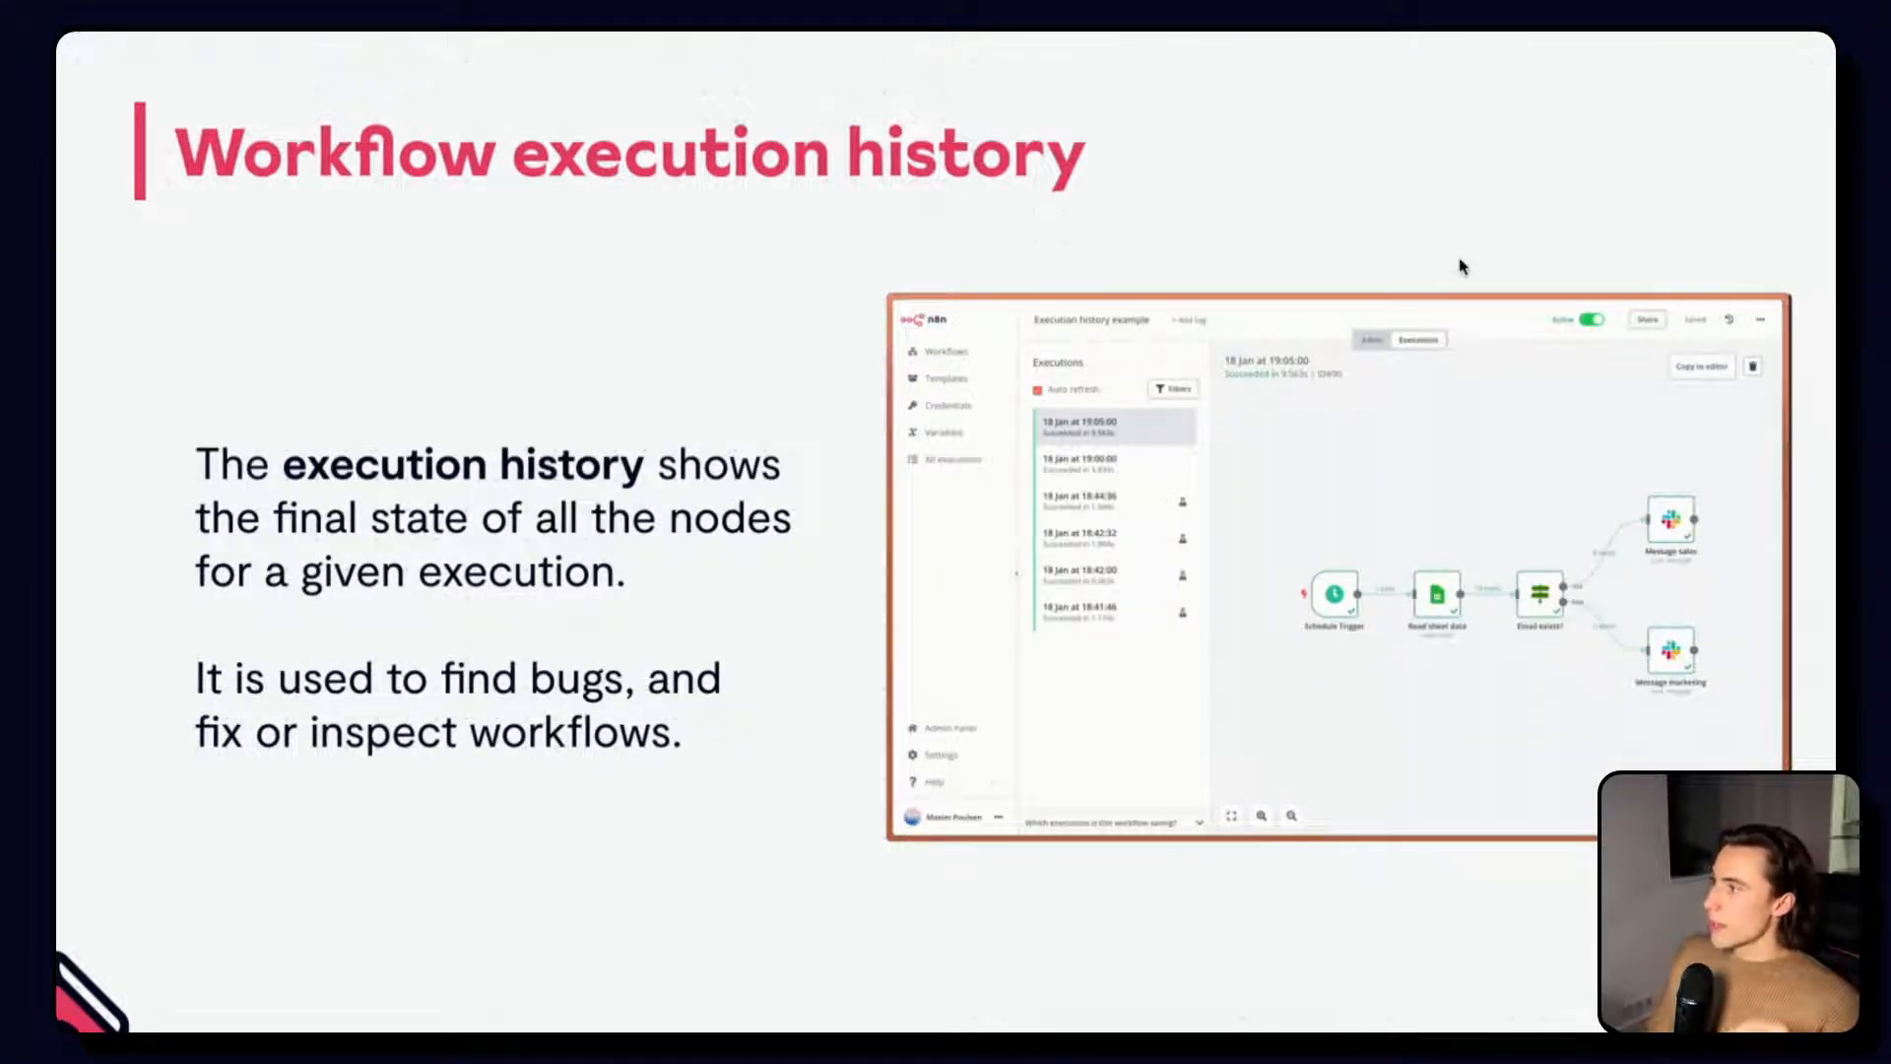
{"action": "mouse_move", "coordinate": [1342, 728]}
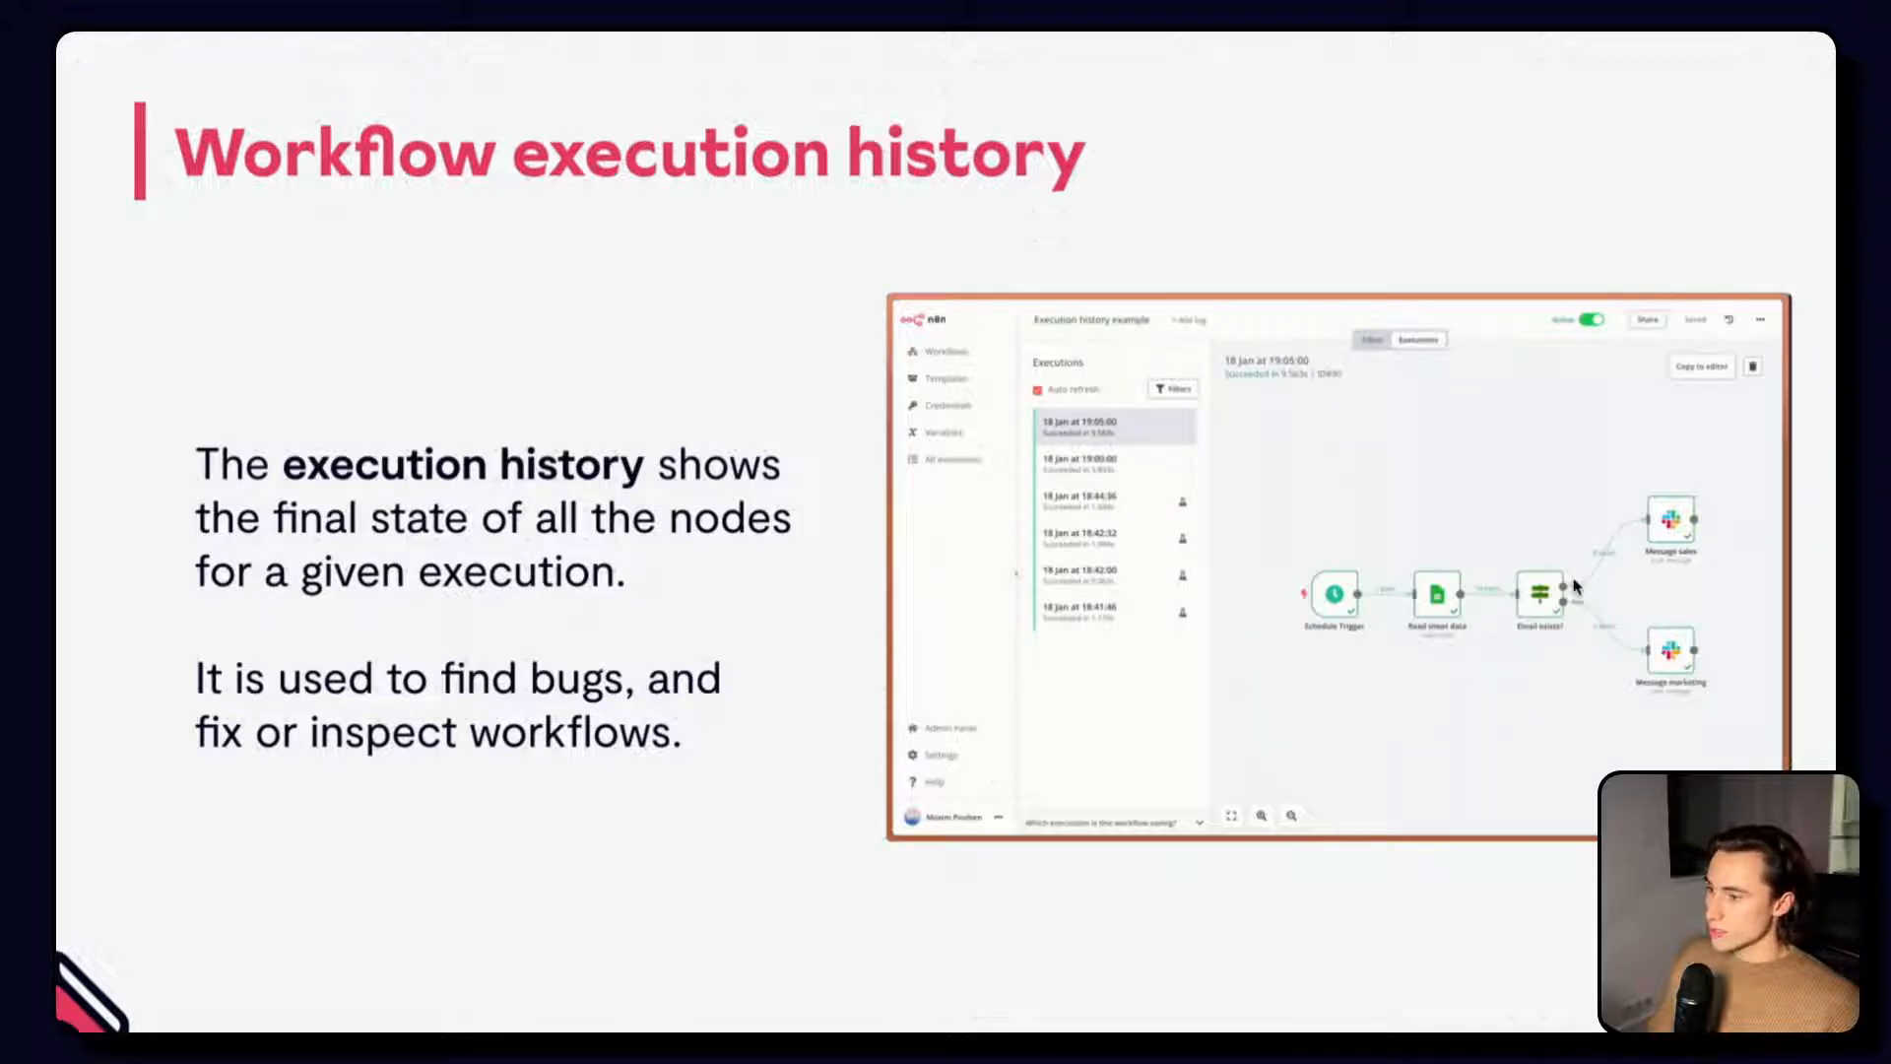
{"action": "mouse_move", "coordinate": [1566, 631]}
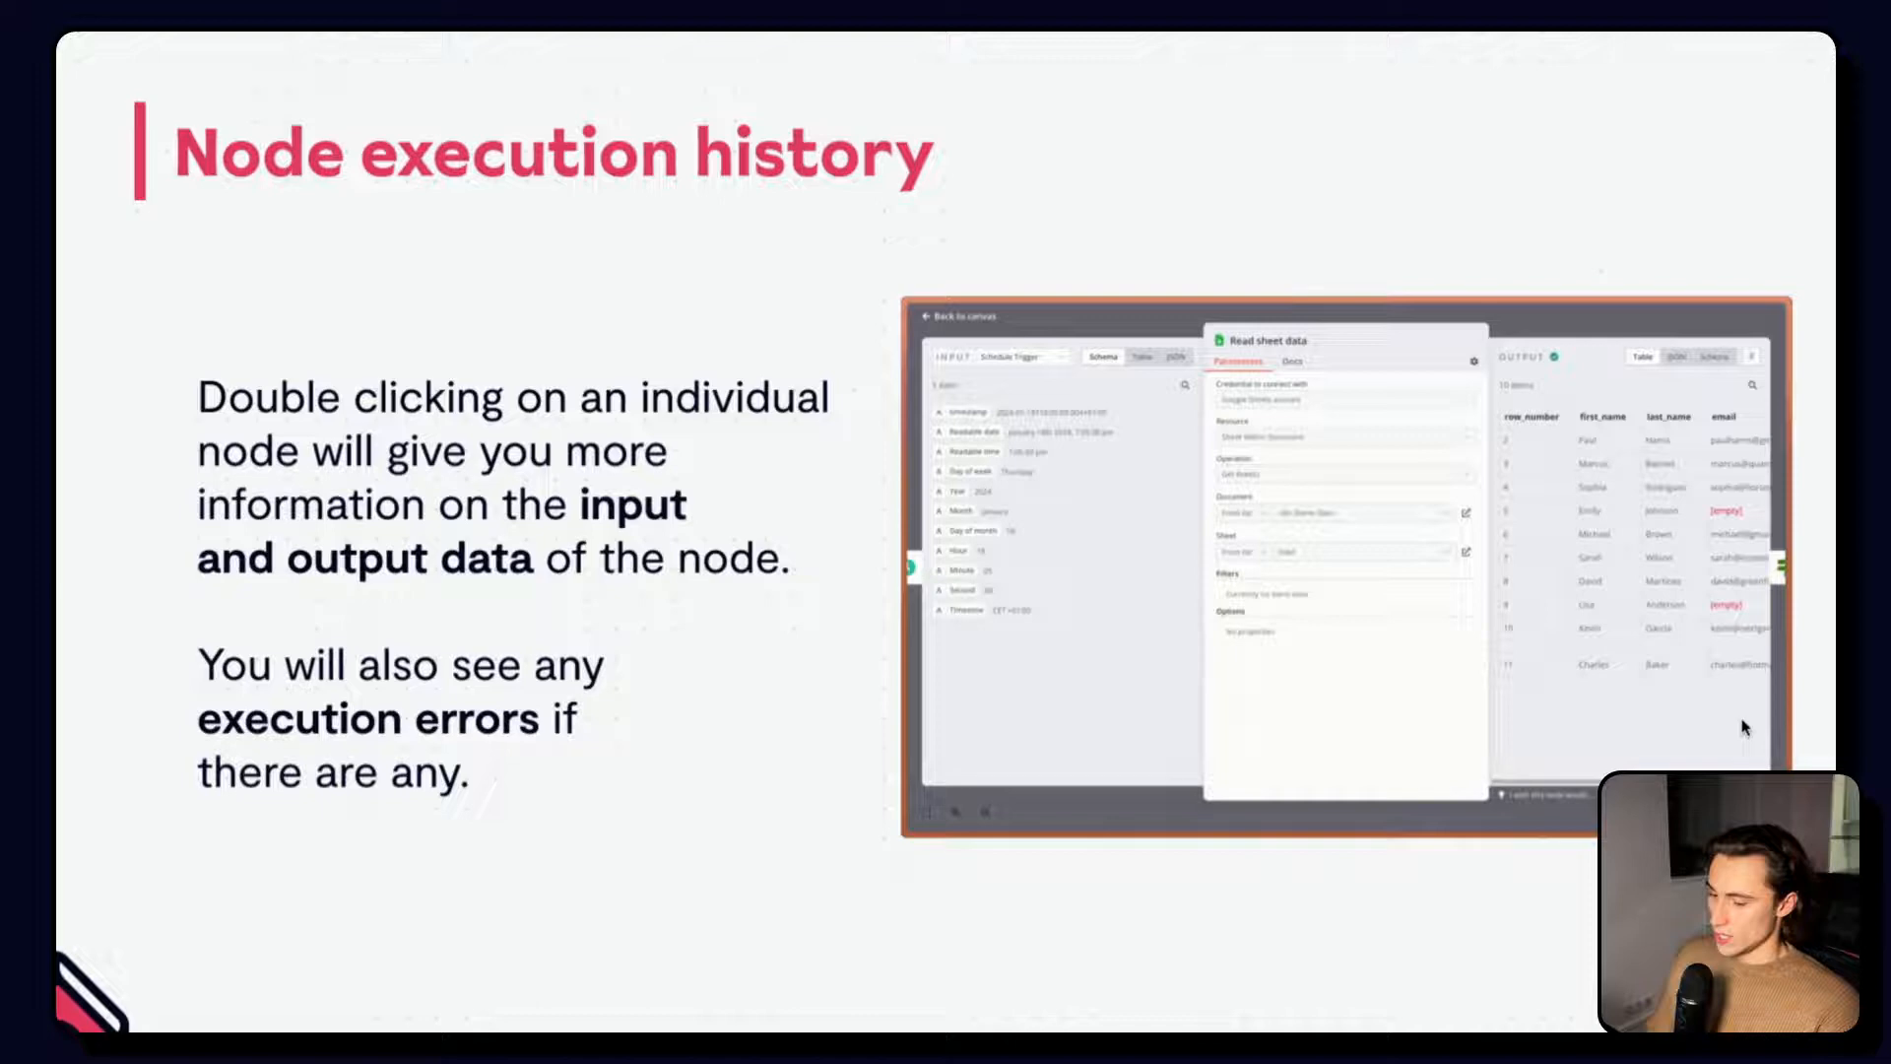
{"action": "key", "text": "right"}
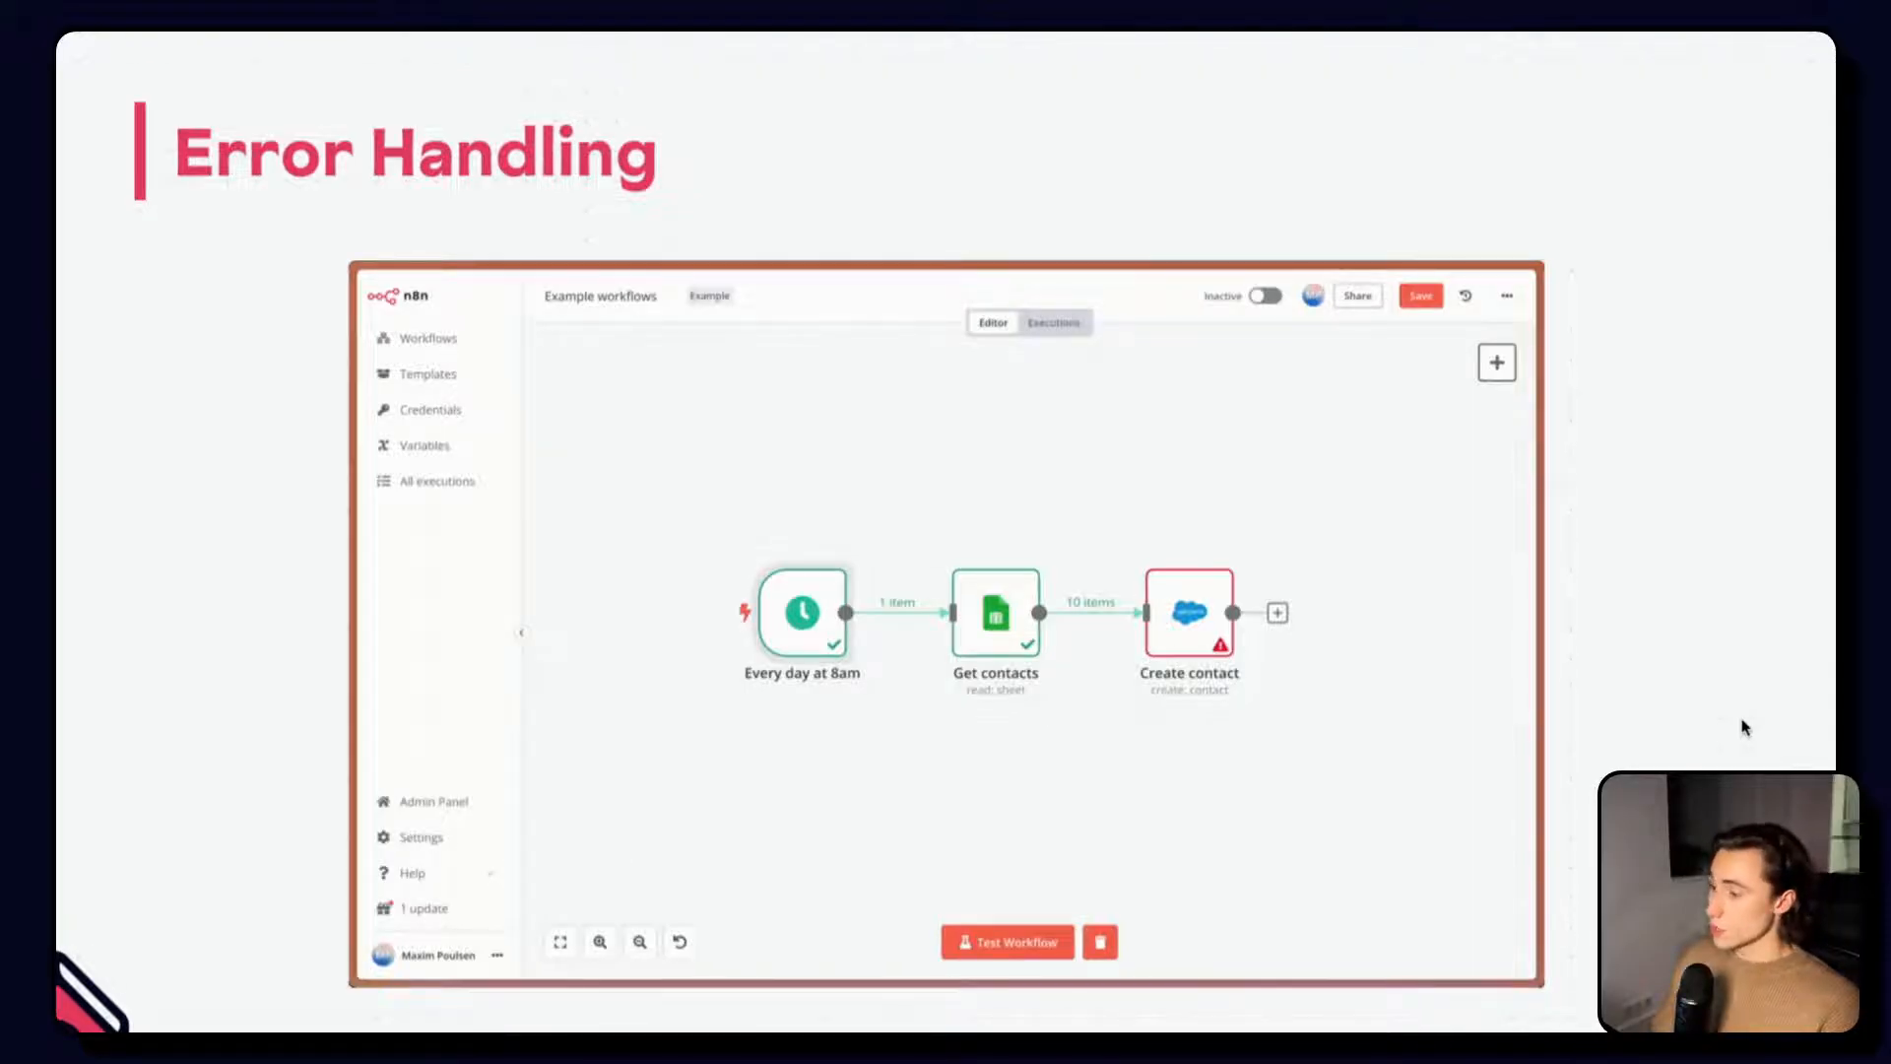
{"action": "mouse_move", "coordinate": [985, 556]}
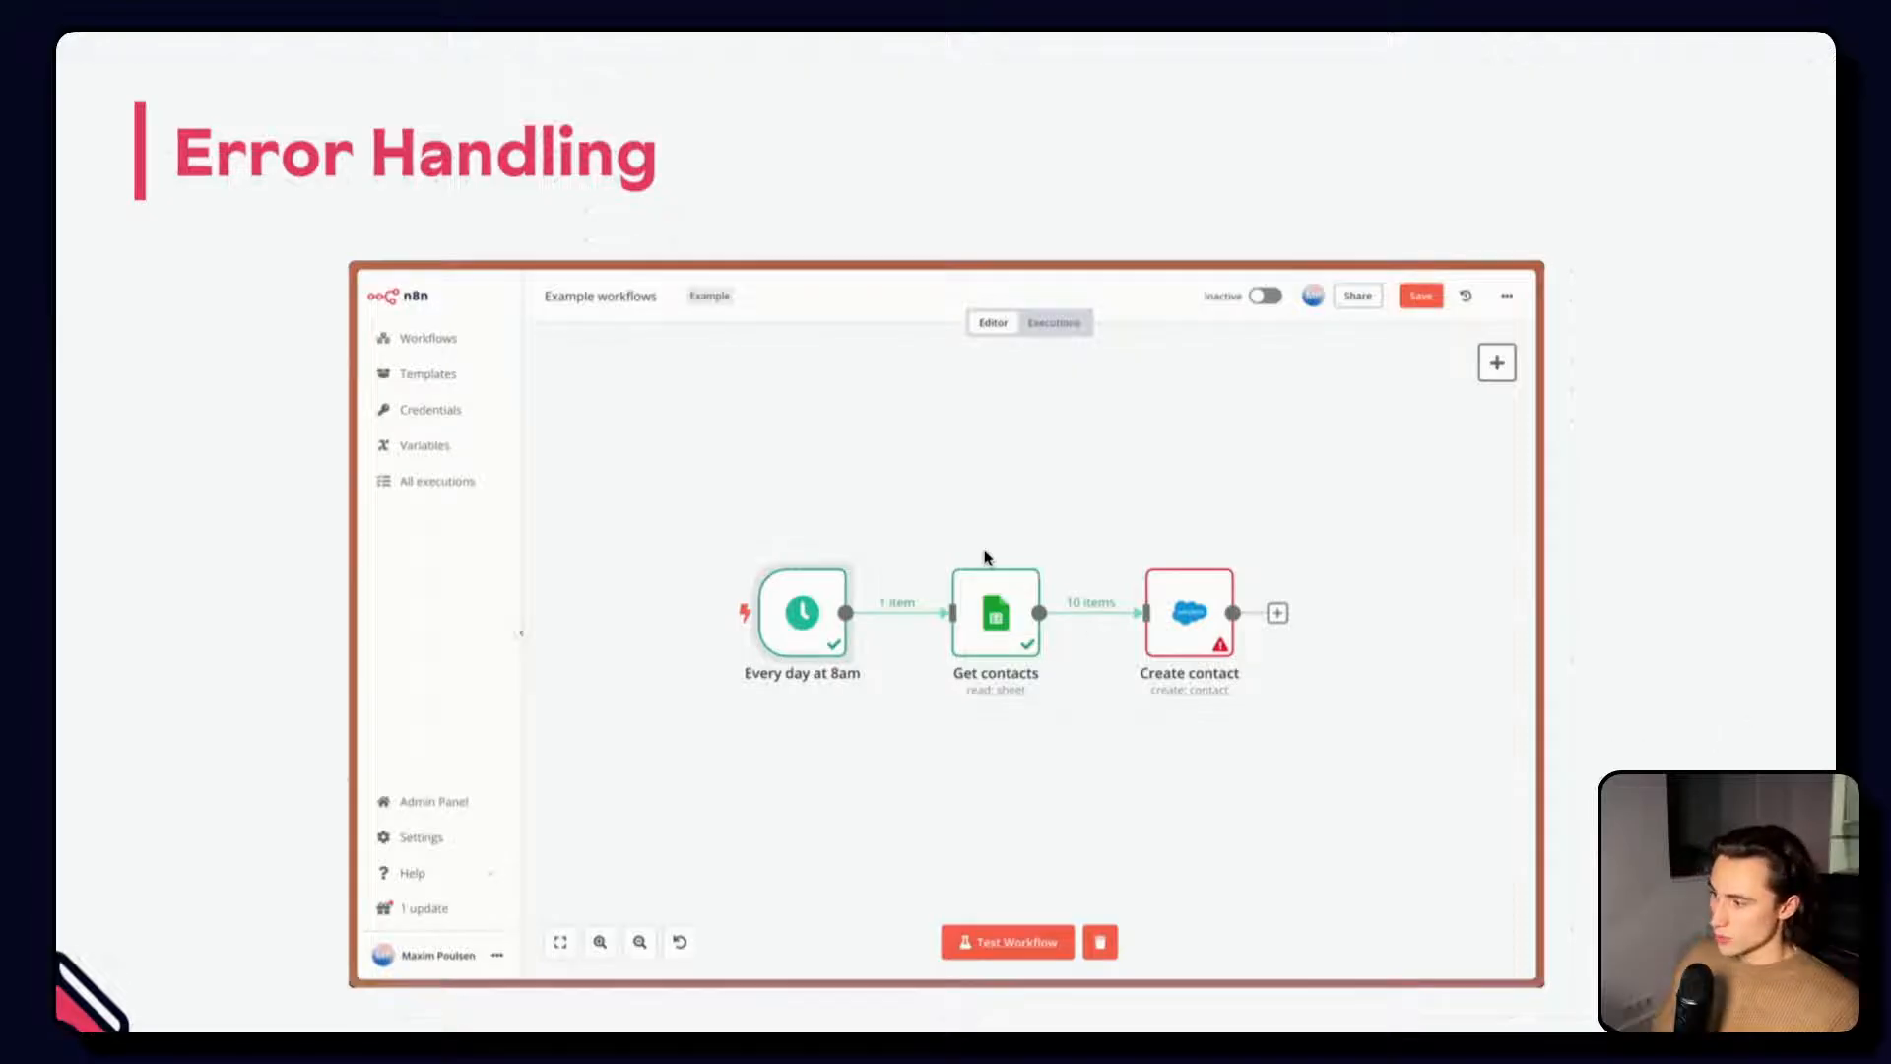
{"action": "mouse_move", "coordinate": [1135, 571]}
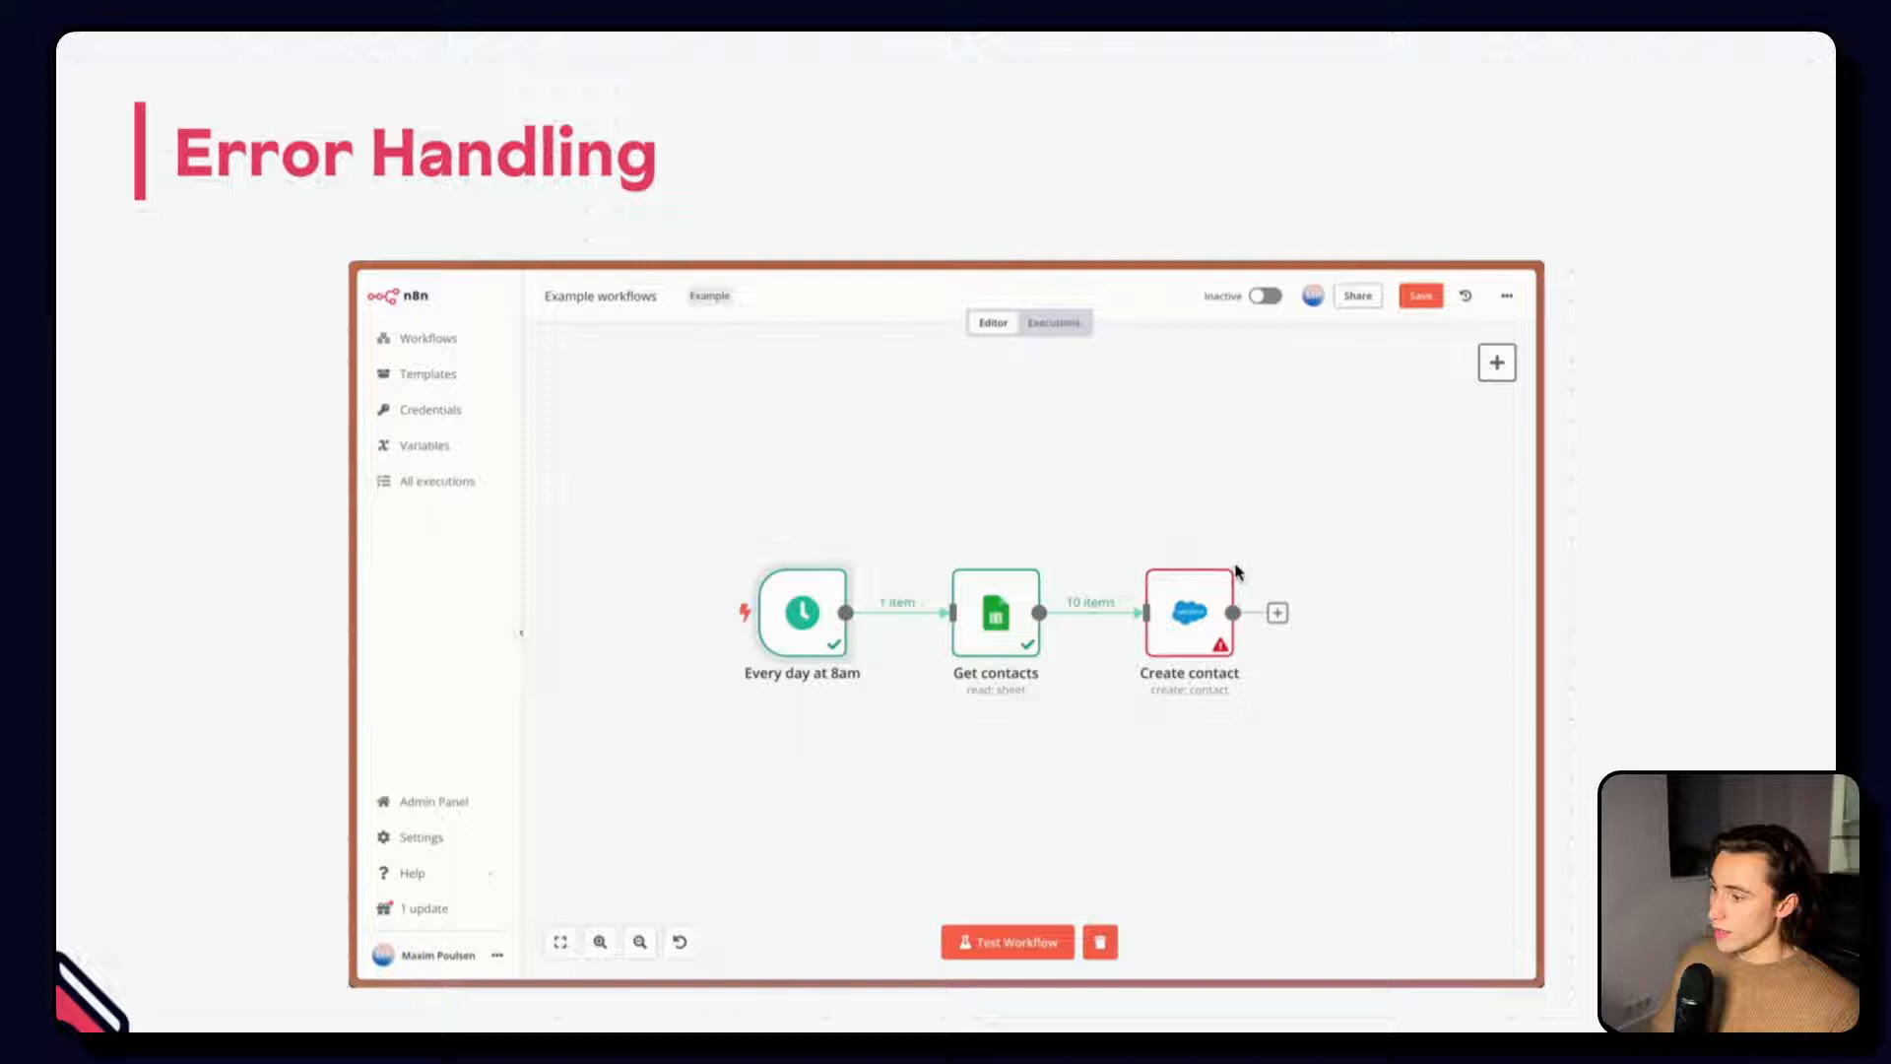
{"action": "mouse_move", "coordinate": [1322, 642]}
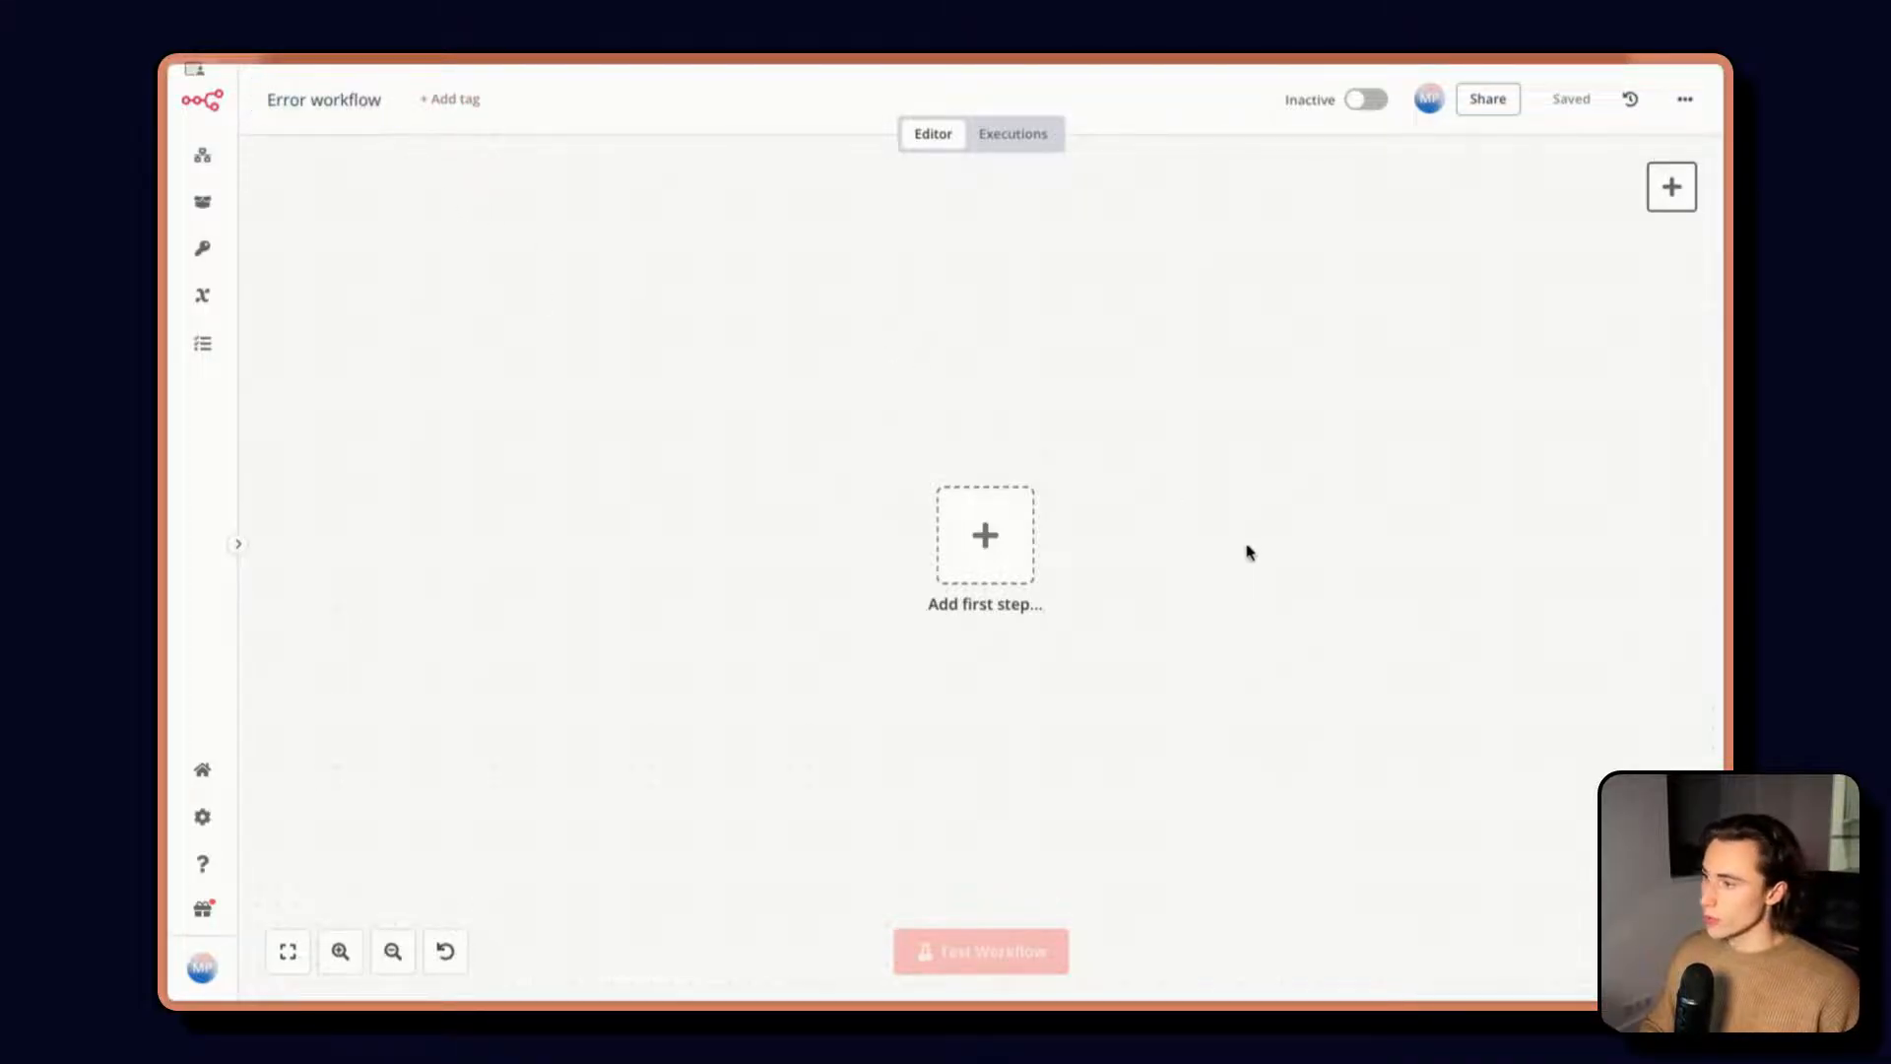
Add an Error Trigger node as the Error workflow's first step, searching 'error'
{"action": "left_click", "coordinate": [983, 536]}
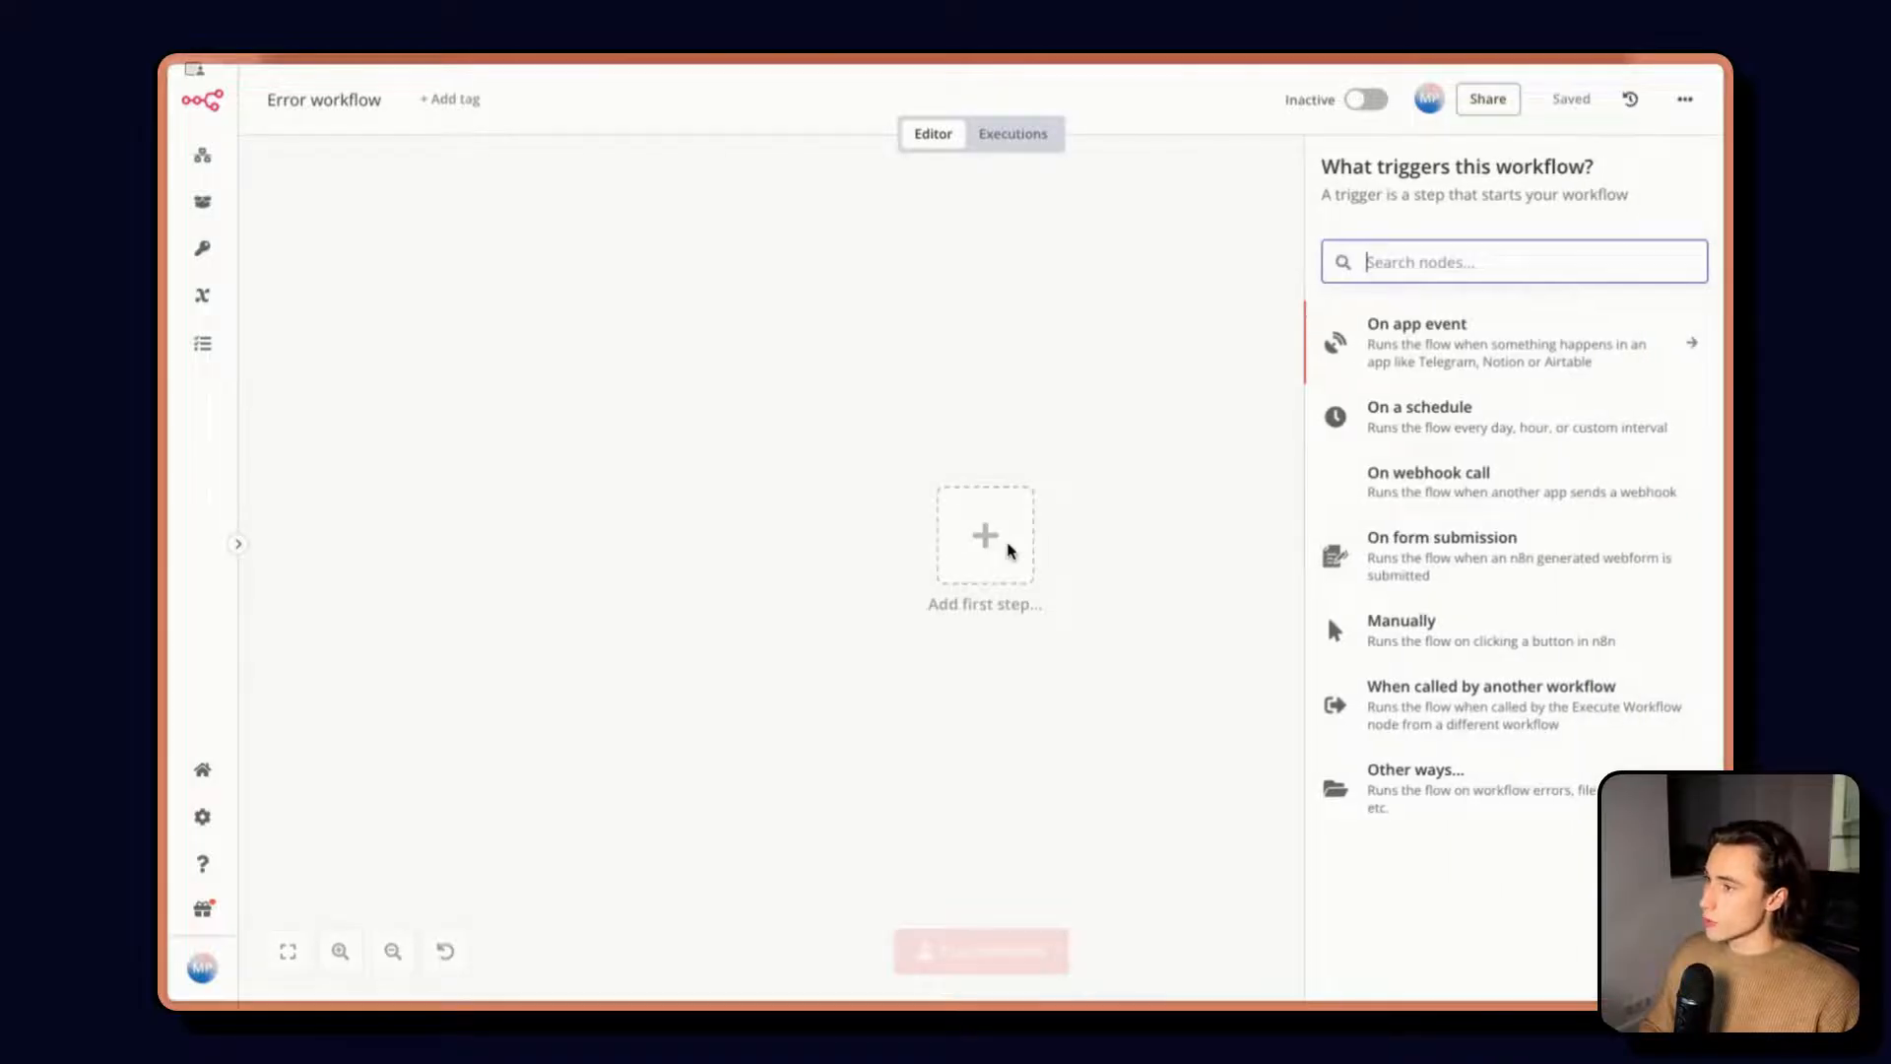
{"action": "type", "text": "error"}
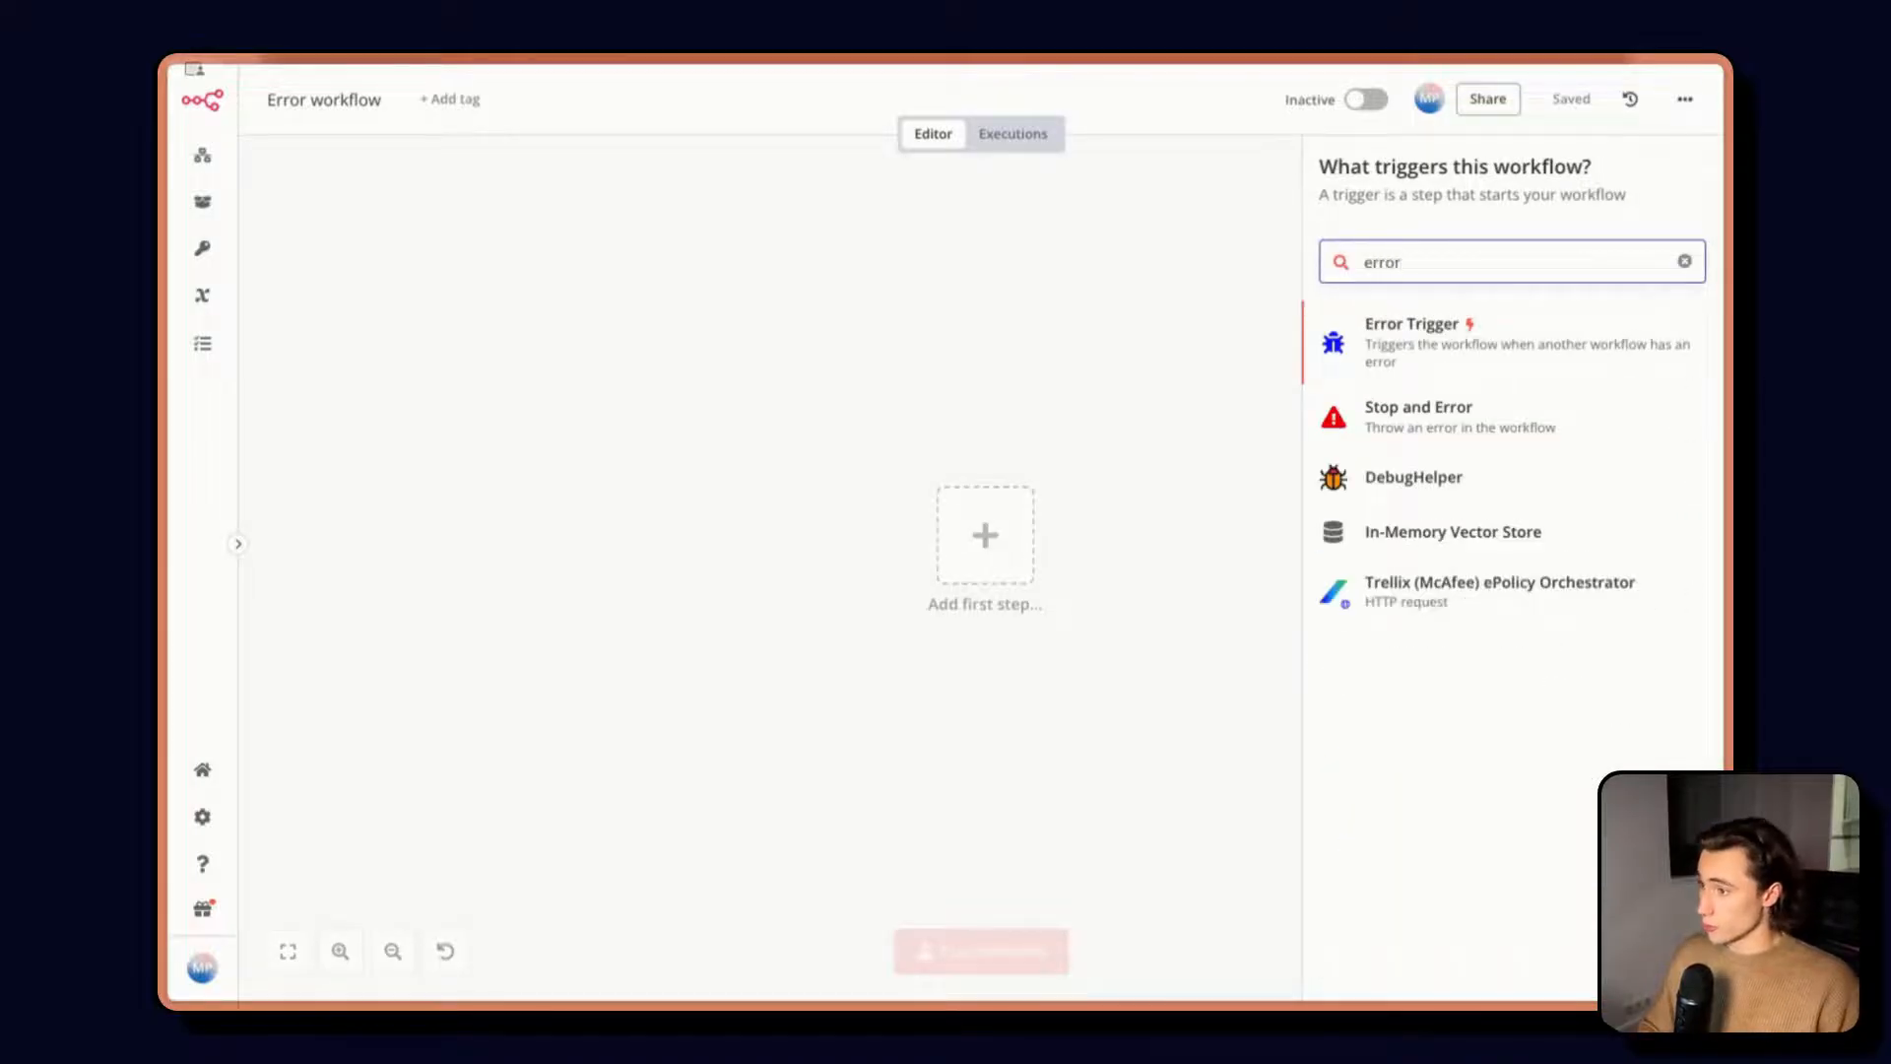
{"action": "left_click", "coordinate": [1410, 341]}
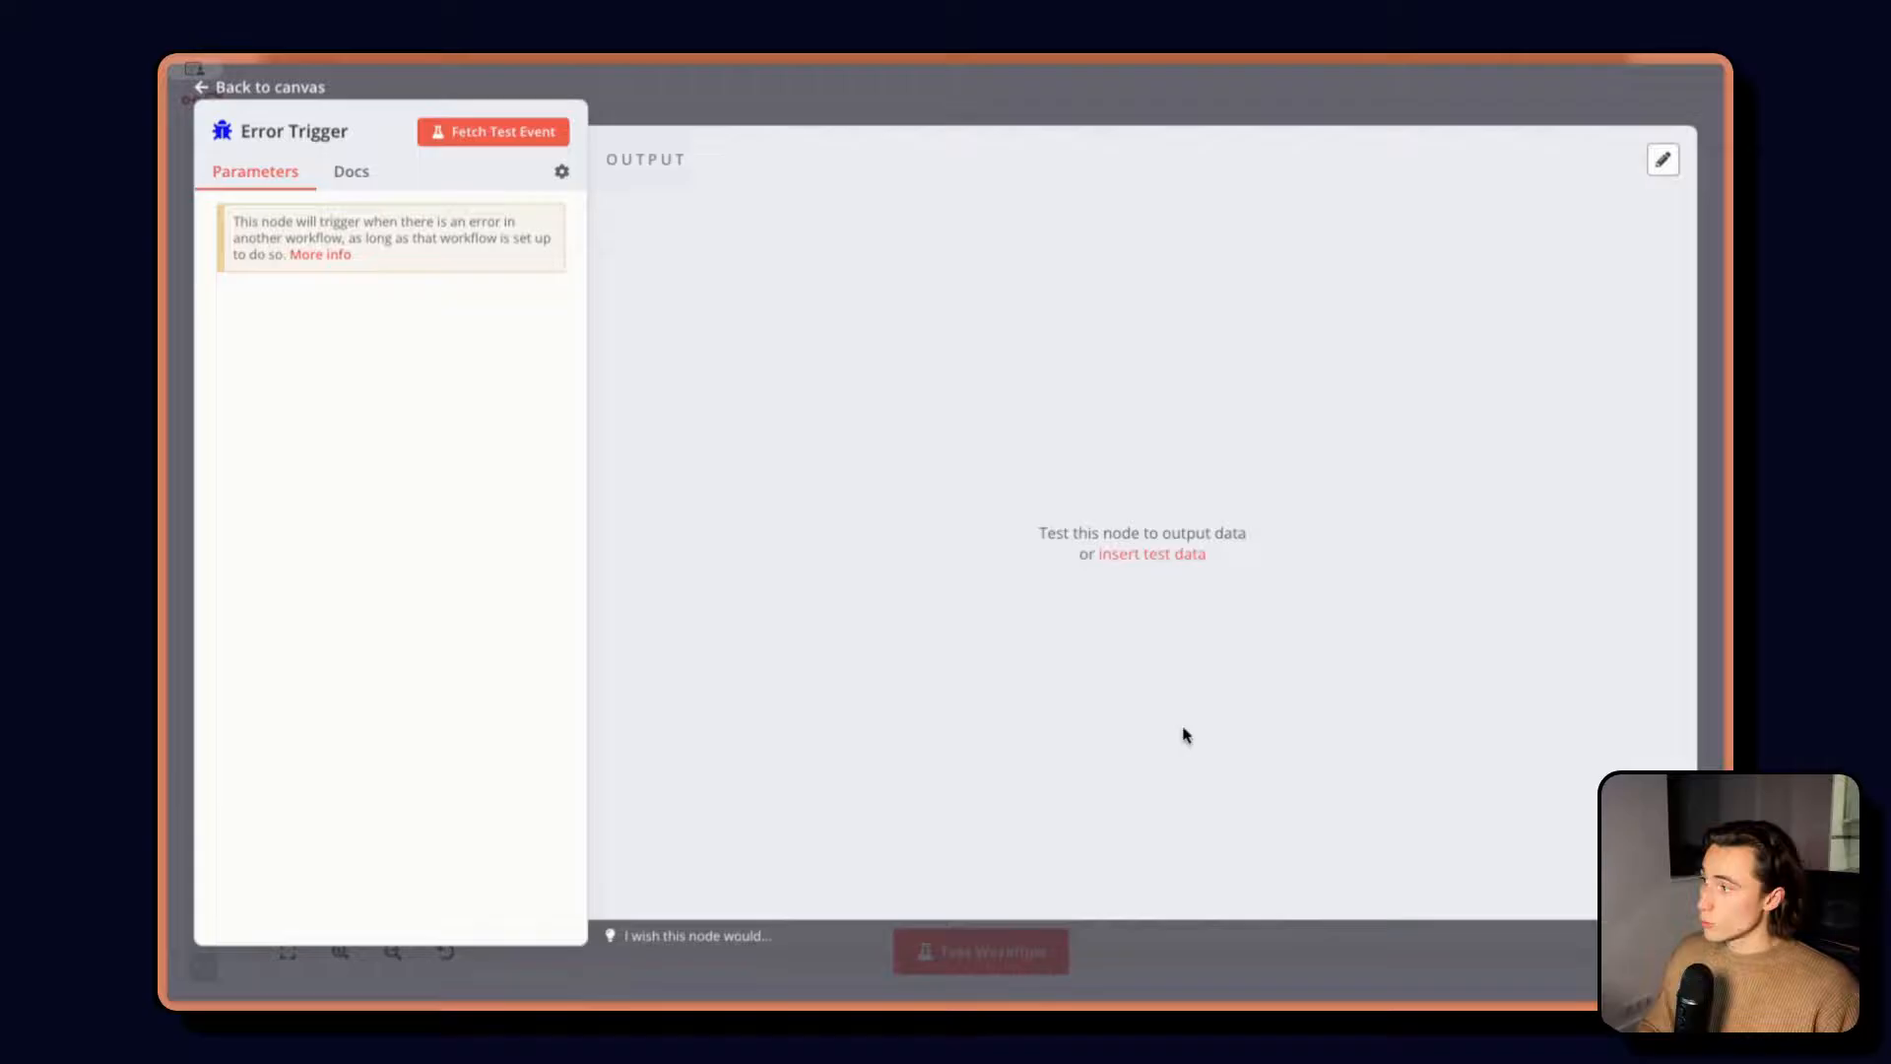
{"action": "mouse_move", "coordinate": [498, 150]}
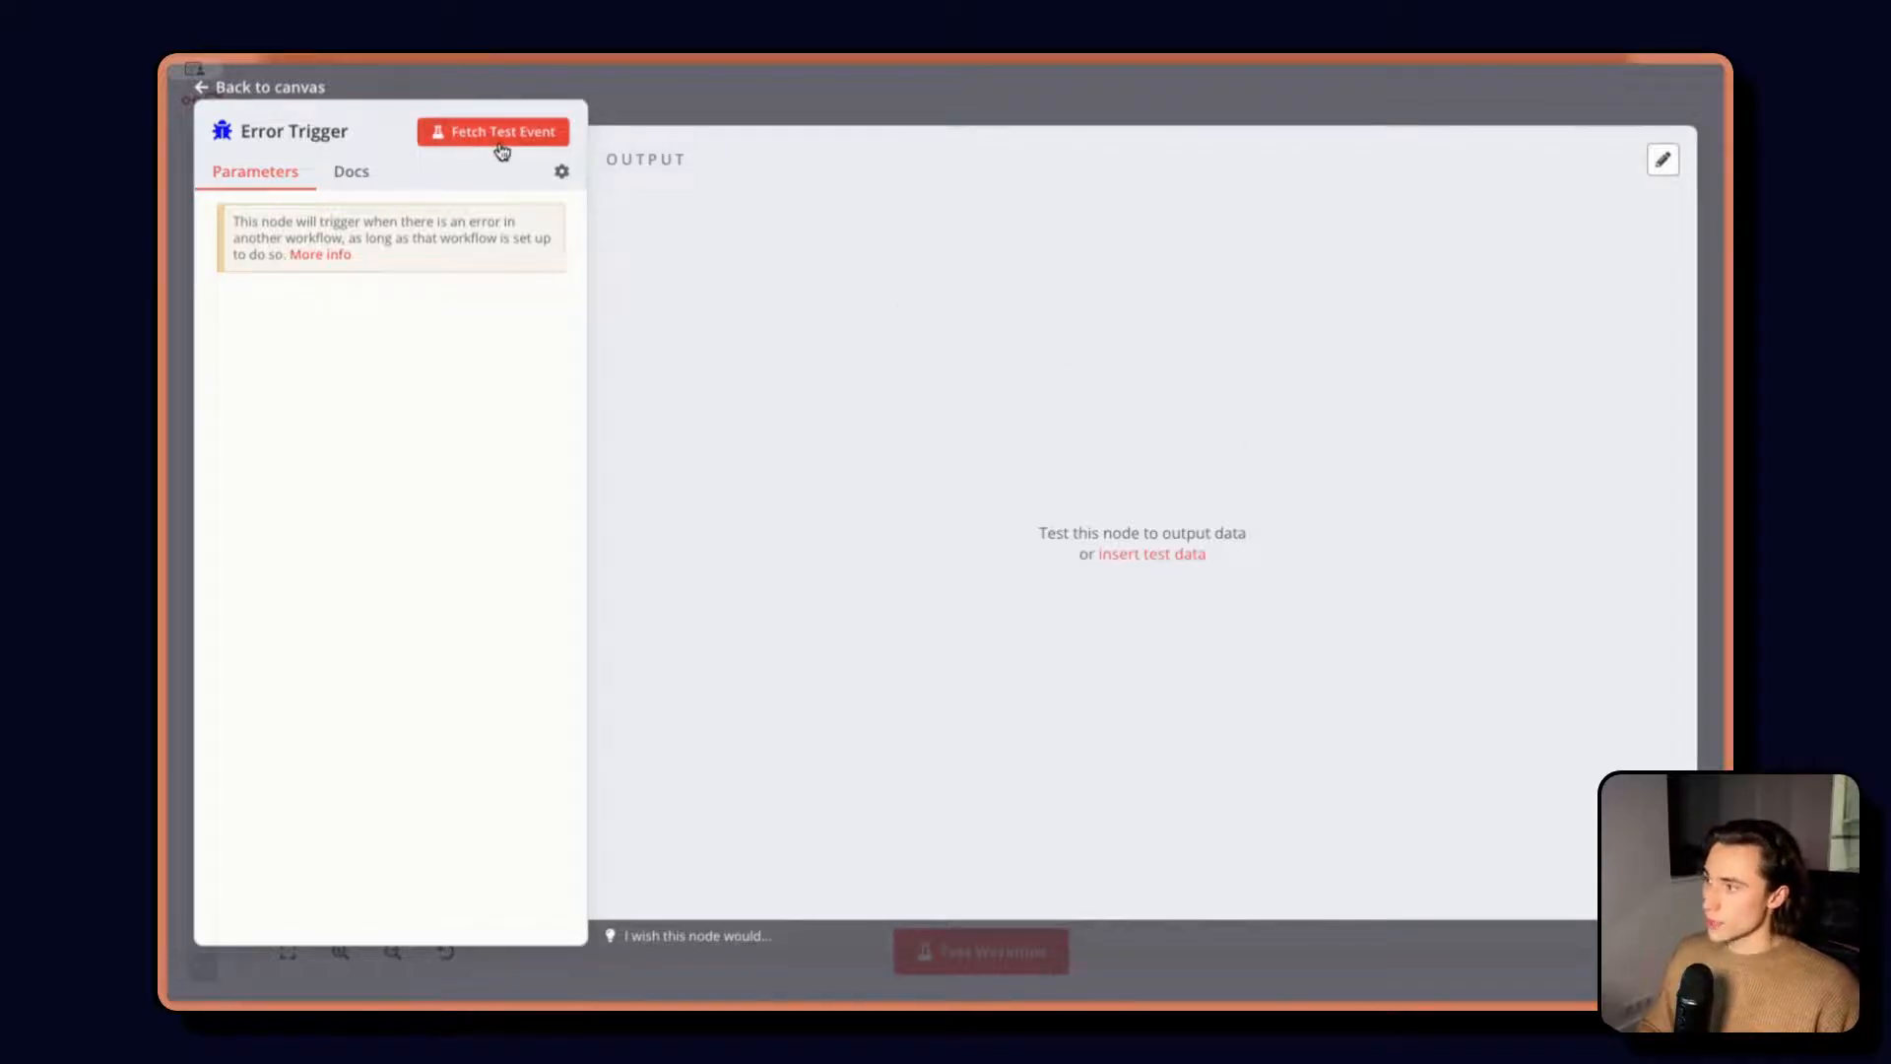
Fetch a test event so the Error Trigger shows sample error output
{"action": "left_click", "coordinate": [492, 132]}
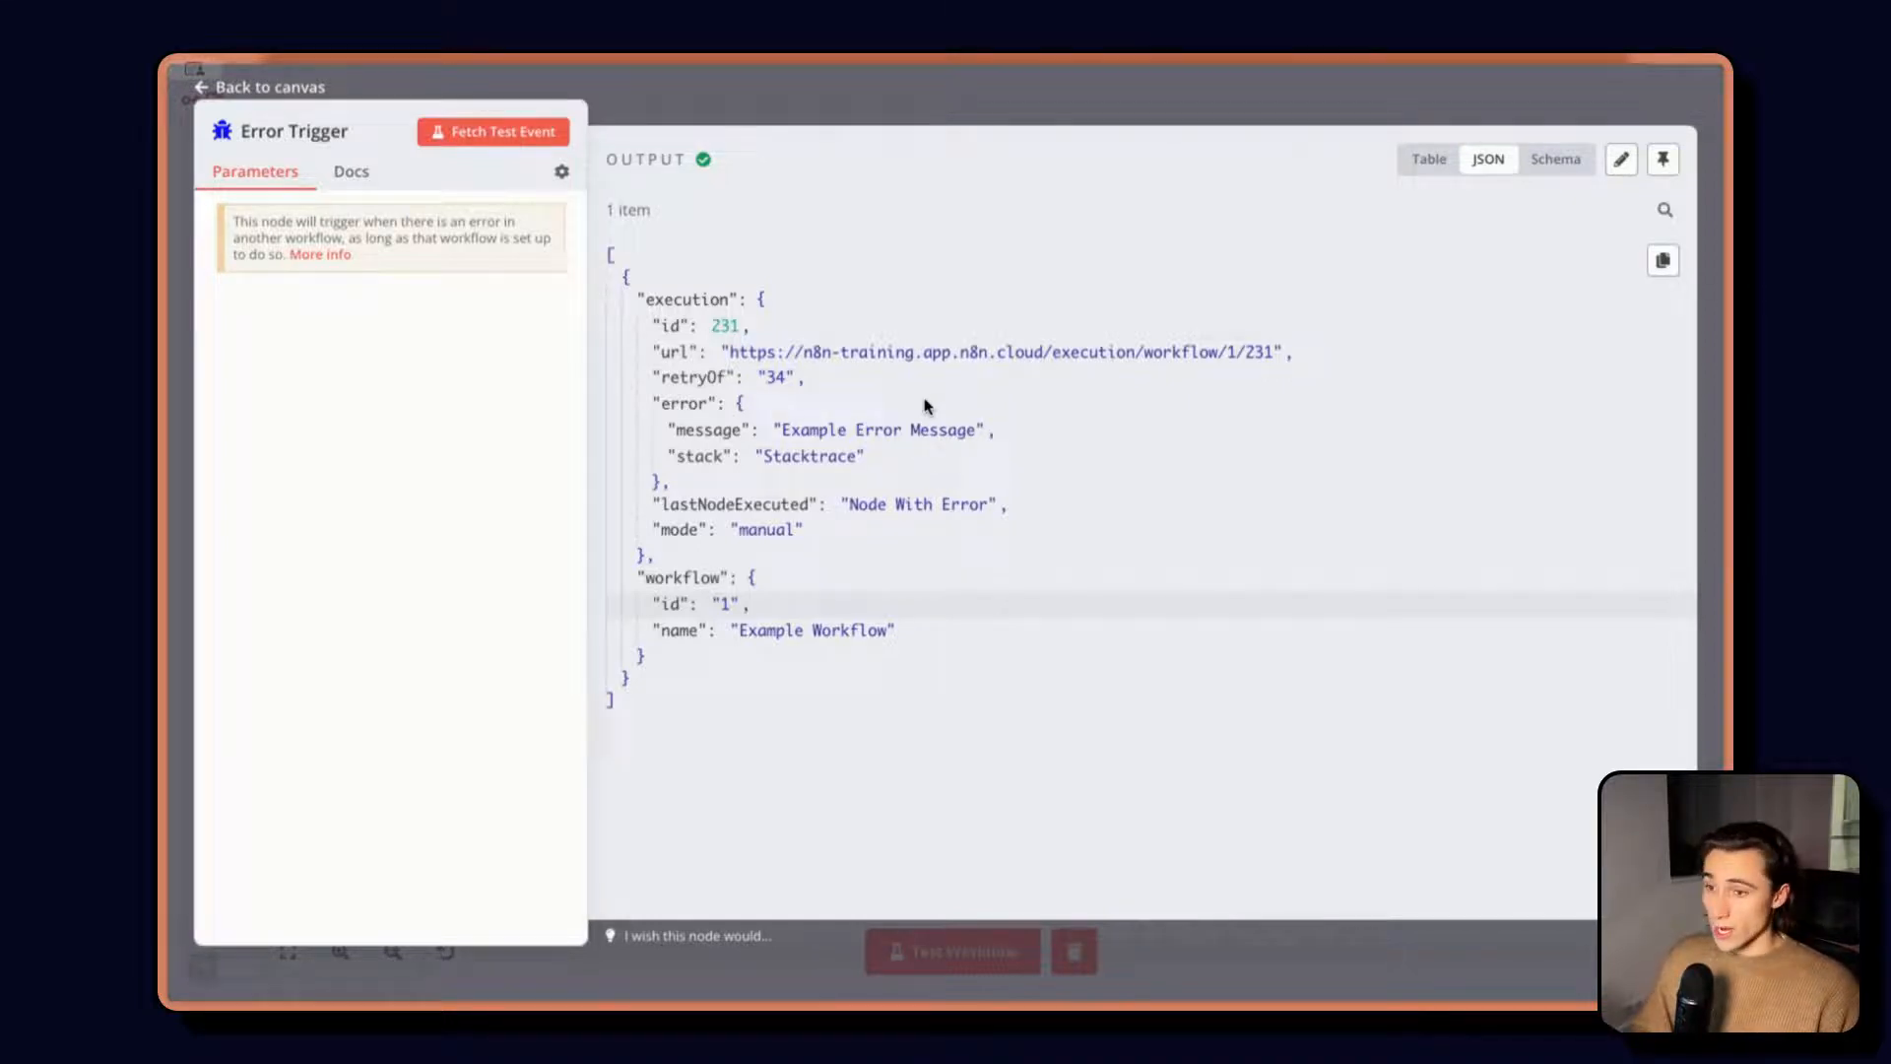
{"action": "mouse_move", "coordinate": [782, 266]}
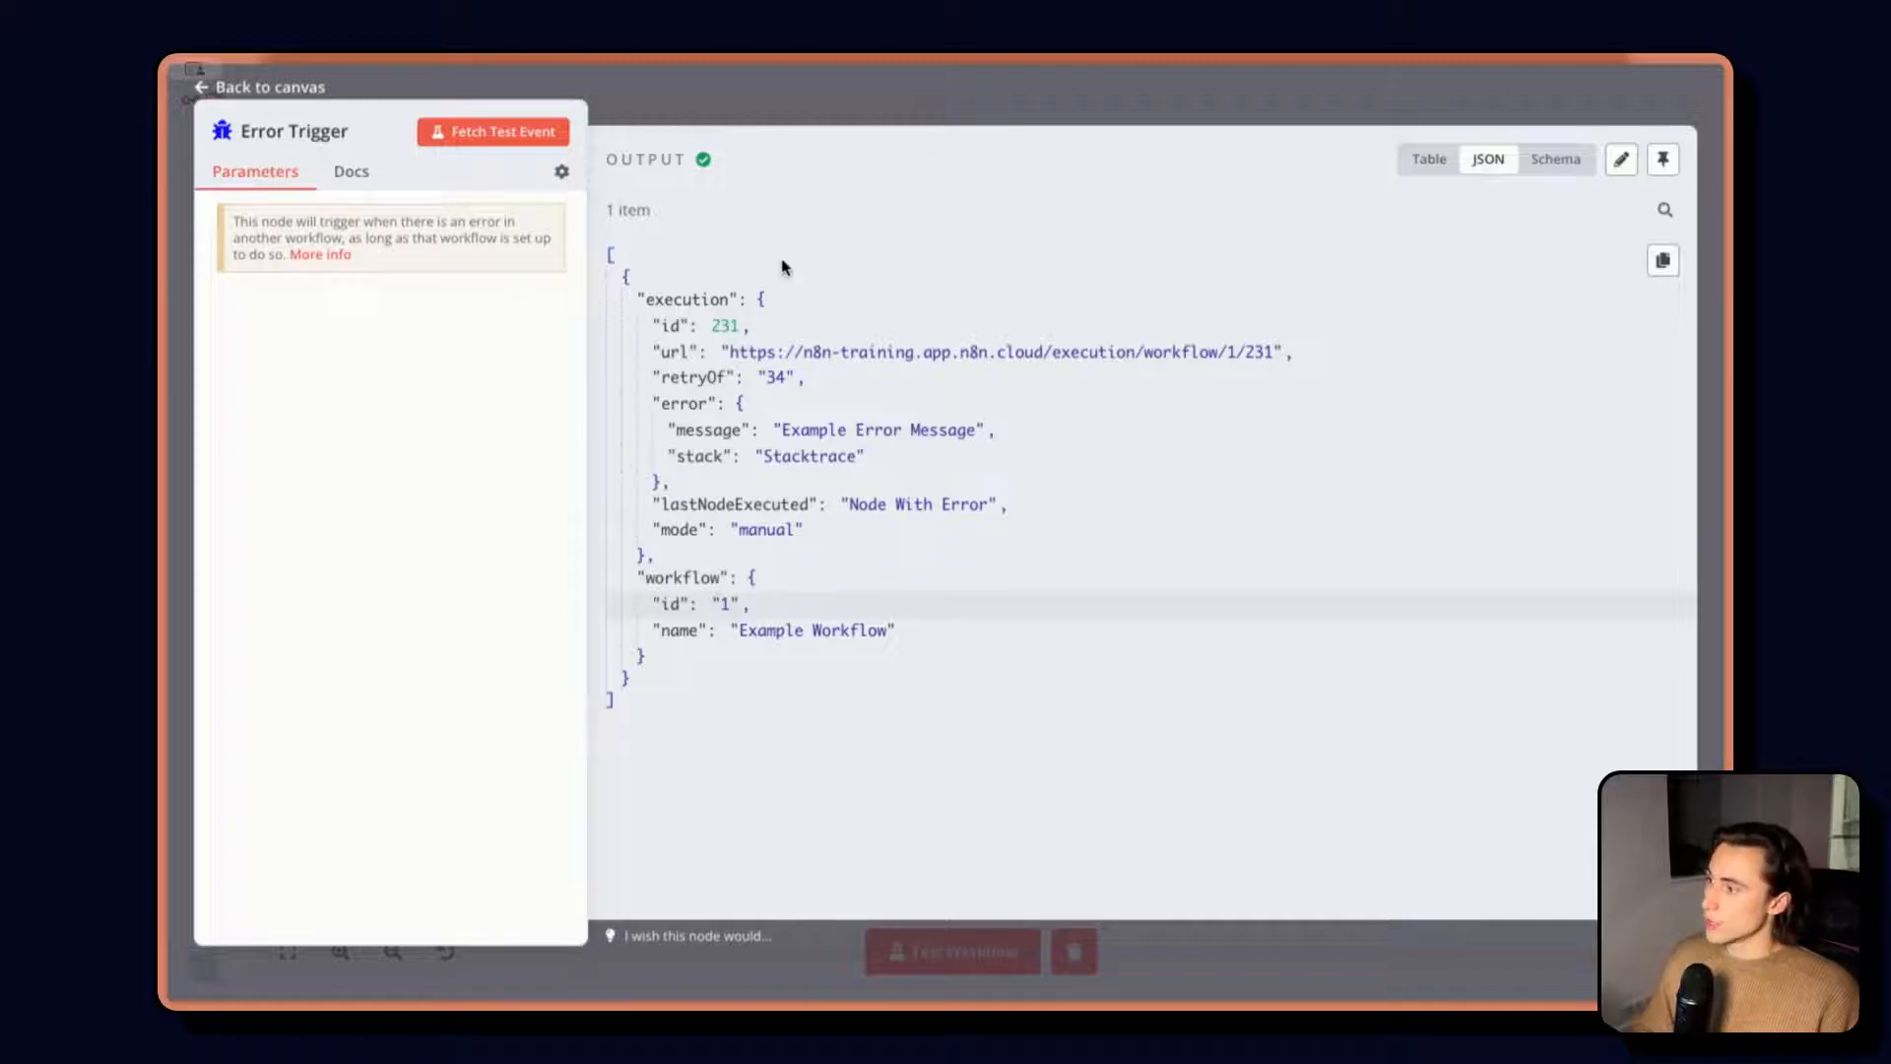
{"action": "mouse_move", "coordinate": [964, 396]}
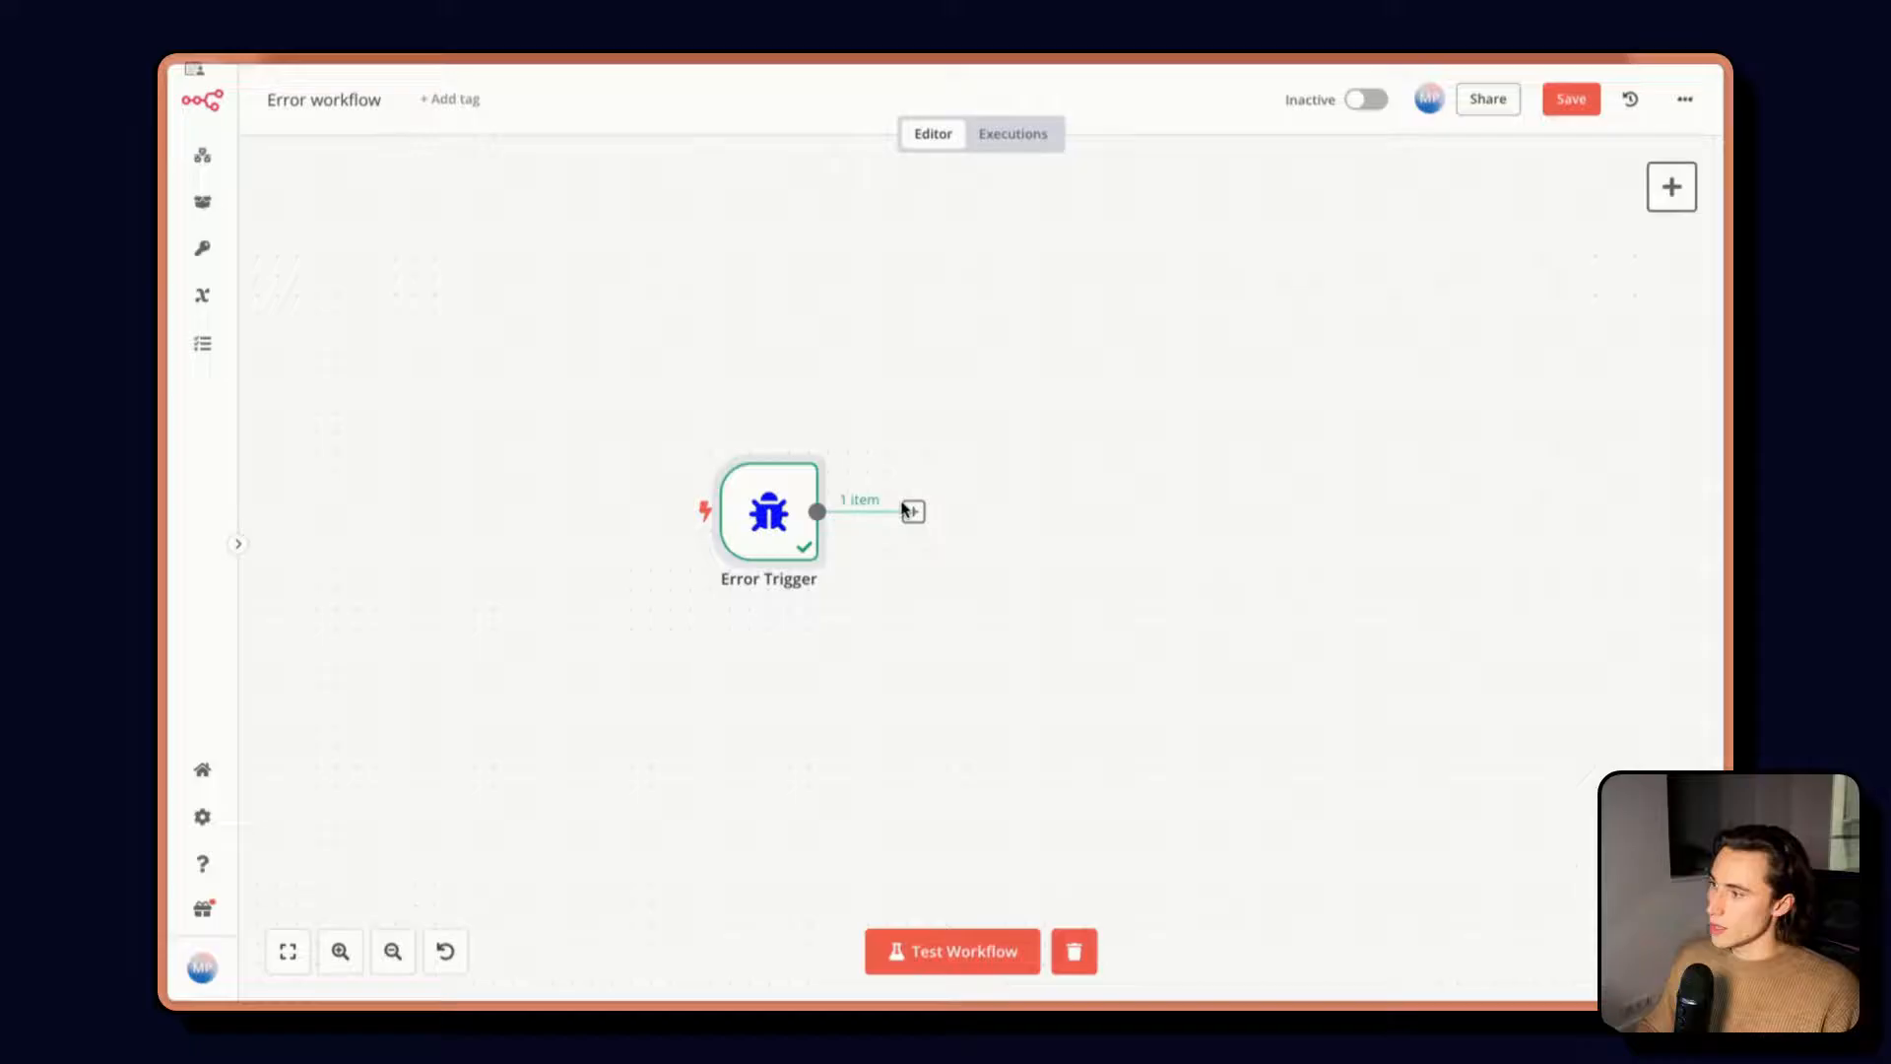
Add a Slack Send Message node using Slack account 2, sent to user 'max'
{"action": "left_click", "coordinate": [912, 512]}
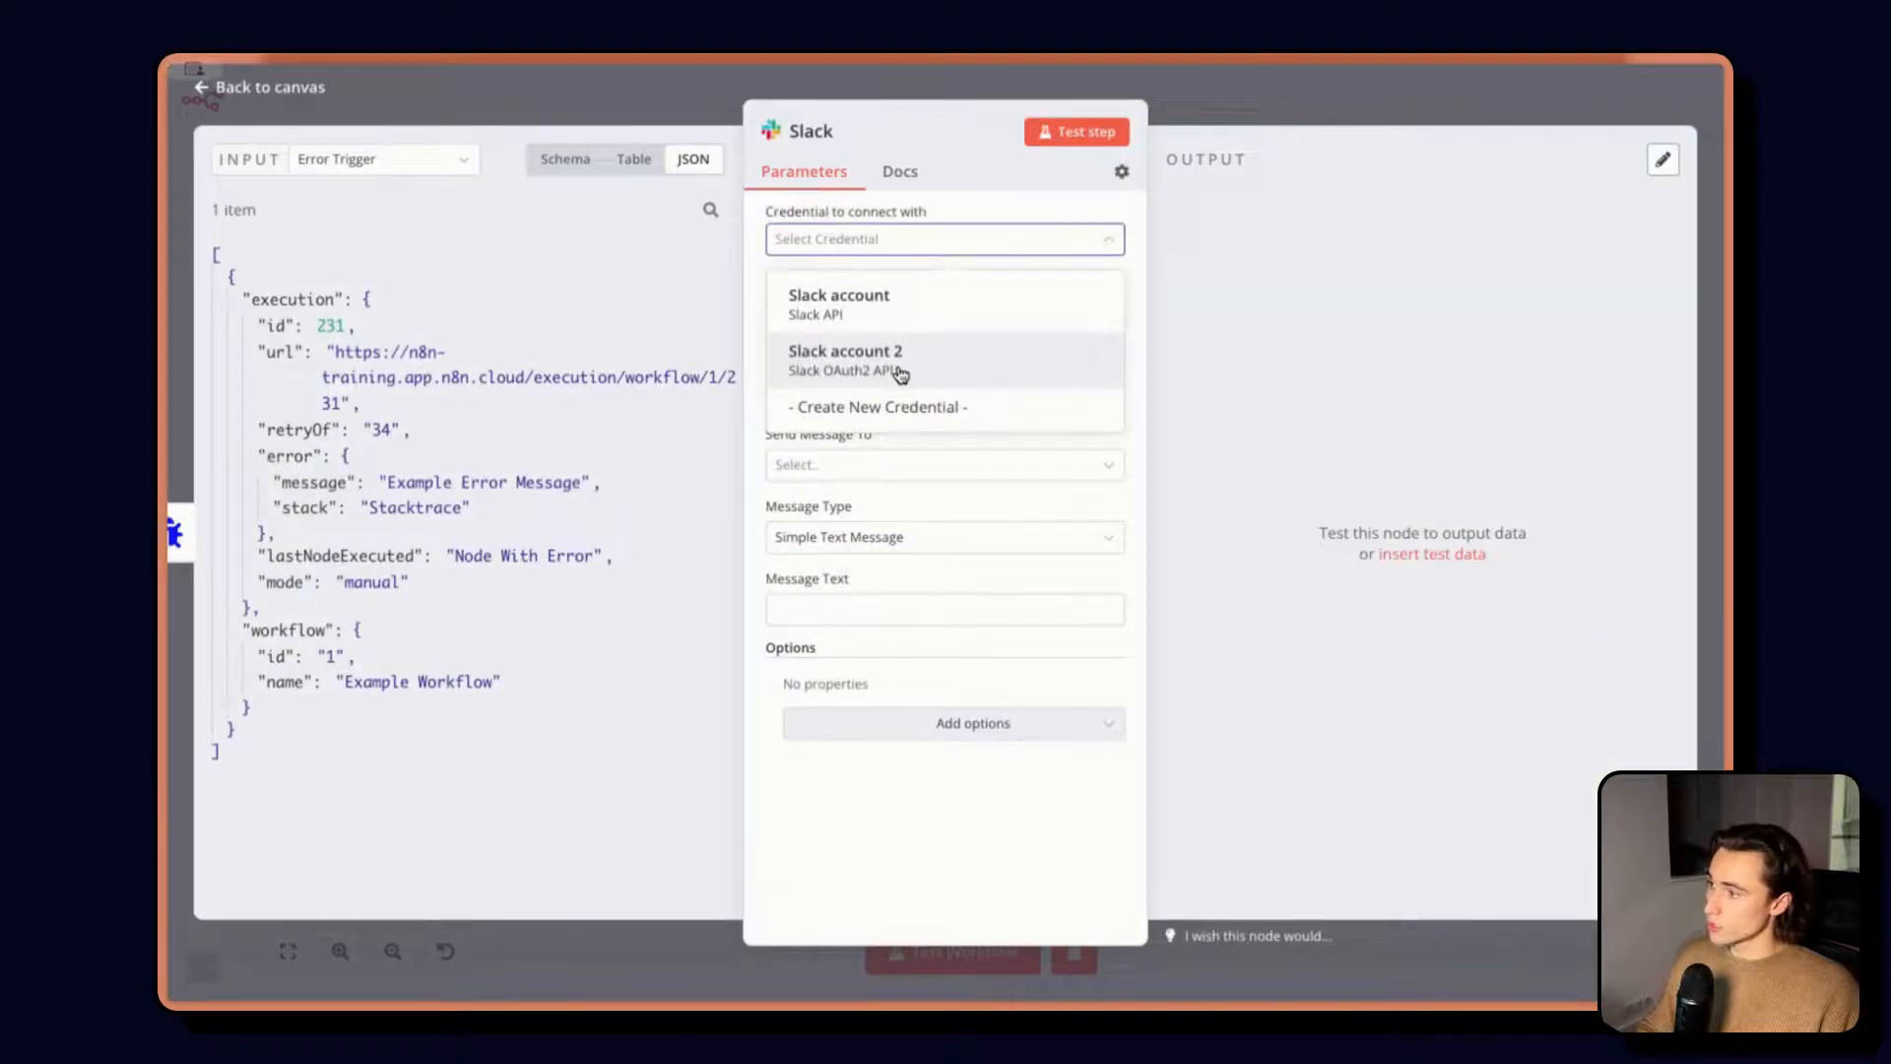
{"action": "left_click", "coordinate": [845, 351]}
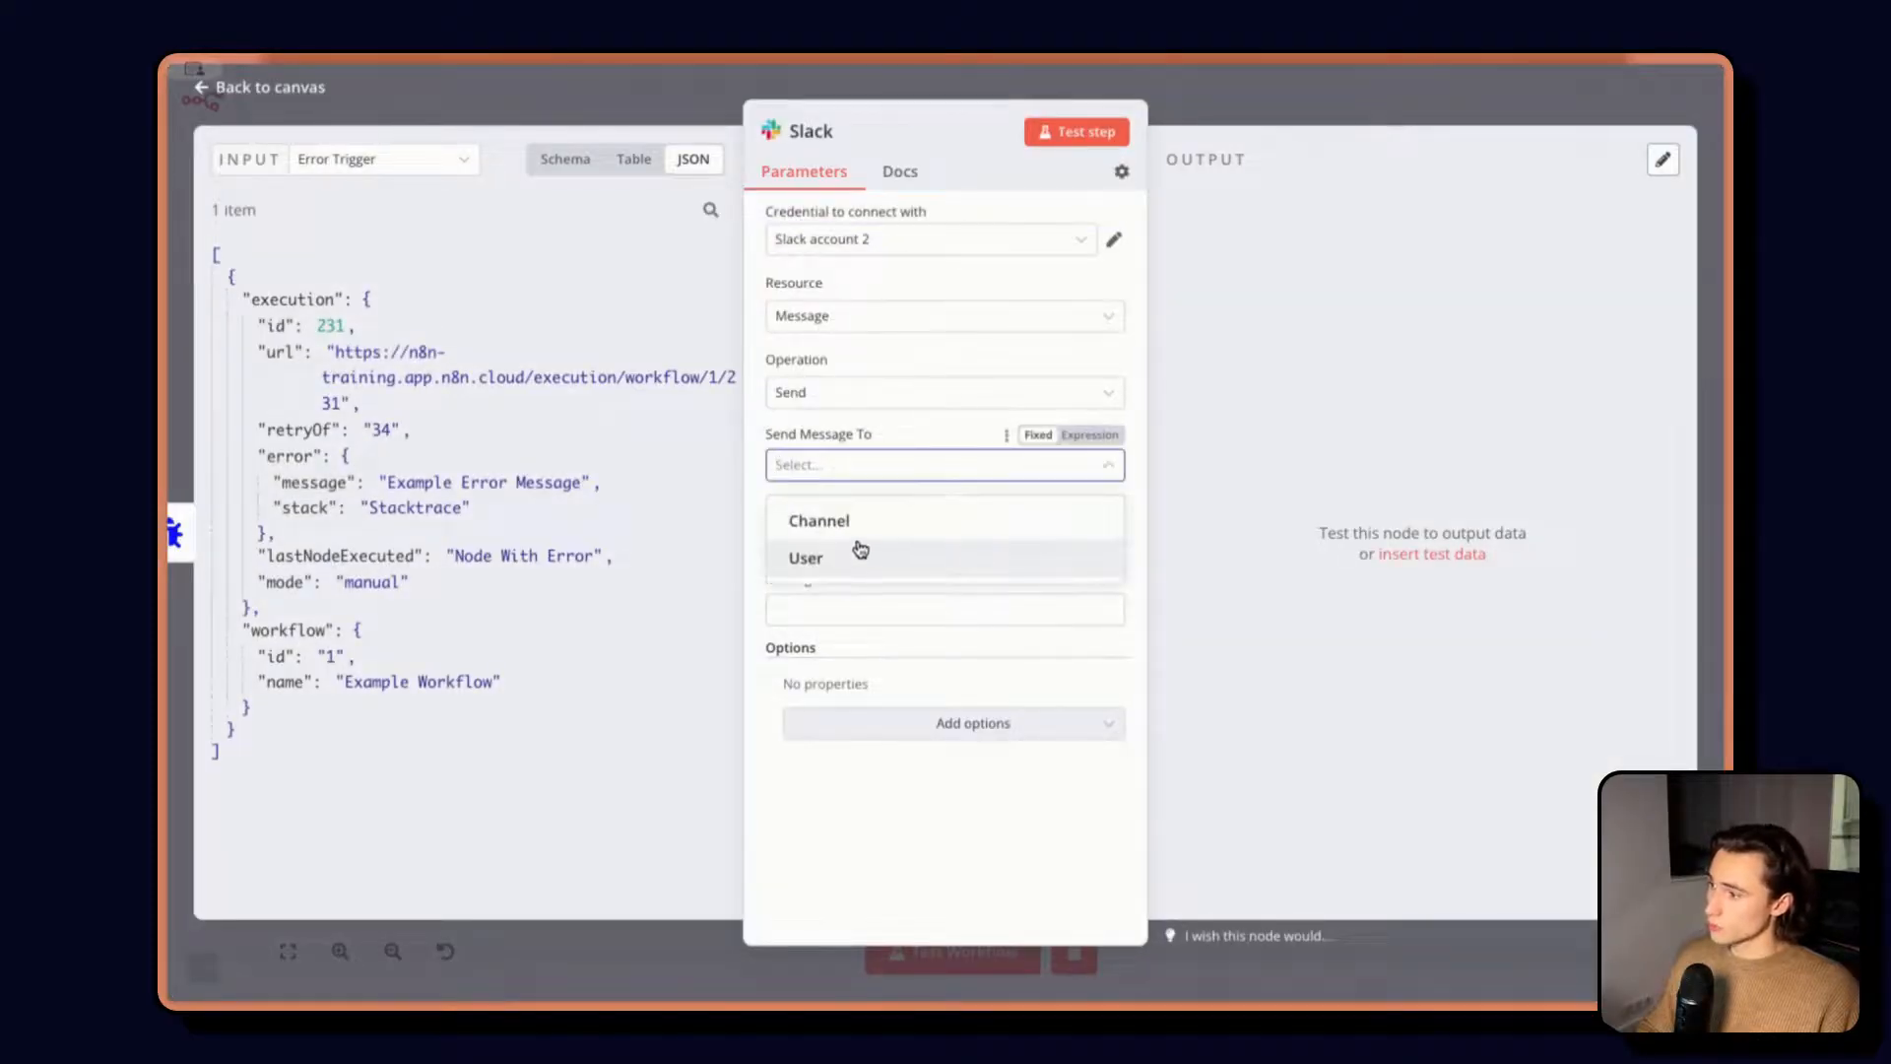
{"action": "left_click", "coordinate": [806, 558]}
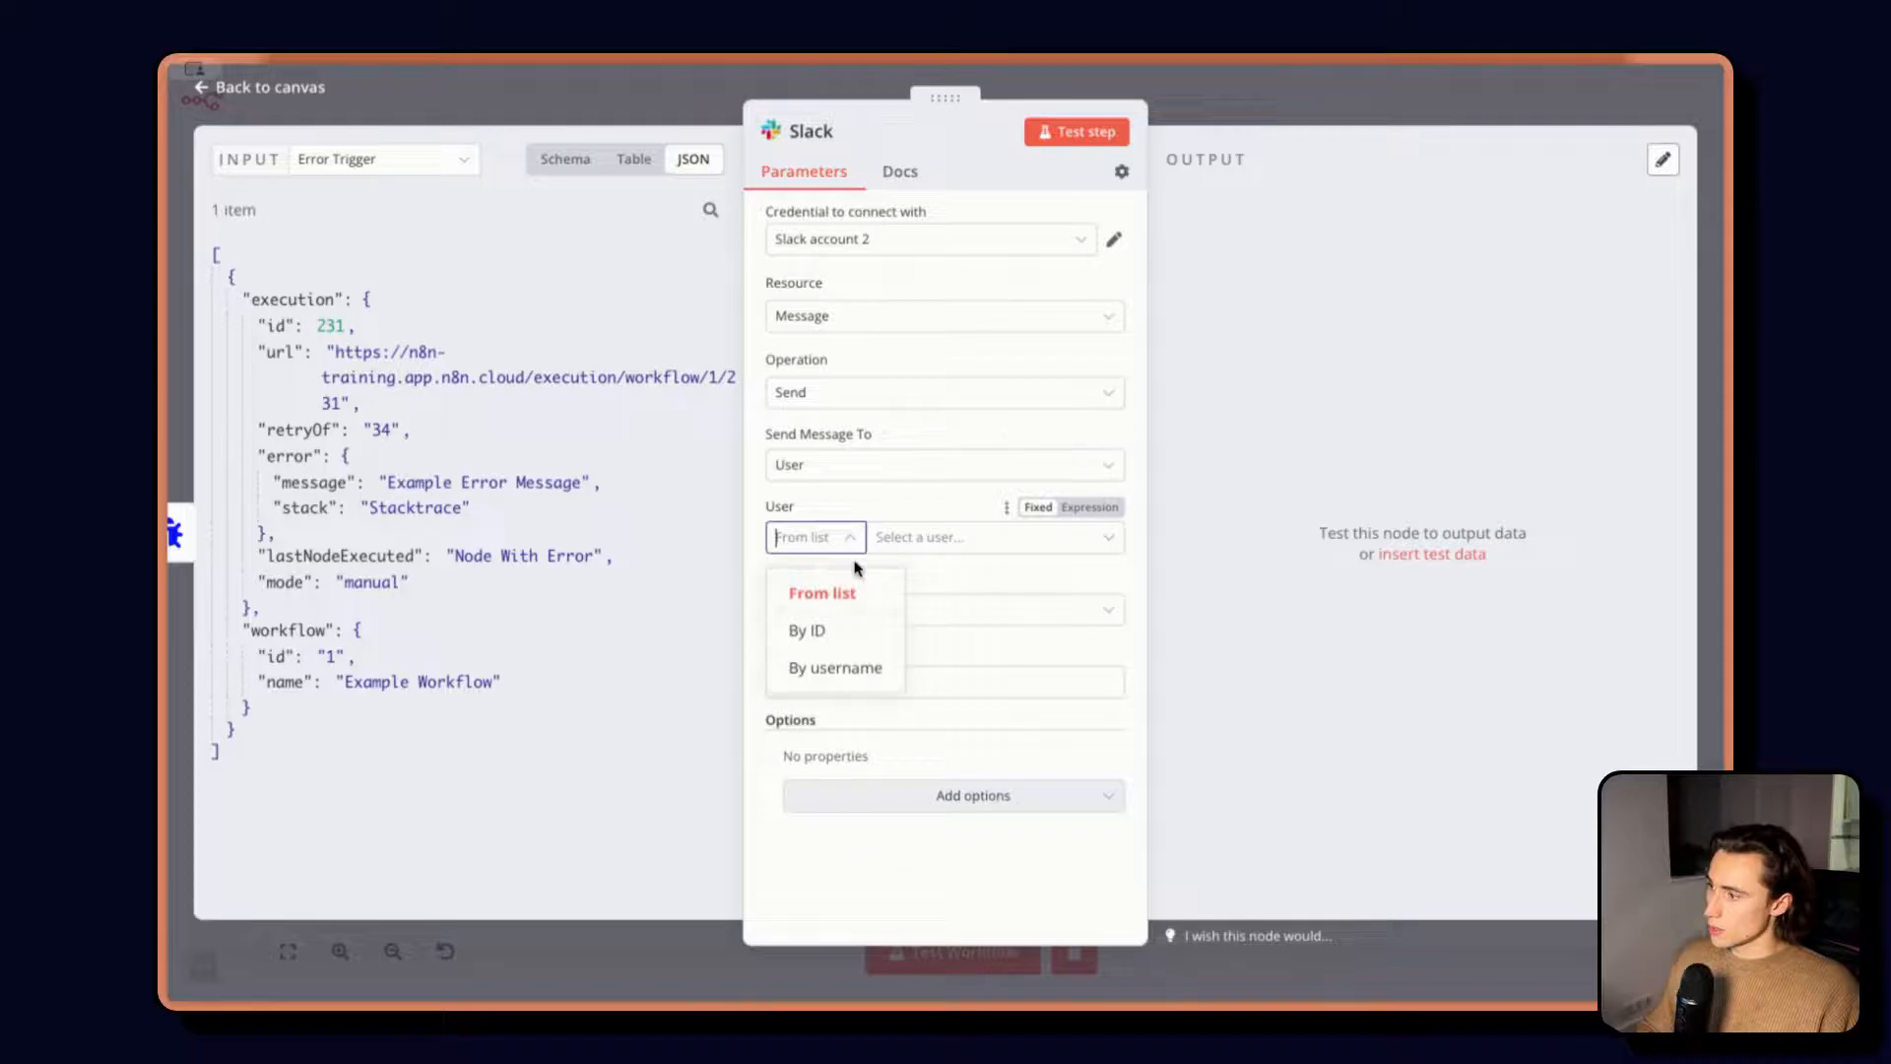
{"action": "type", "text": "maxim"}
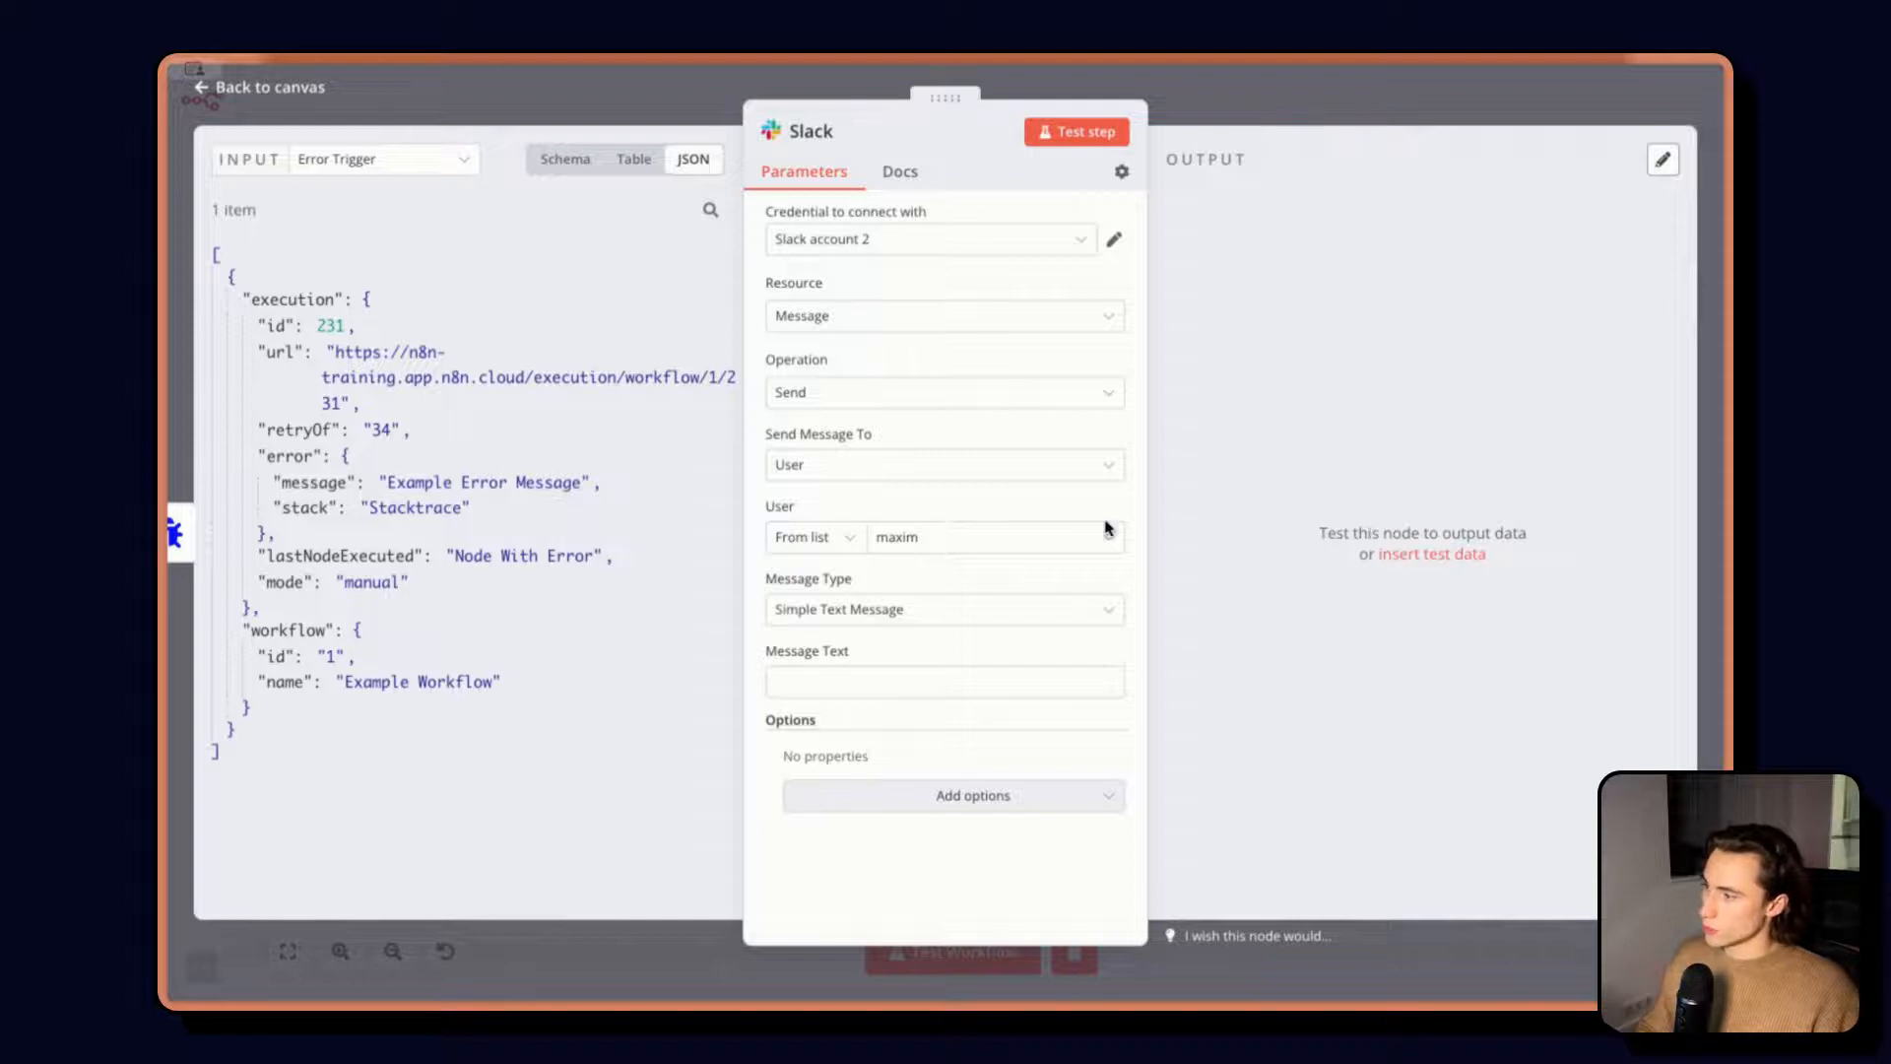
{"action": "left_click", "coordinate": [944, 680]}
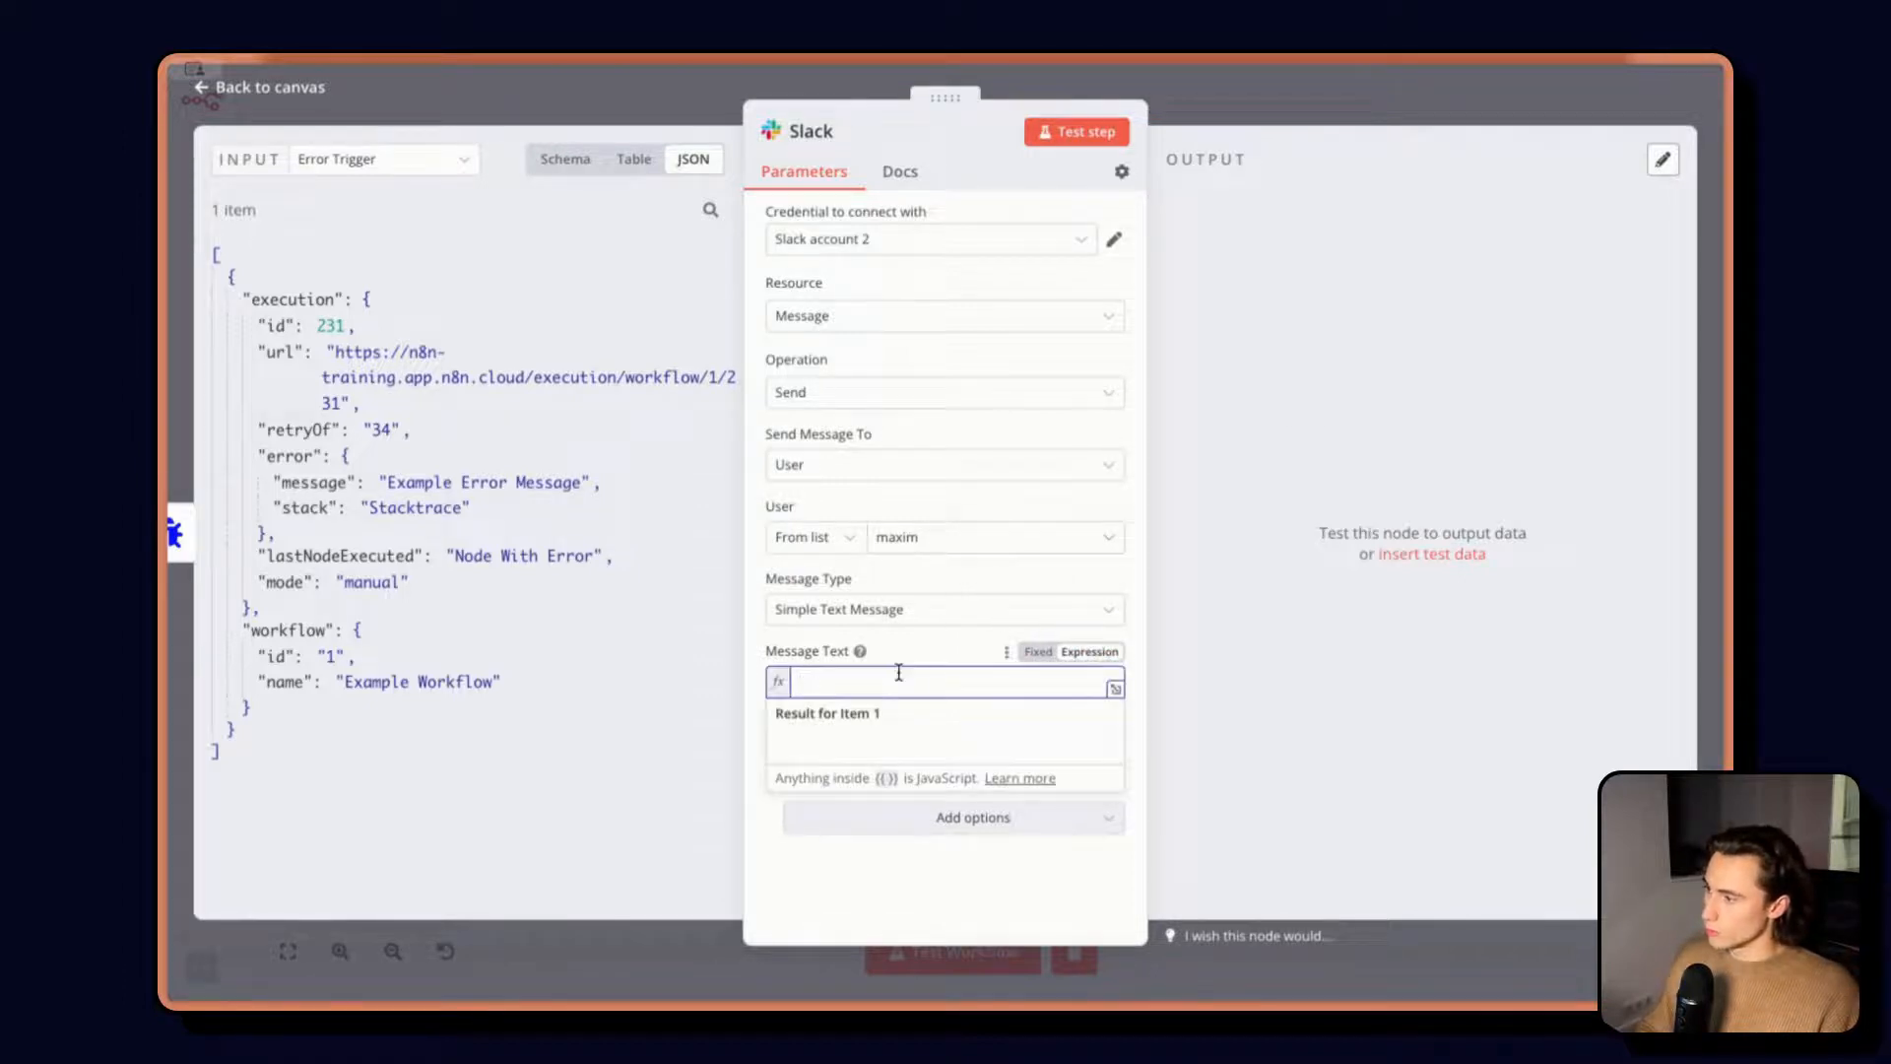
Begin the message with 'N8n error' and a Workflow: {{ $json.workflow.name }} line
{"action": "type", "text": "N"}
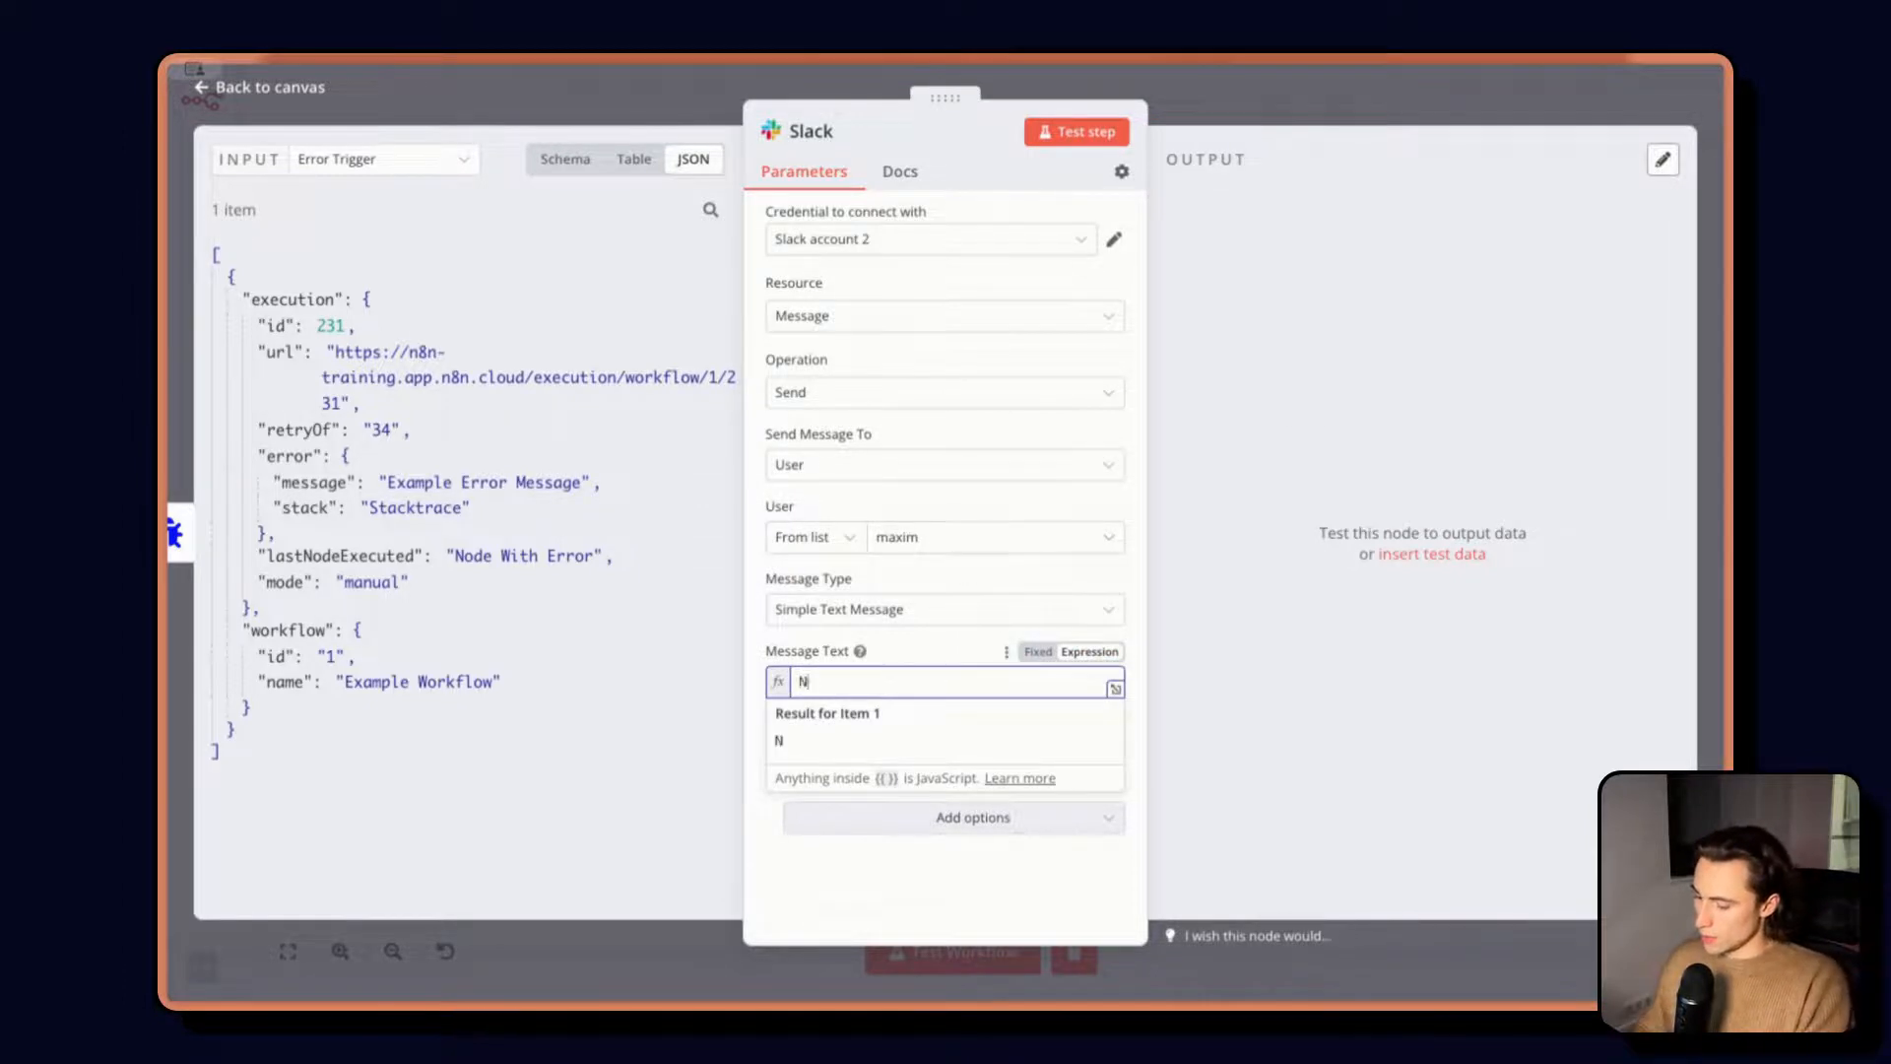
{"action": "type", "text": "8n"}
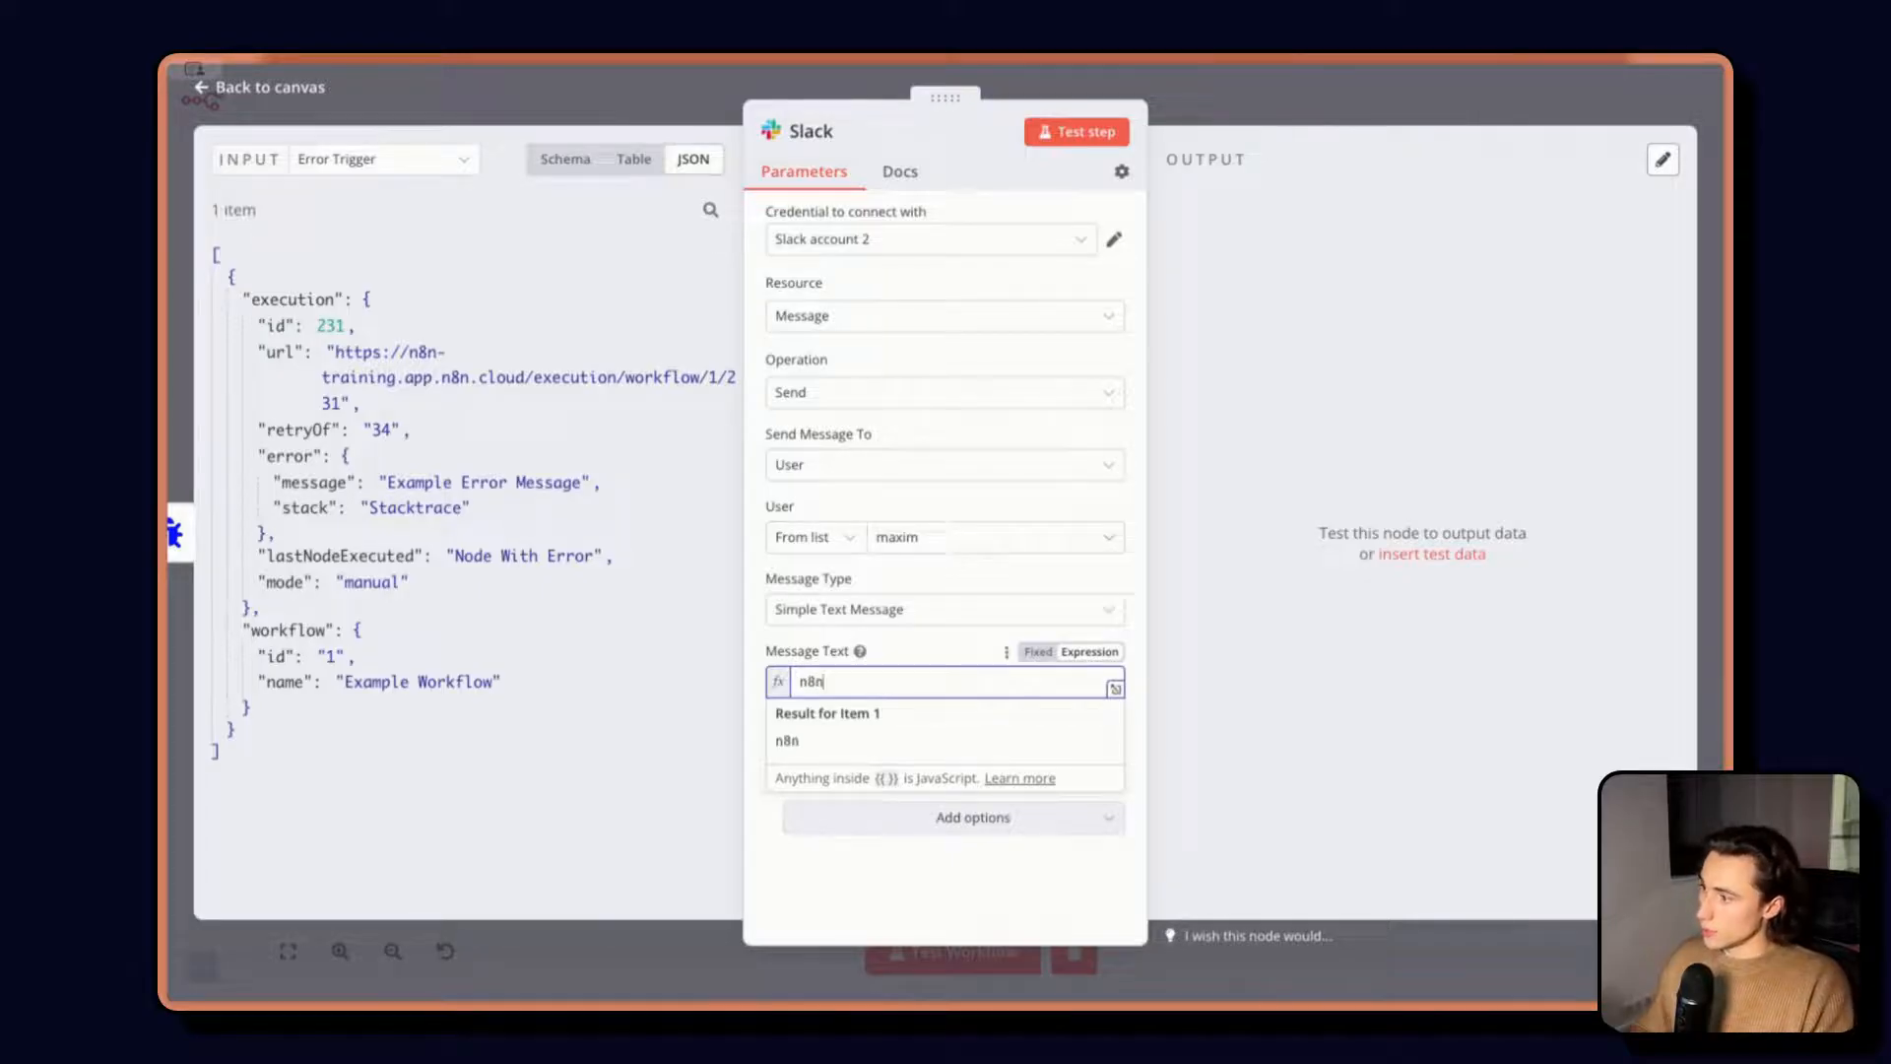
{"action": "type", "text": "error"}
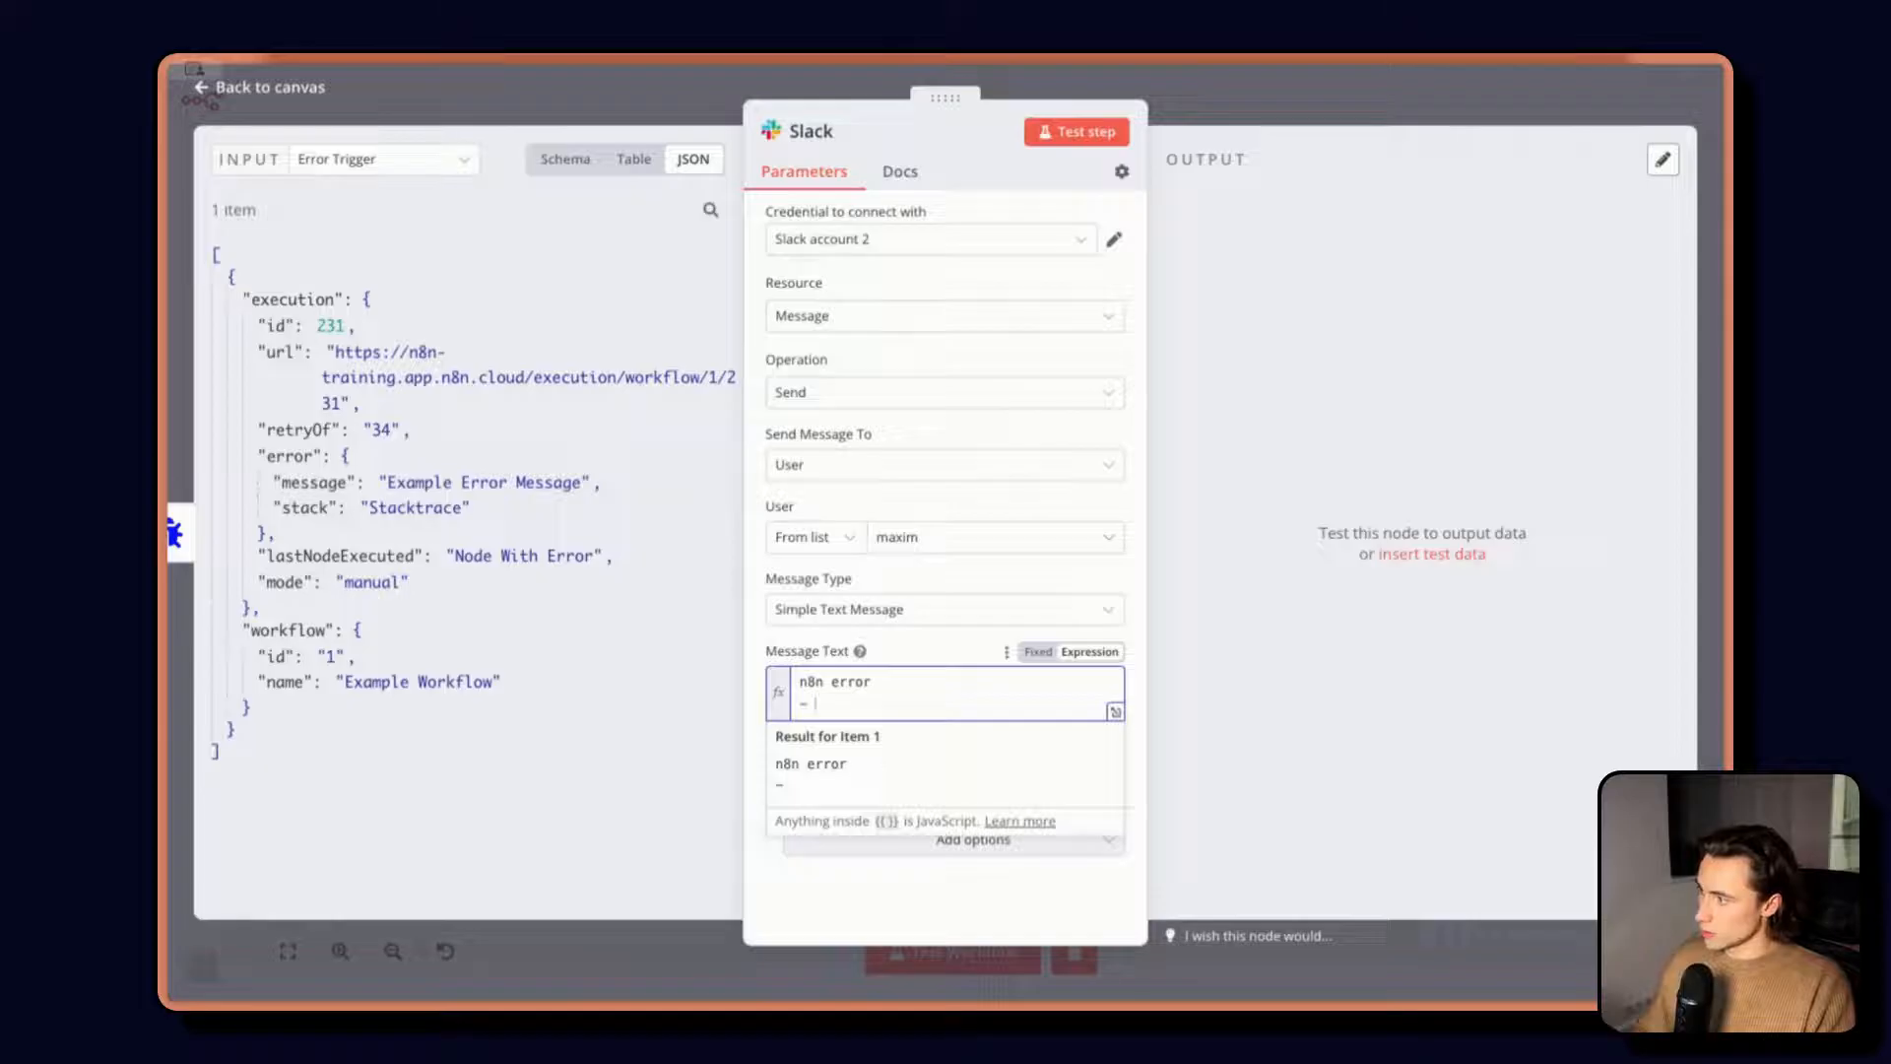
{"action": "type", "text": "Workflow"}
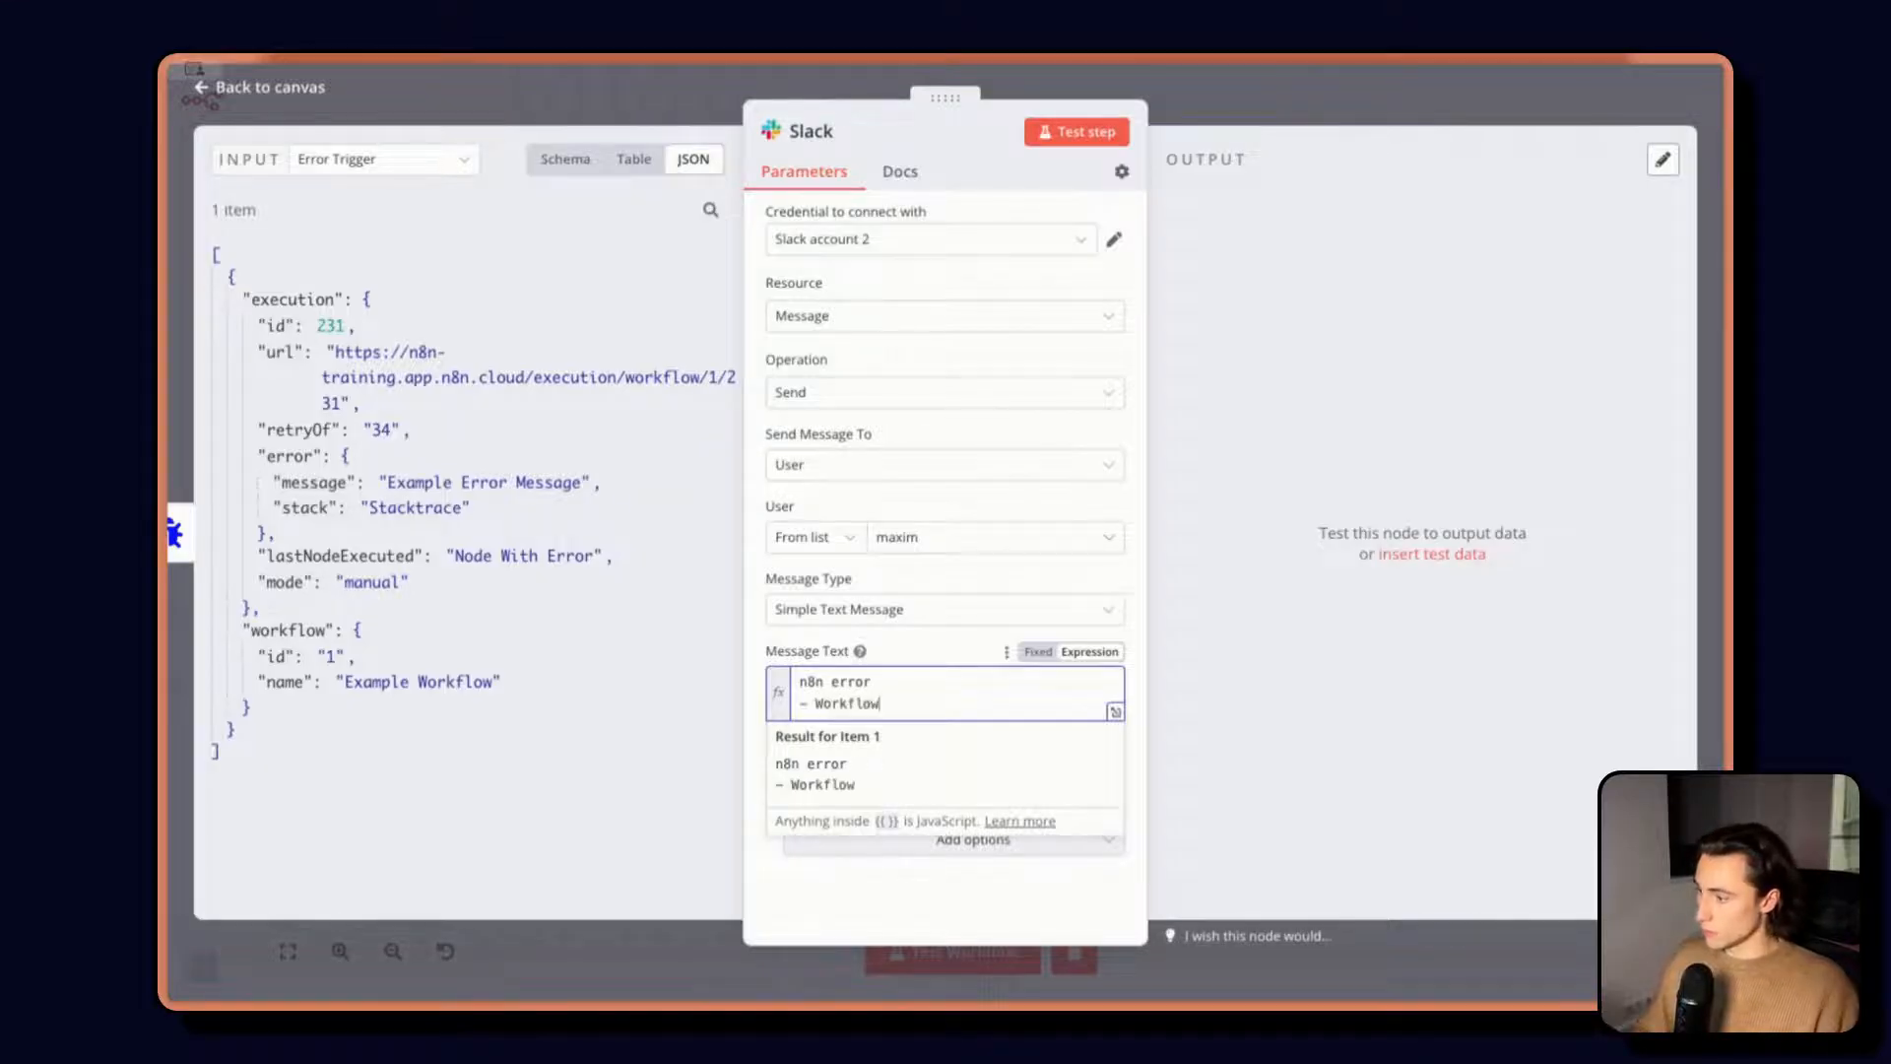
{"action": "type", "text": ":"}
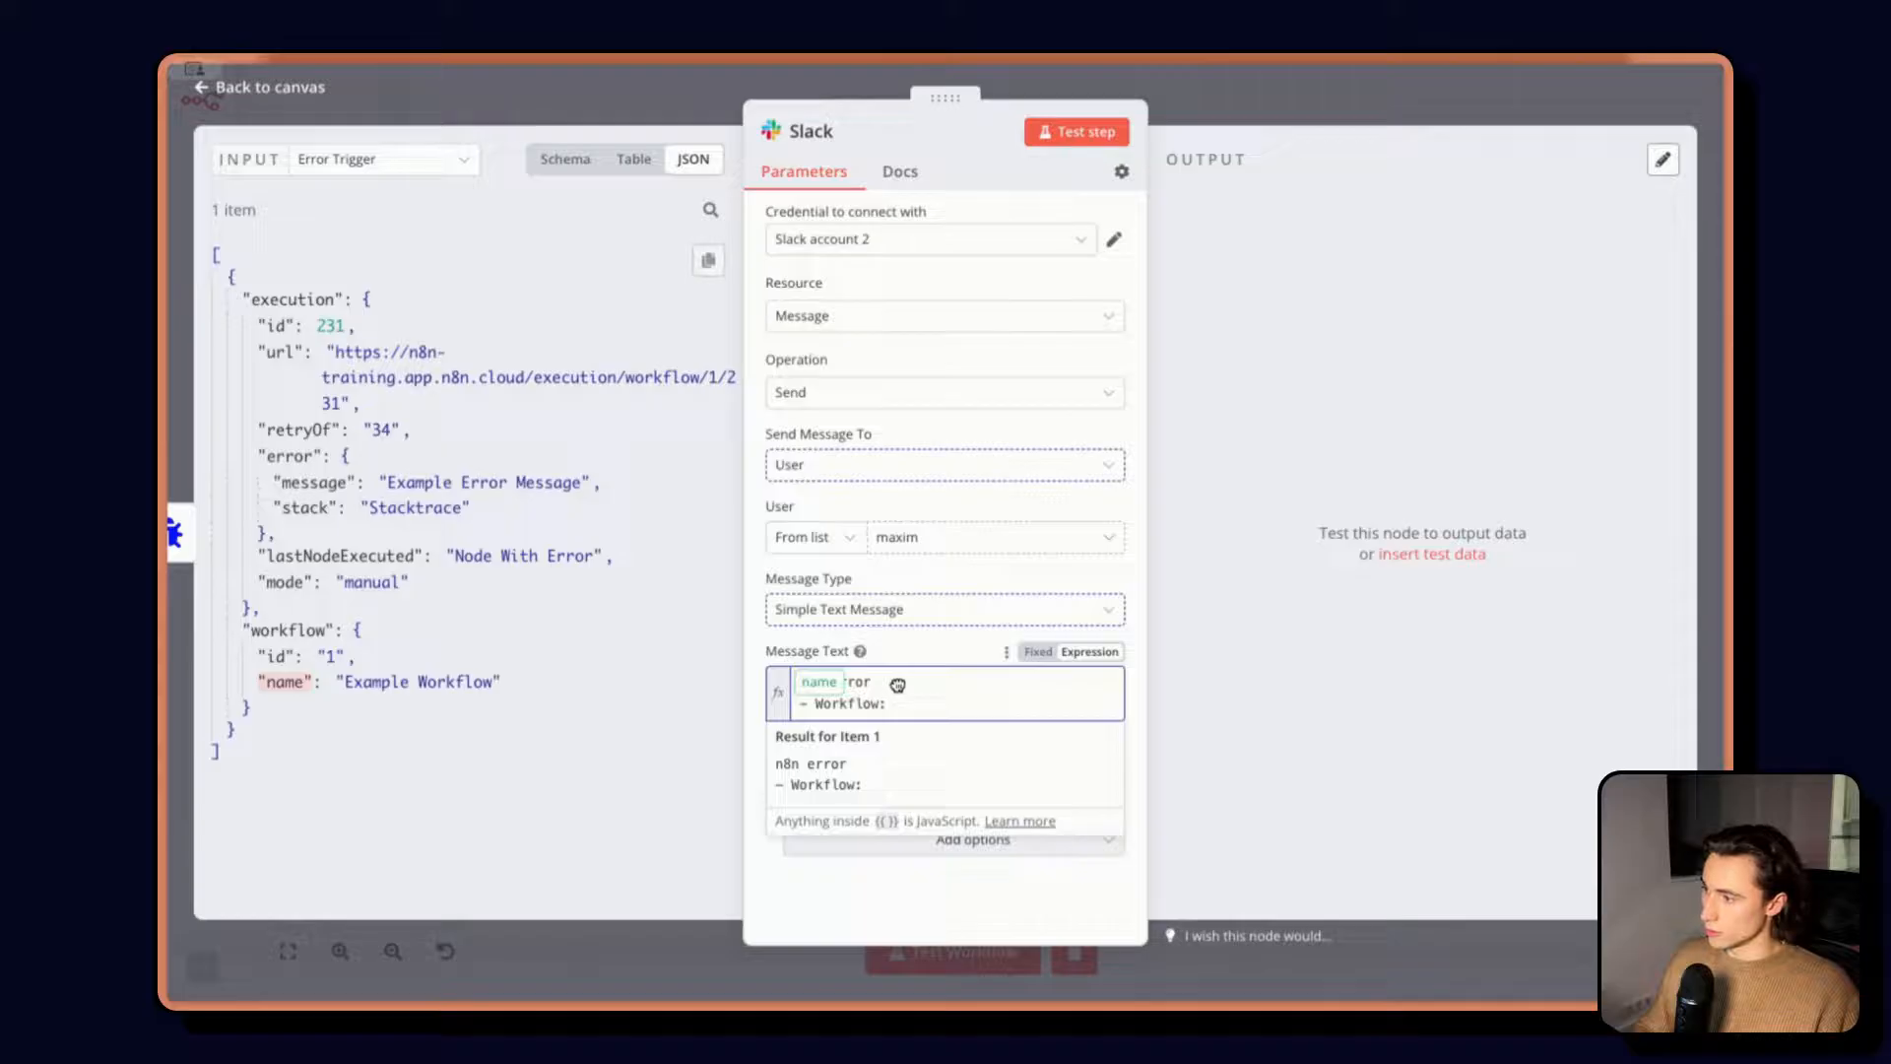
{"action": "mouse_move", "coordinate": [926, 684]}
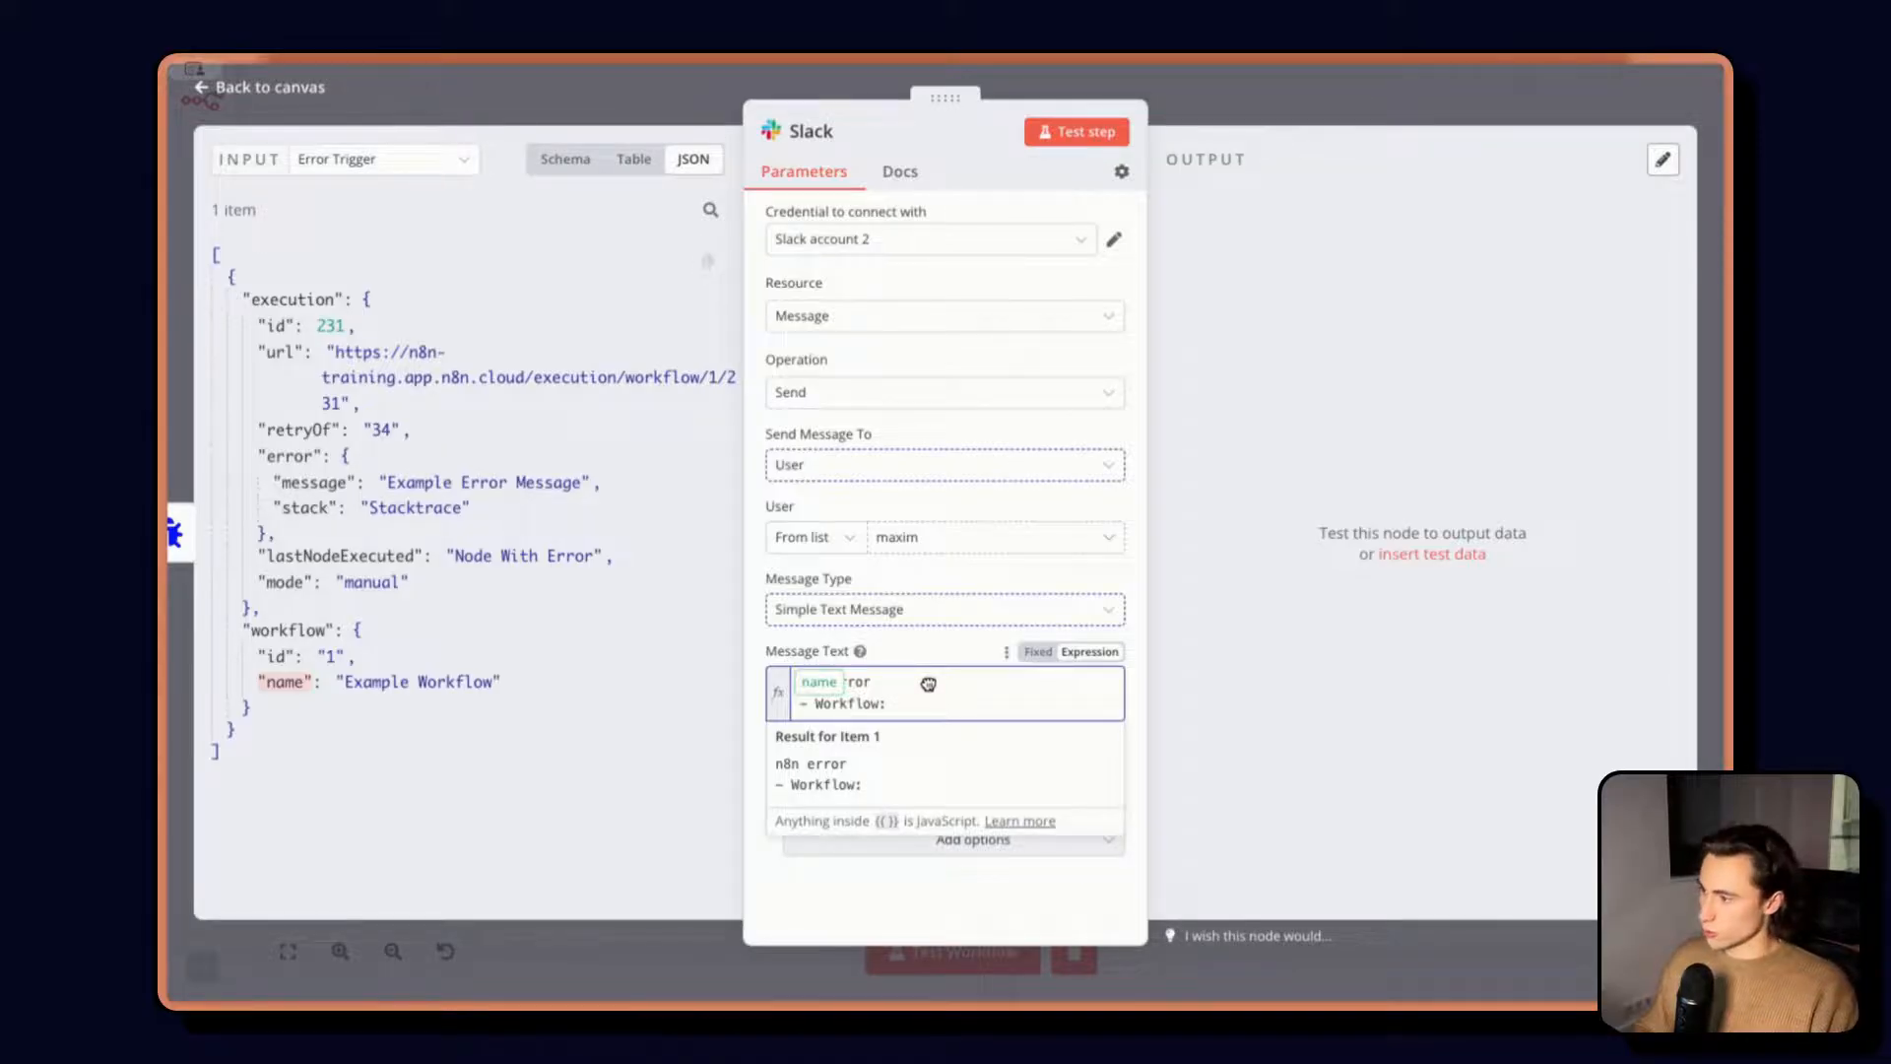
{"action": "type", "text": "{{ $json.workflow.name }}"}
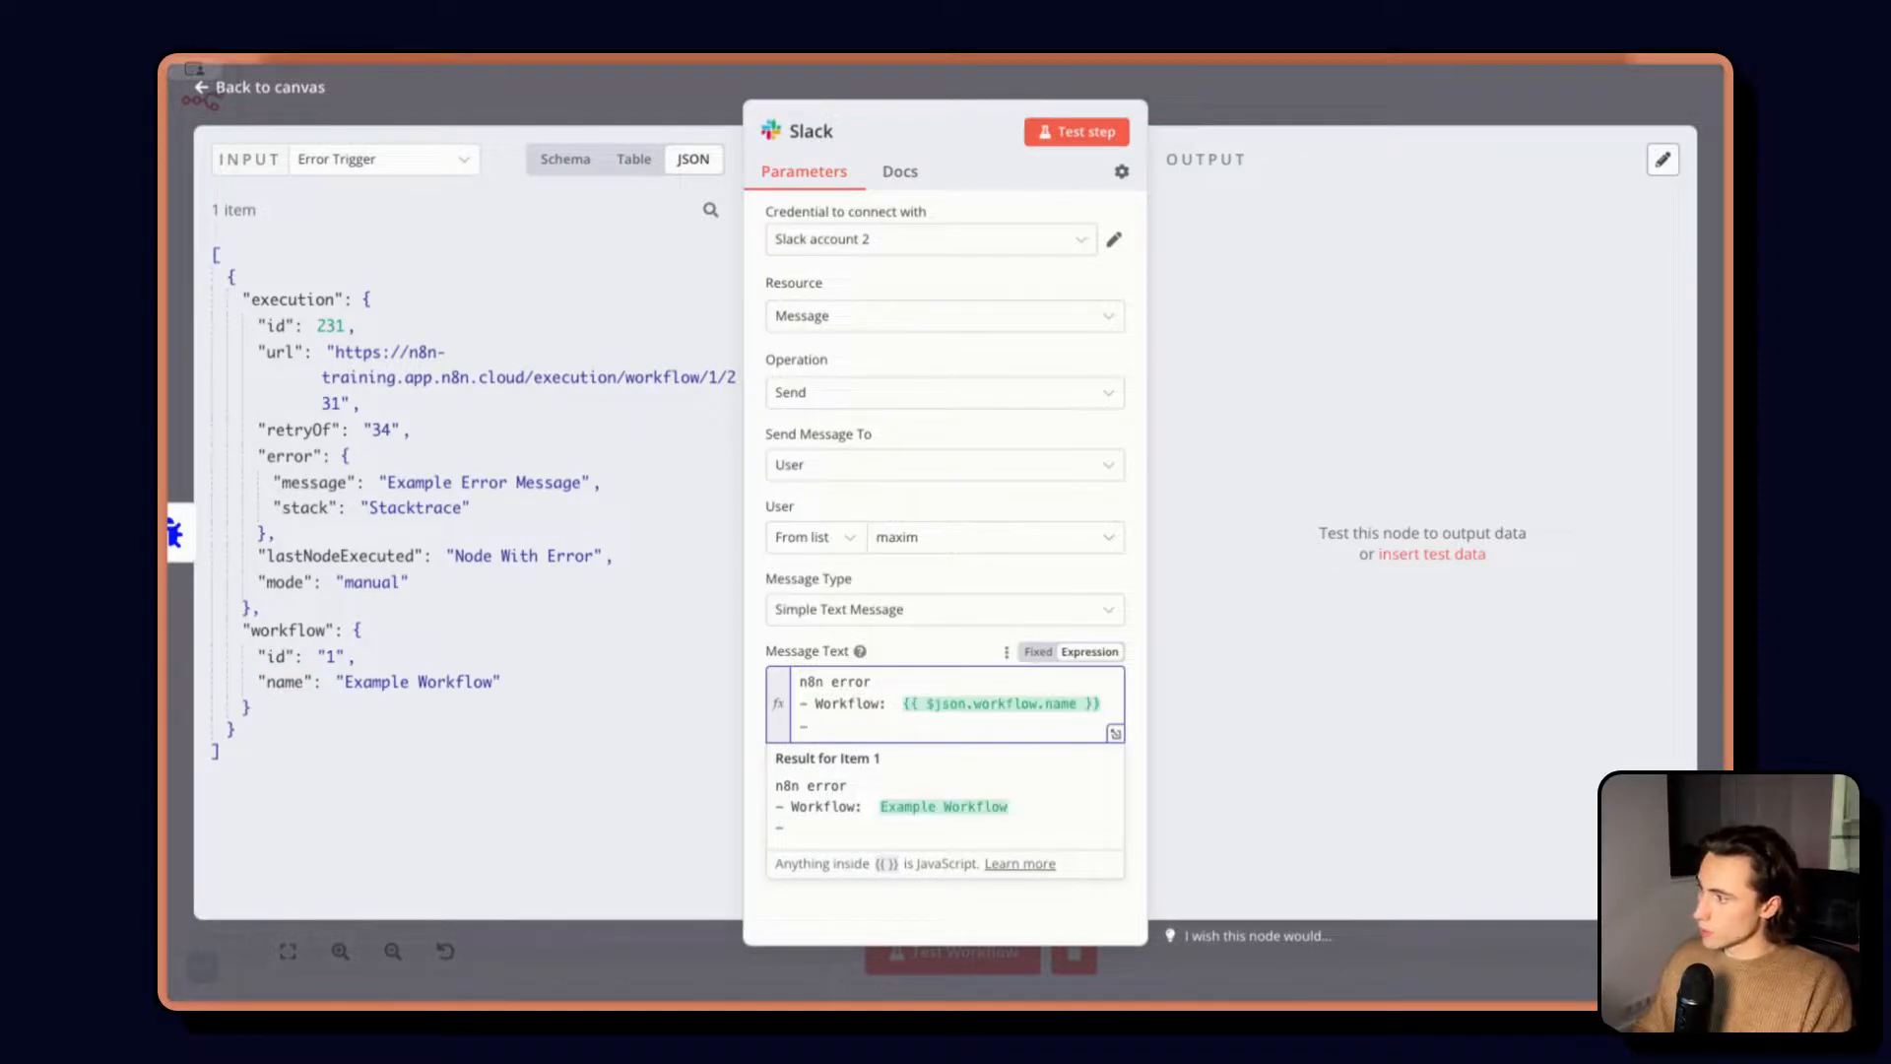
Add Execution URL: {{ $json.execution.url }} and an Error message line from {{ $json.execution.error.message }}
{"action": "type", "text": "E"}
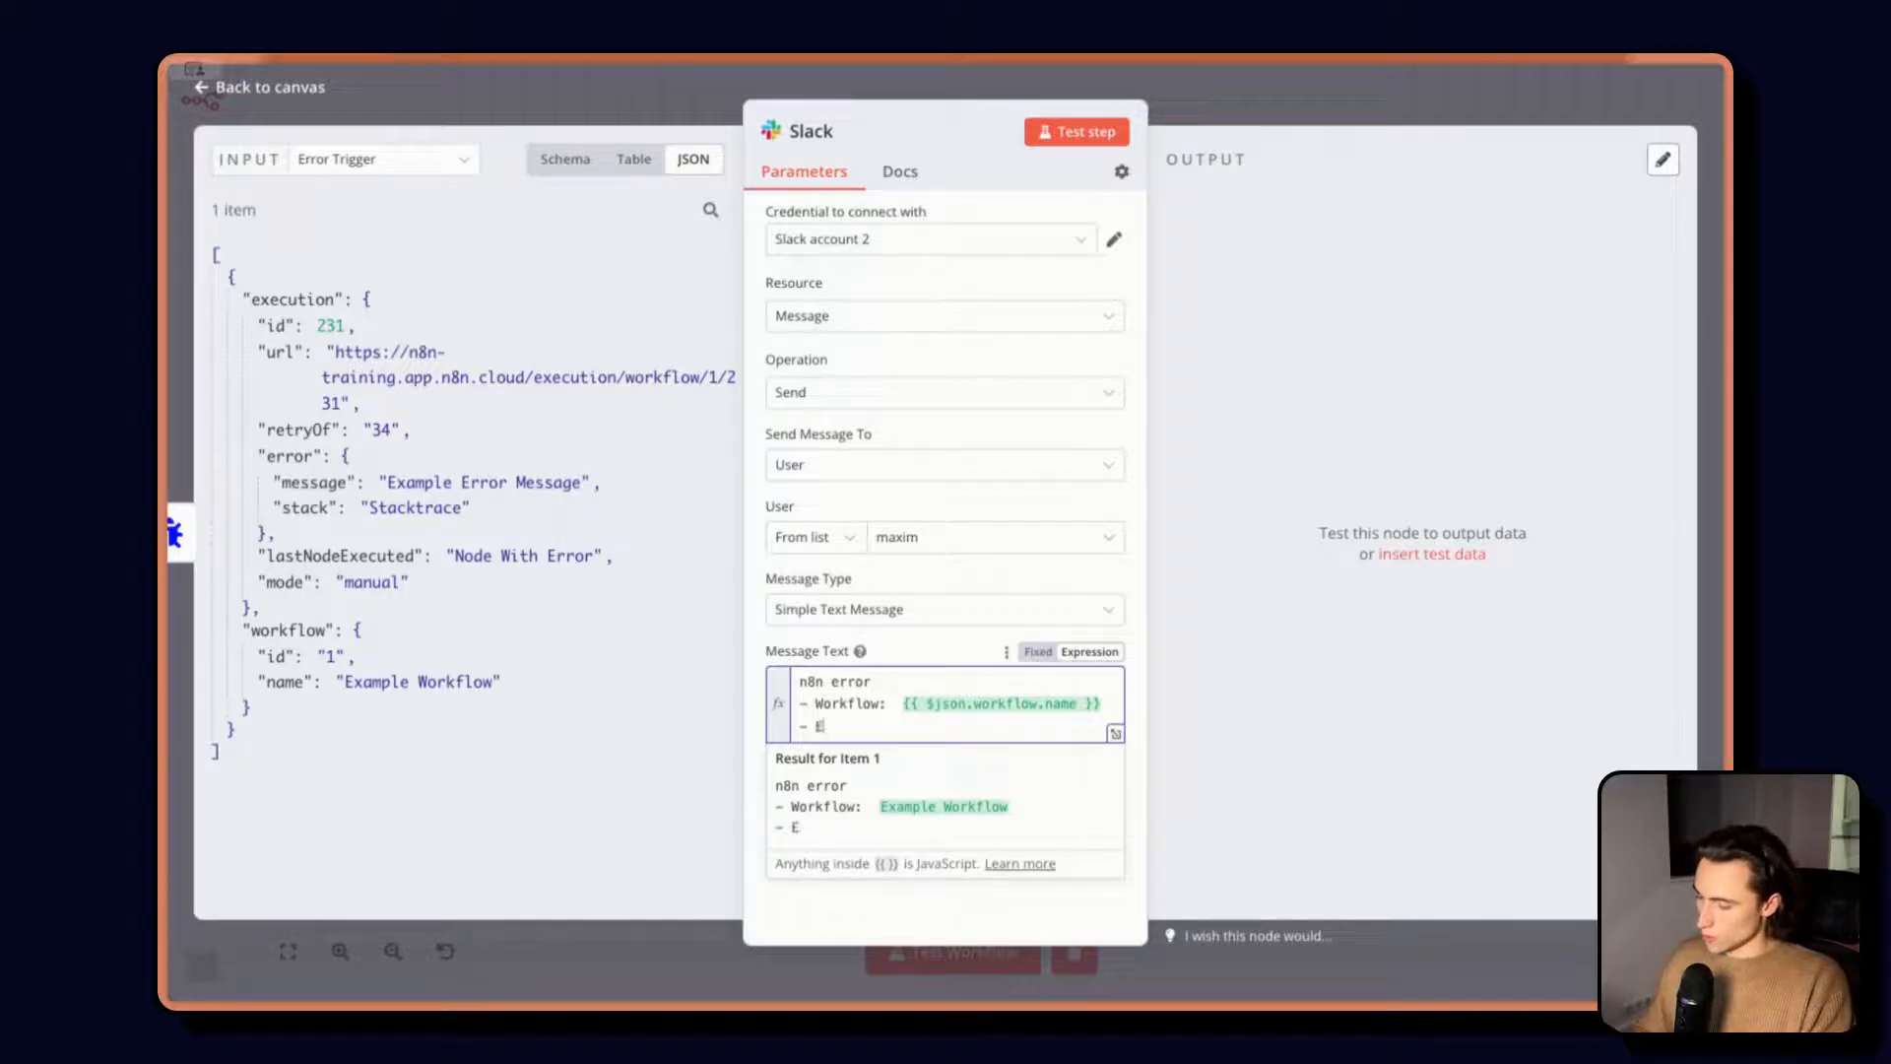
{"action": "type", "text": "xecution URK:"}
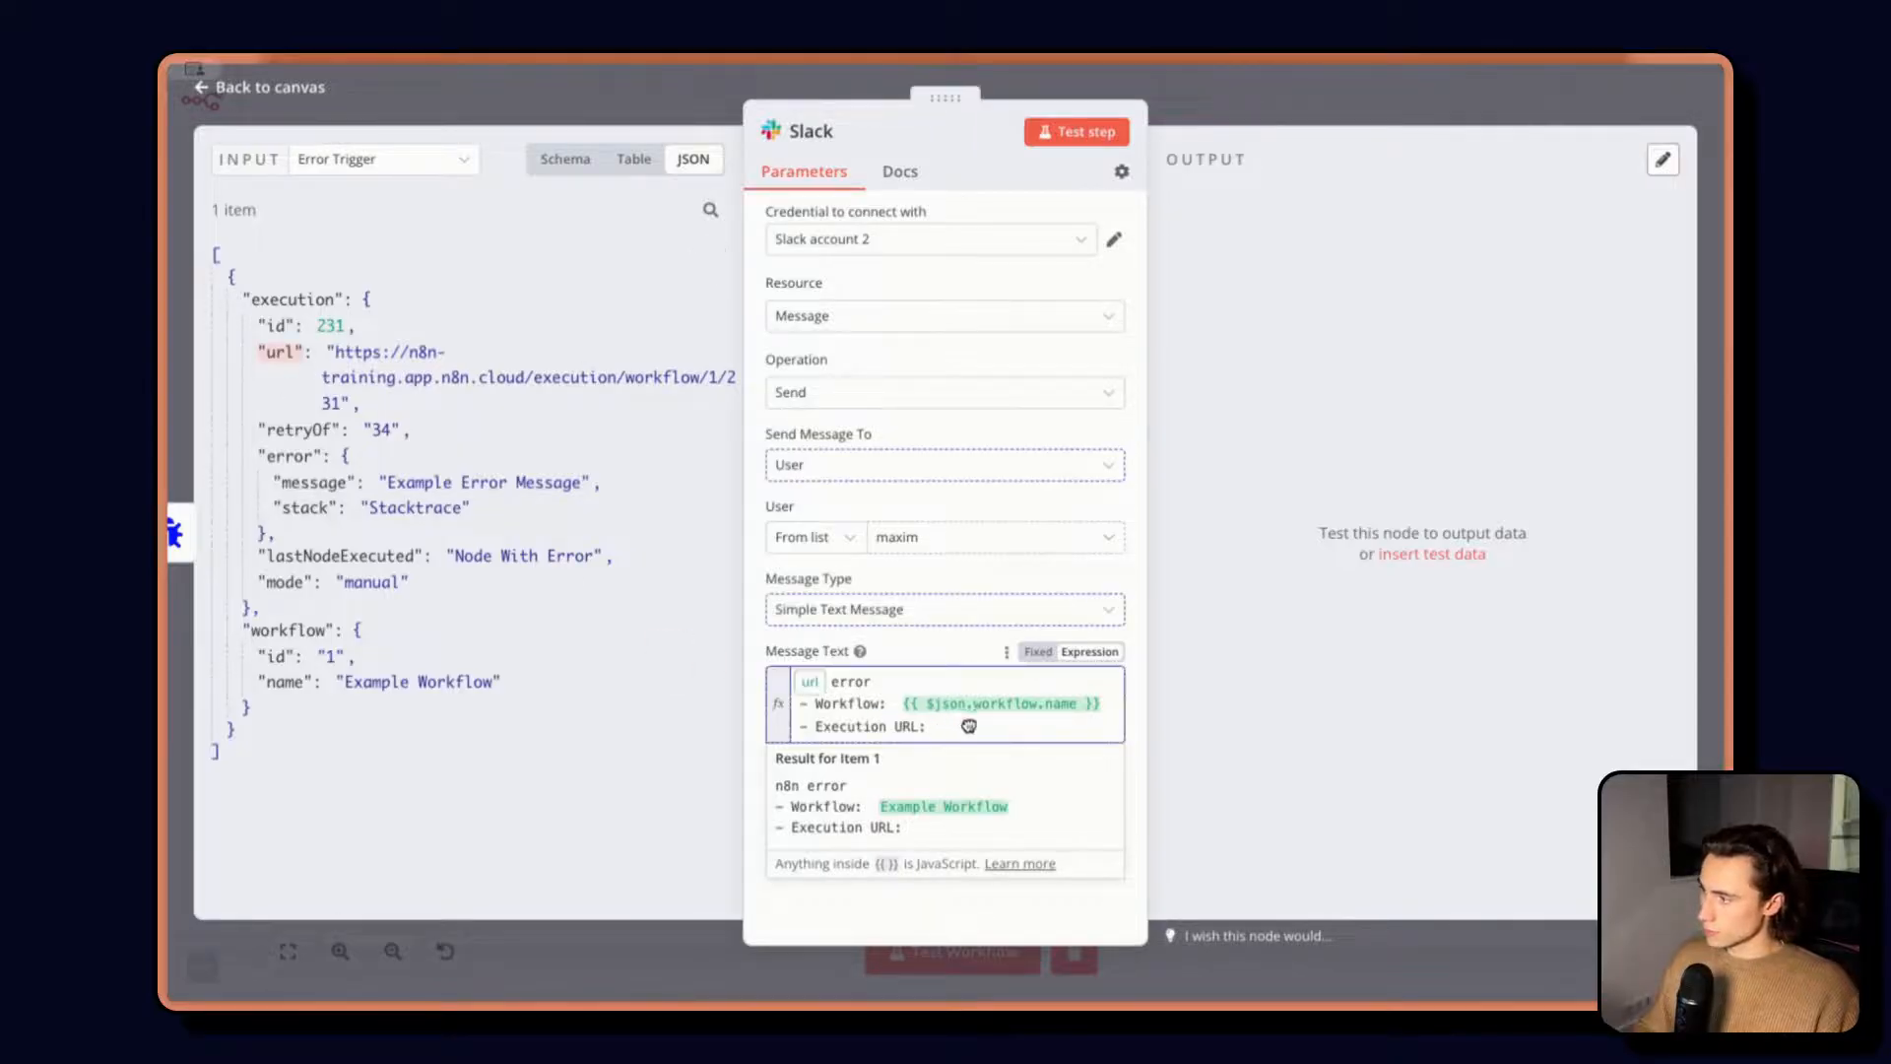
{"action": "type", "text": "{{ $json.execution.url }}"}
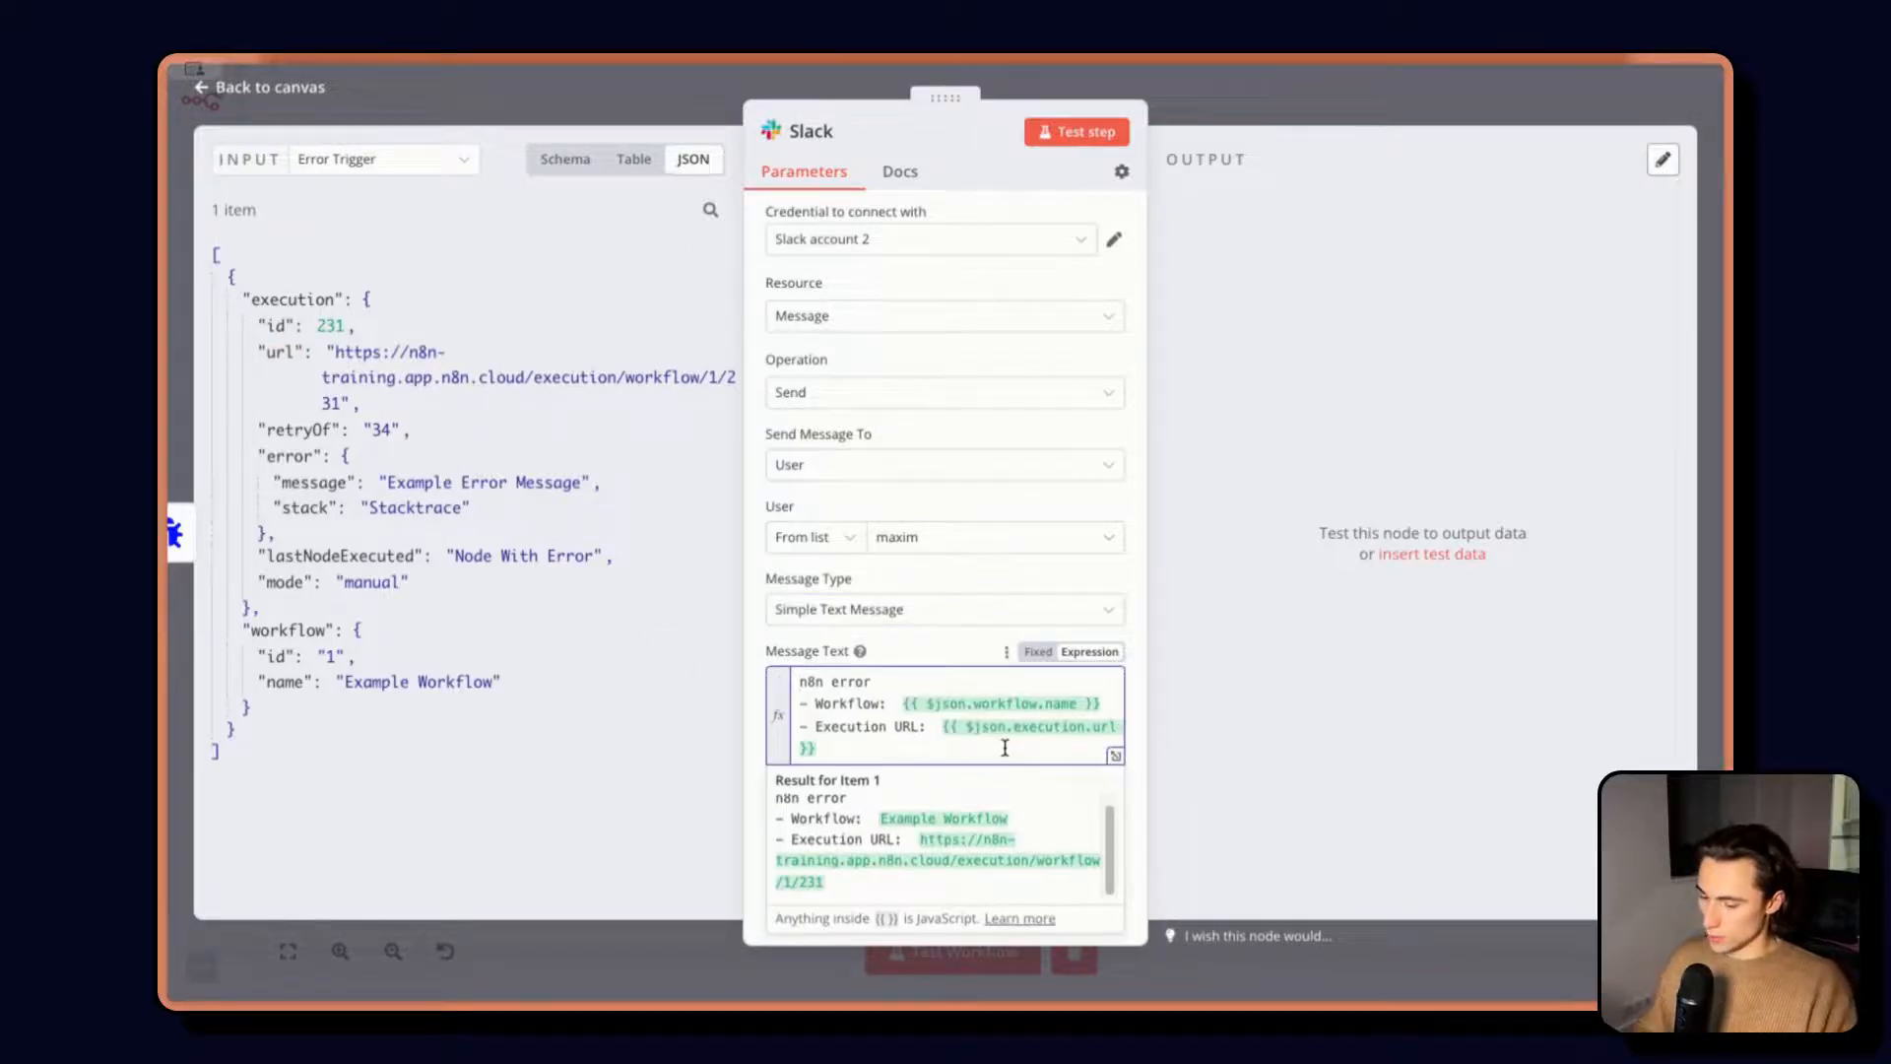
{"action": "type", "text": "- Error me"}
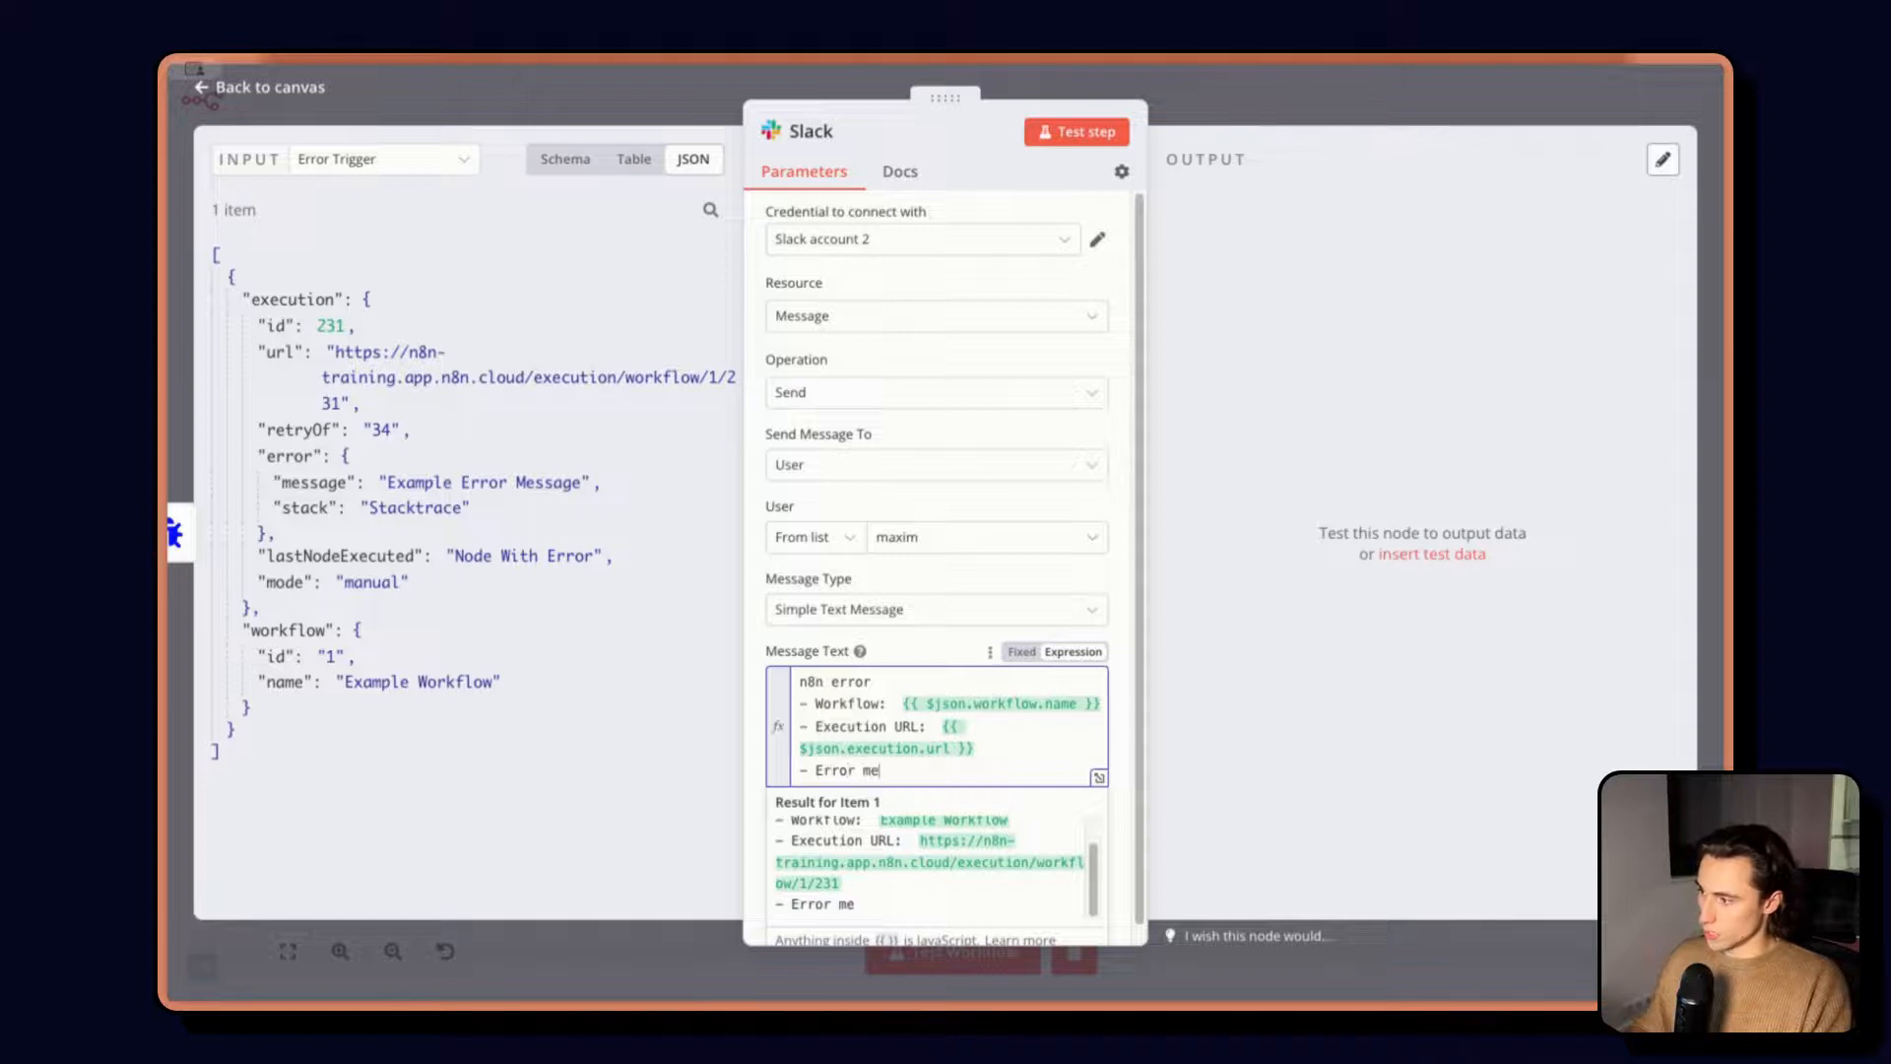
{"action": "type", "text": "ssage:"}
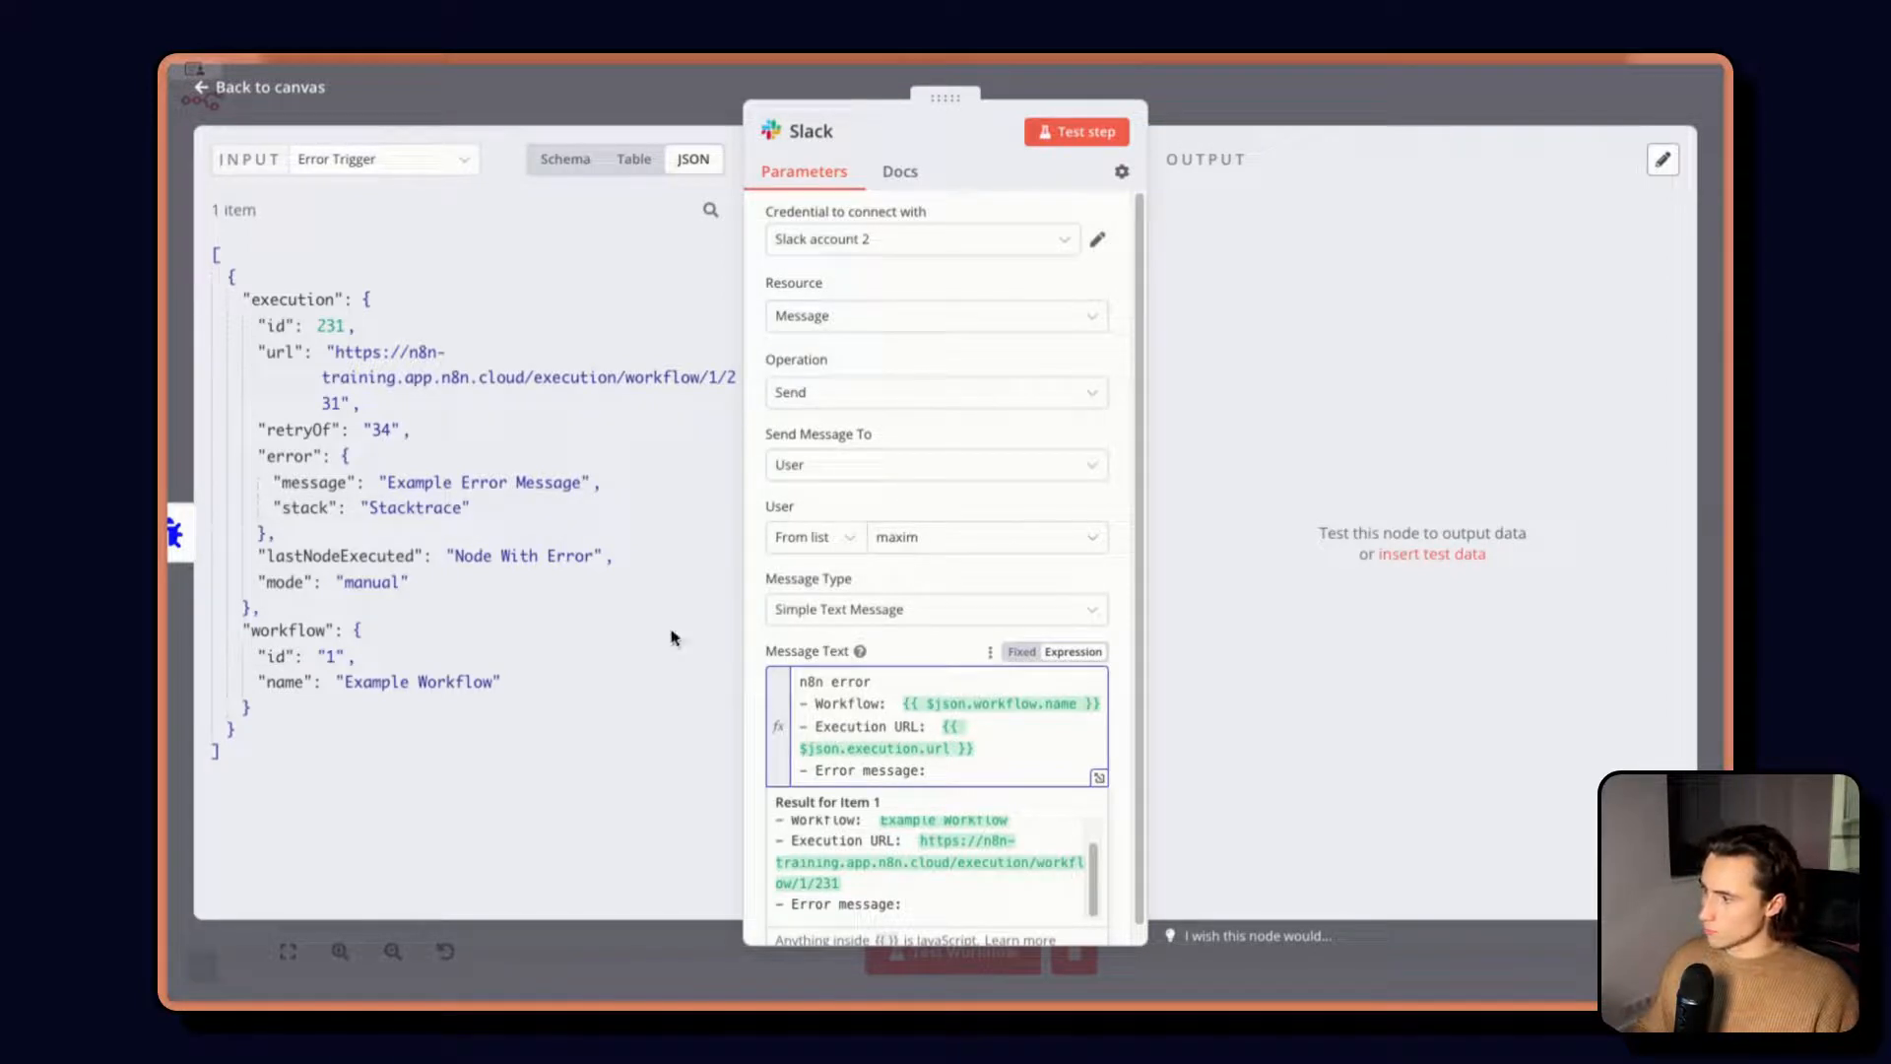
{"action": "scroll", "scroll_direction": "down", "scroll_amount": 3}
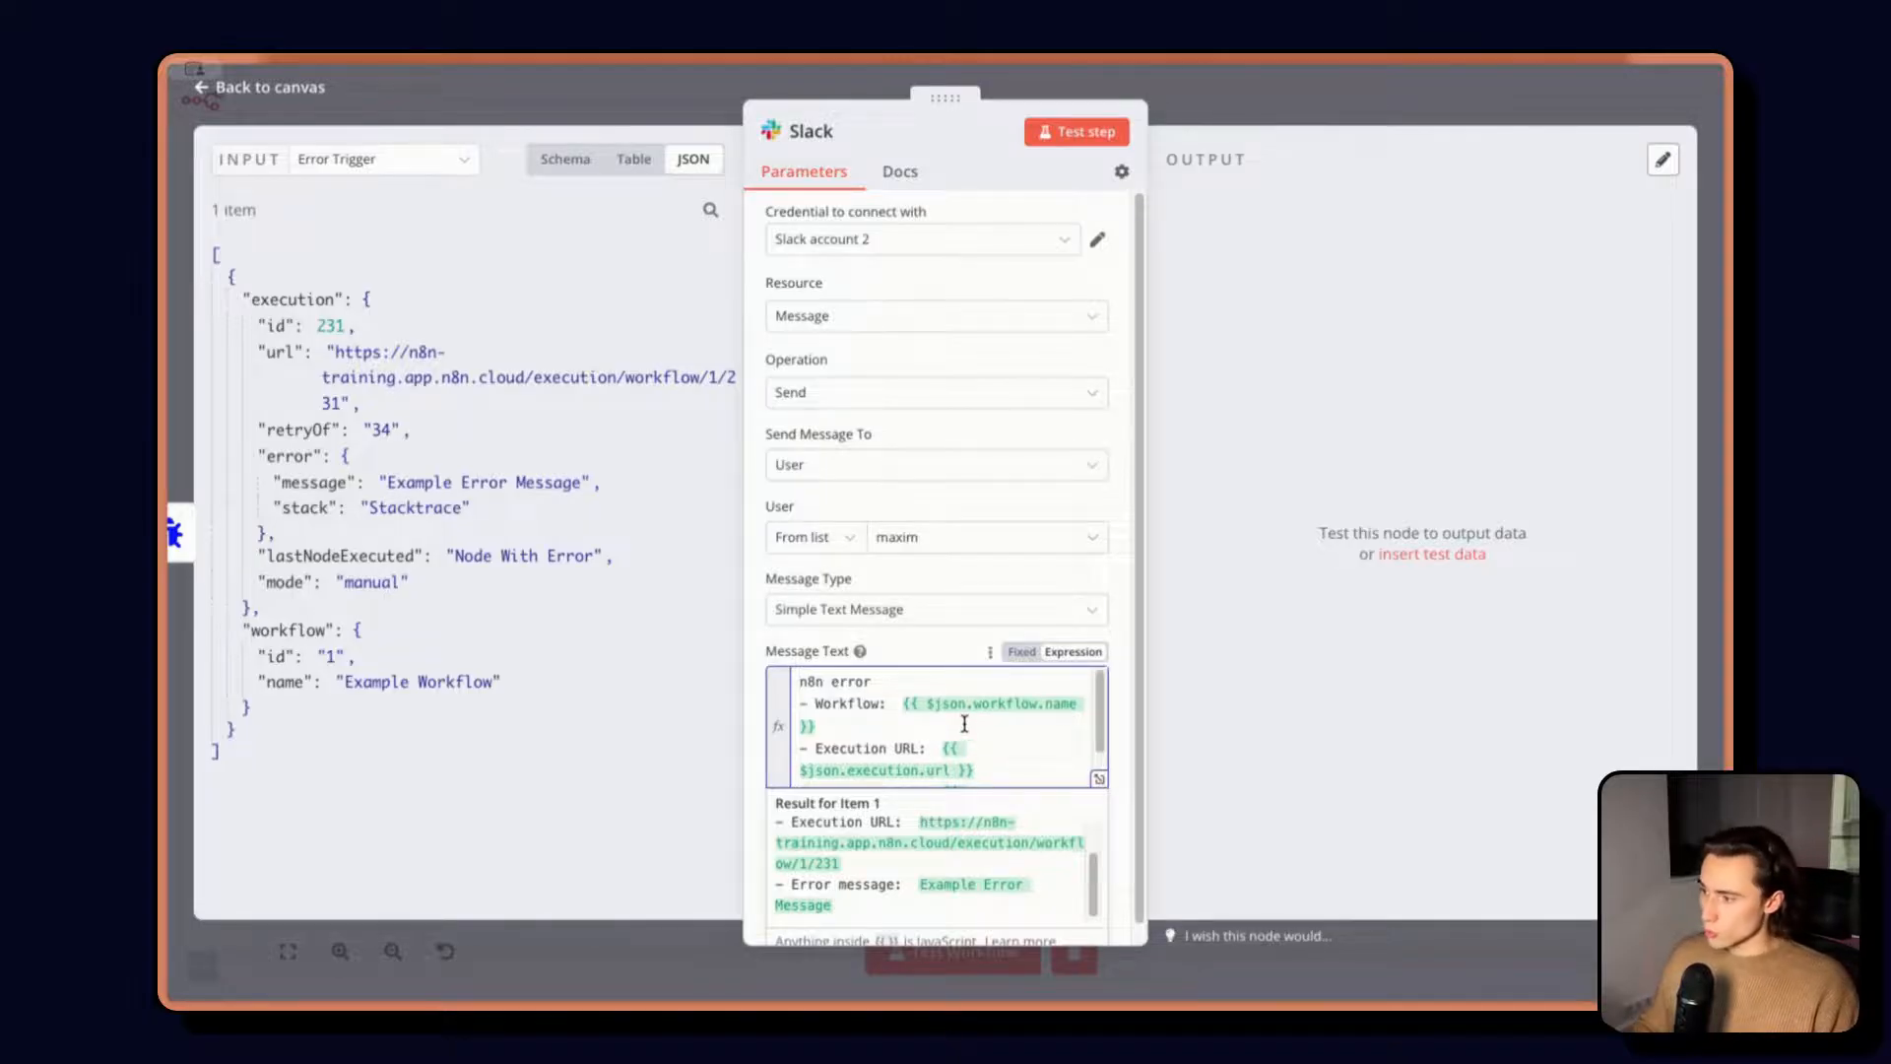
{"action": "double_click", "coordinate": [999, 703]}
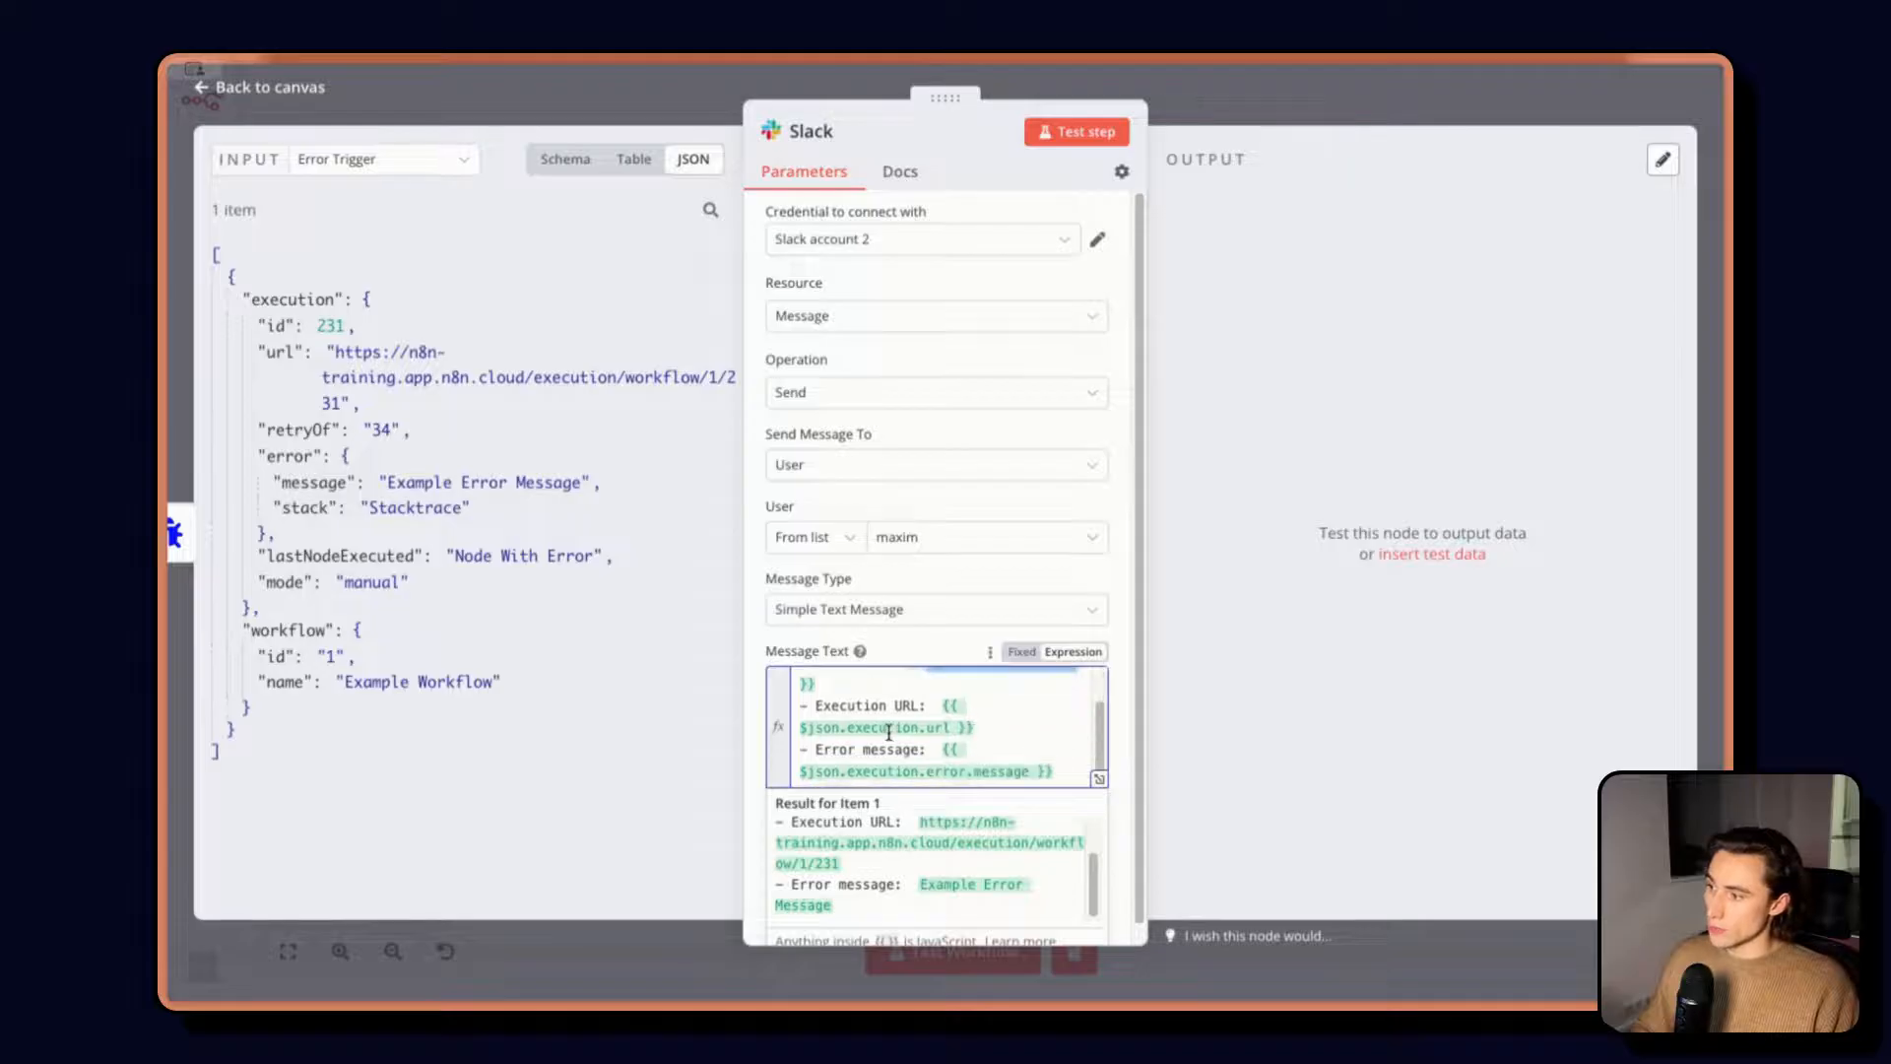
{"action": "double_click", "coordinate": [869, 727]}
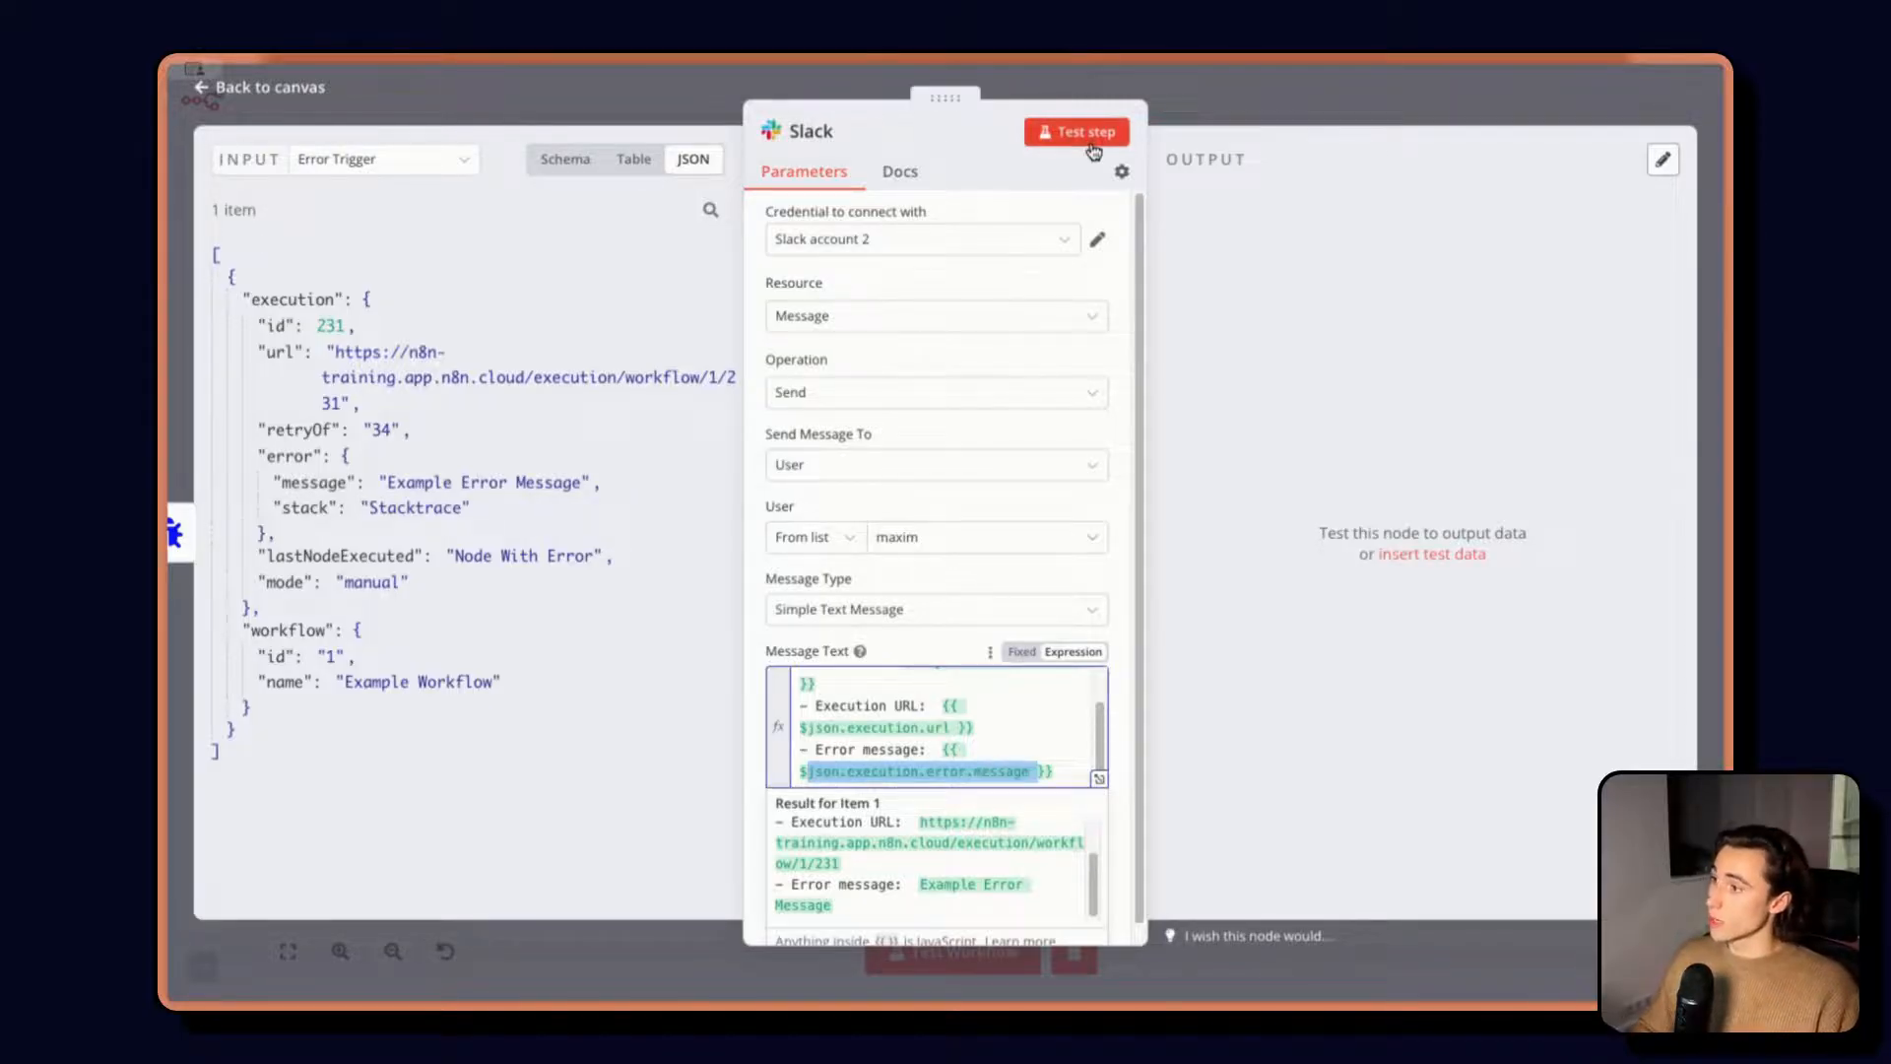
Test the Slack alert, switch it to the n8n-errors channel, and return to canvas
{"action": "left_click", "coordinate": [1078, 132]}
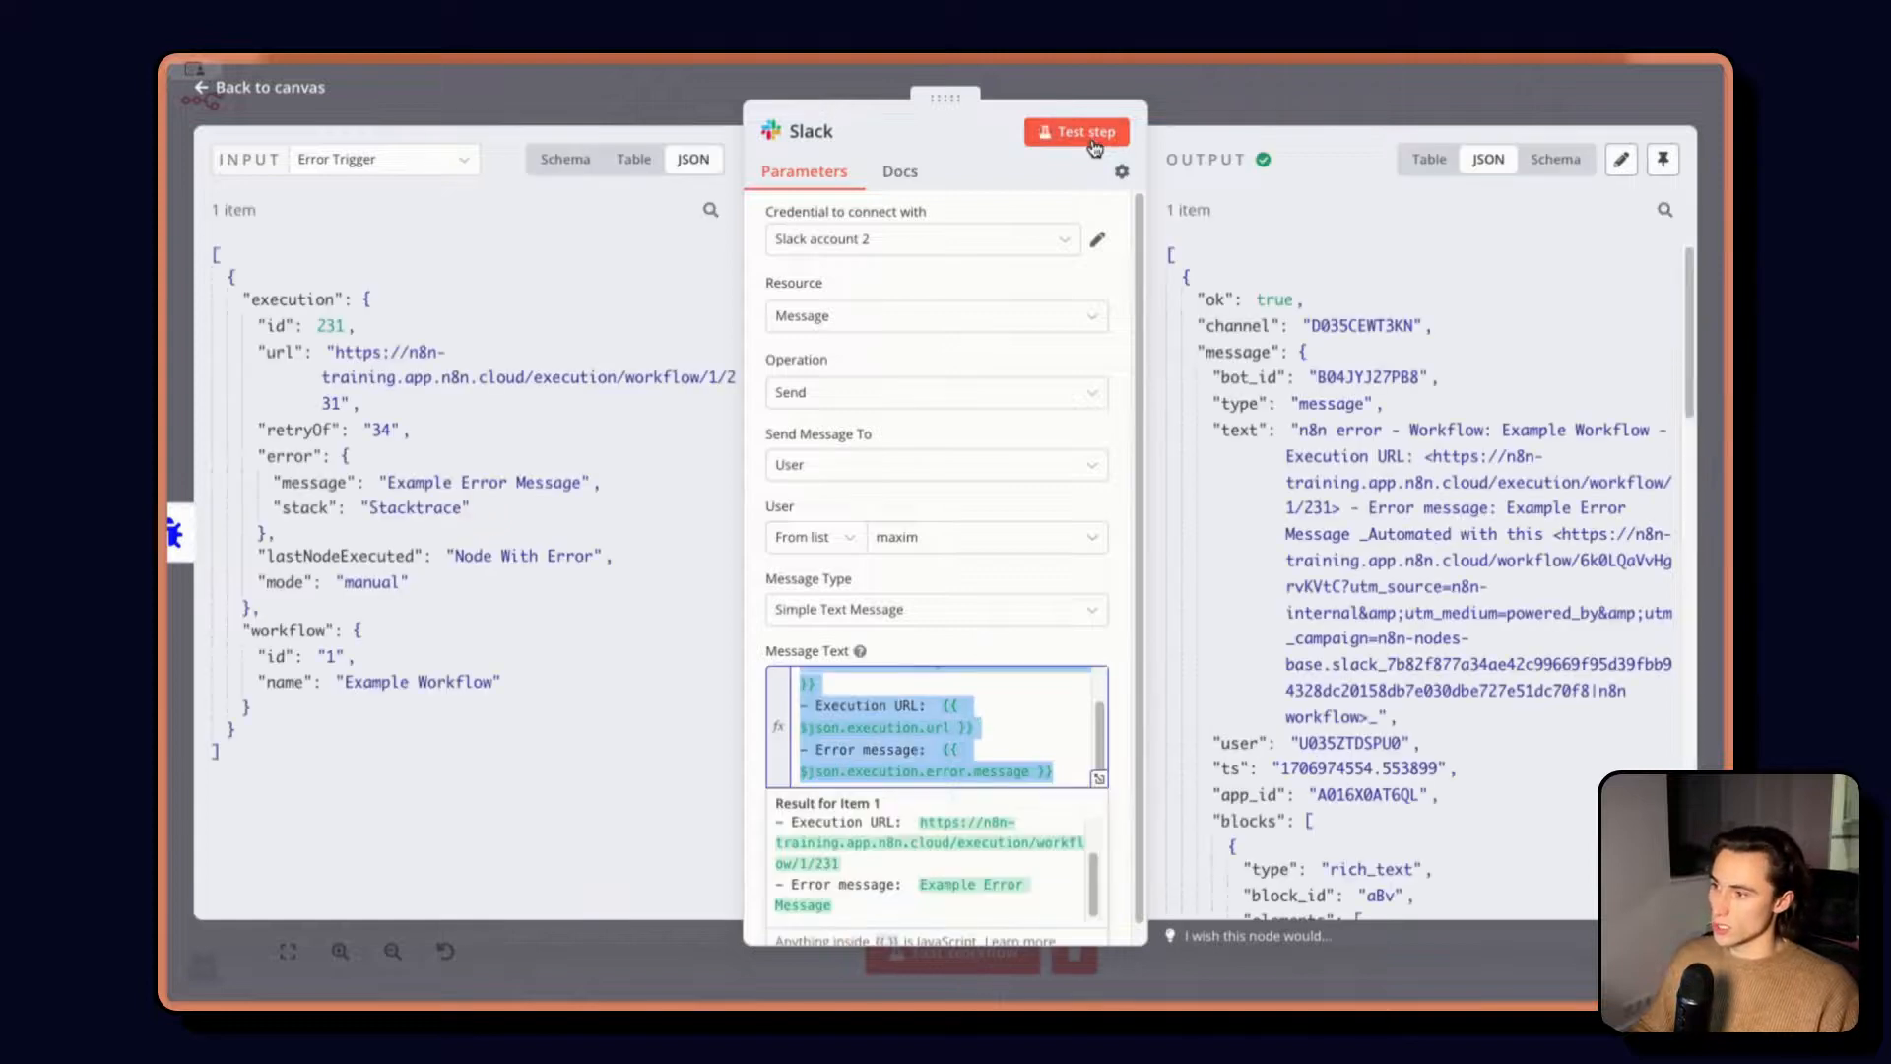
{"action": "left_click", "coordinate": [1076, 132]}
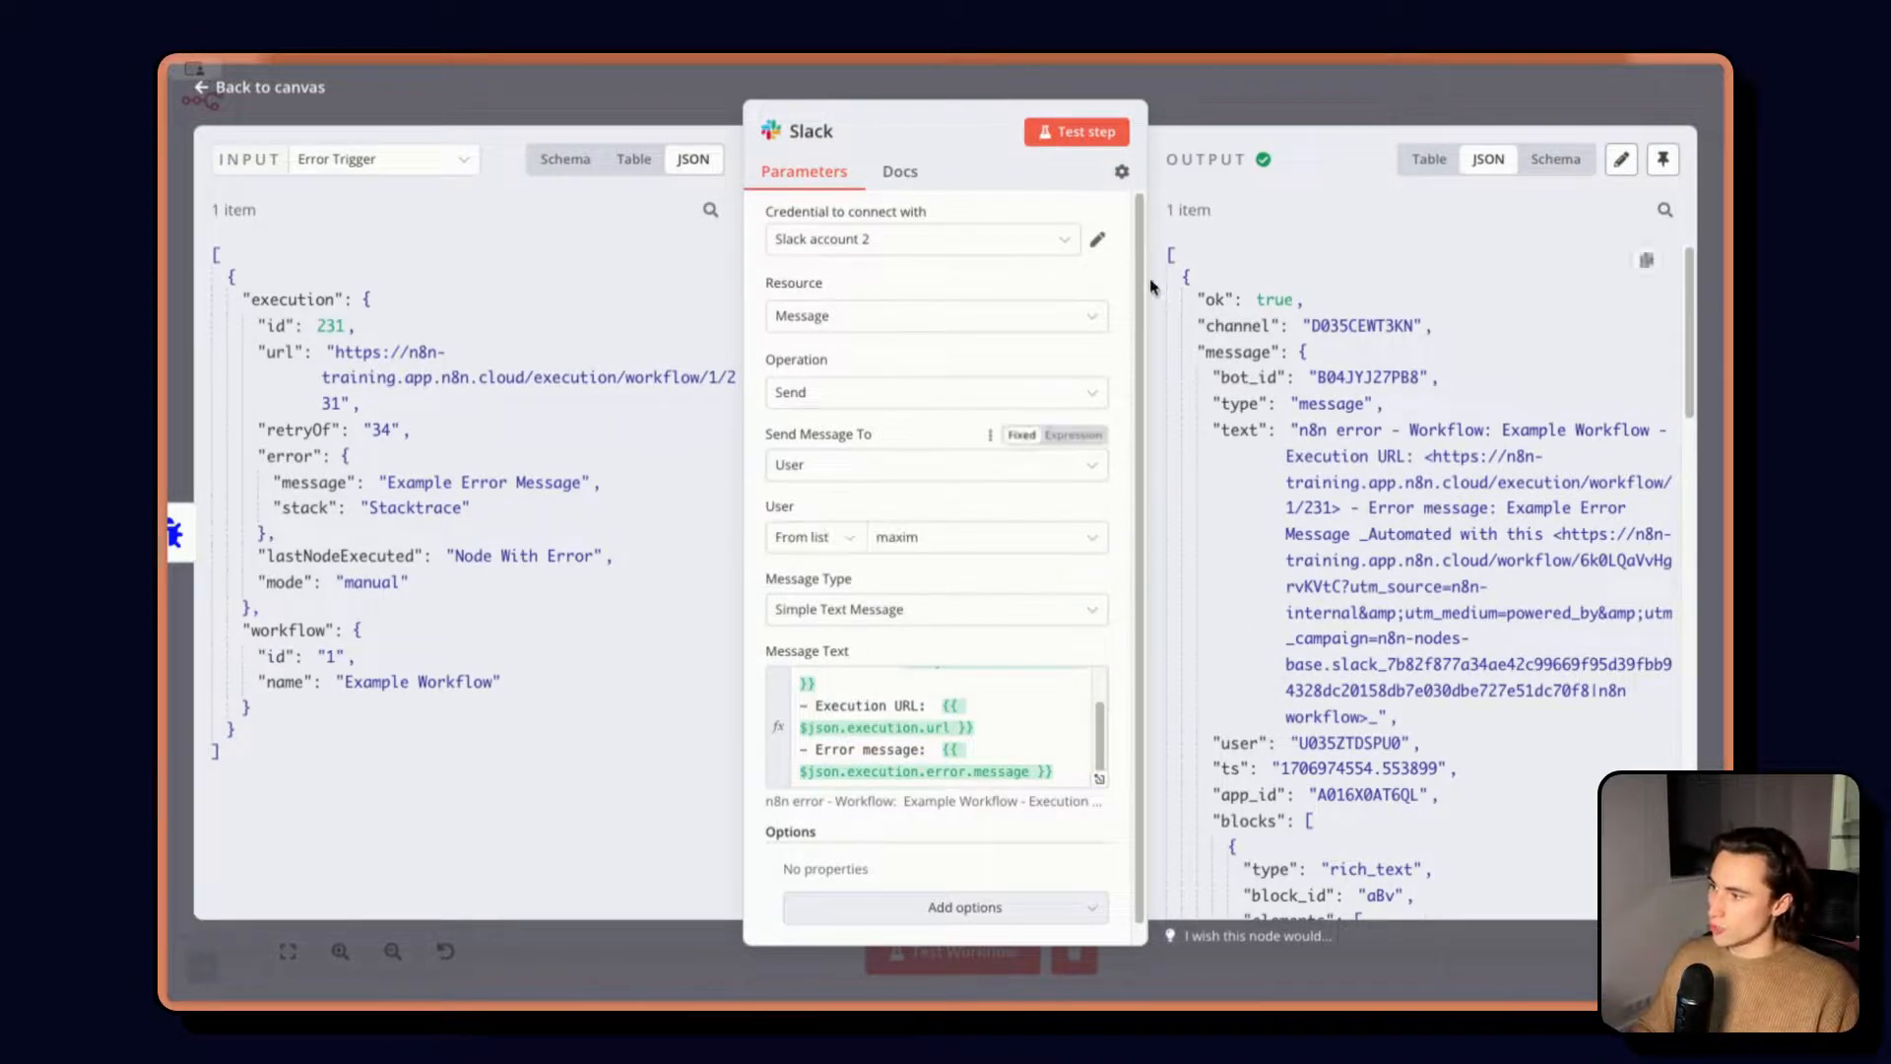
{"action": "left_click", "coordinate": [933, 465]}
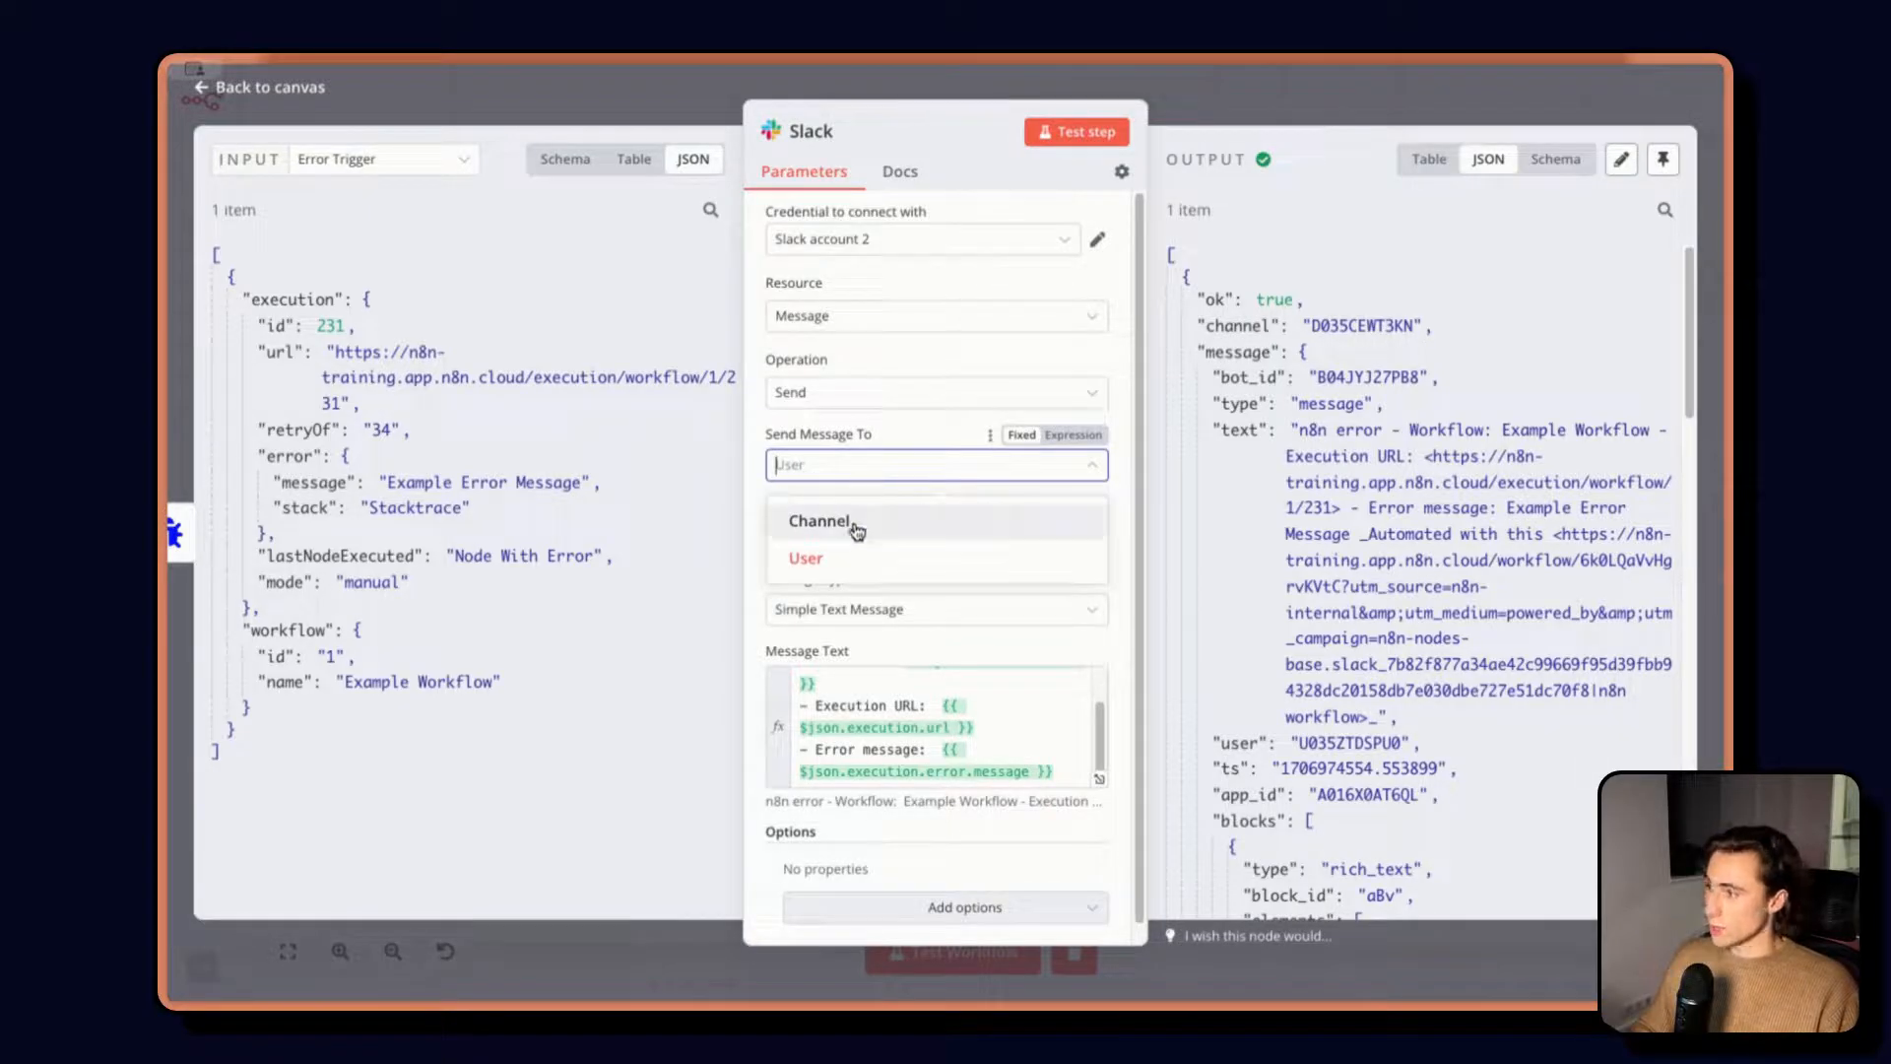
{"action": "left_click", "coordinate": [820, 520]}
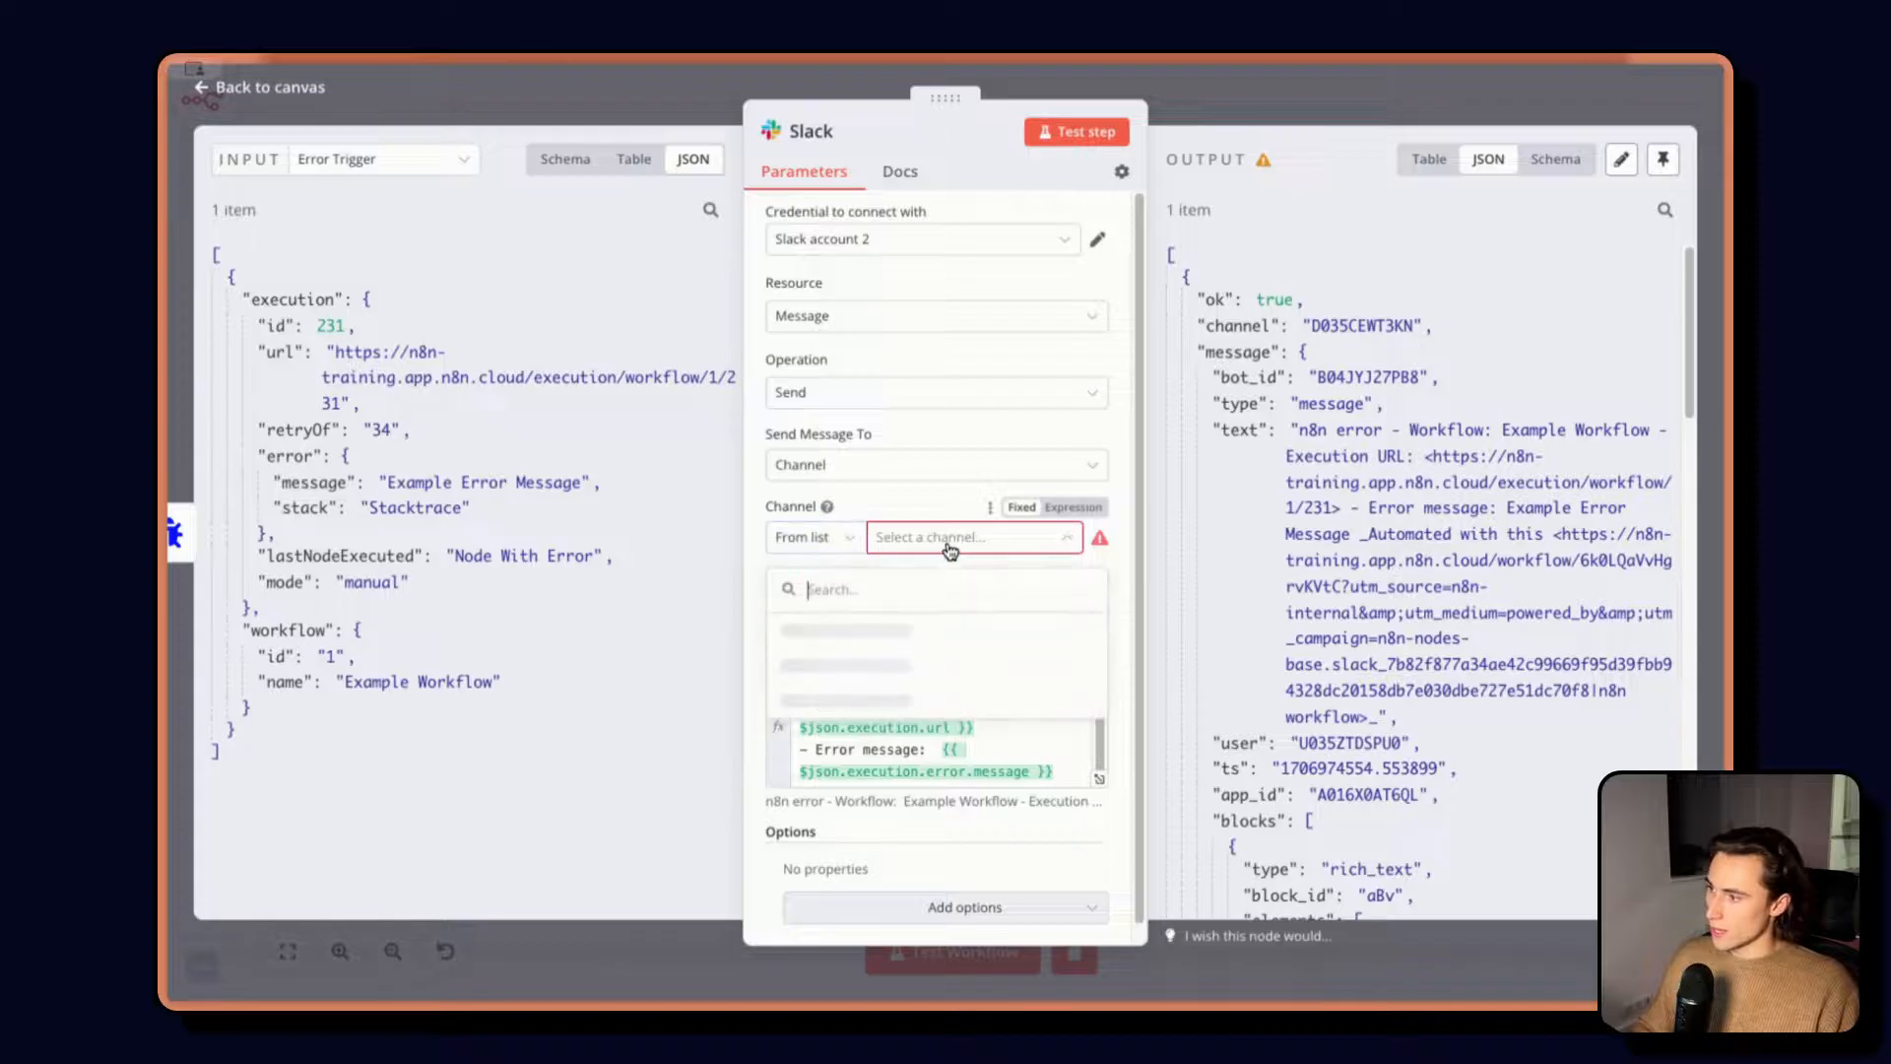
{"action": "type", "text": "n8n-errors"}
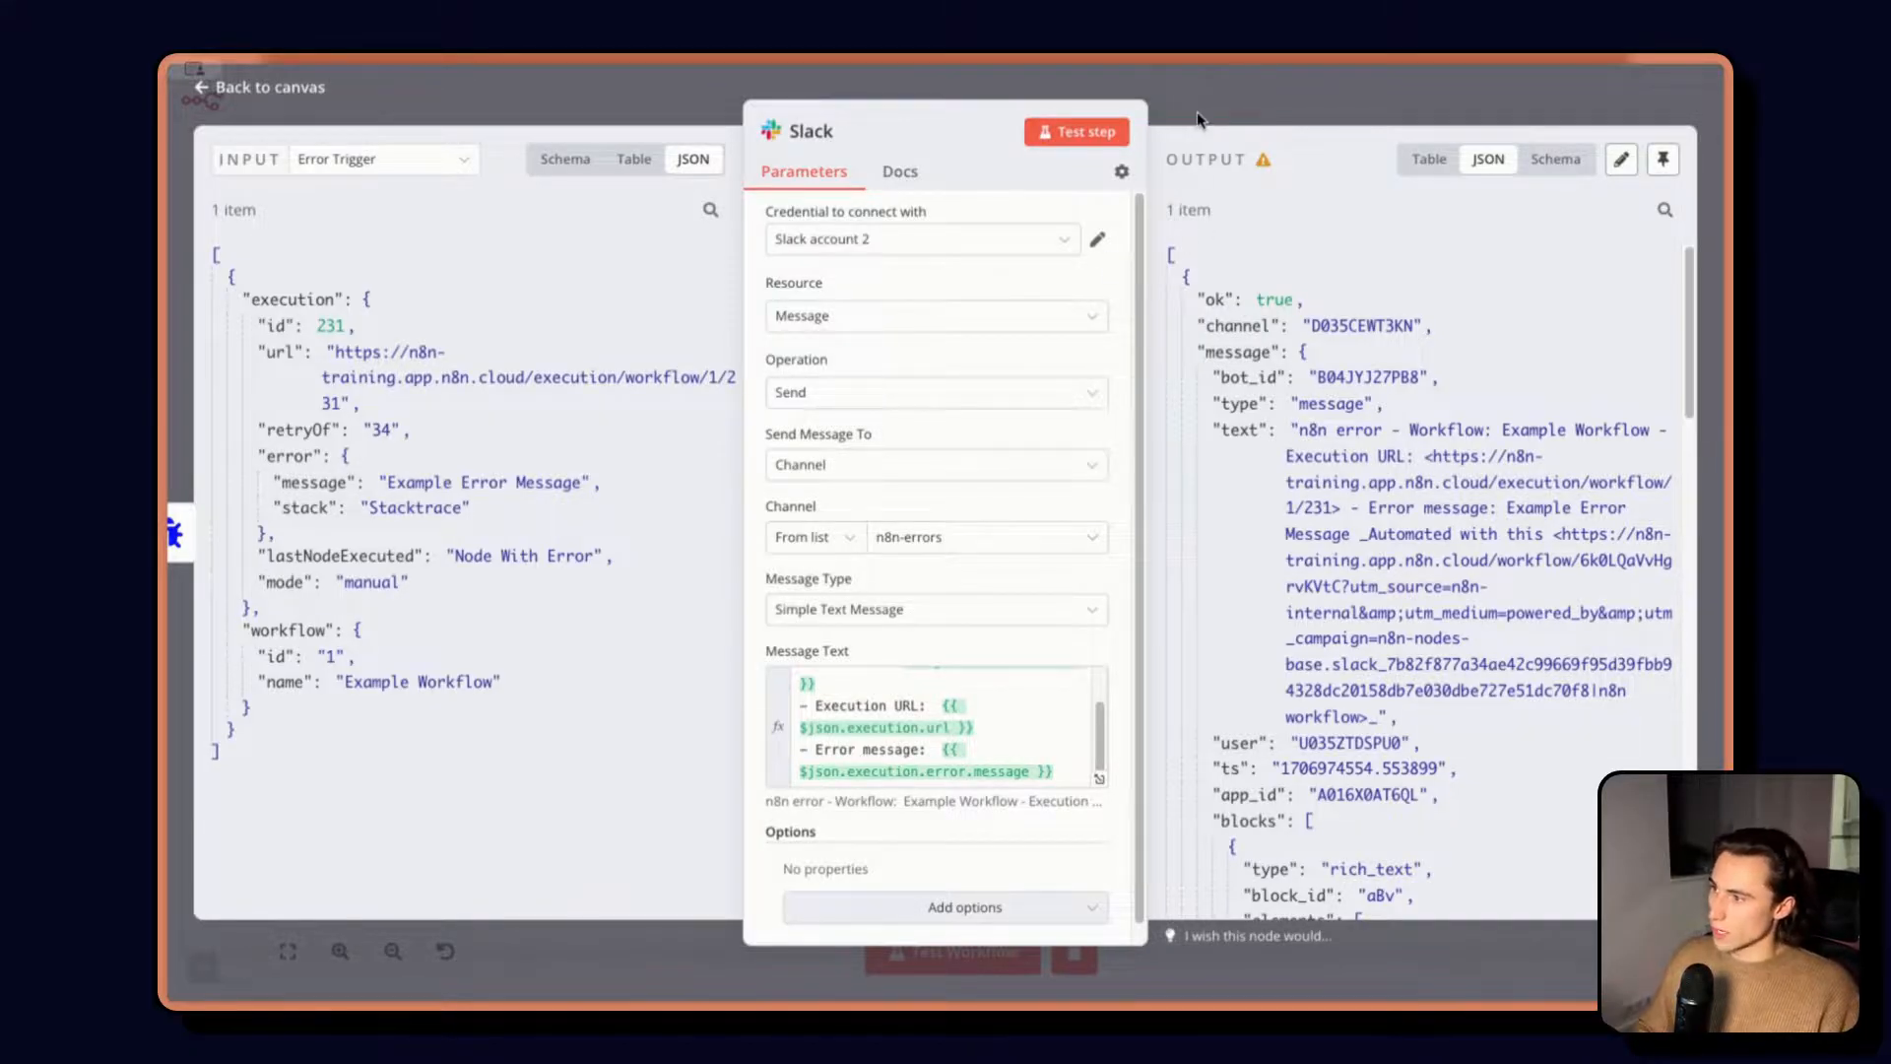
{"action": "left_click", "coordinate": [258, 87]}
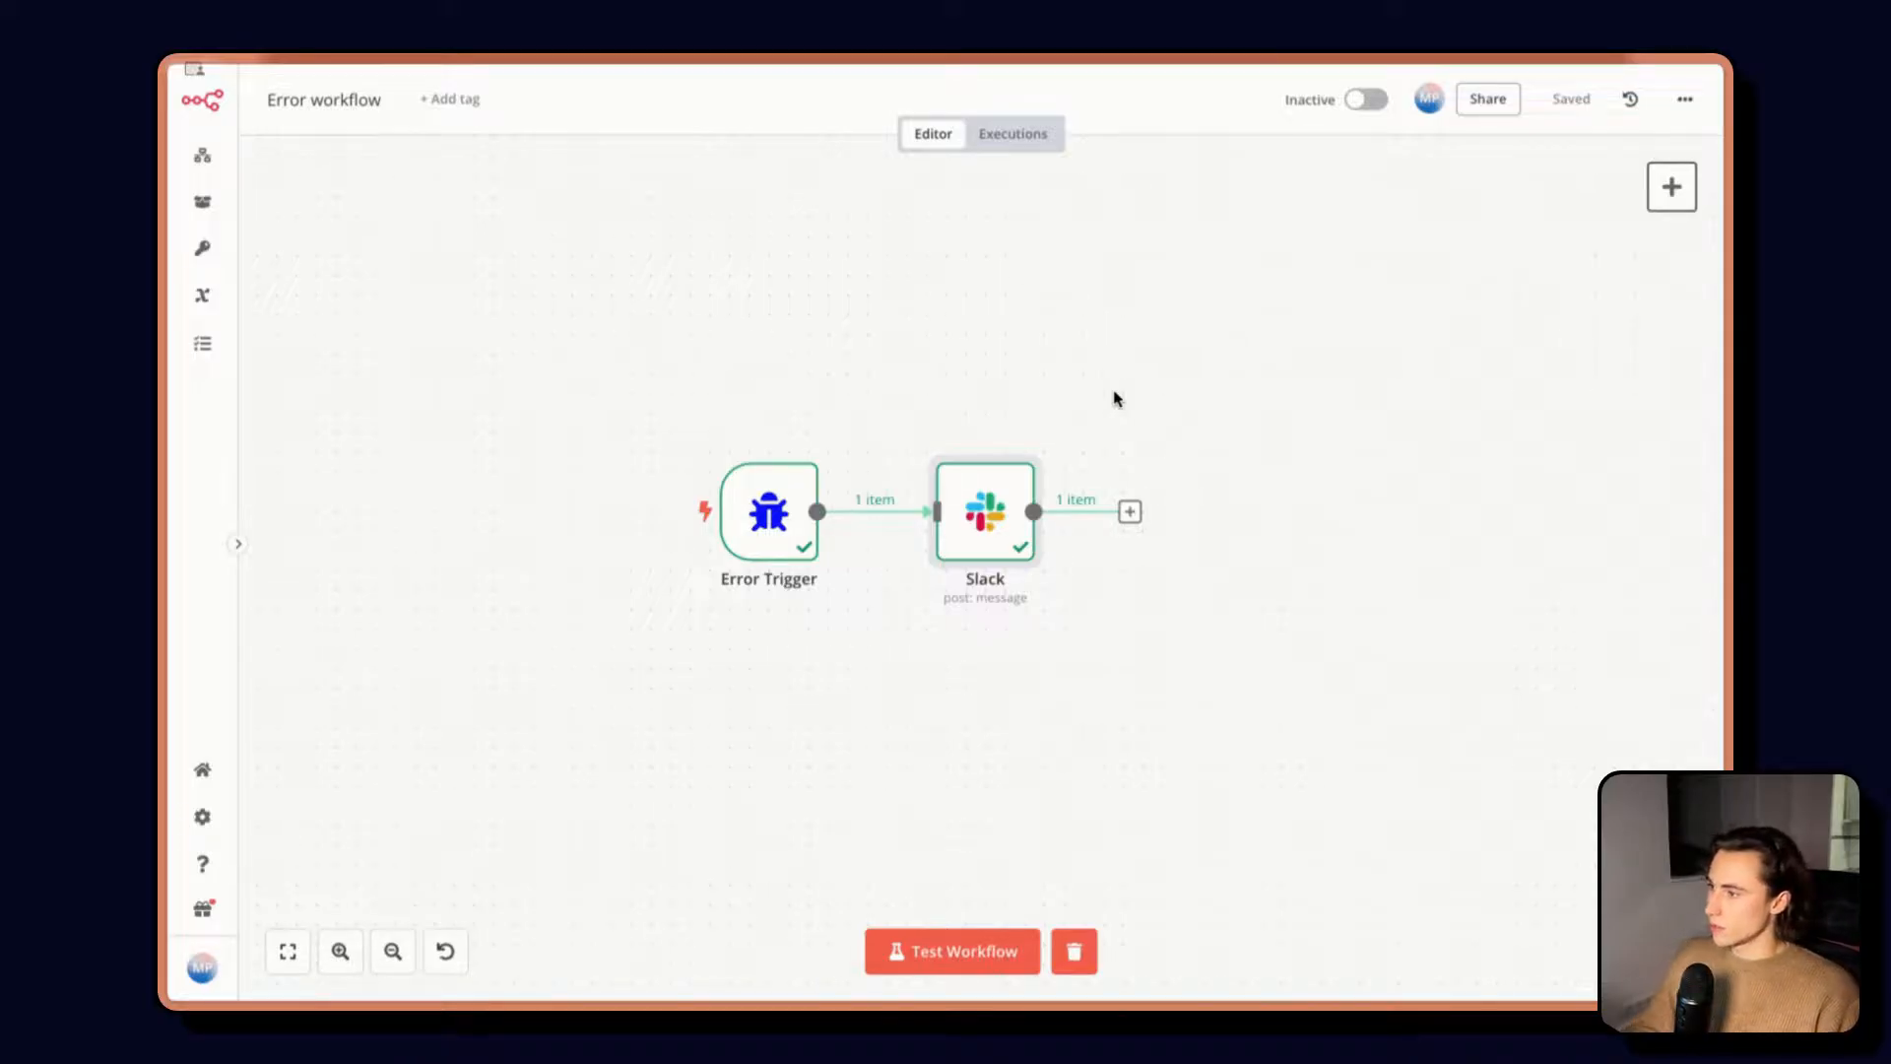
{"action": "mouse_move", "coordinate": [1298, 421]}
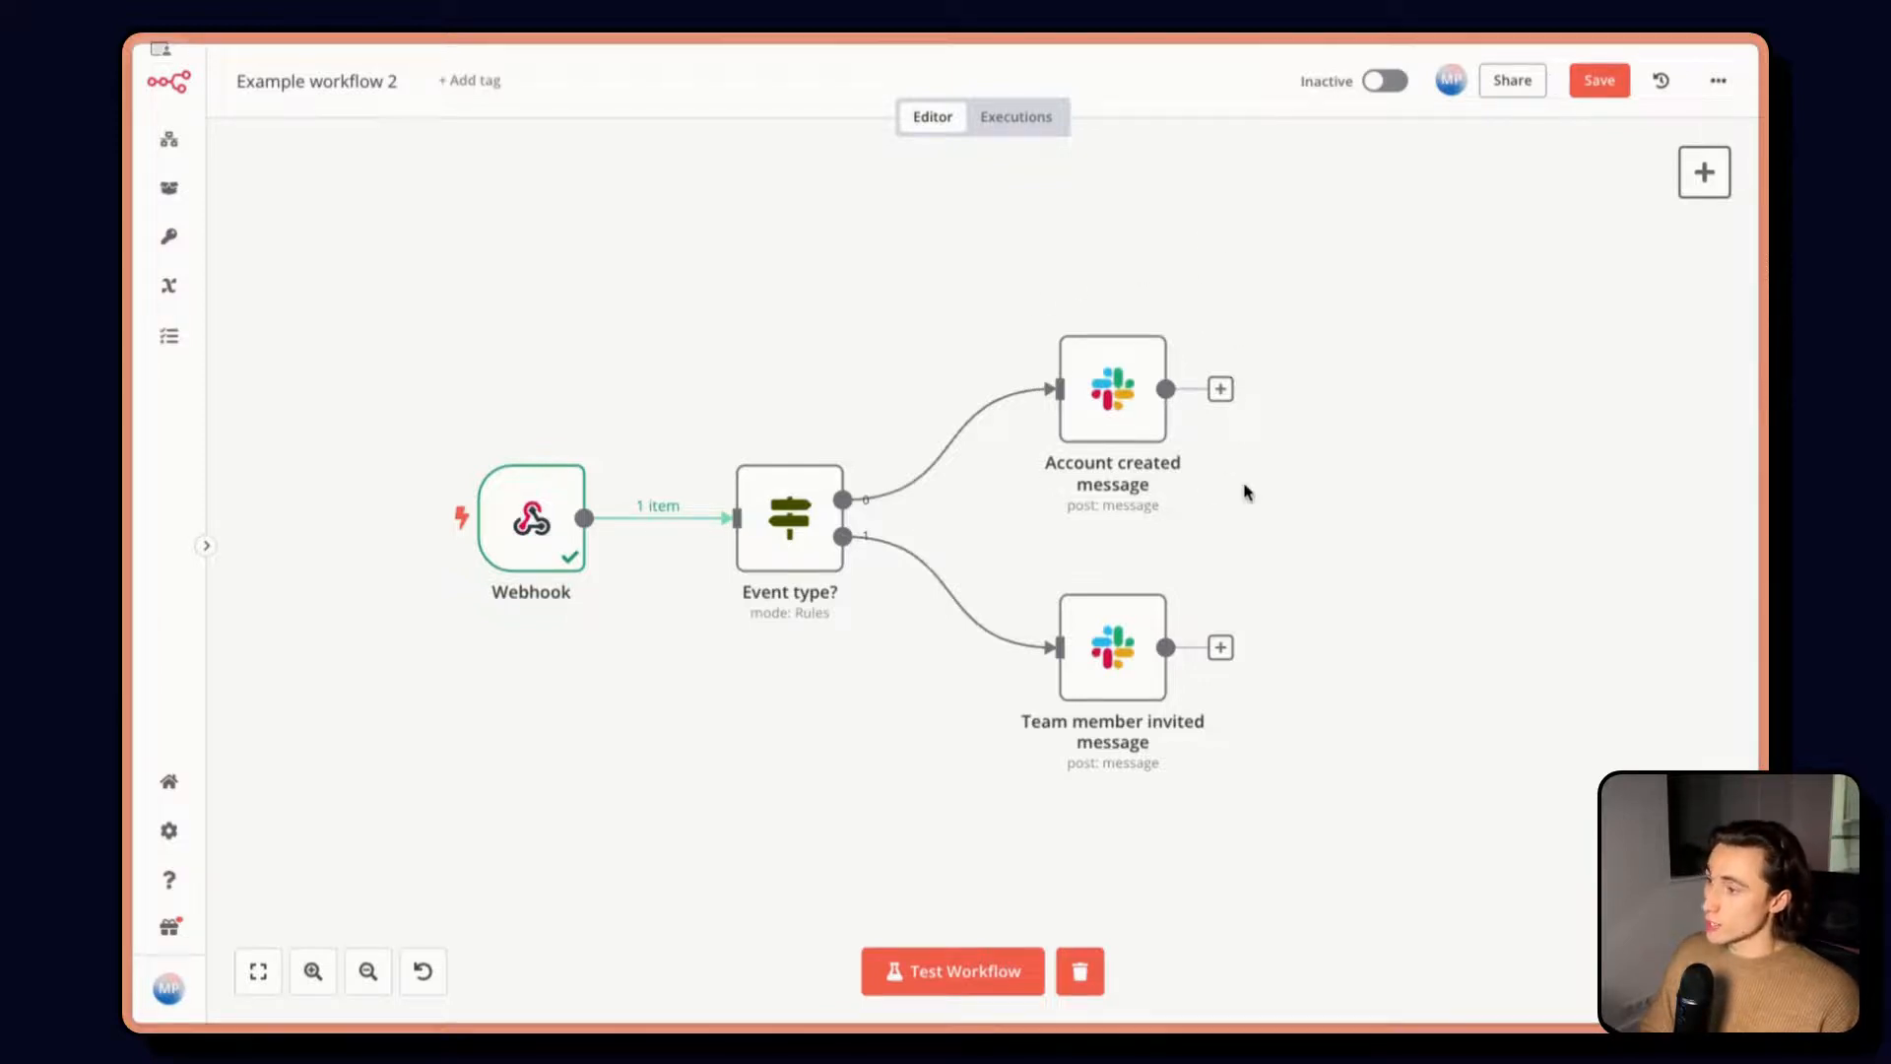
{"action": "mouse_move", "coordinate": [1139, 343]}
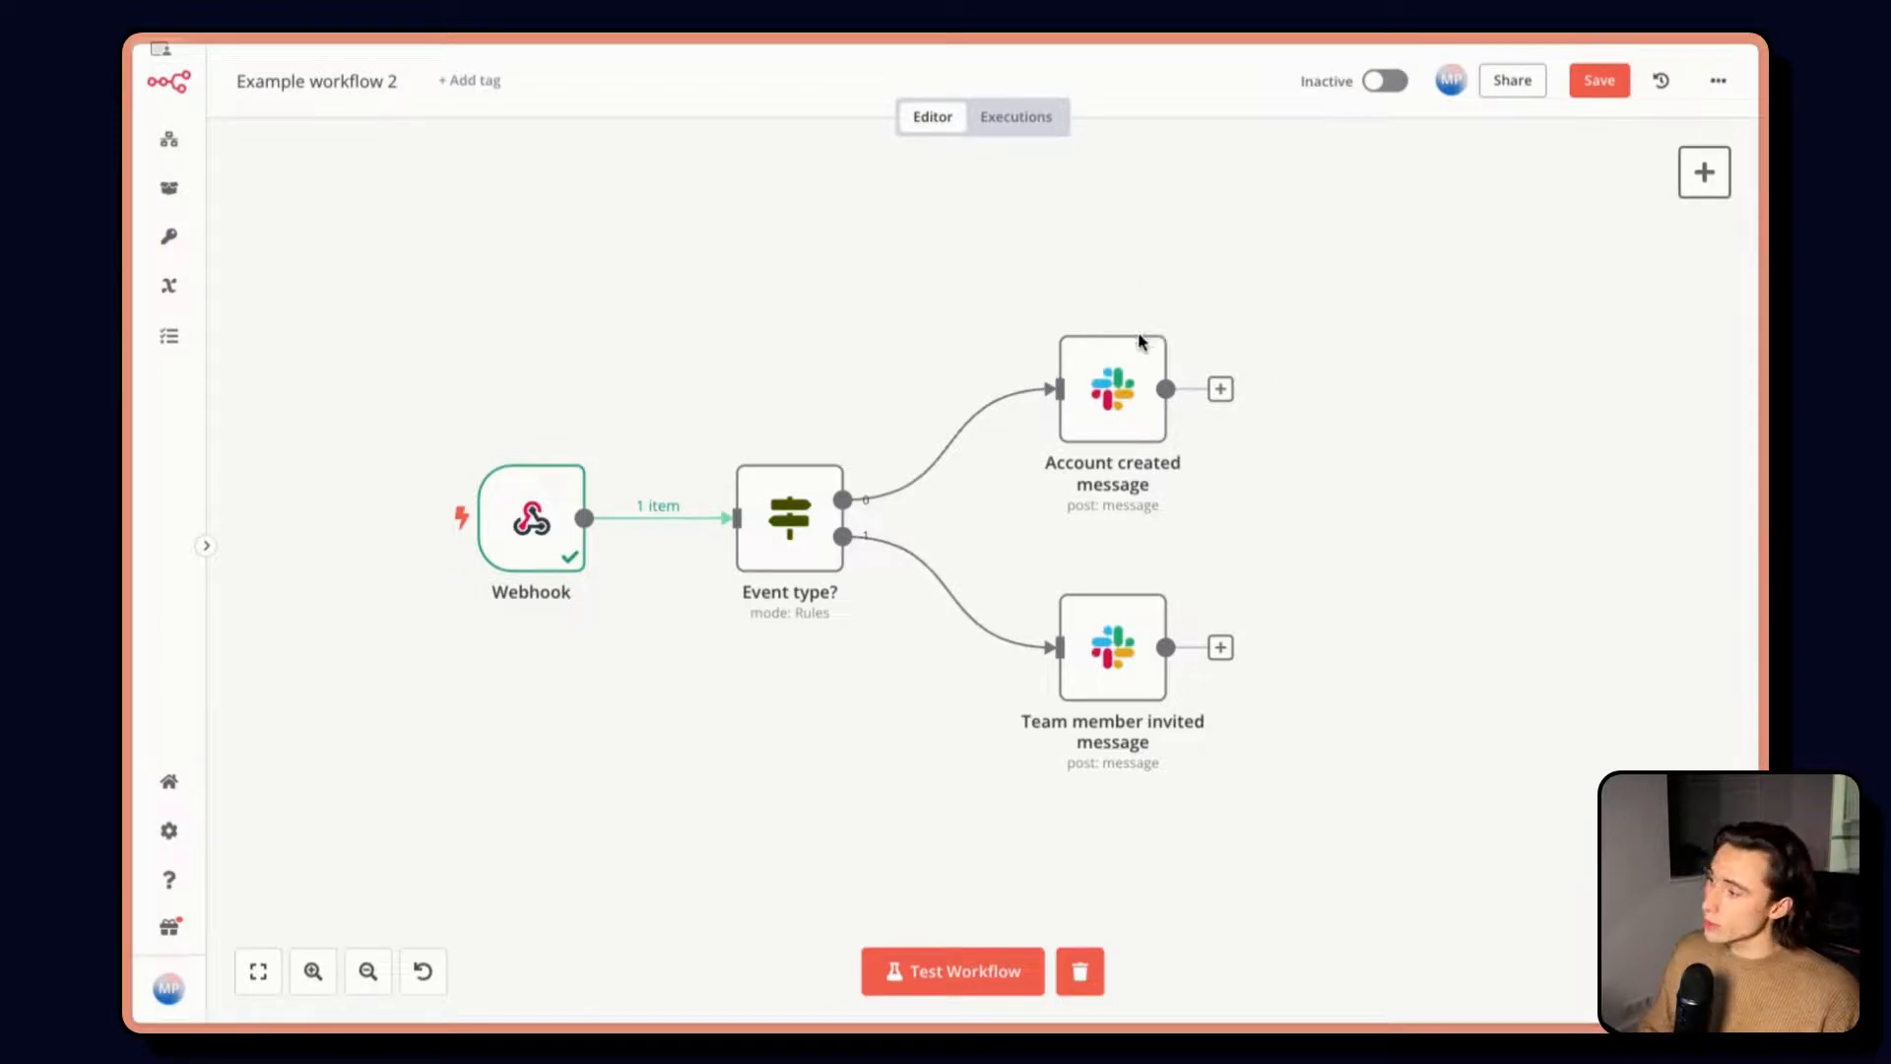
Inspect the Webhook node's sample data and the Event type? routing rules
{"action": "double_click", "coordinate": [530, 516]}
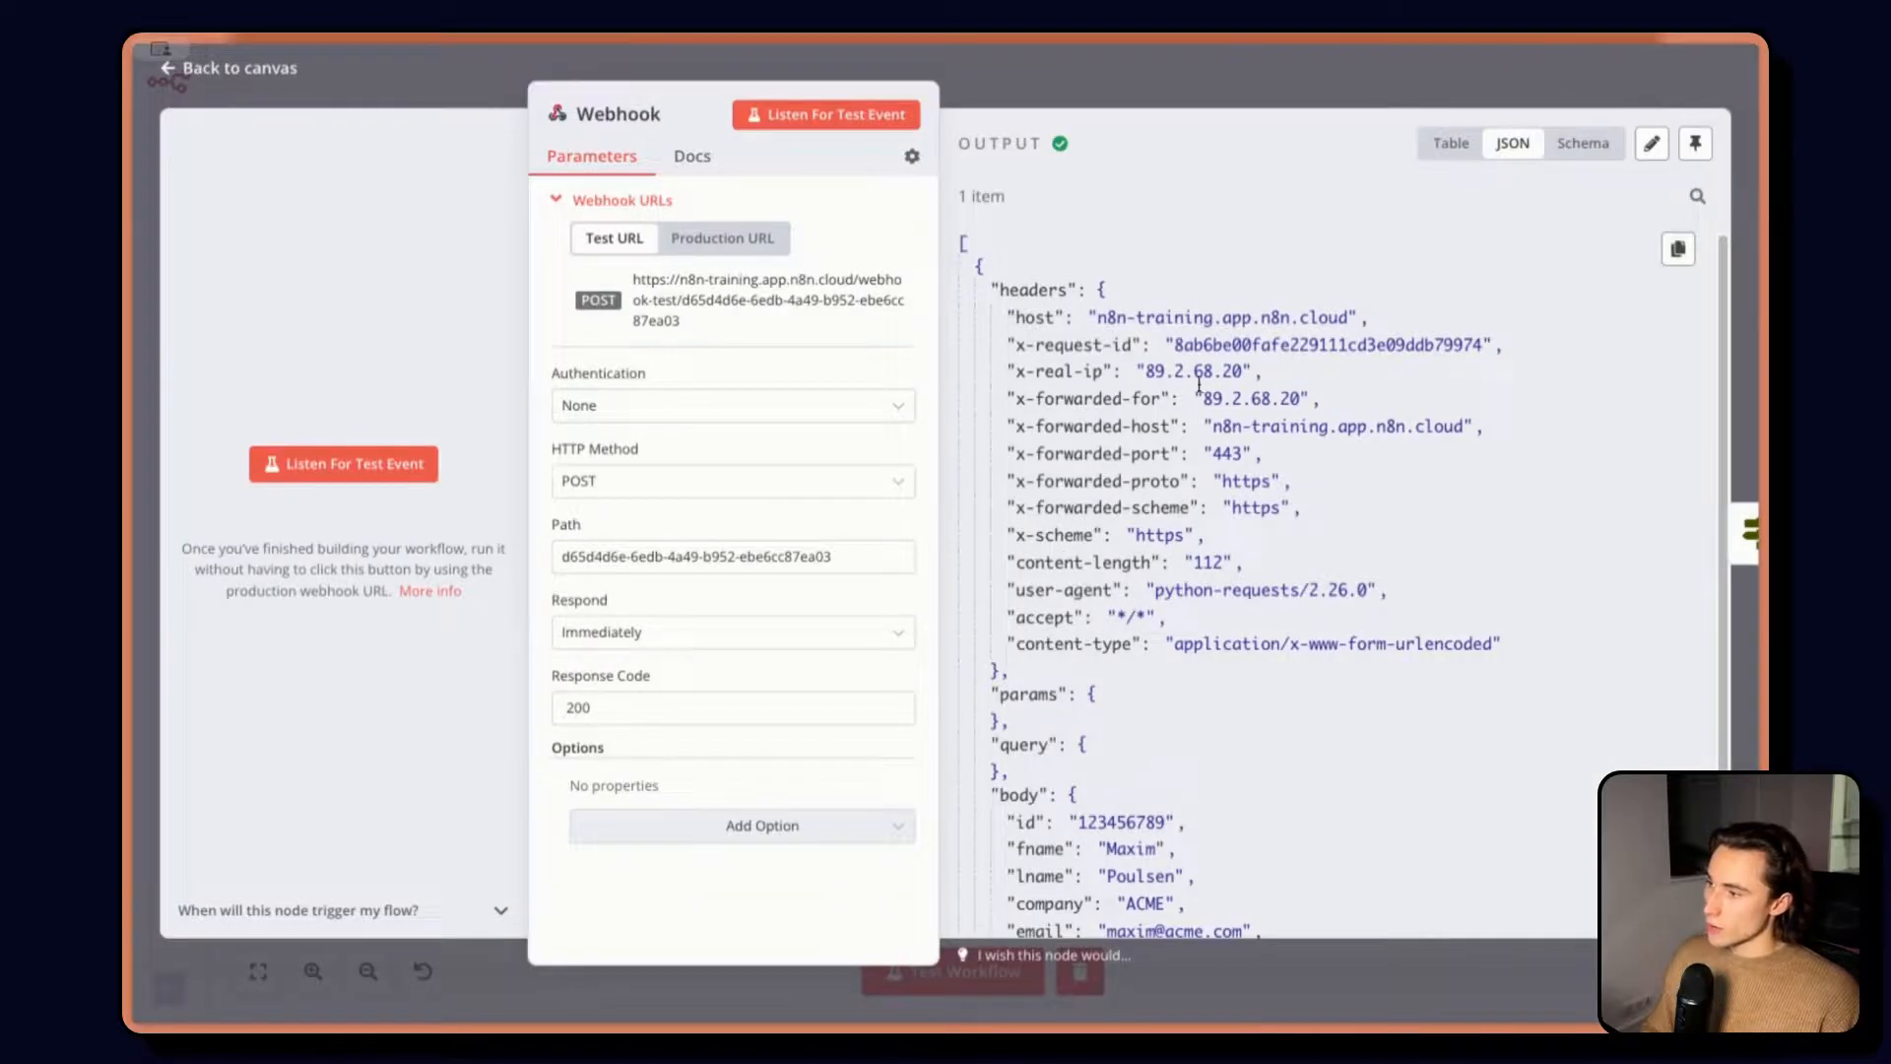
{"action": "scroll", "scroll_direction": "down", "scroll_amount": 3}
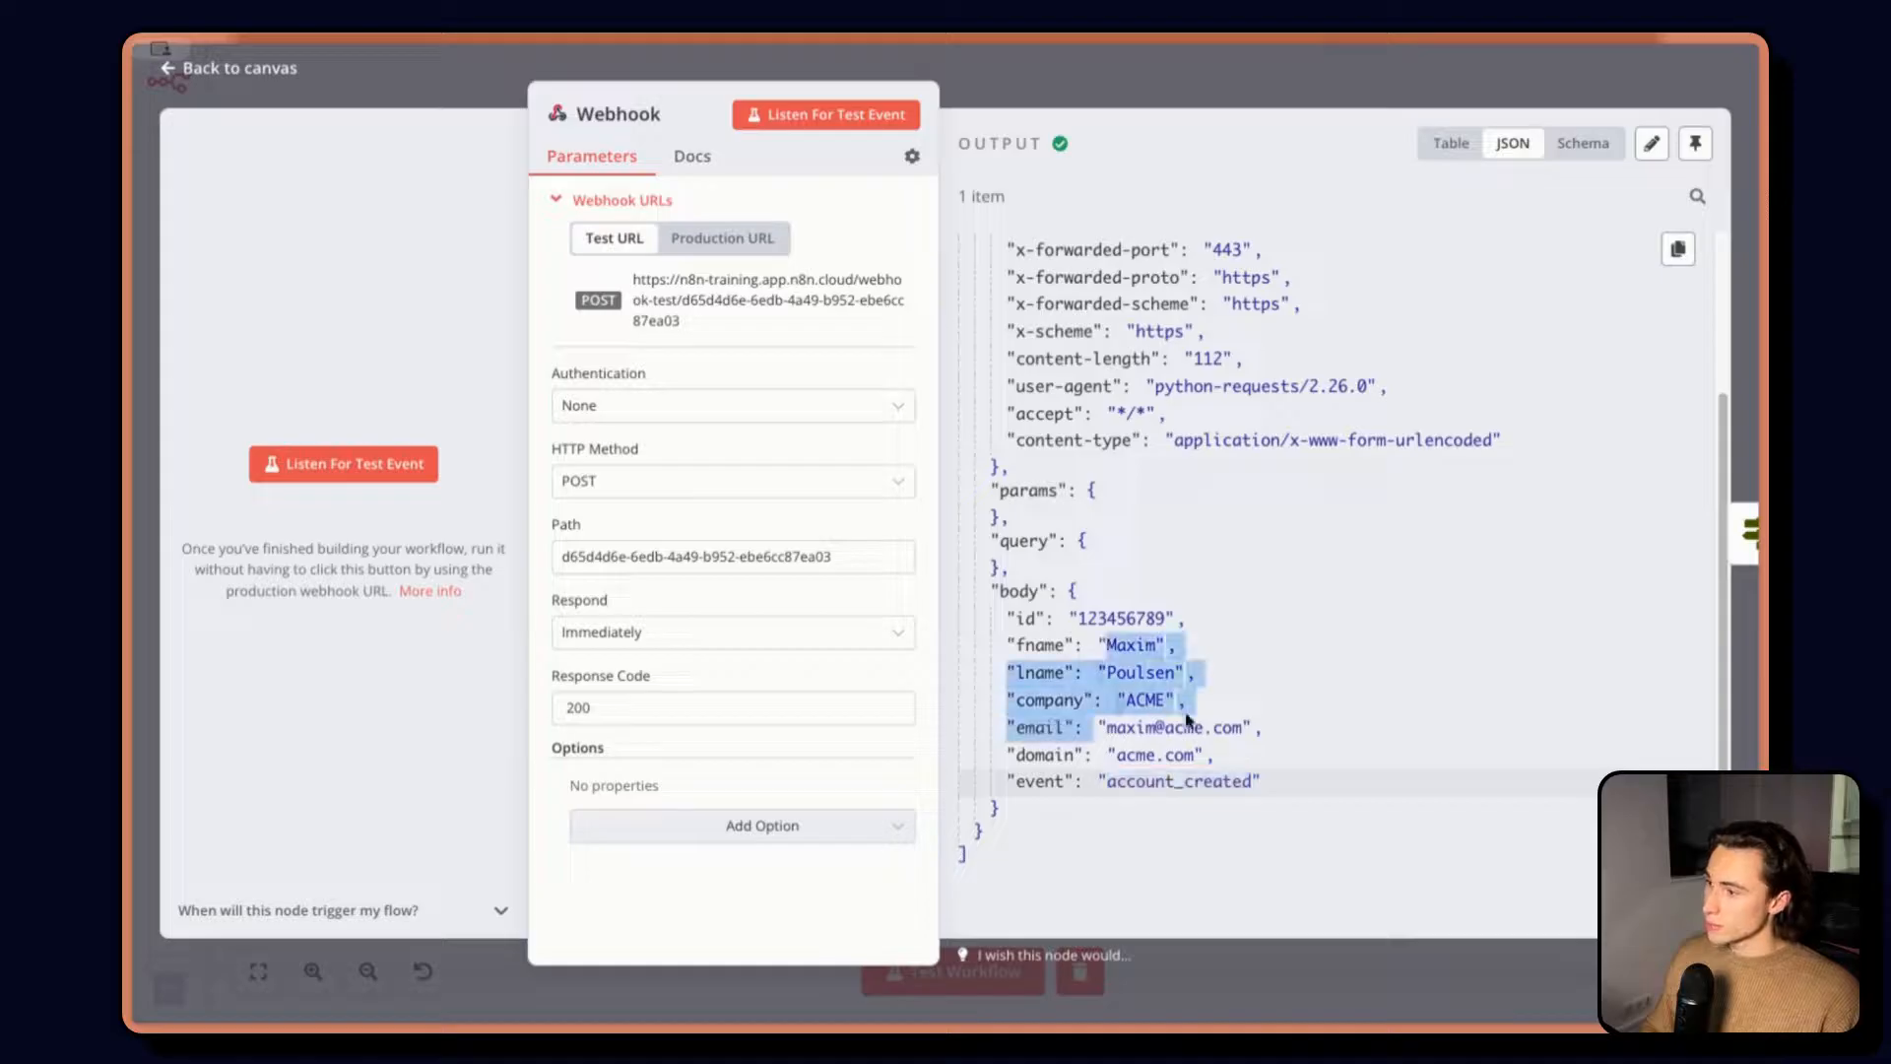
{"action": "left_click", "coordinate": [229, 67]}
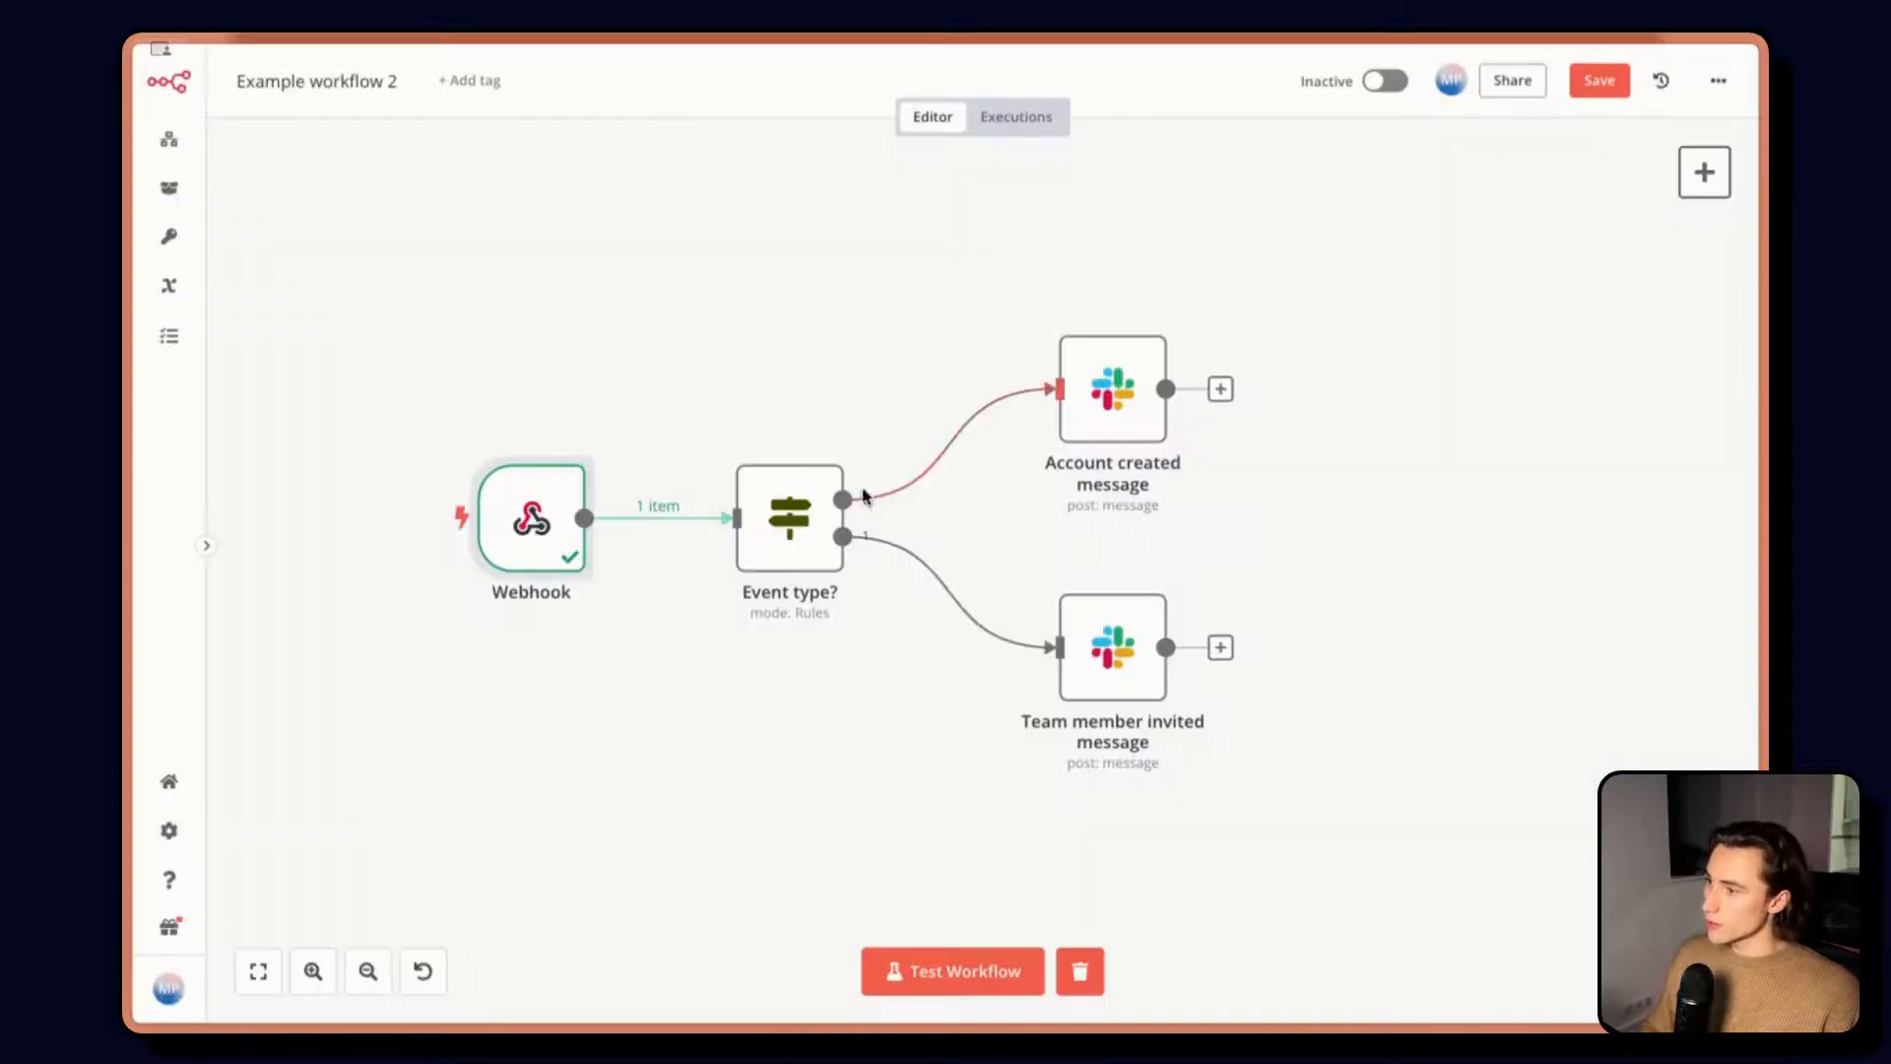
{"action": "double_click", "coordinate": [790, 516]}
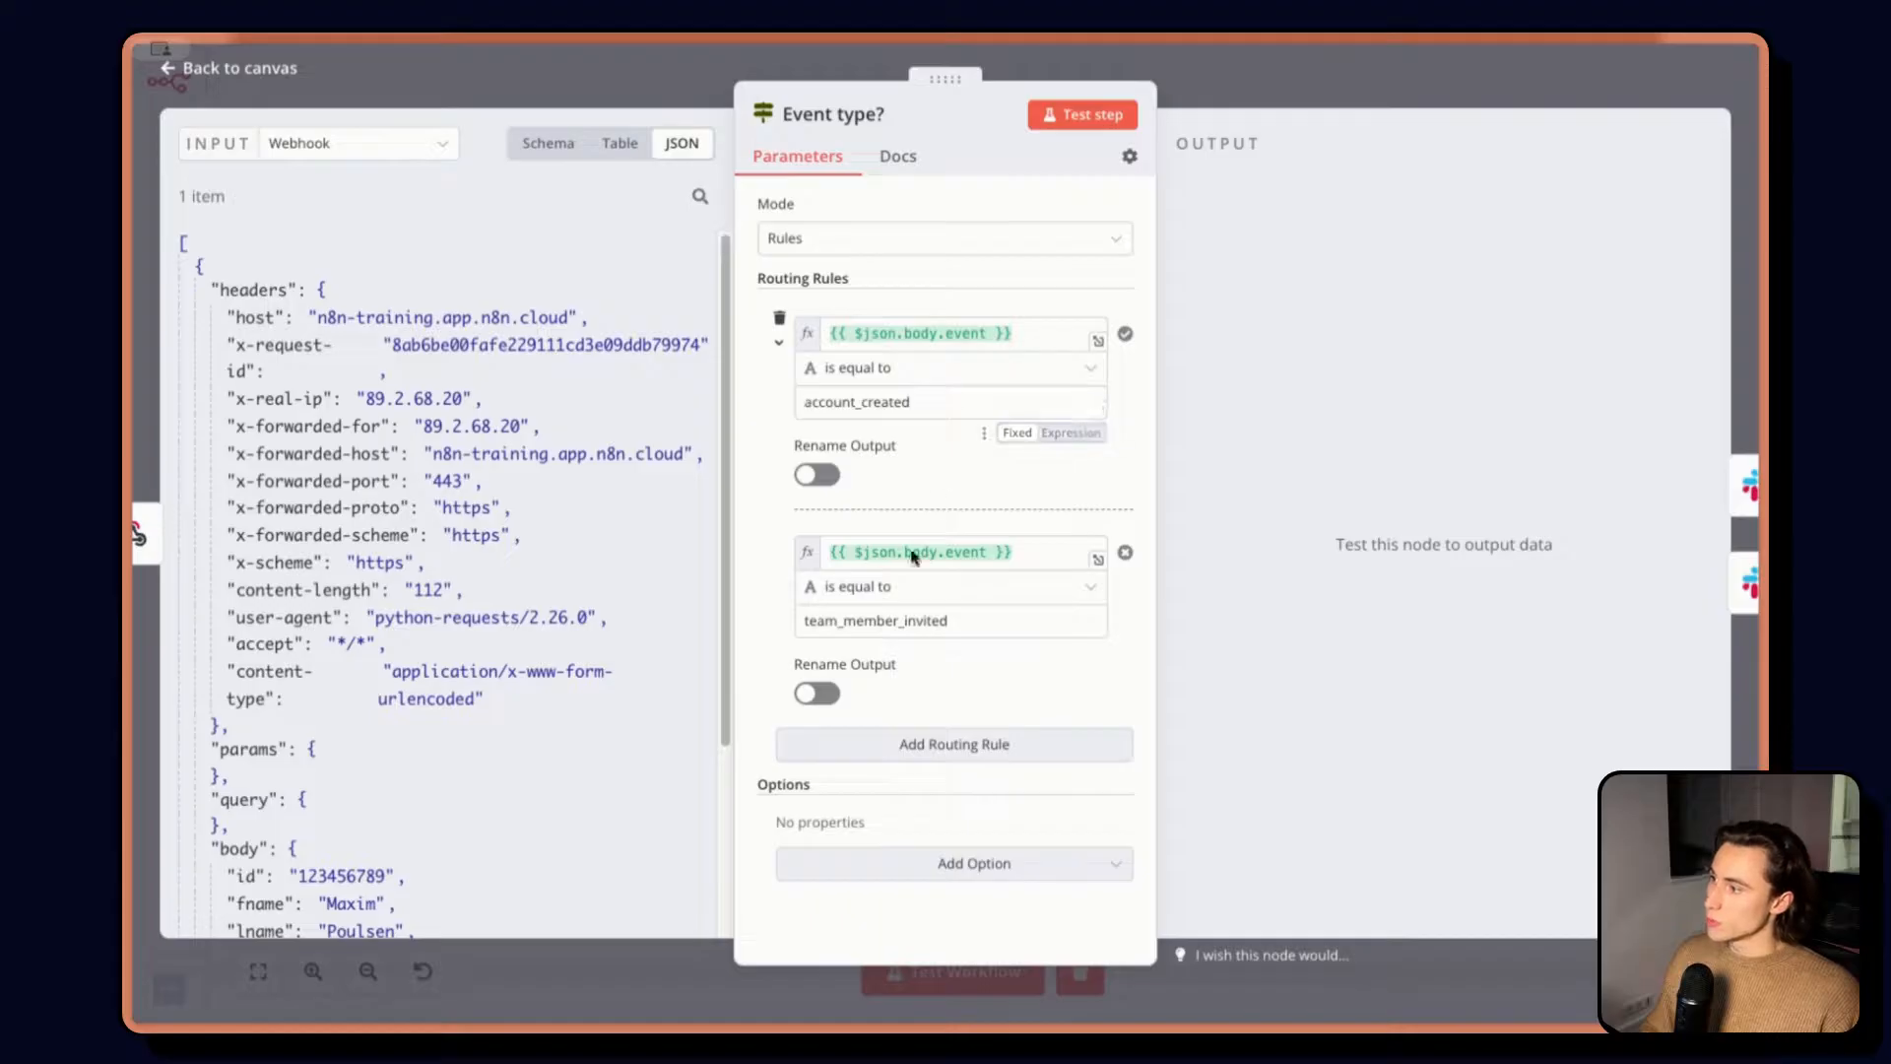
{"action": "left_click", "coordinate": [223, 67]}
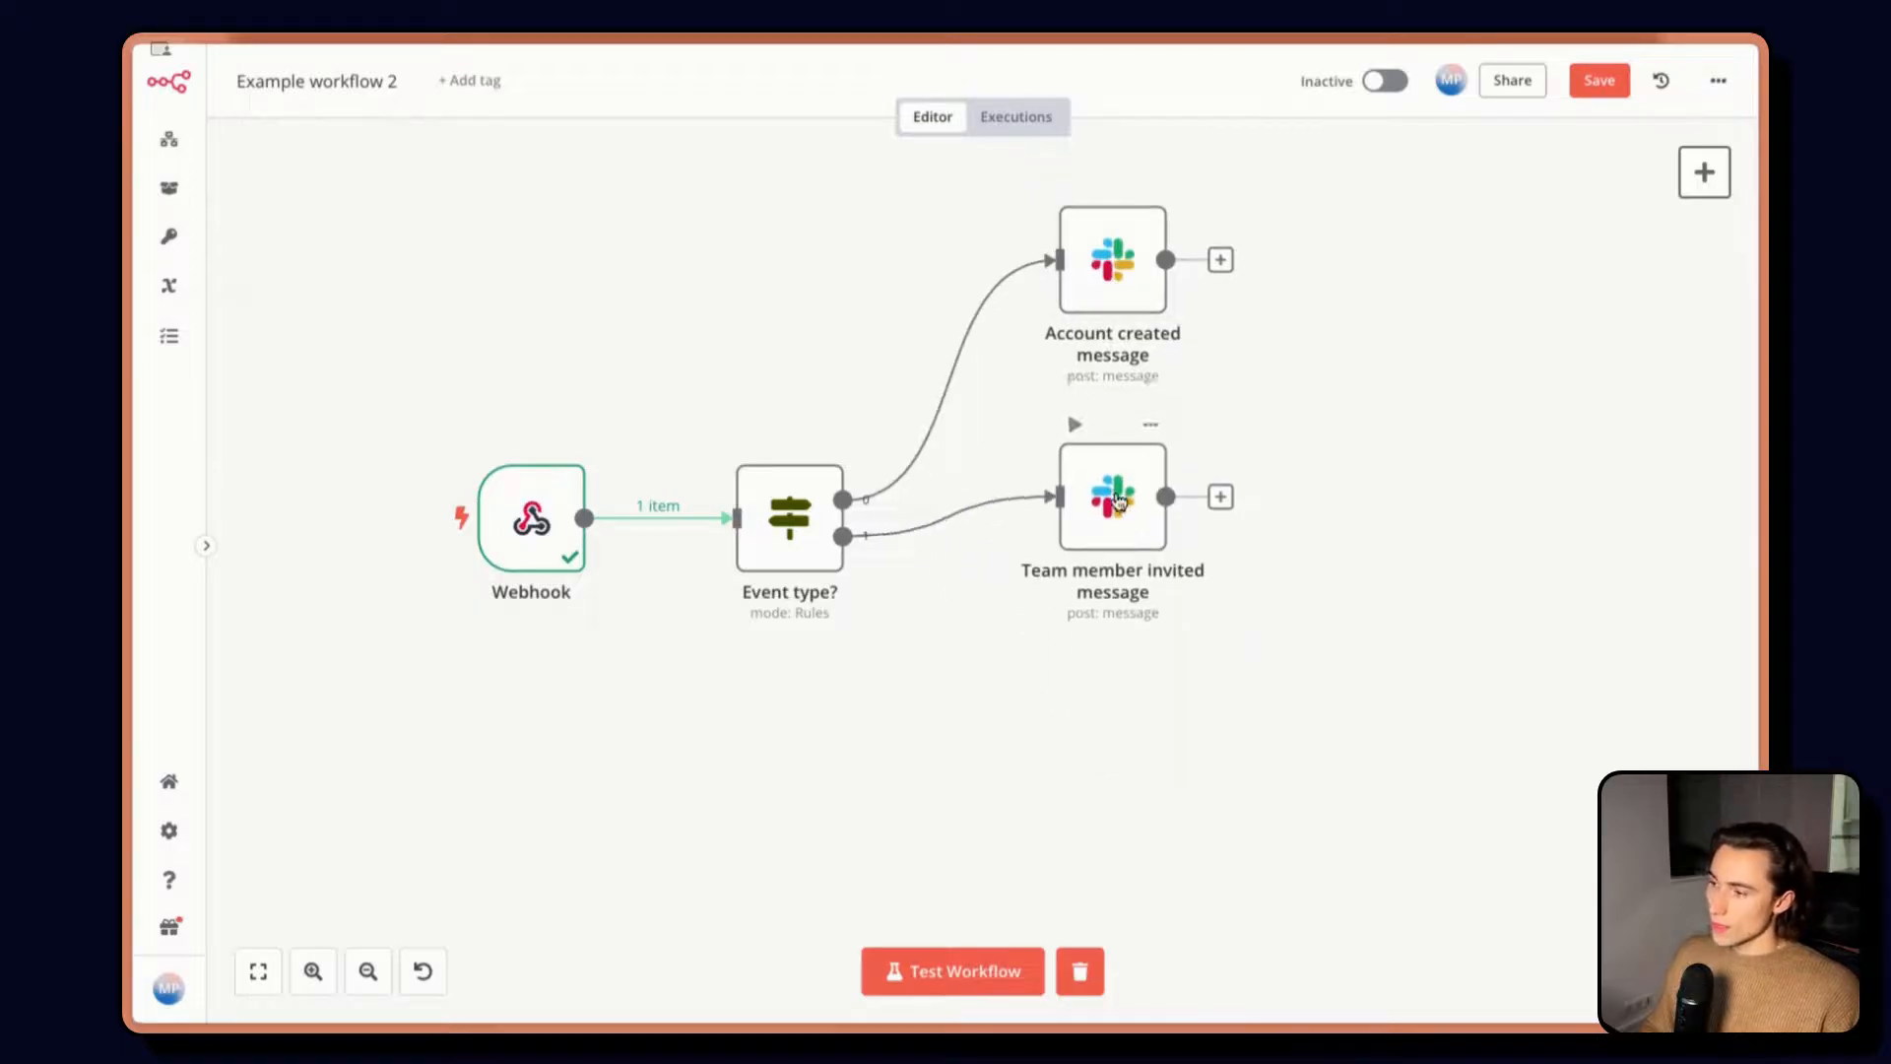
{"action": "mouse_move", "coordinate": [1333, 505]}
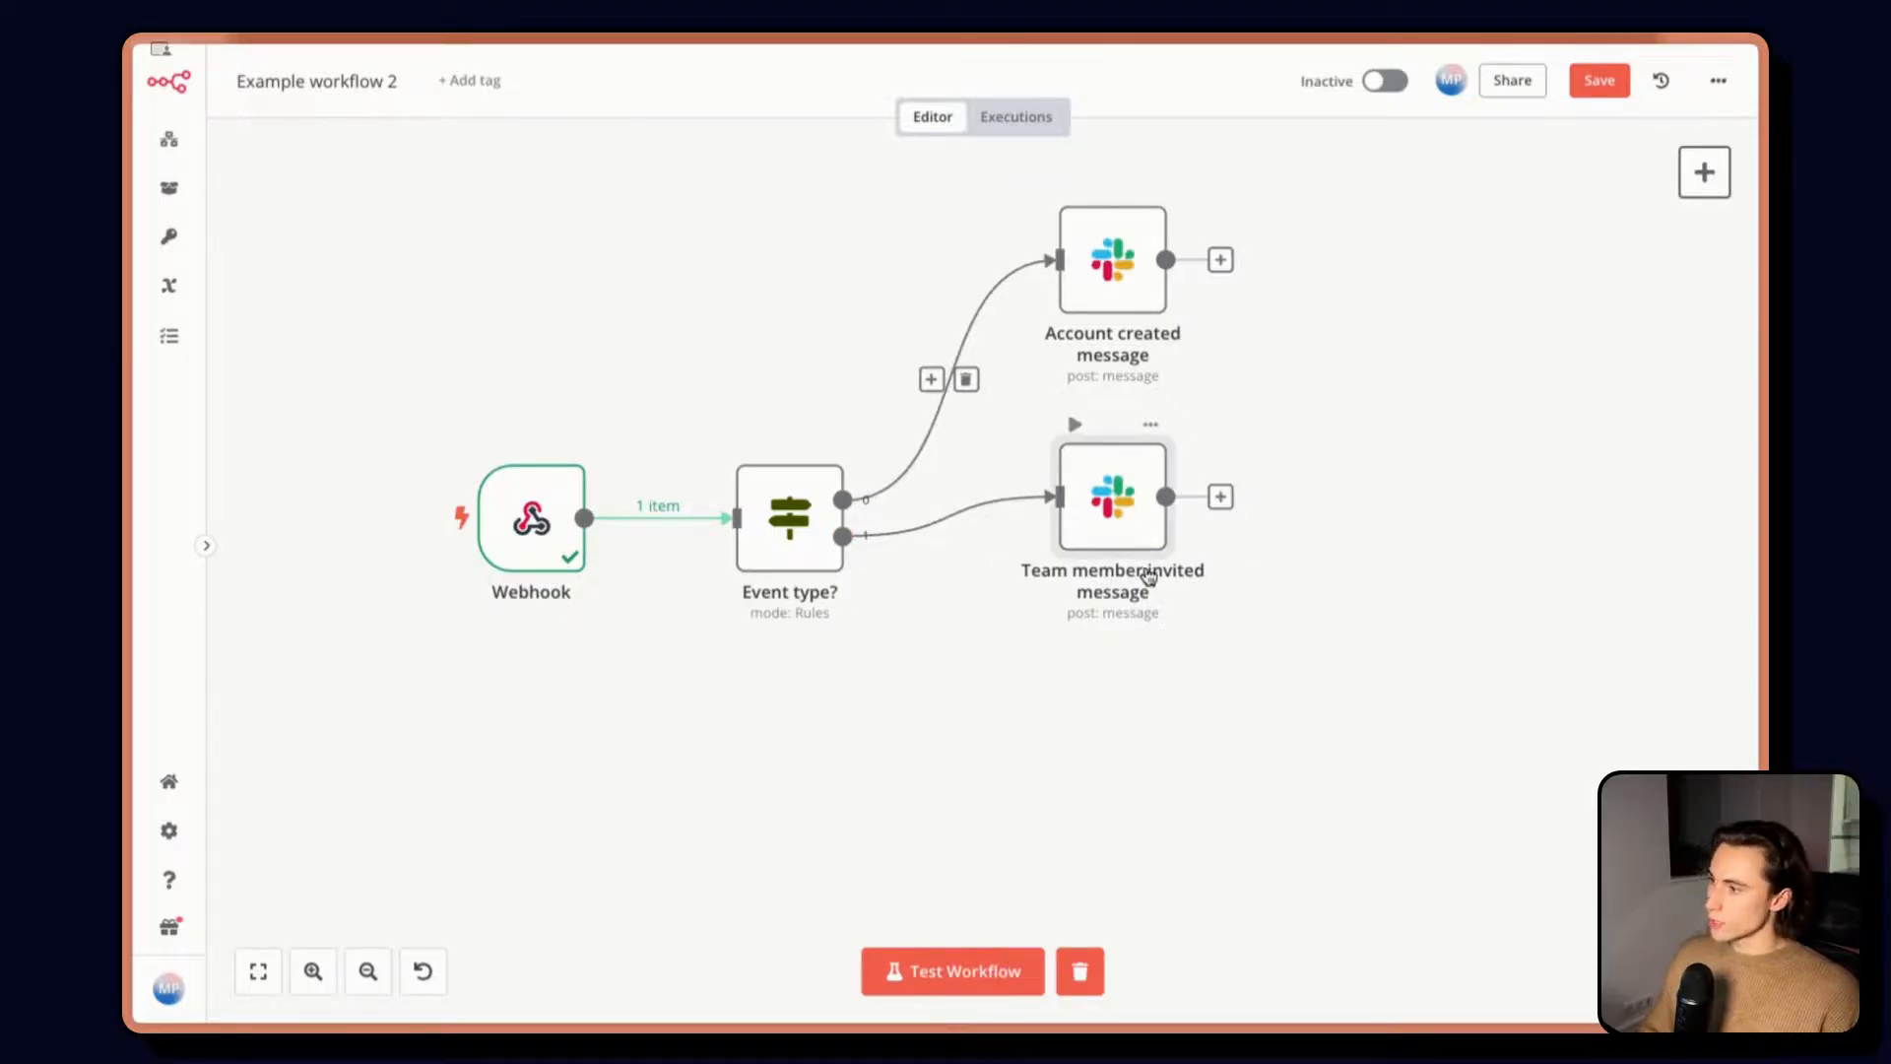
Review the Team member invited Slack message node and return to canvas
{"action": "double_click", "coordinate": [1111, 496]}
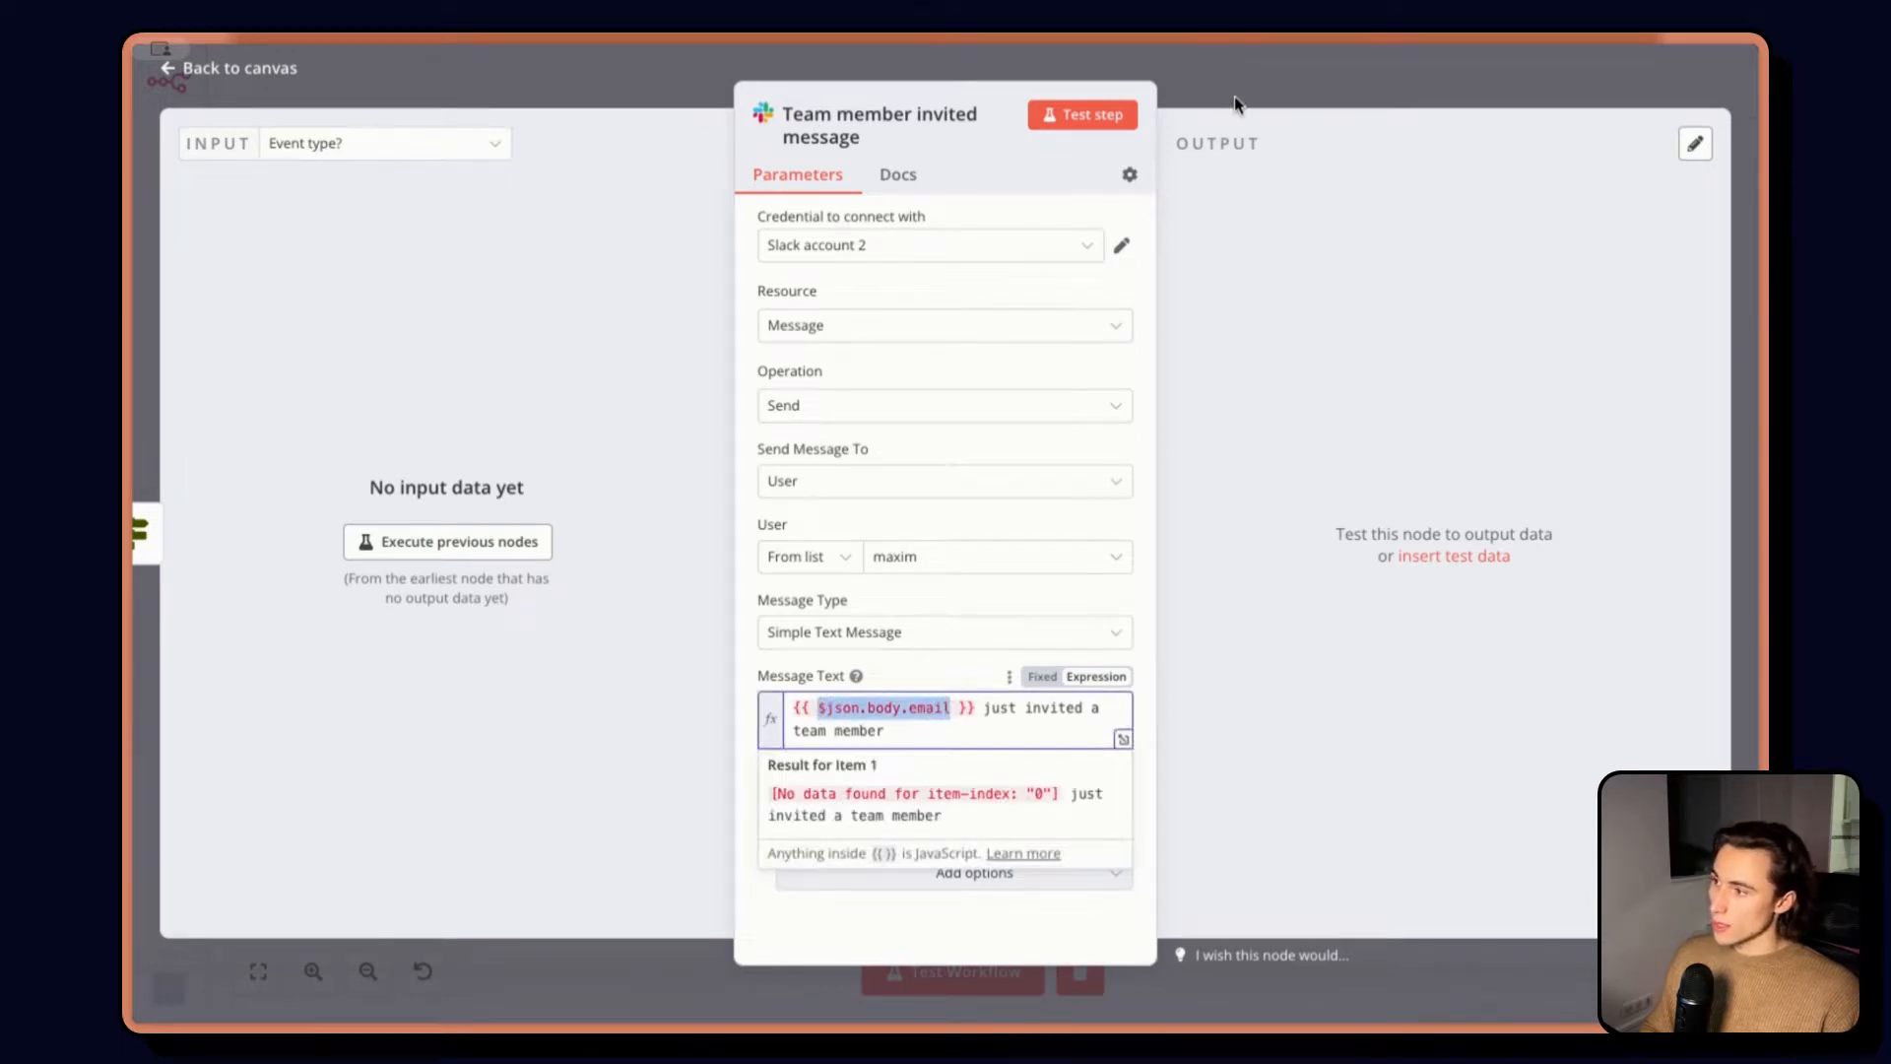
{"action": "left_click", "coordinate": [223, 67]}
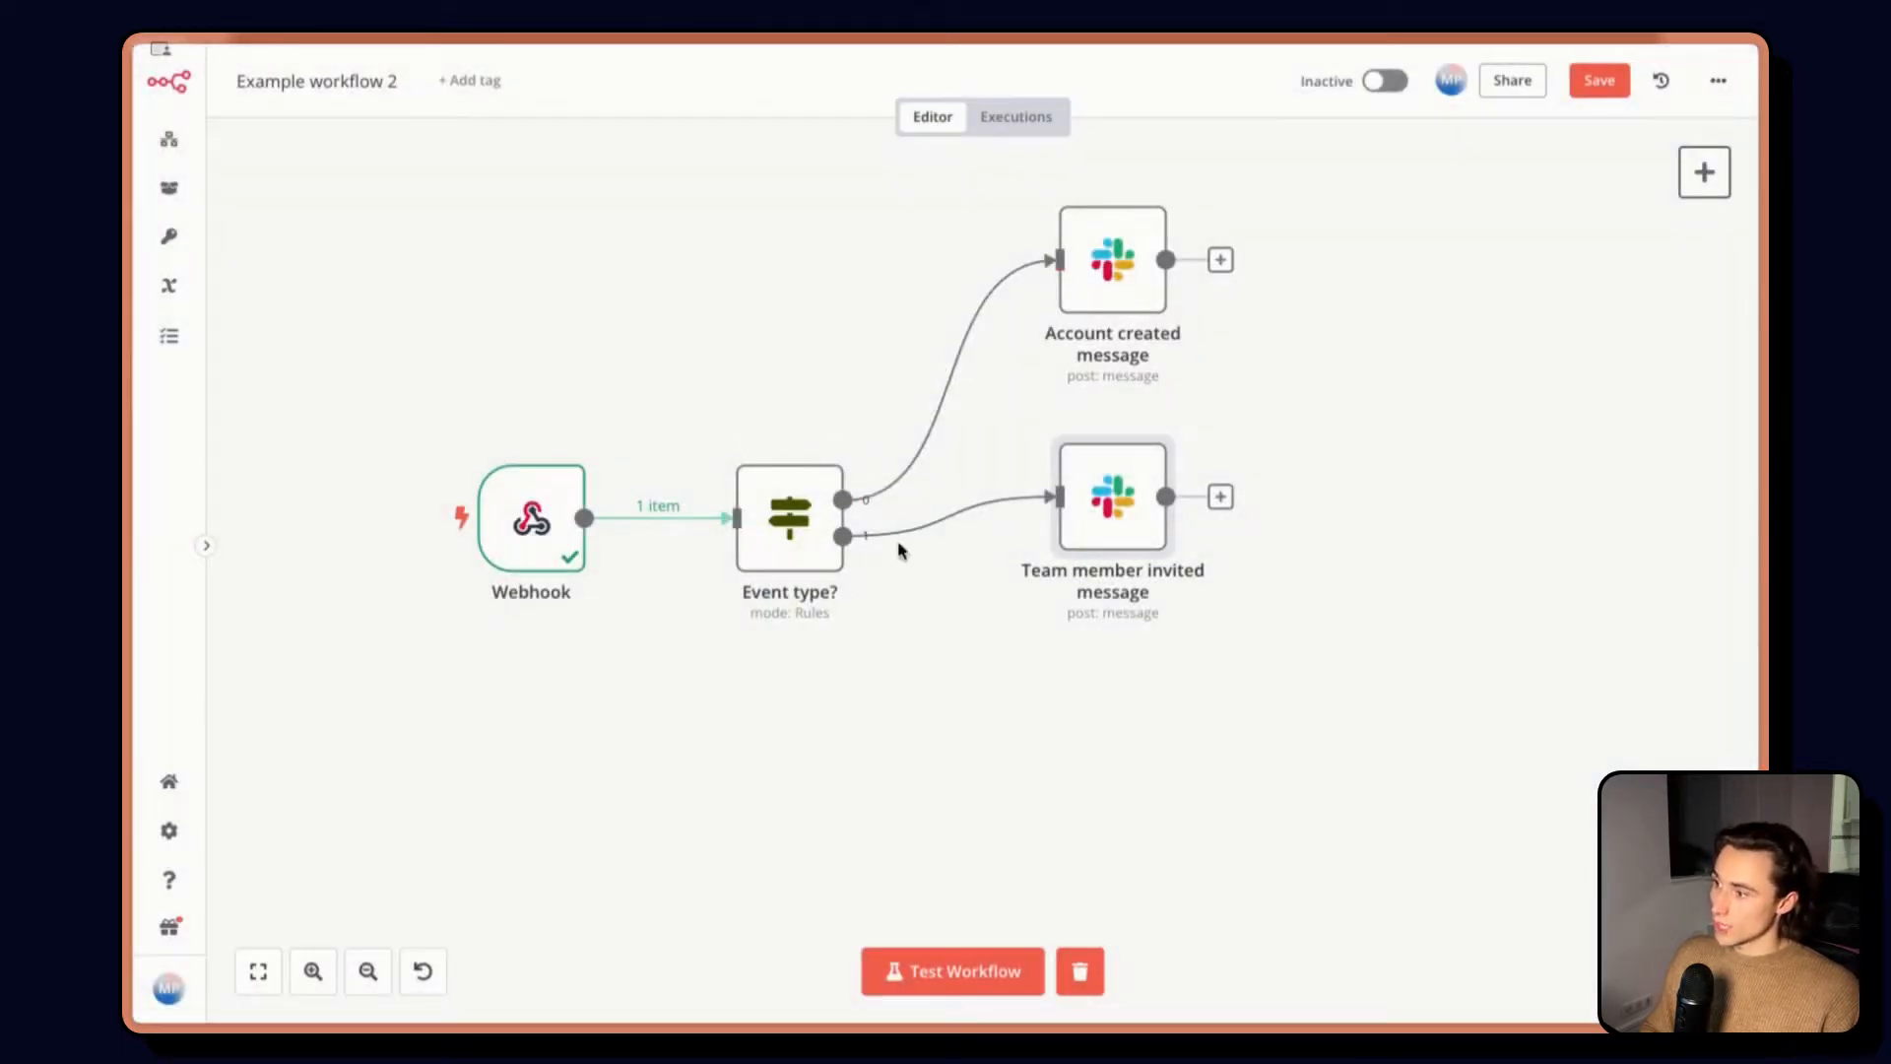
{"action": "mouse_move", "coordinate": [786, 524]}
{"action": "type", "text": "if"}
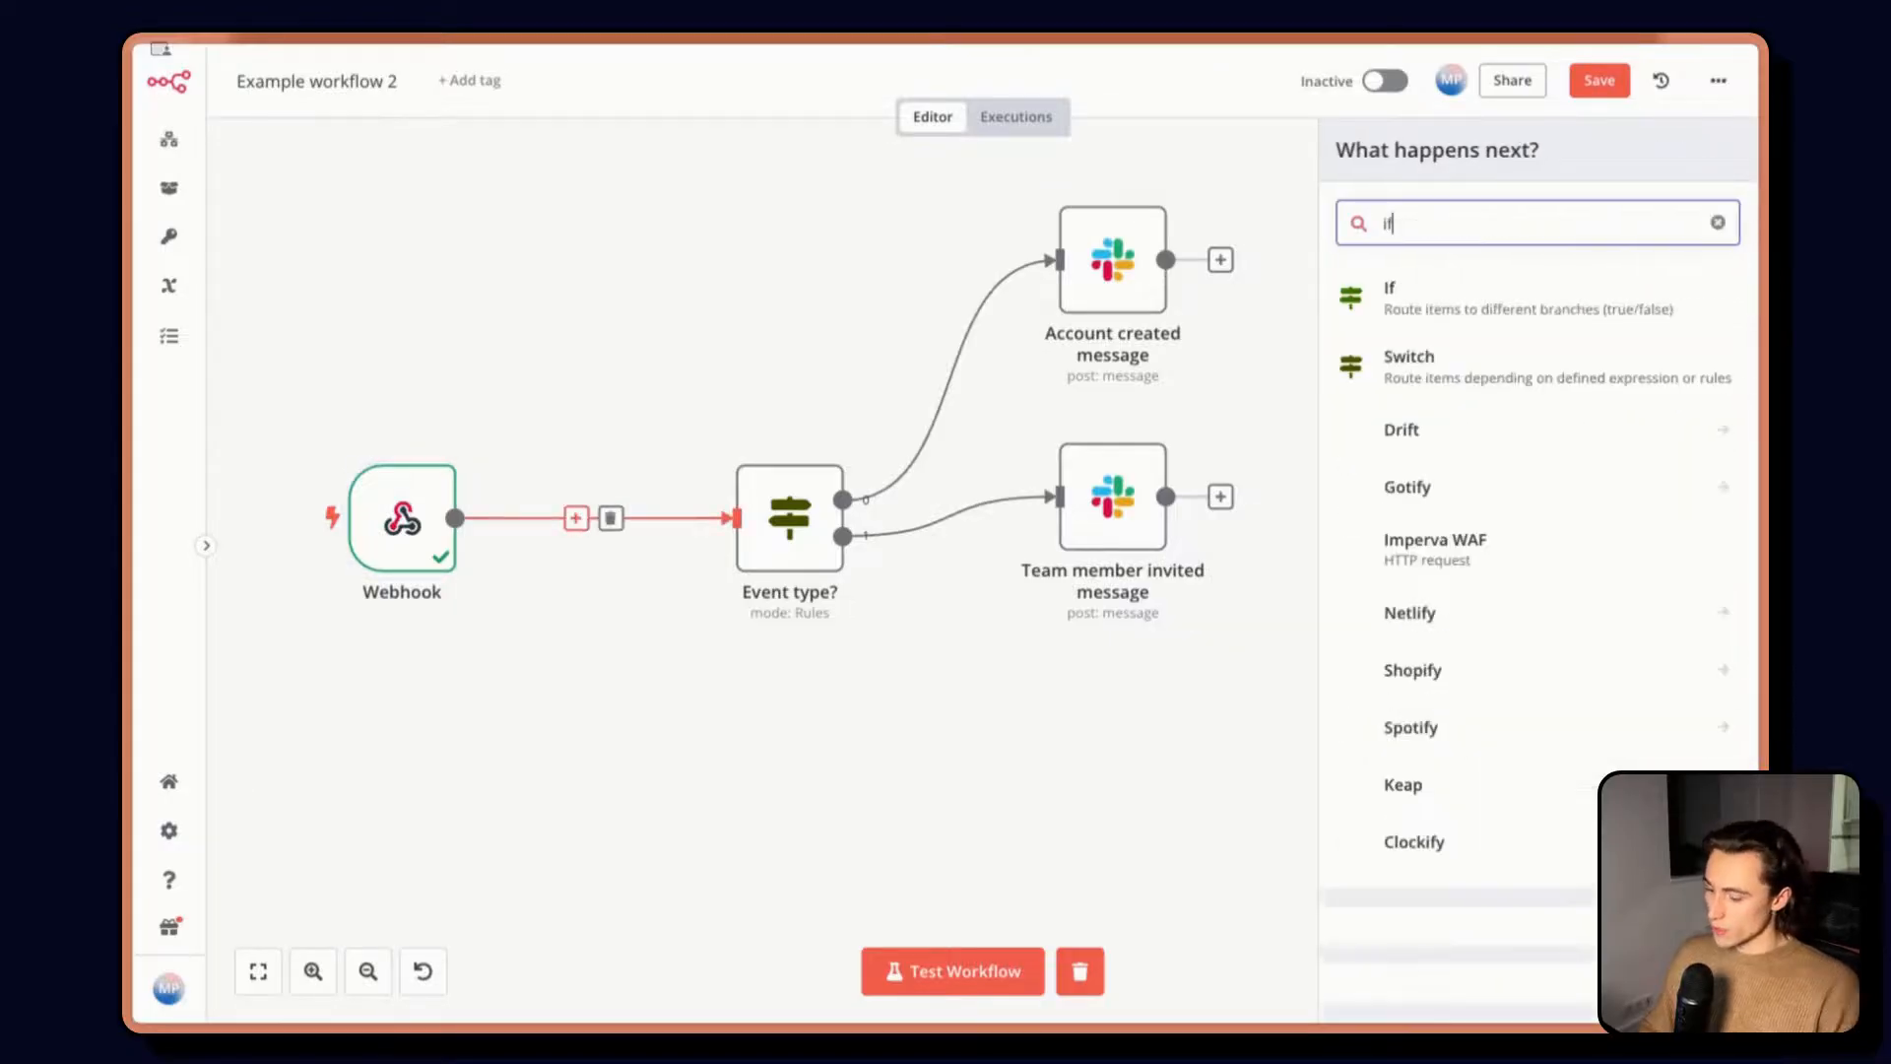
Insert an If node checking {{ $json.body.email }} String contains '@'
{"action": "left_click", "coordinate": [1389, 297]}
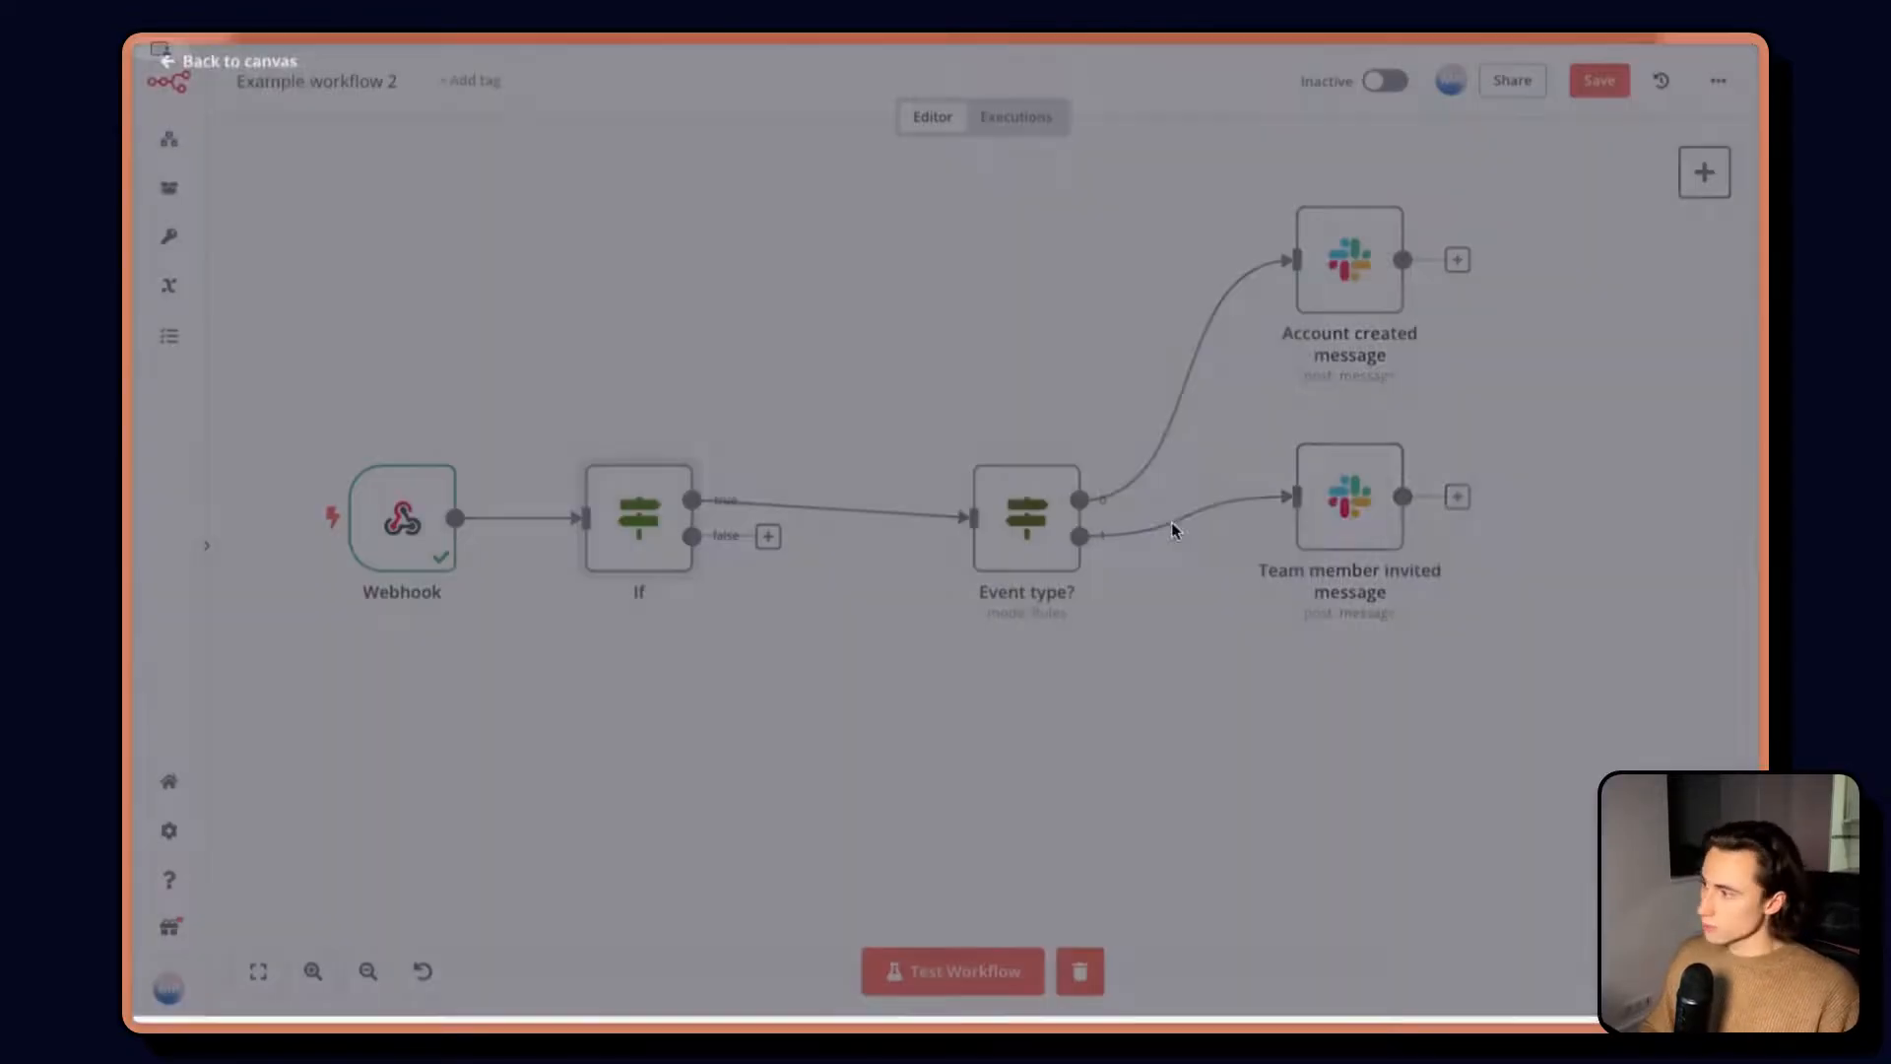
{"action": "double_click", "coordinate": [638, 519]}
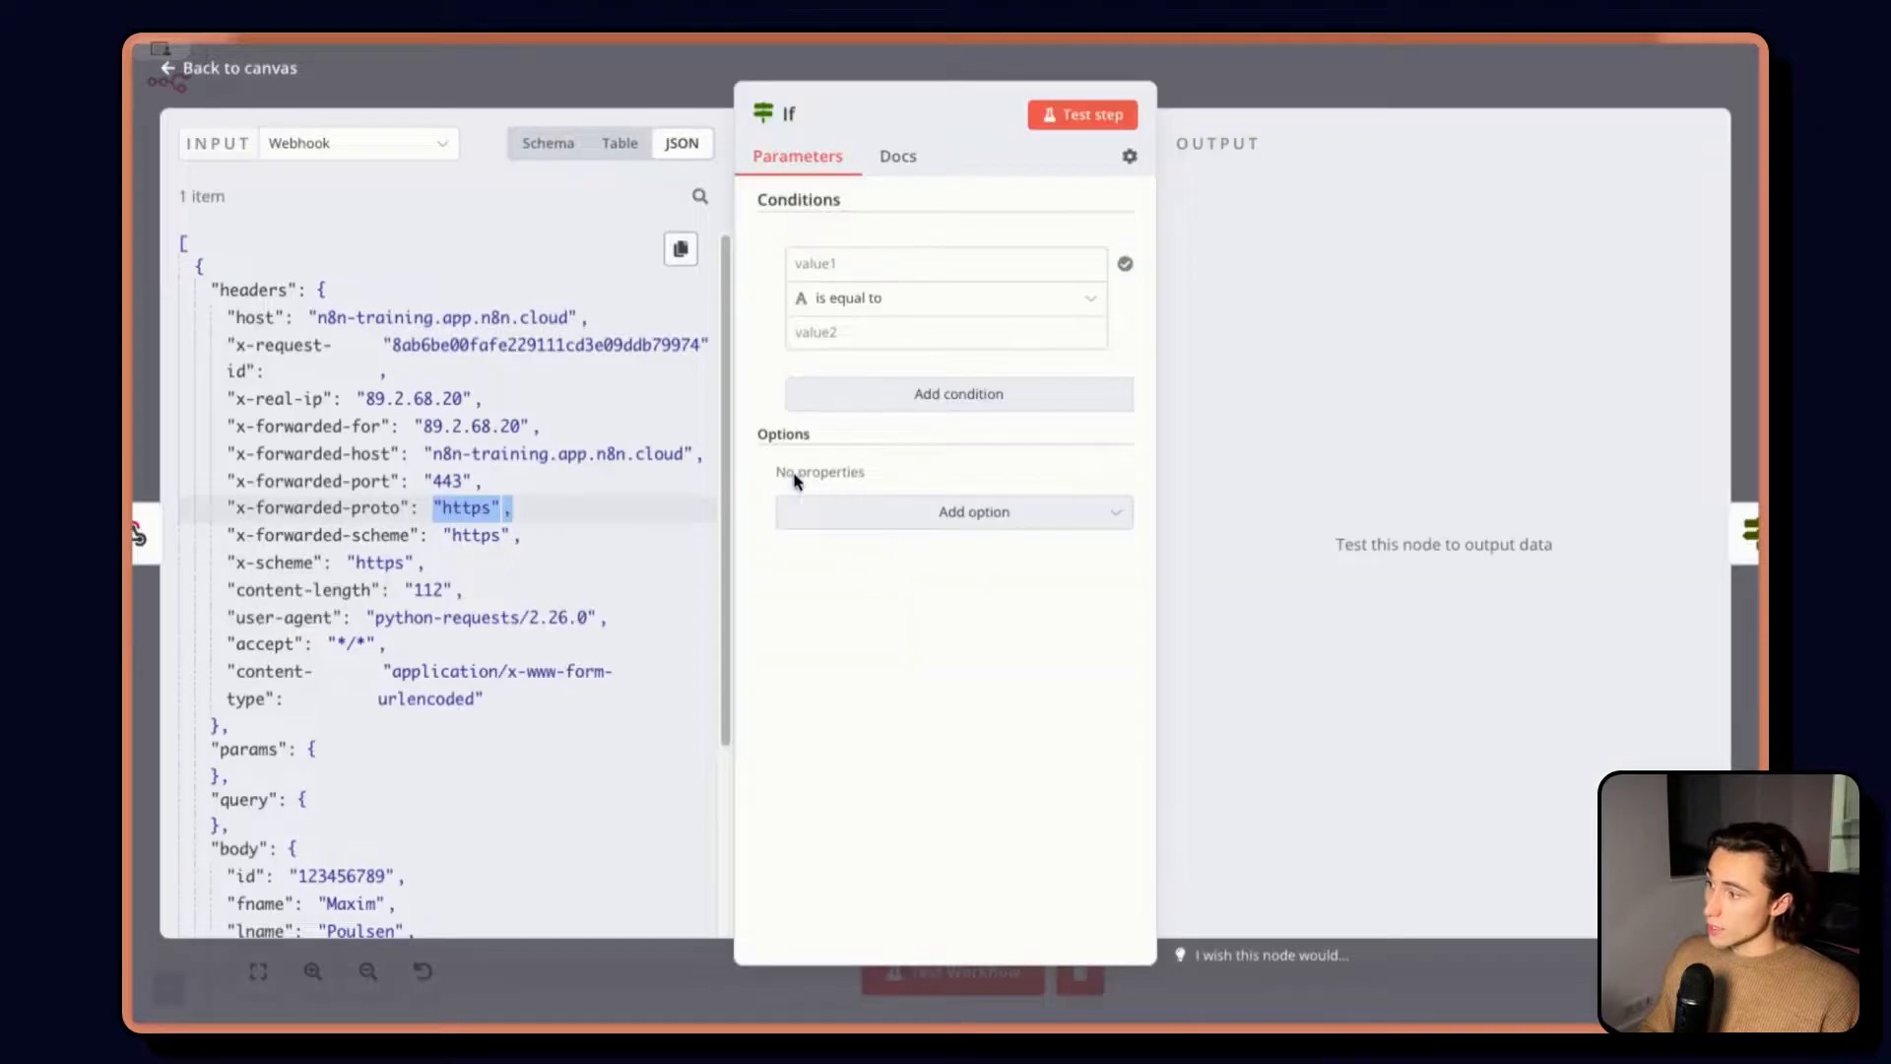
{"action": "scroll", "scroll_direction": "down", "scroll_amount": 3}
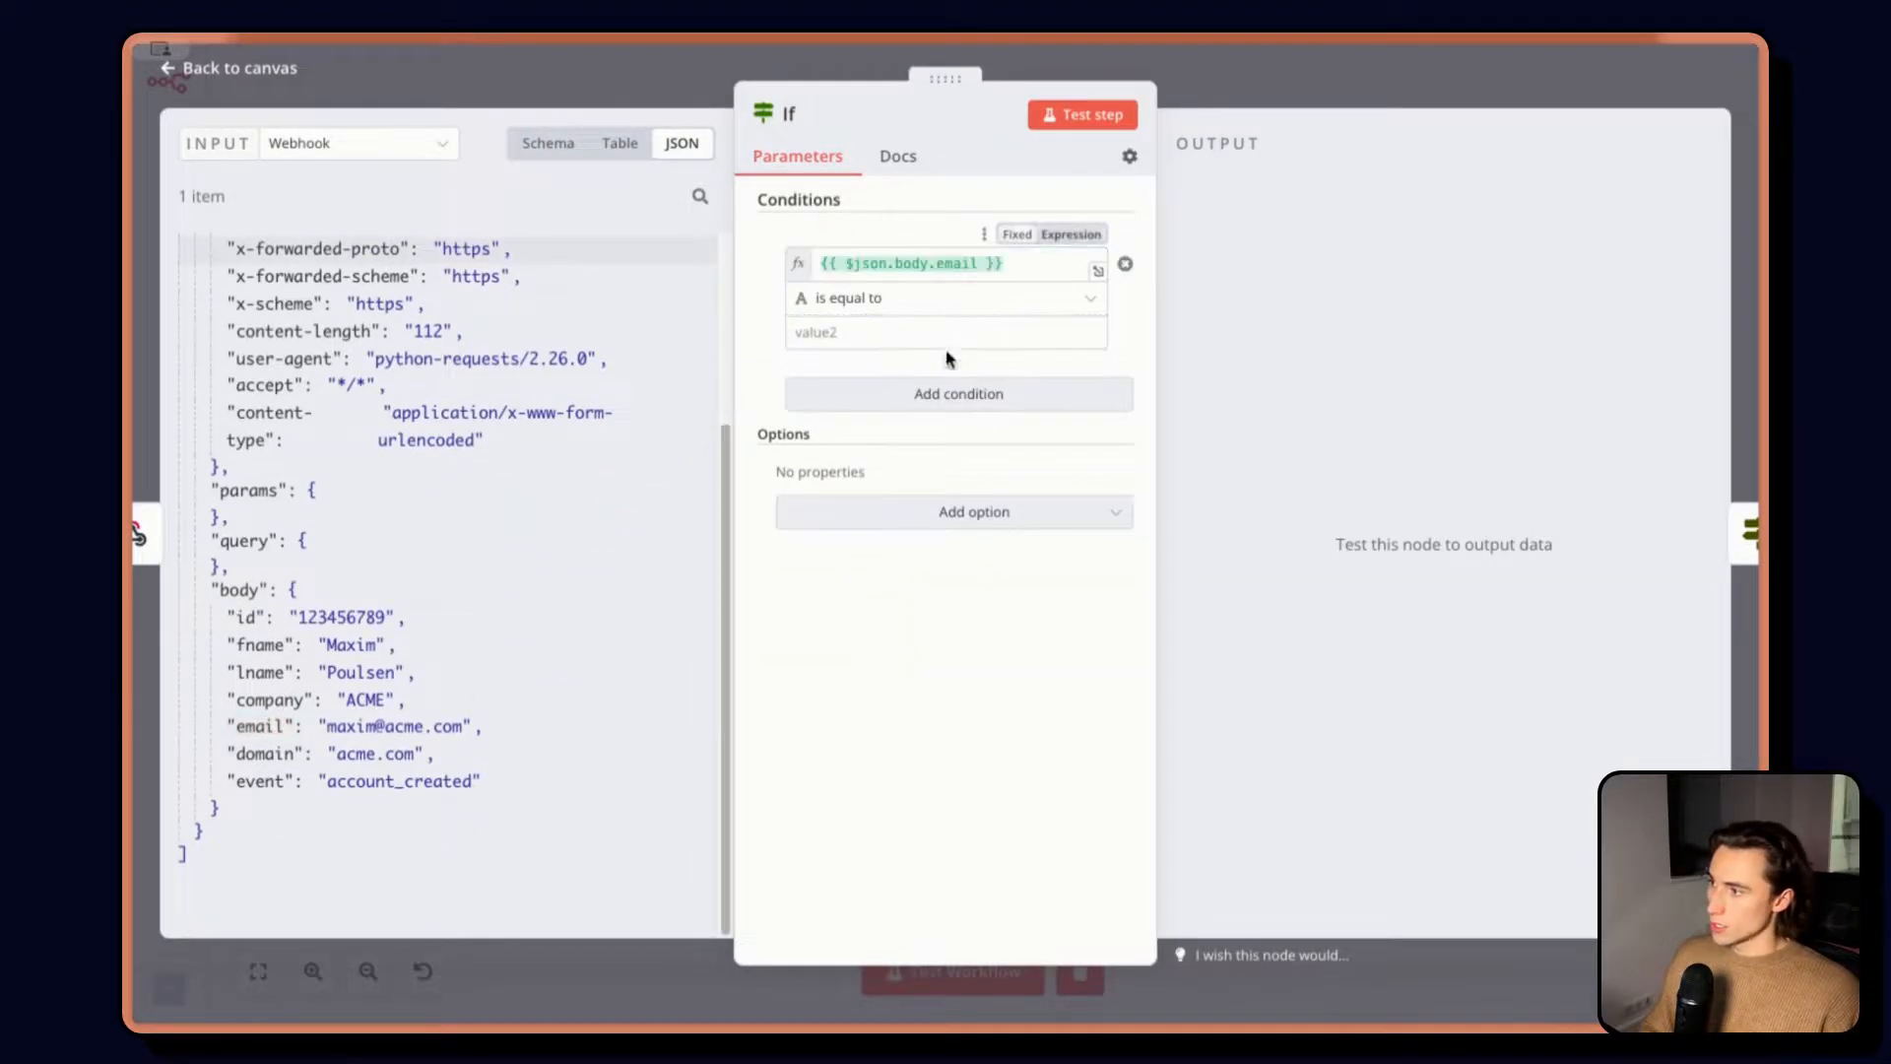
{"action": "left_click", "coordinate": [943, 297]}
{"action": "type", "text": "@"}
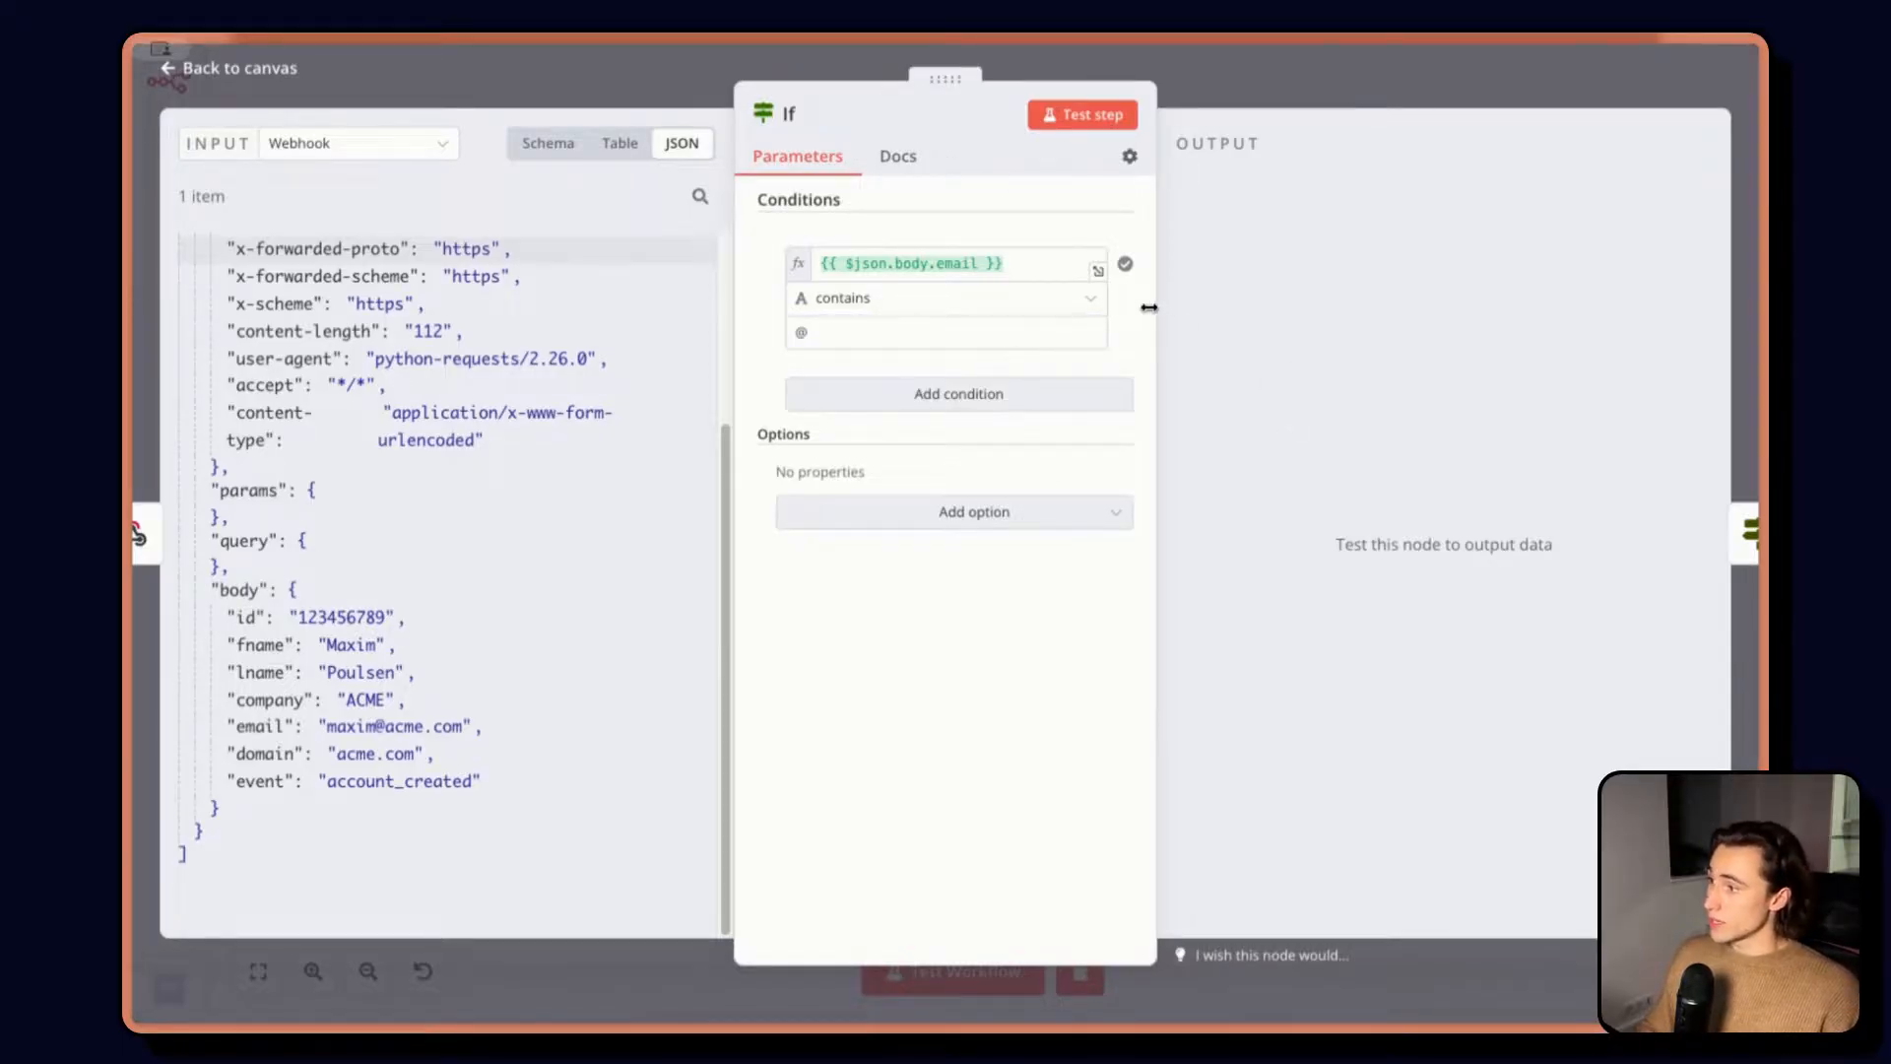
{"action": "left_click", "coordinate": [944, 297]}
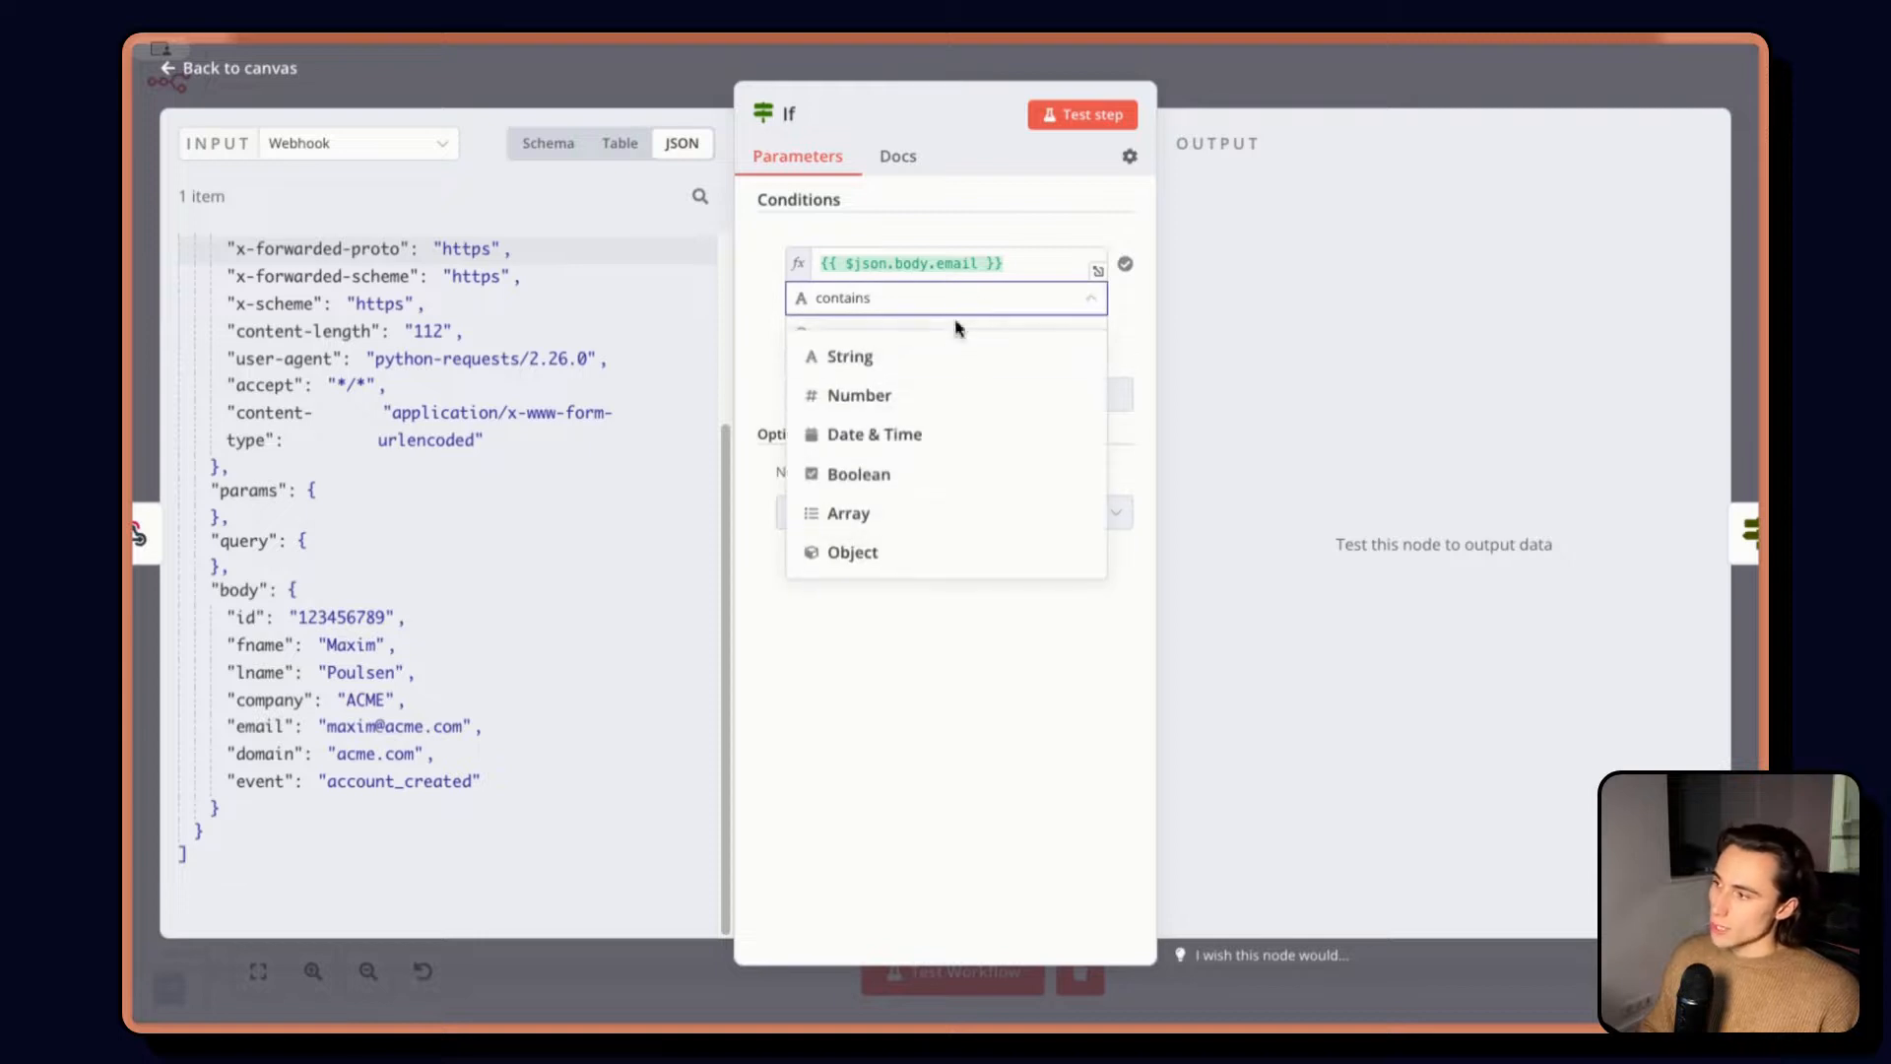
{"action": "mouse_move", "coordinate": [849, 357]}
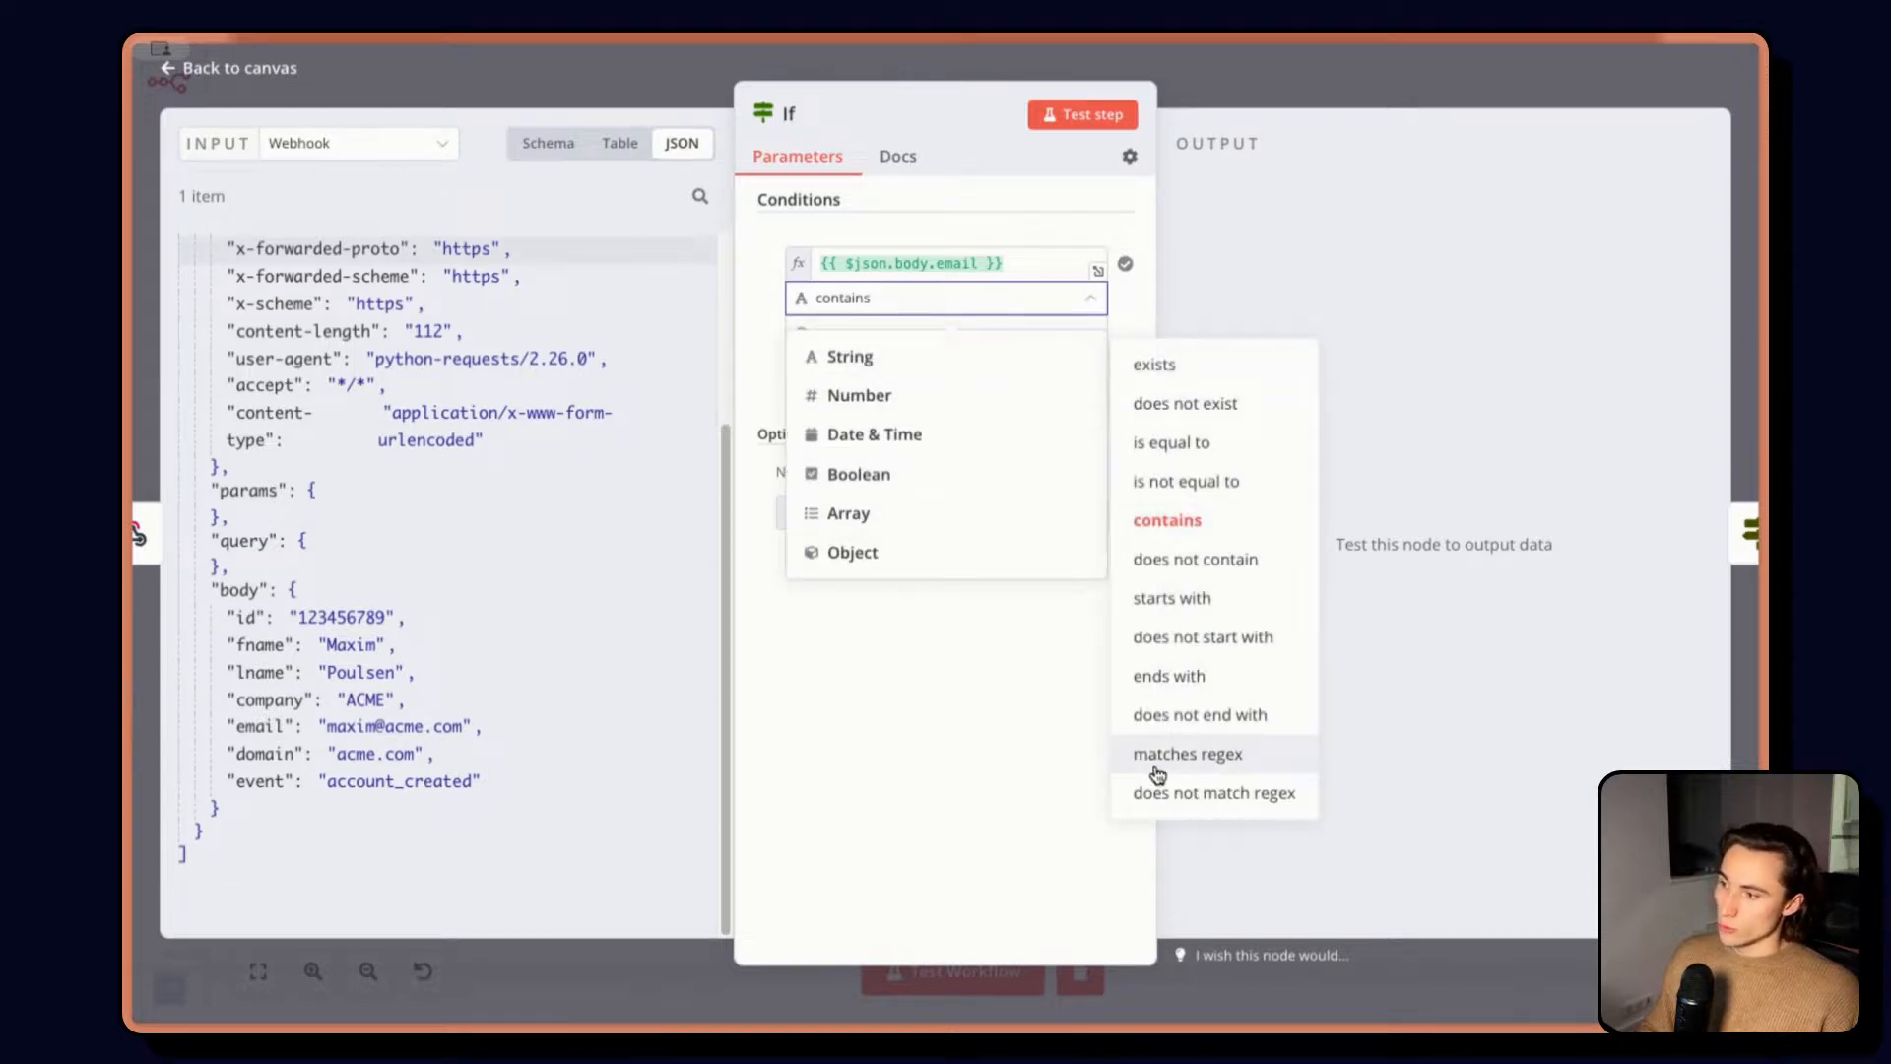
{"action": "mouse_move", "coordinate": [1202, 772]}
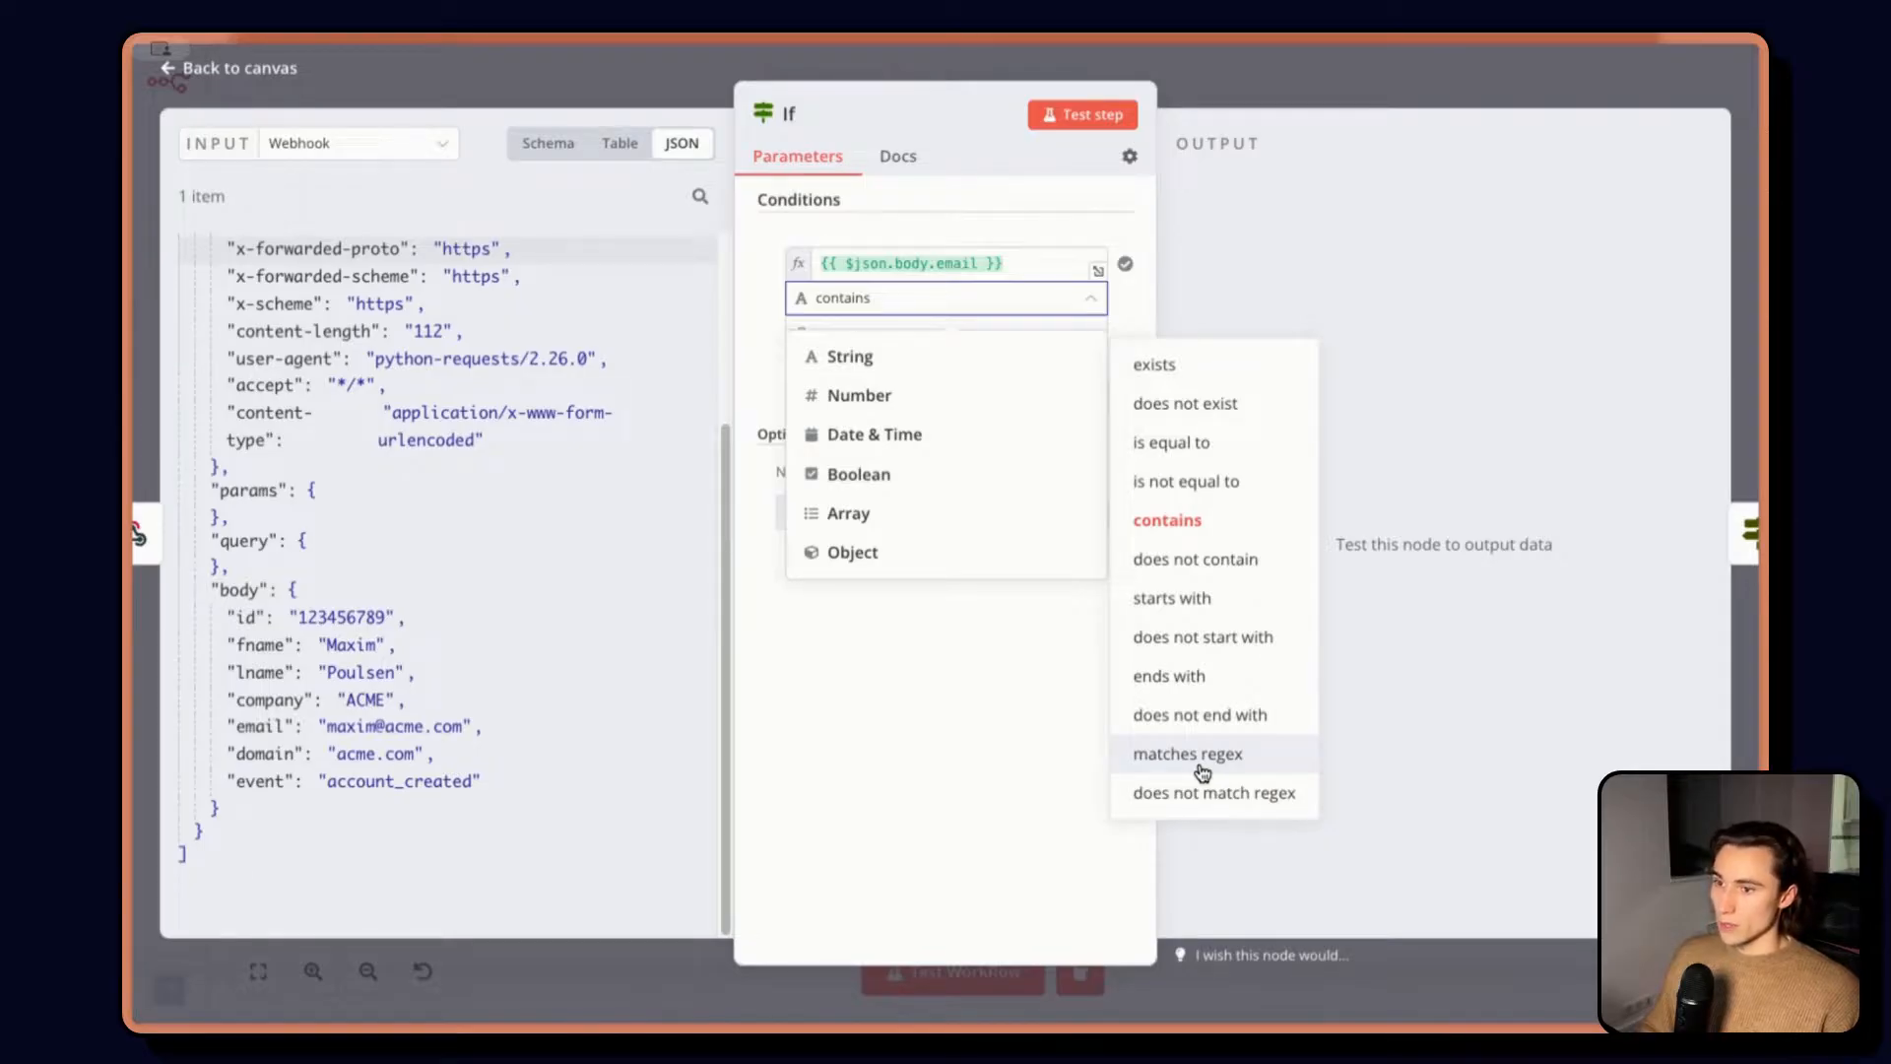
{"action": "mouse_move", "coordinate": [1201, 770]}
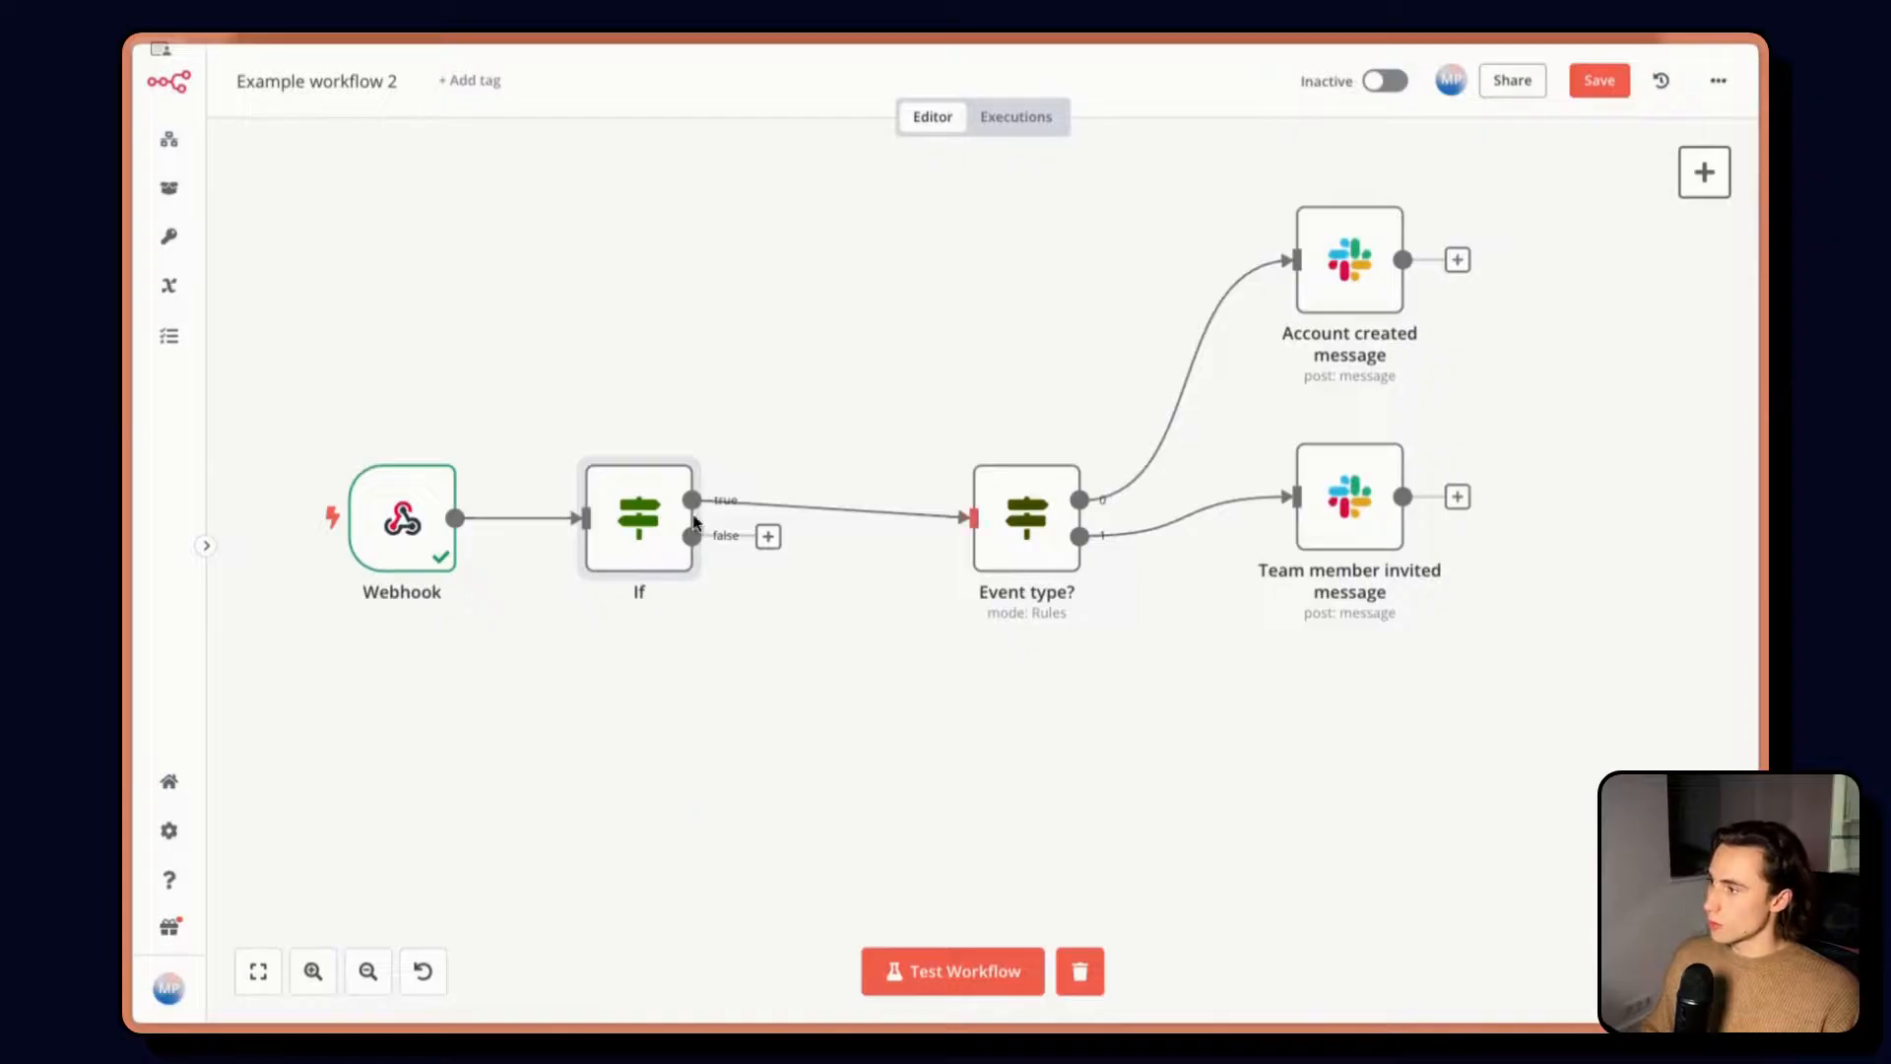
Rename the If node to 'Email valid?'
{"action": "double_click", "coordinate": [639, 516]}
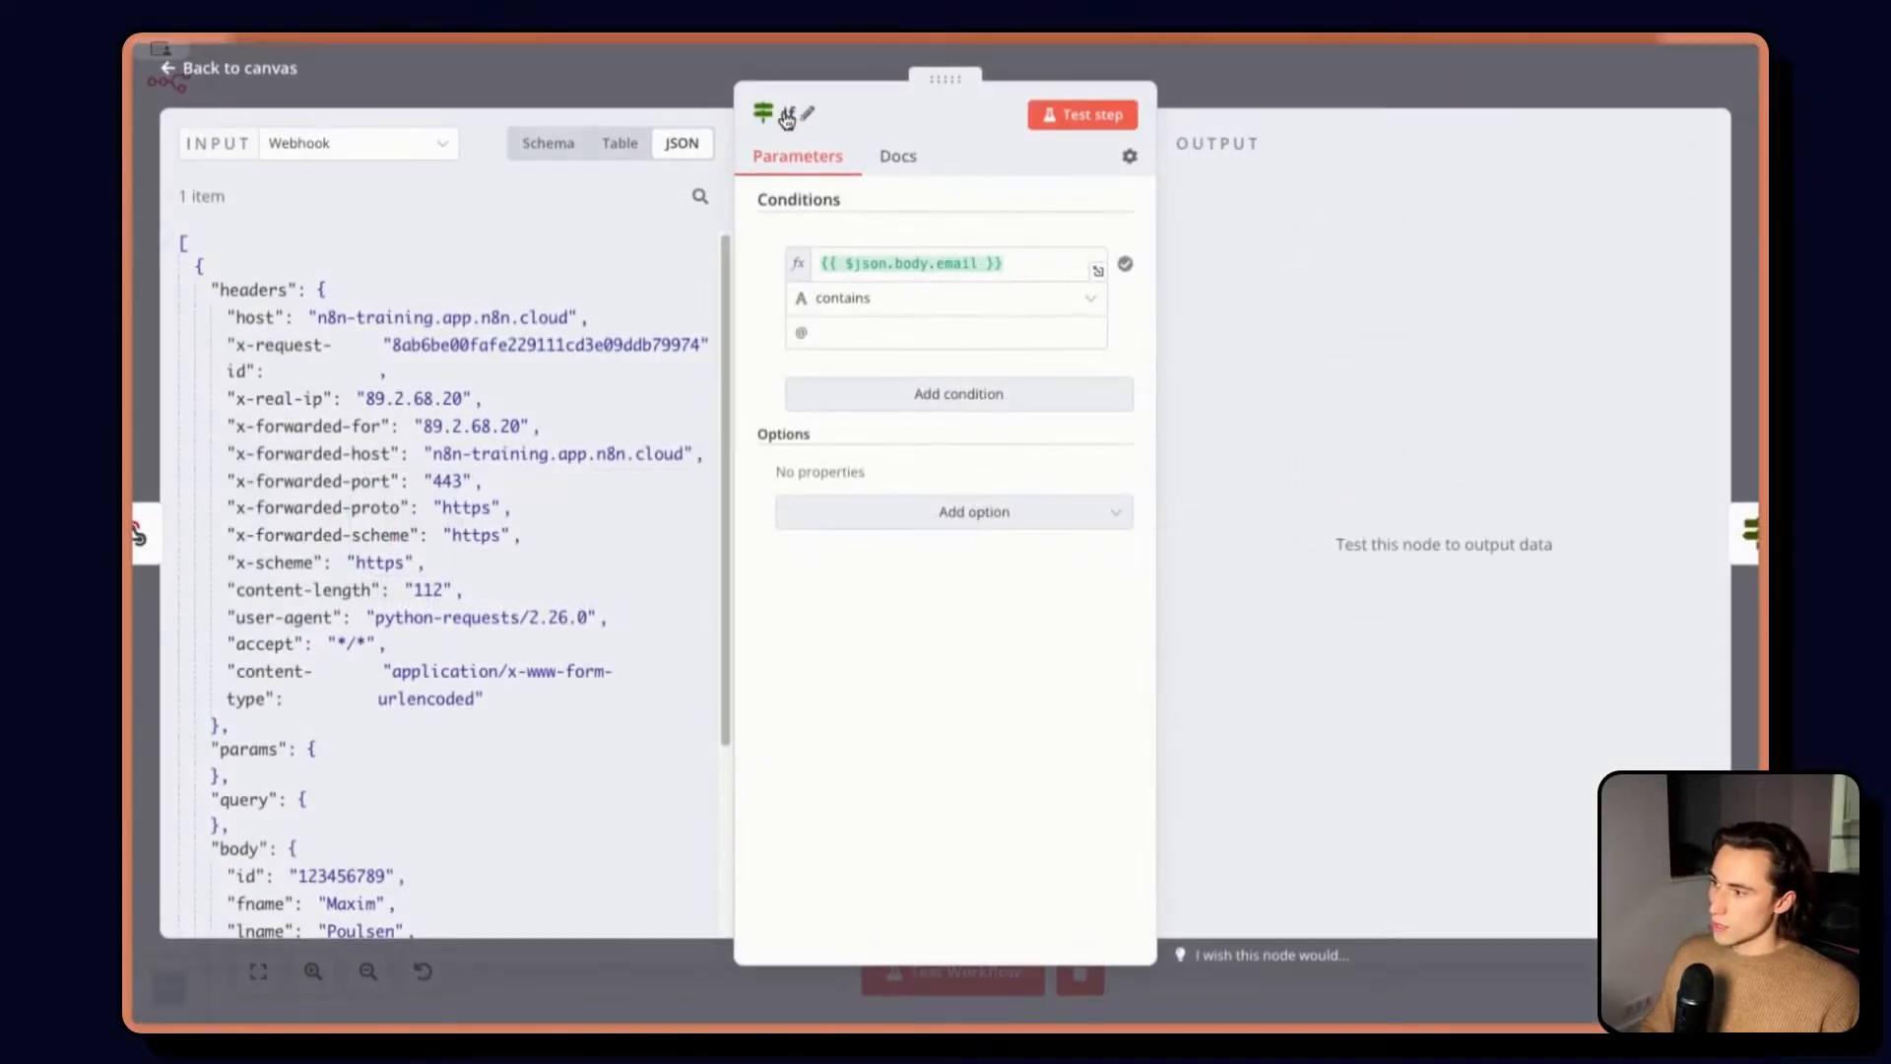
{"action": "left_click", "coordinate": [804, 115]}
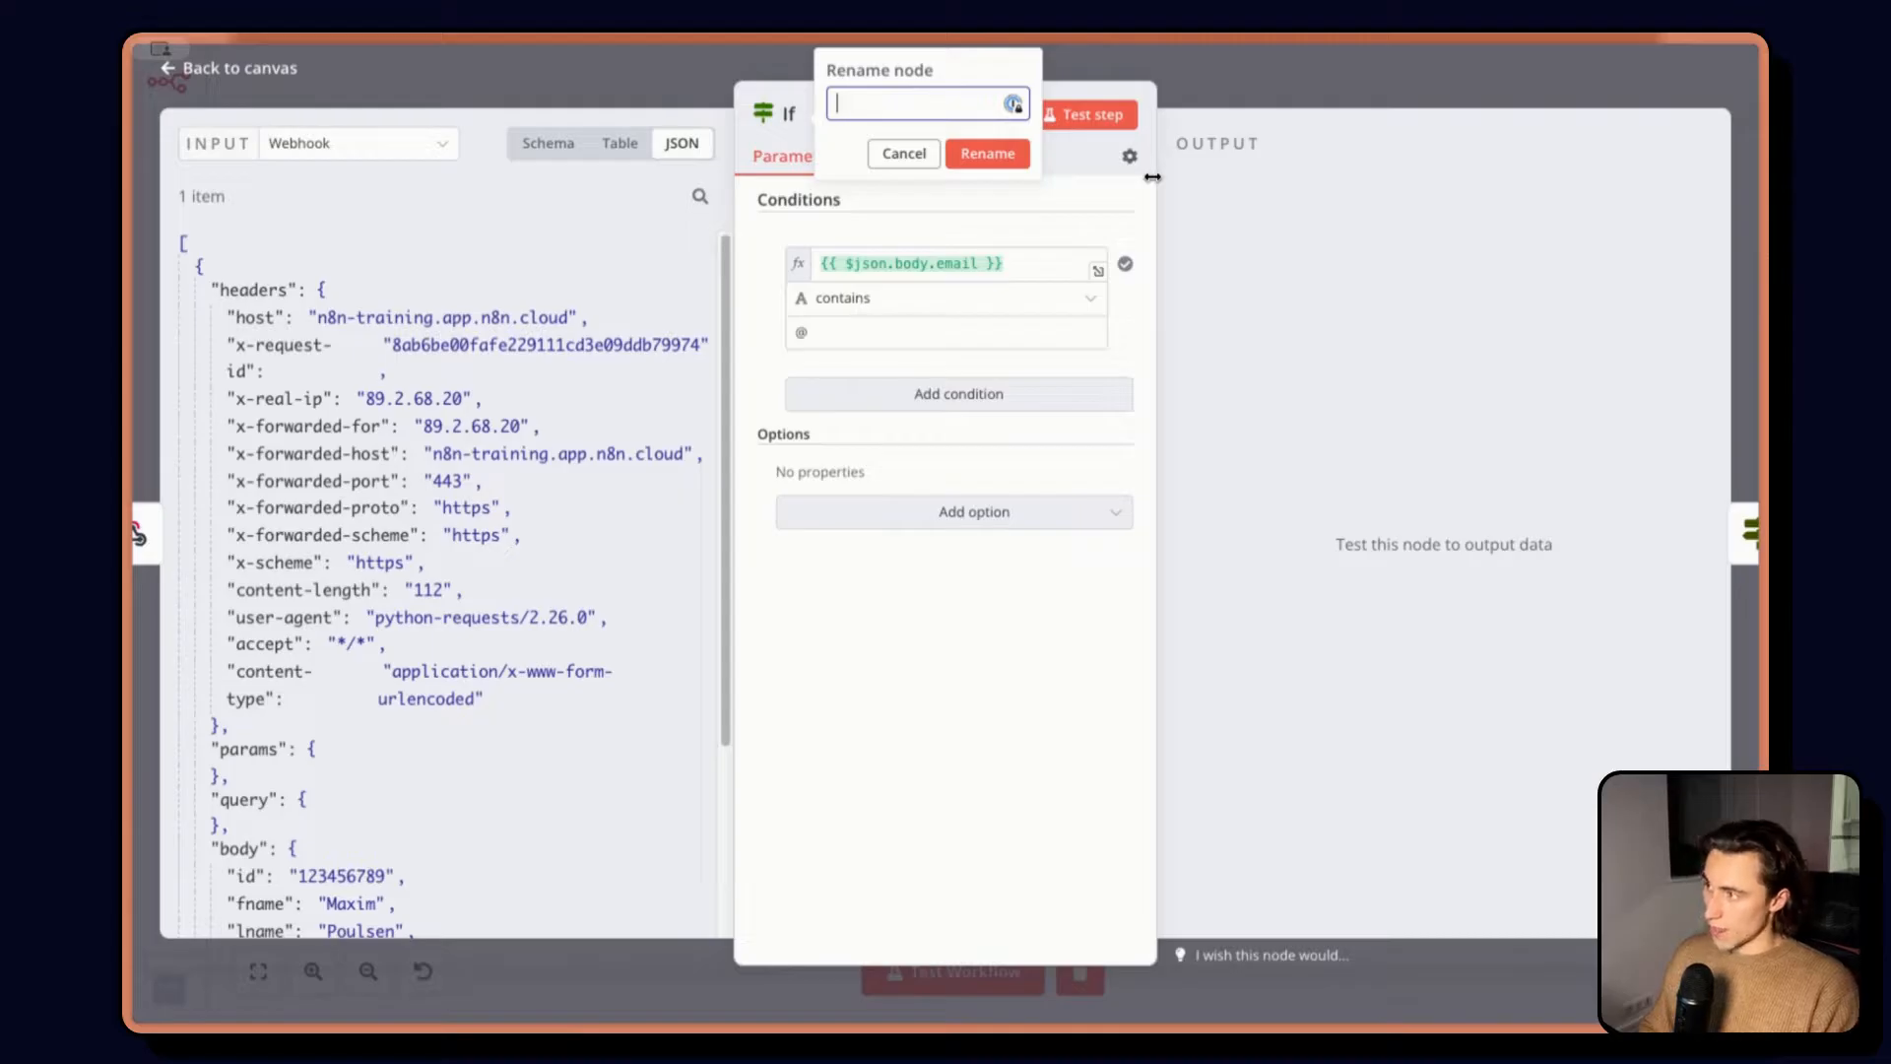
{"action": "type", "text": "Email valid?"}
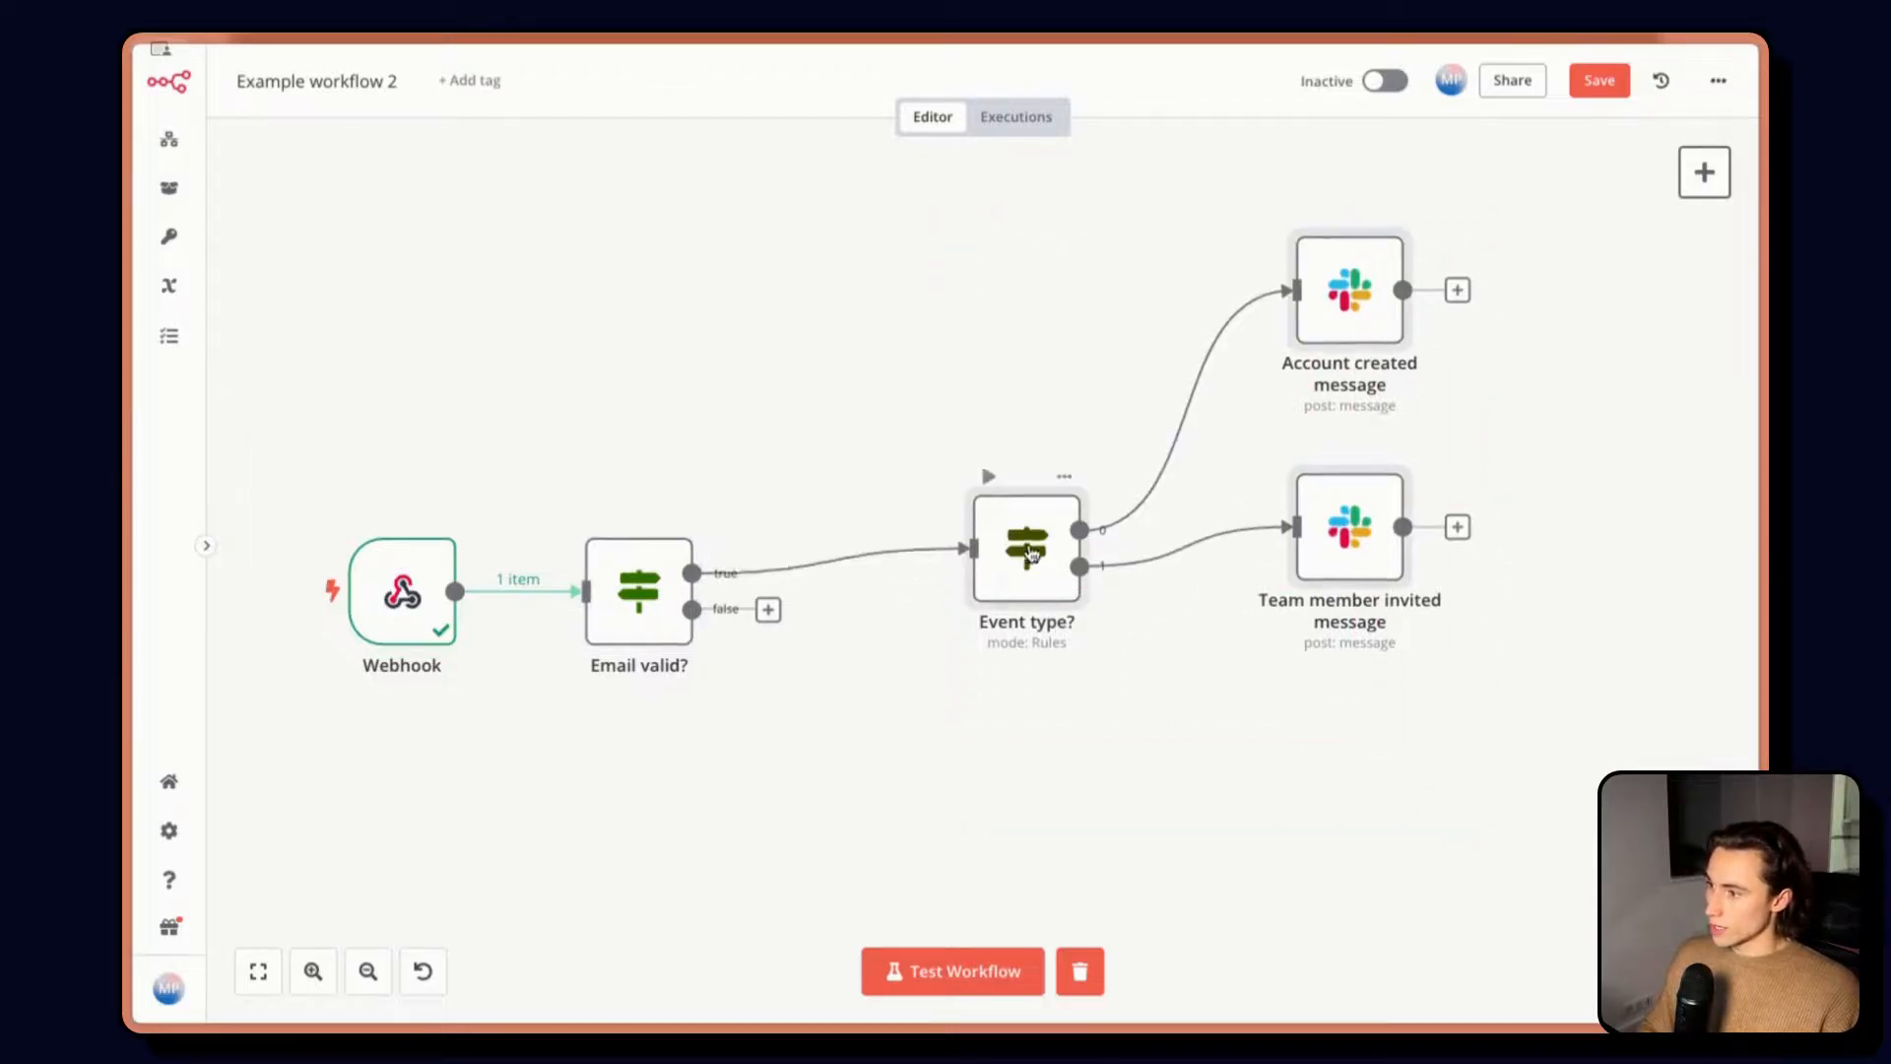
{"action": "scroll", "scroll_direction": "down", "scroll_amount": 3}
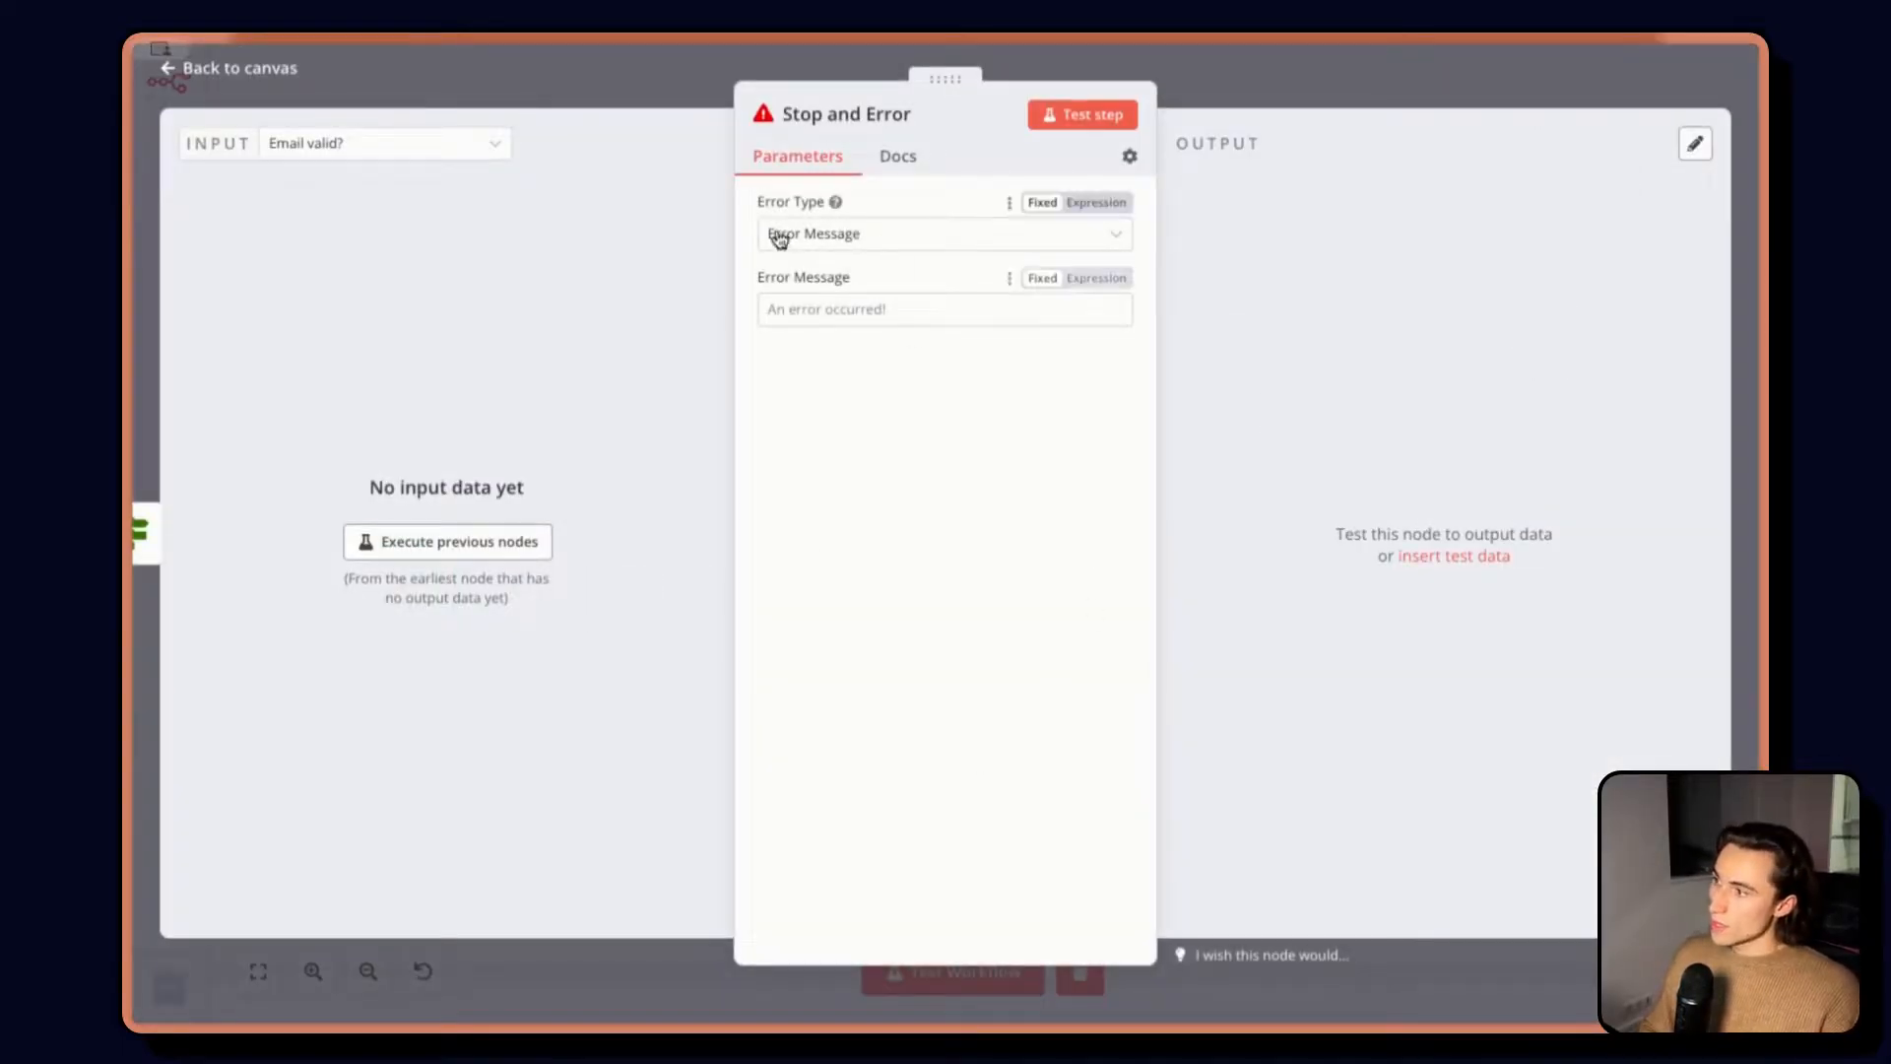
Set the Stop and Error node to Error Message with text 'Invalid email'
{"action": "left_click", "coordinate": [943, 233]}
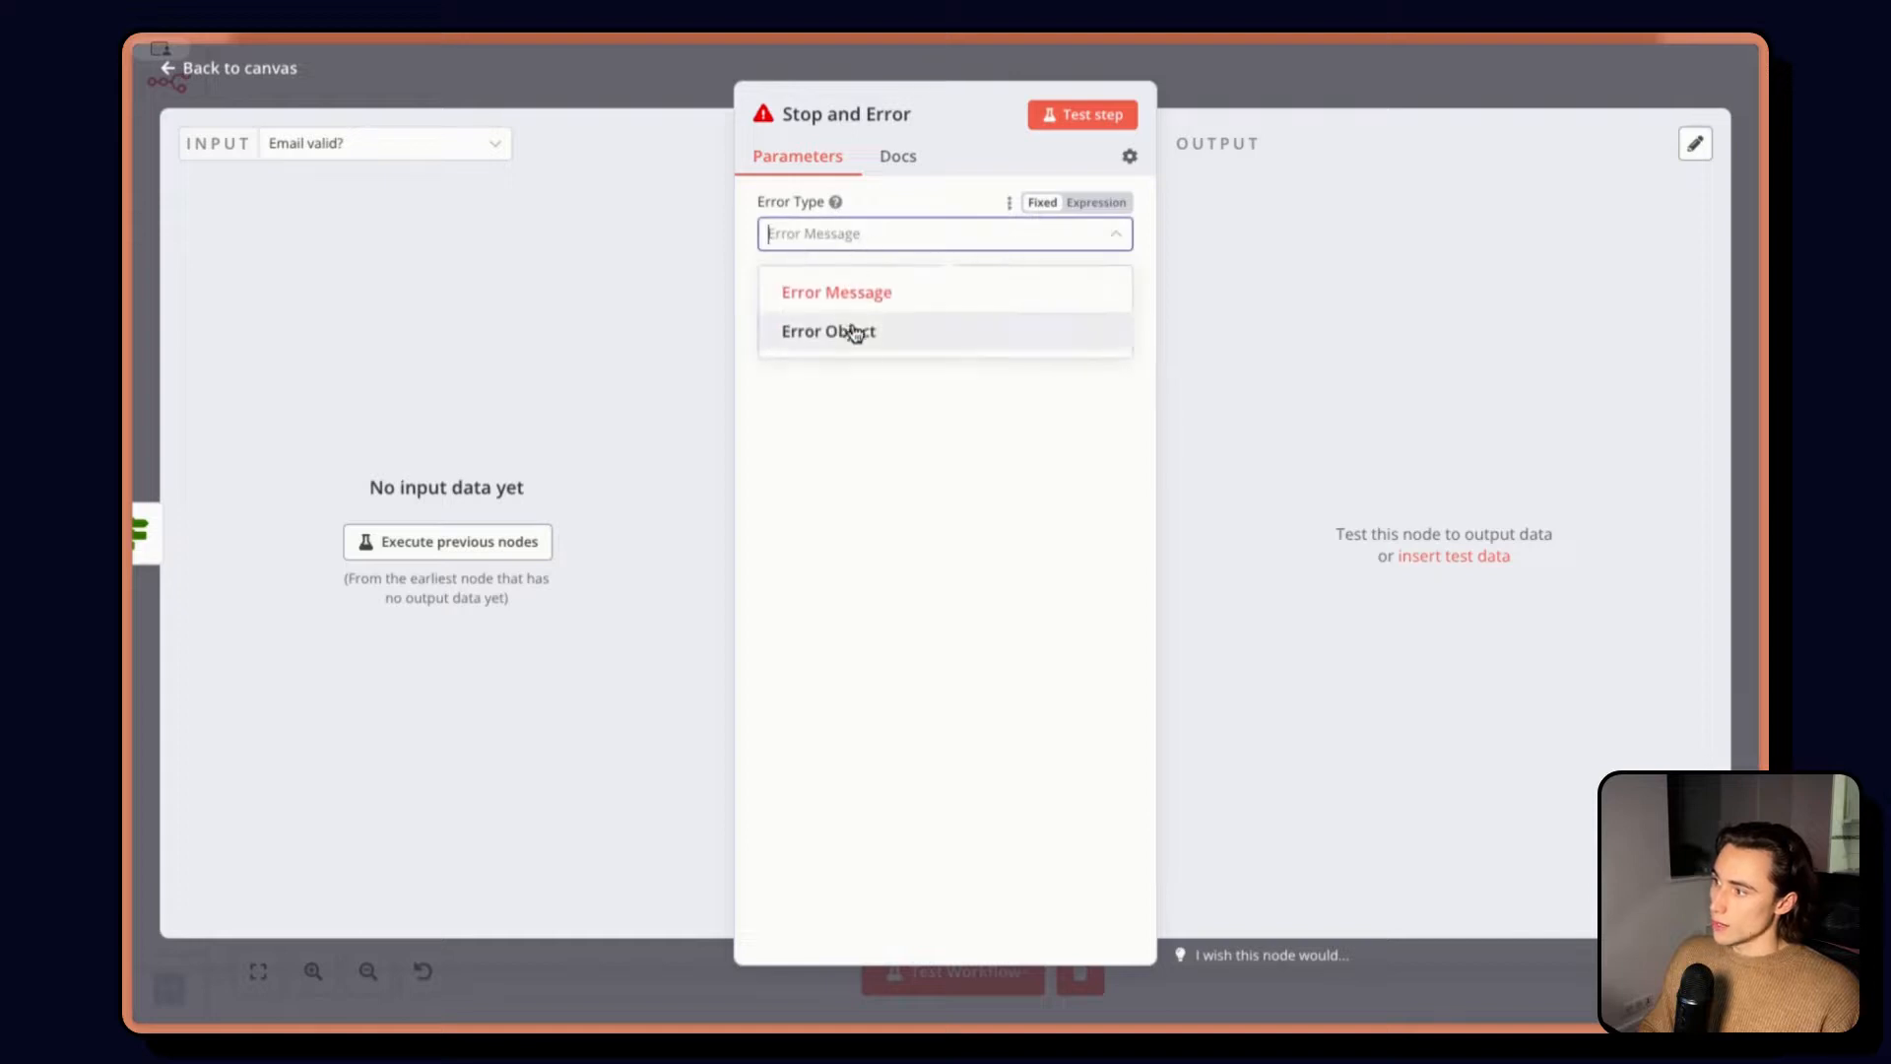
{"action": "left_click", "coordinate": [835, 292]}
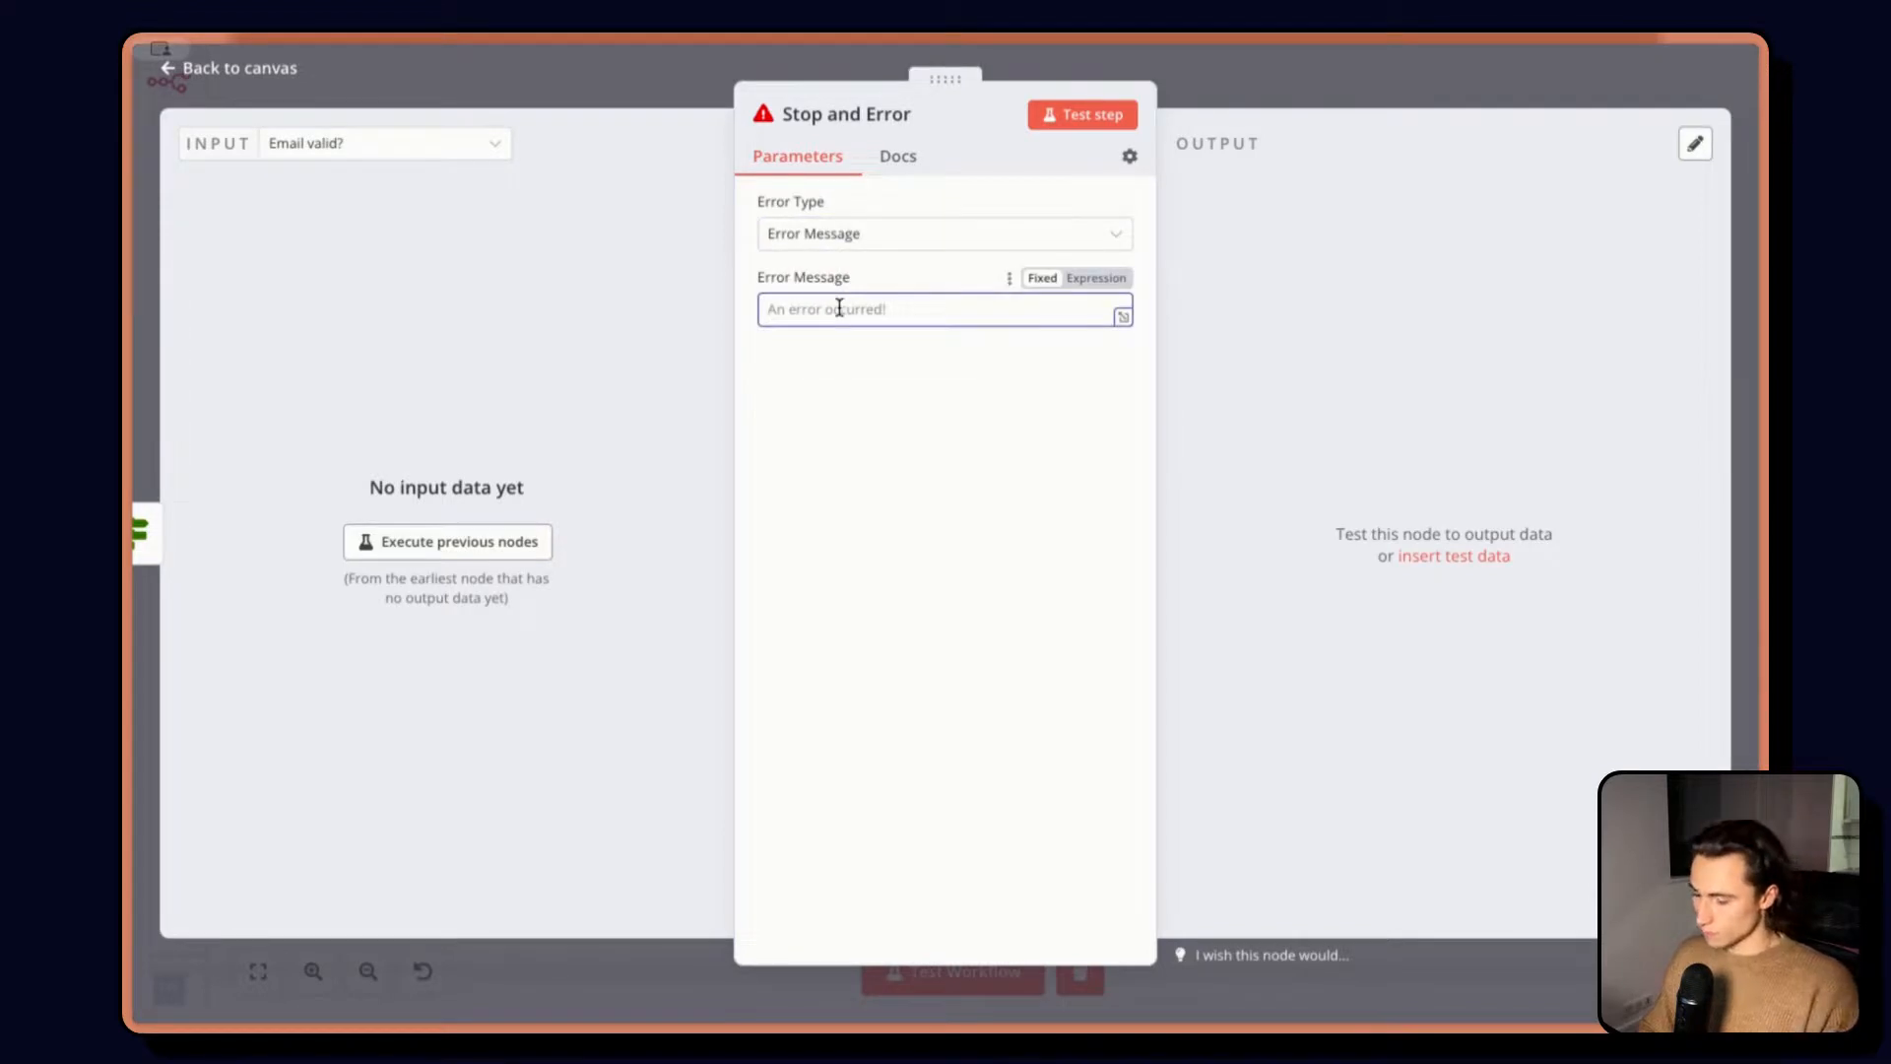
{"action": "type", "text": "Invalid email"}
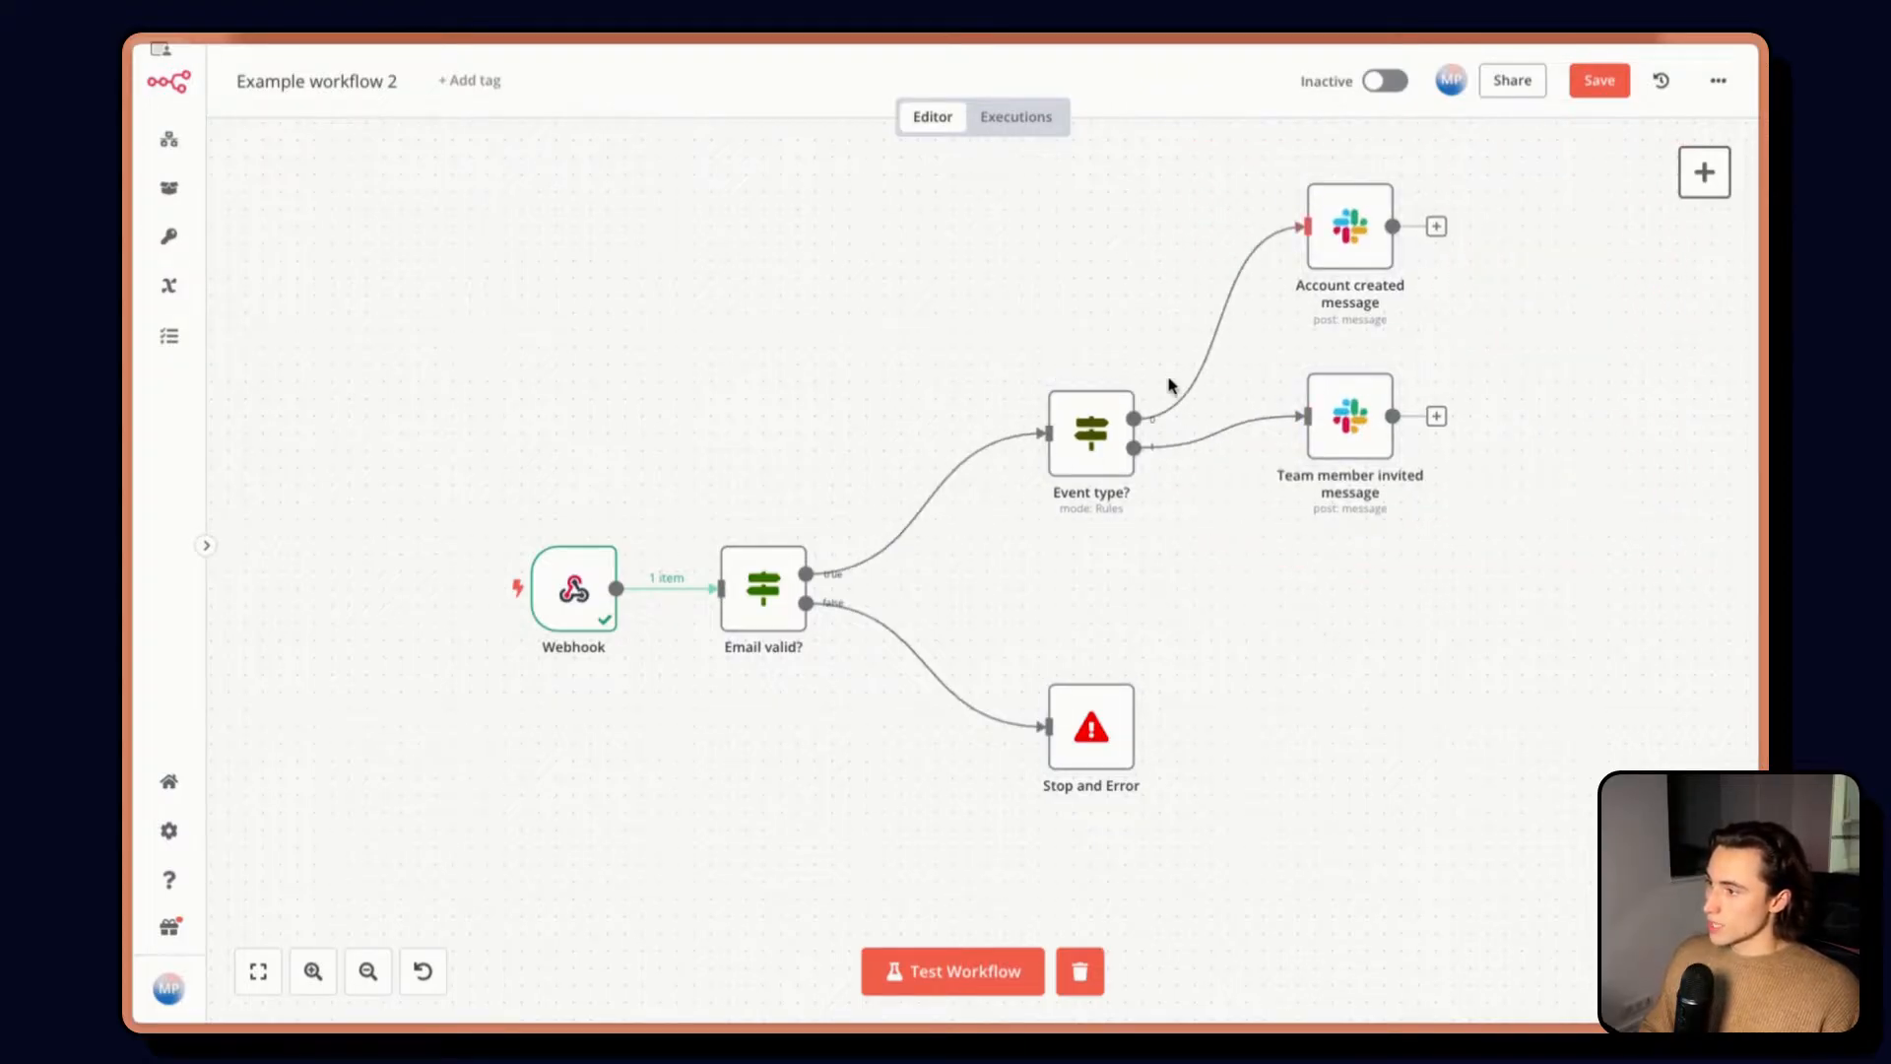
{"action": "mouse_move", "coordinate": [1326, 431]}
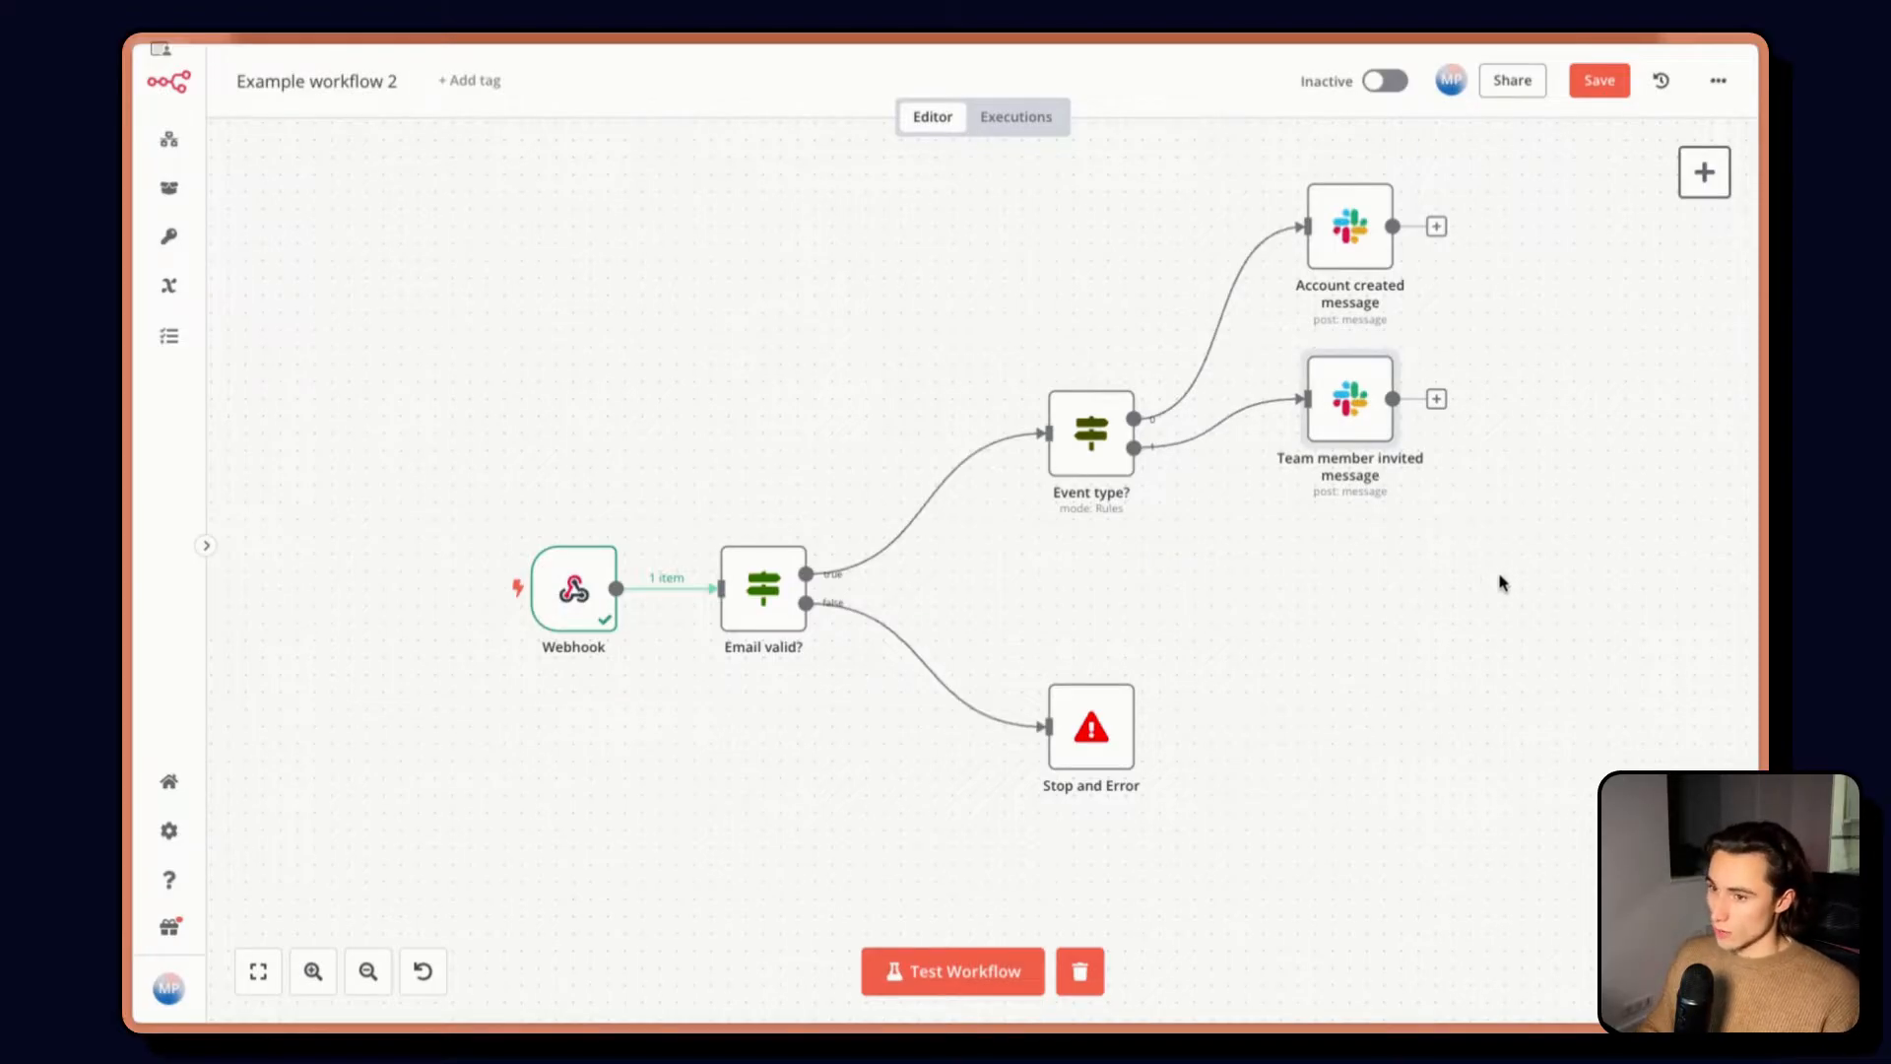
Add a third Event type? rule checking that the event field does not exist
{"action": "double_click", "coordinate": [1089, 431]}
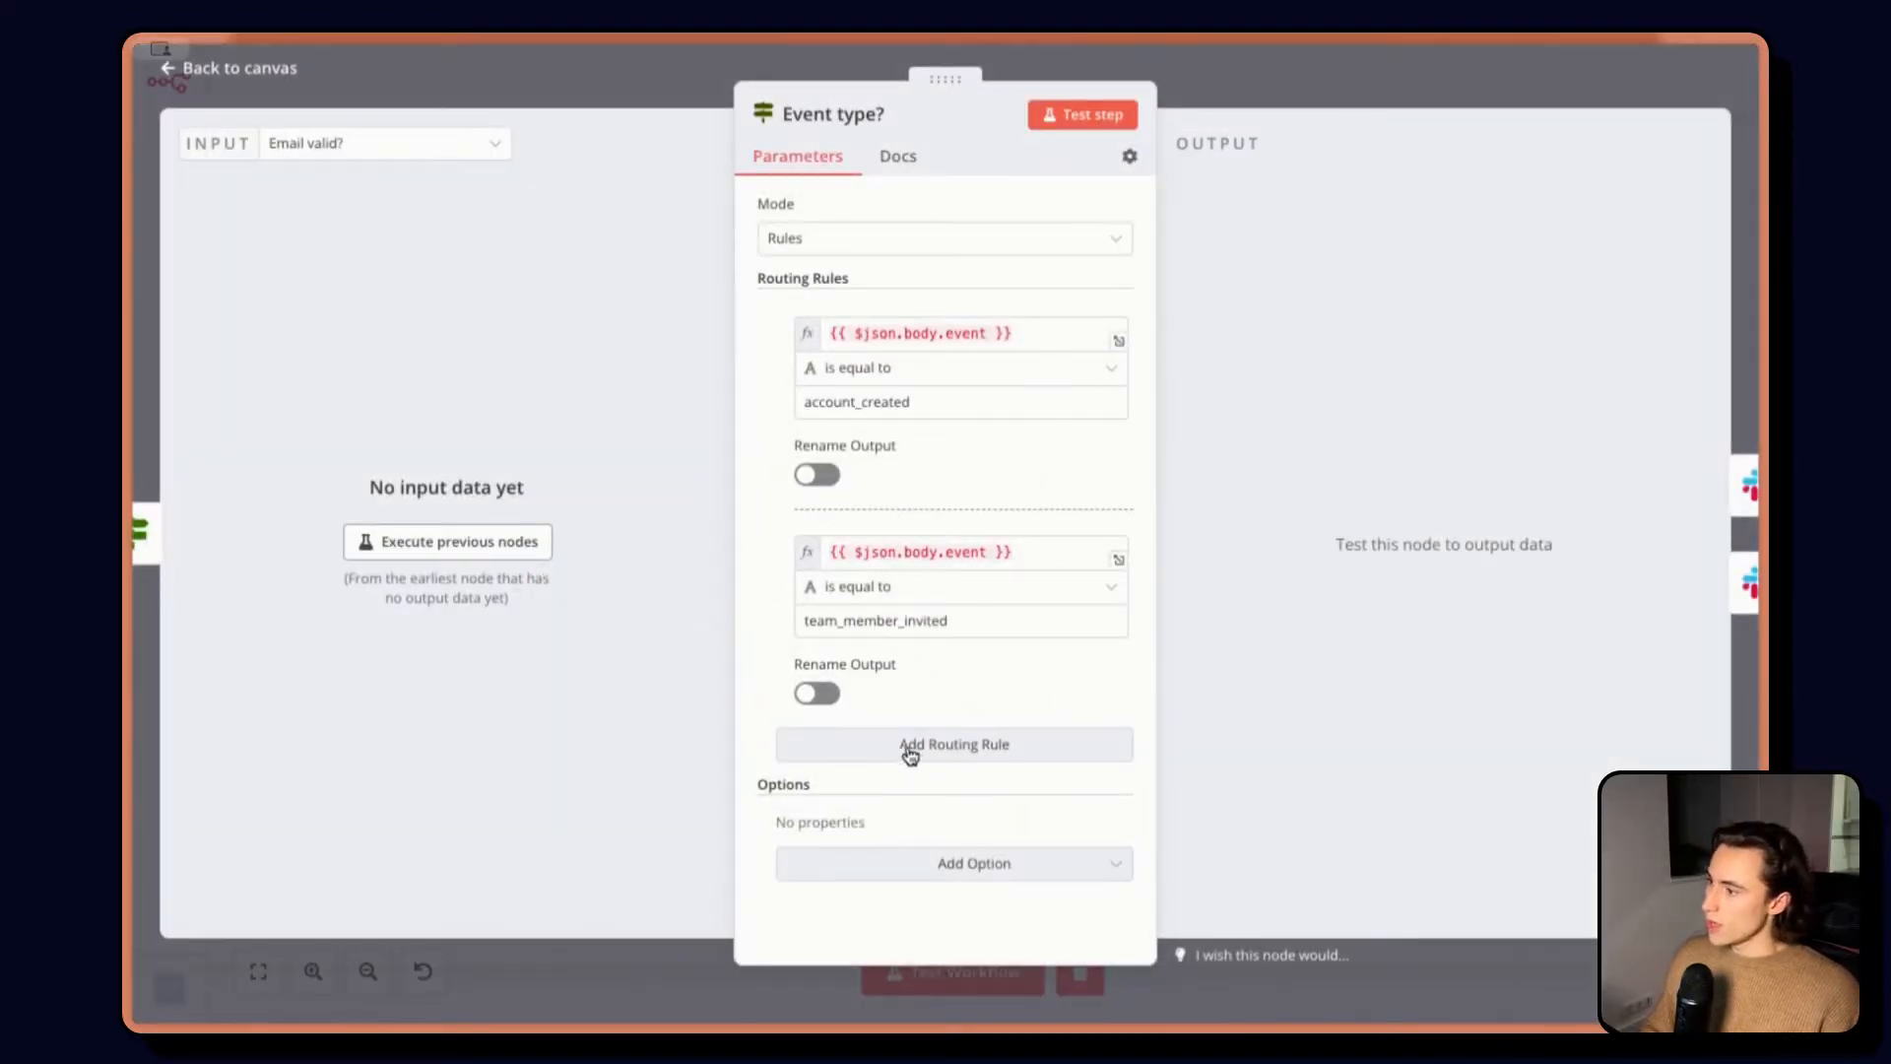
{"action": "left_click", "coordinate": [953, 745]}
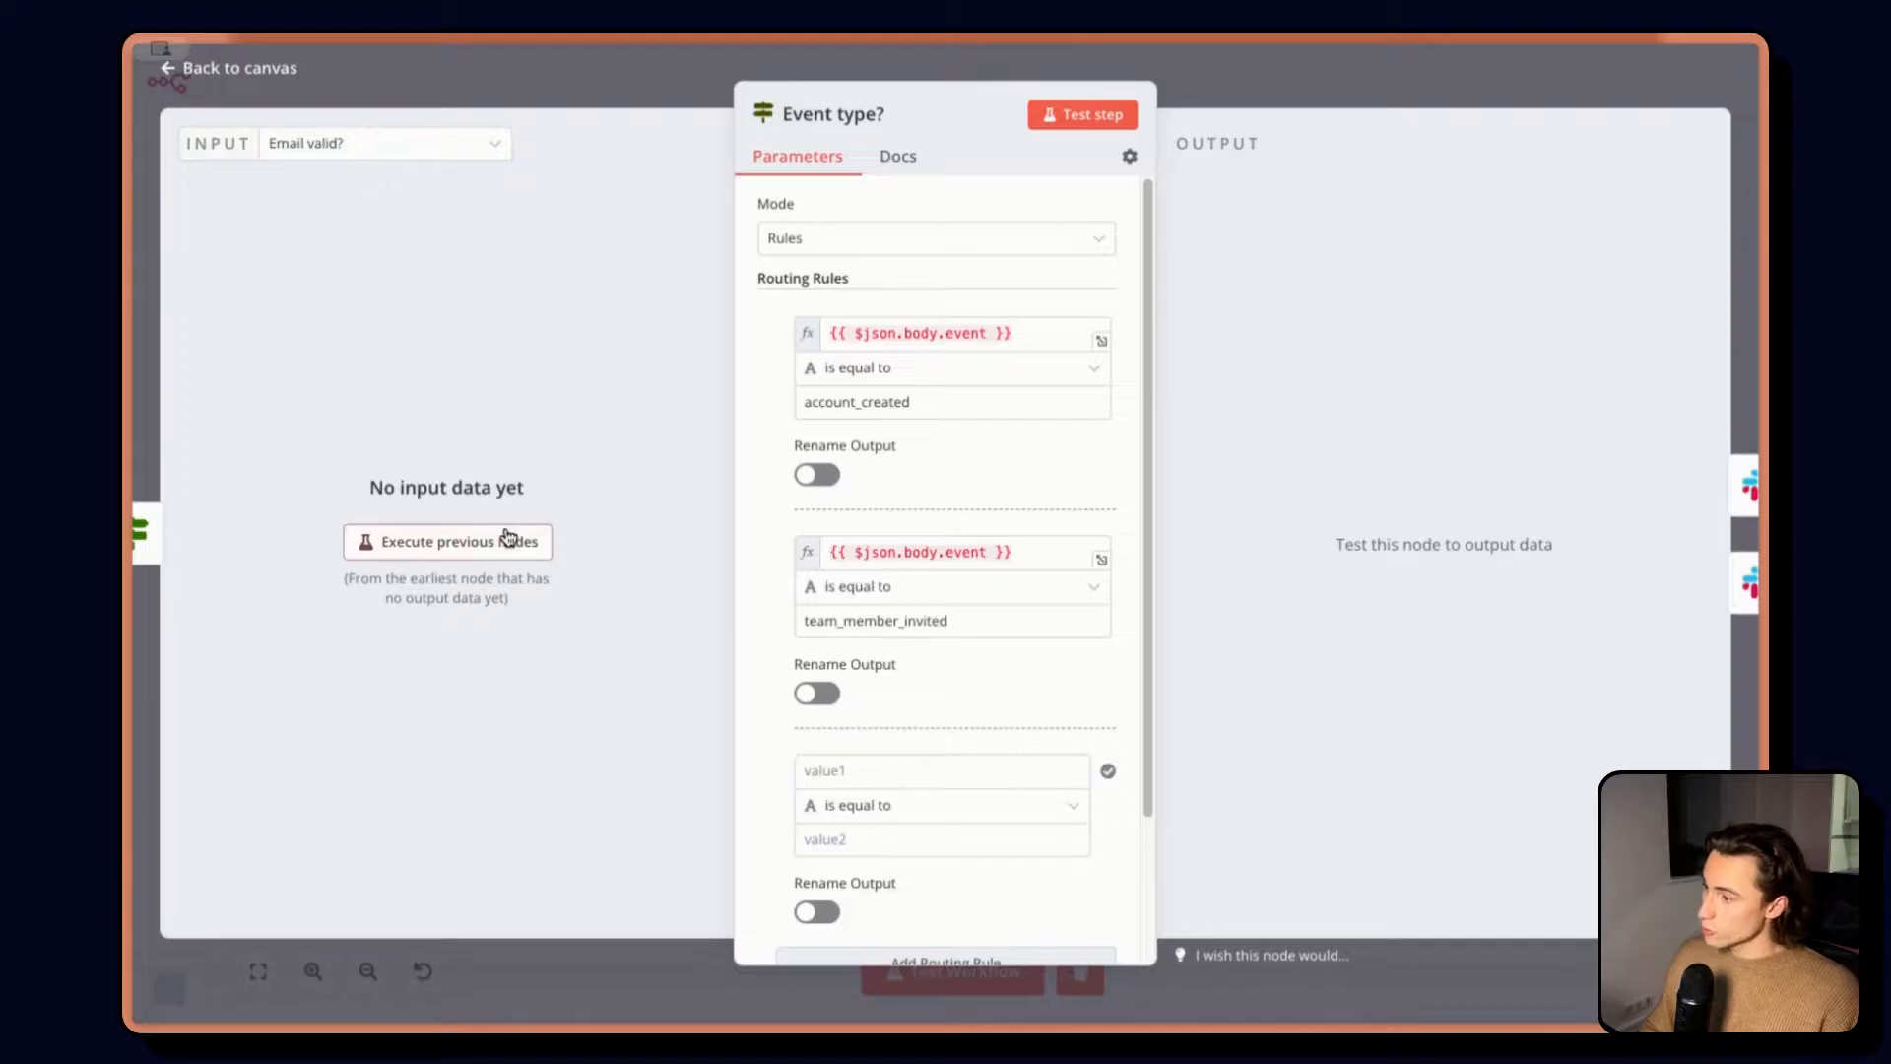
{"action": "left_click", "coordinate": [445, 540]}
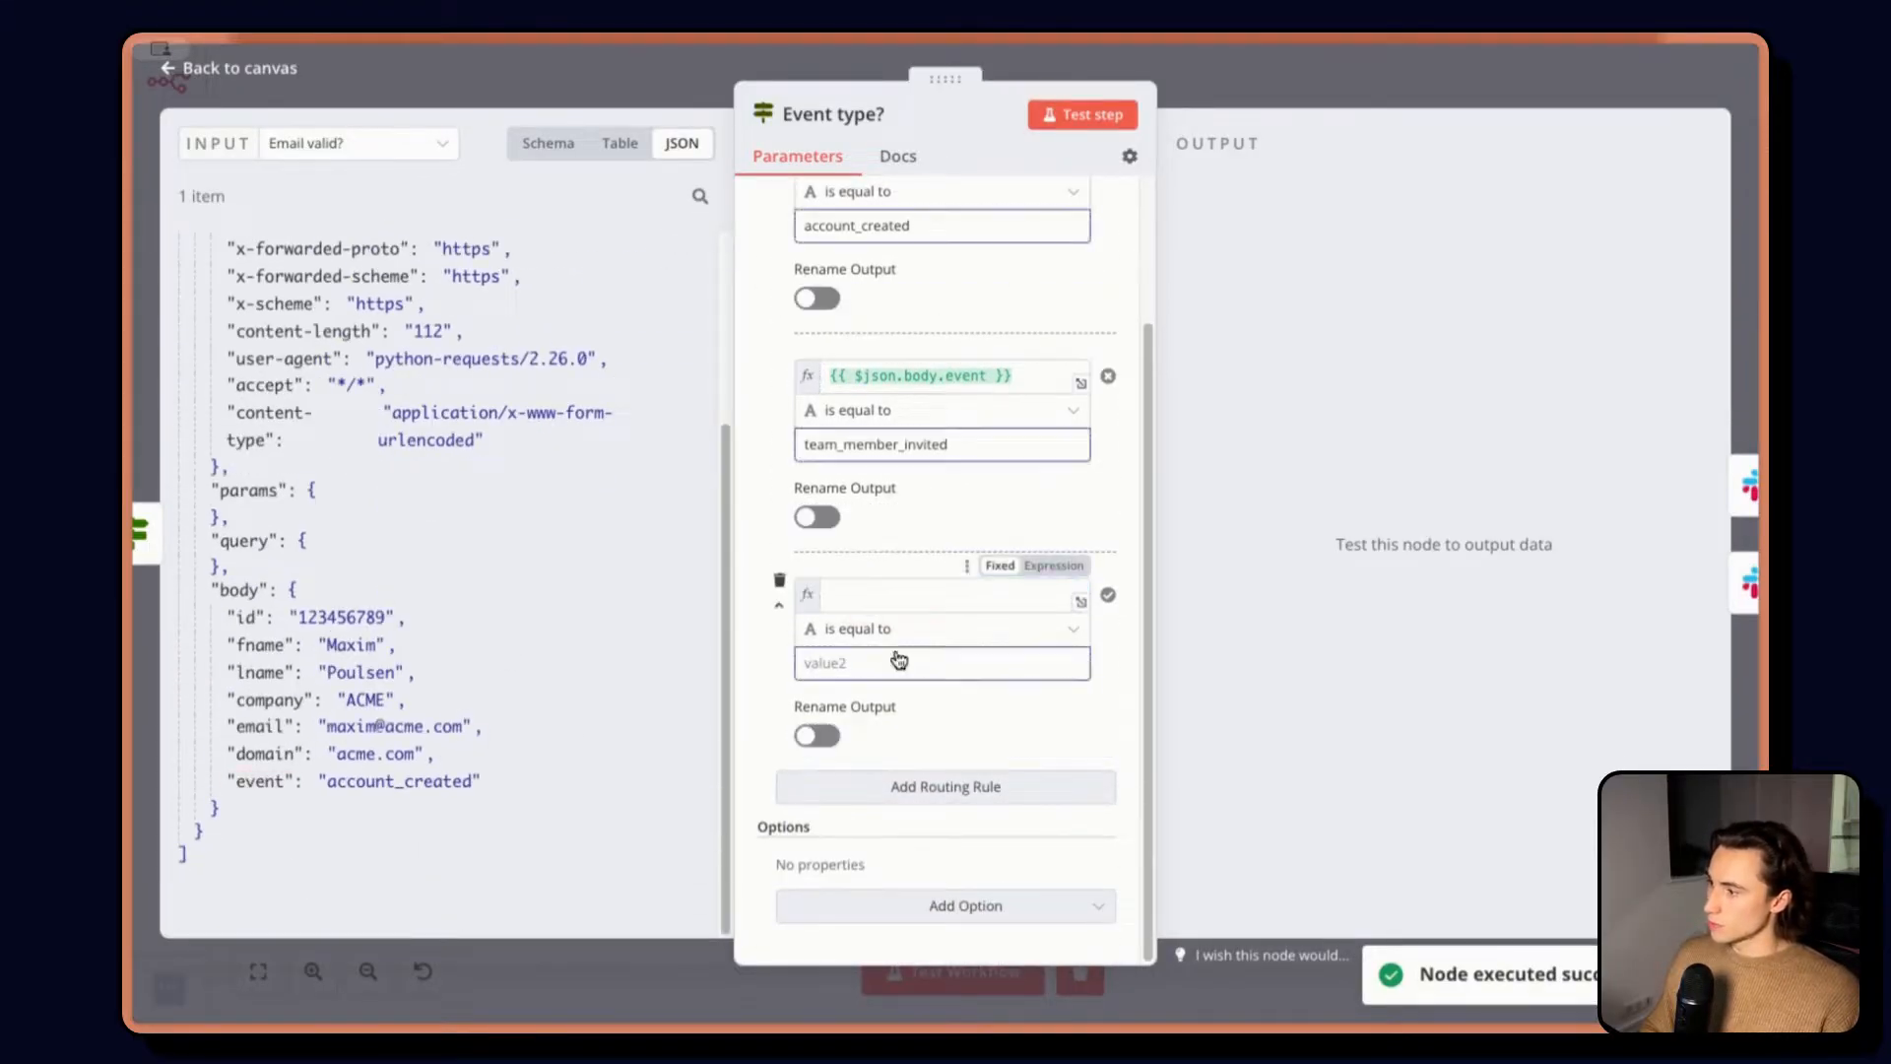
{"action": "left_click", "coordinate": [942, 628]}
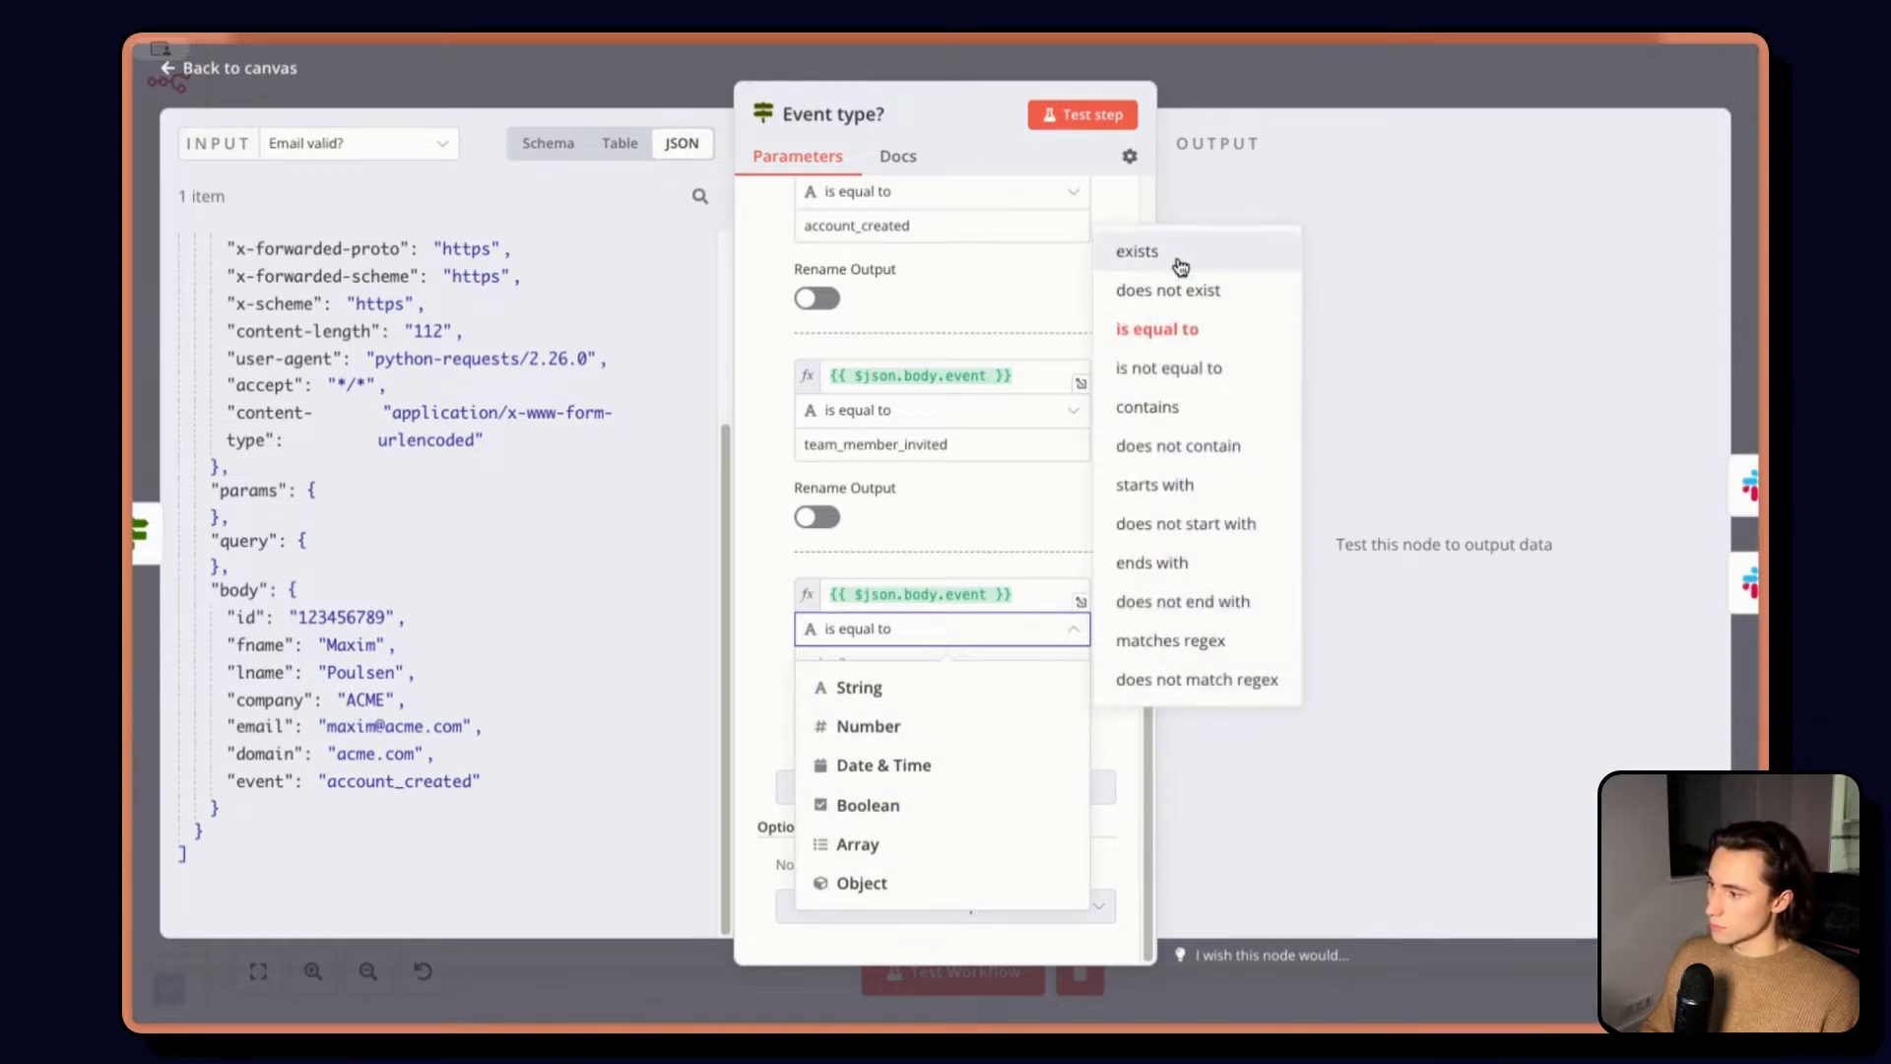
{"action": "left_click", "coordinate": [1168, 290]}
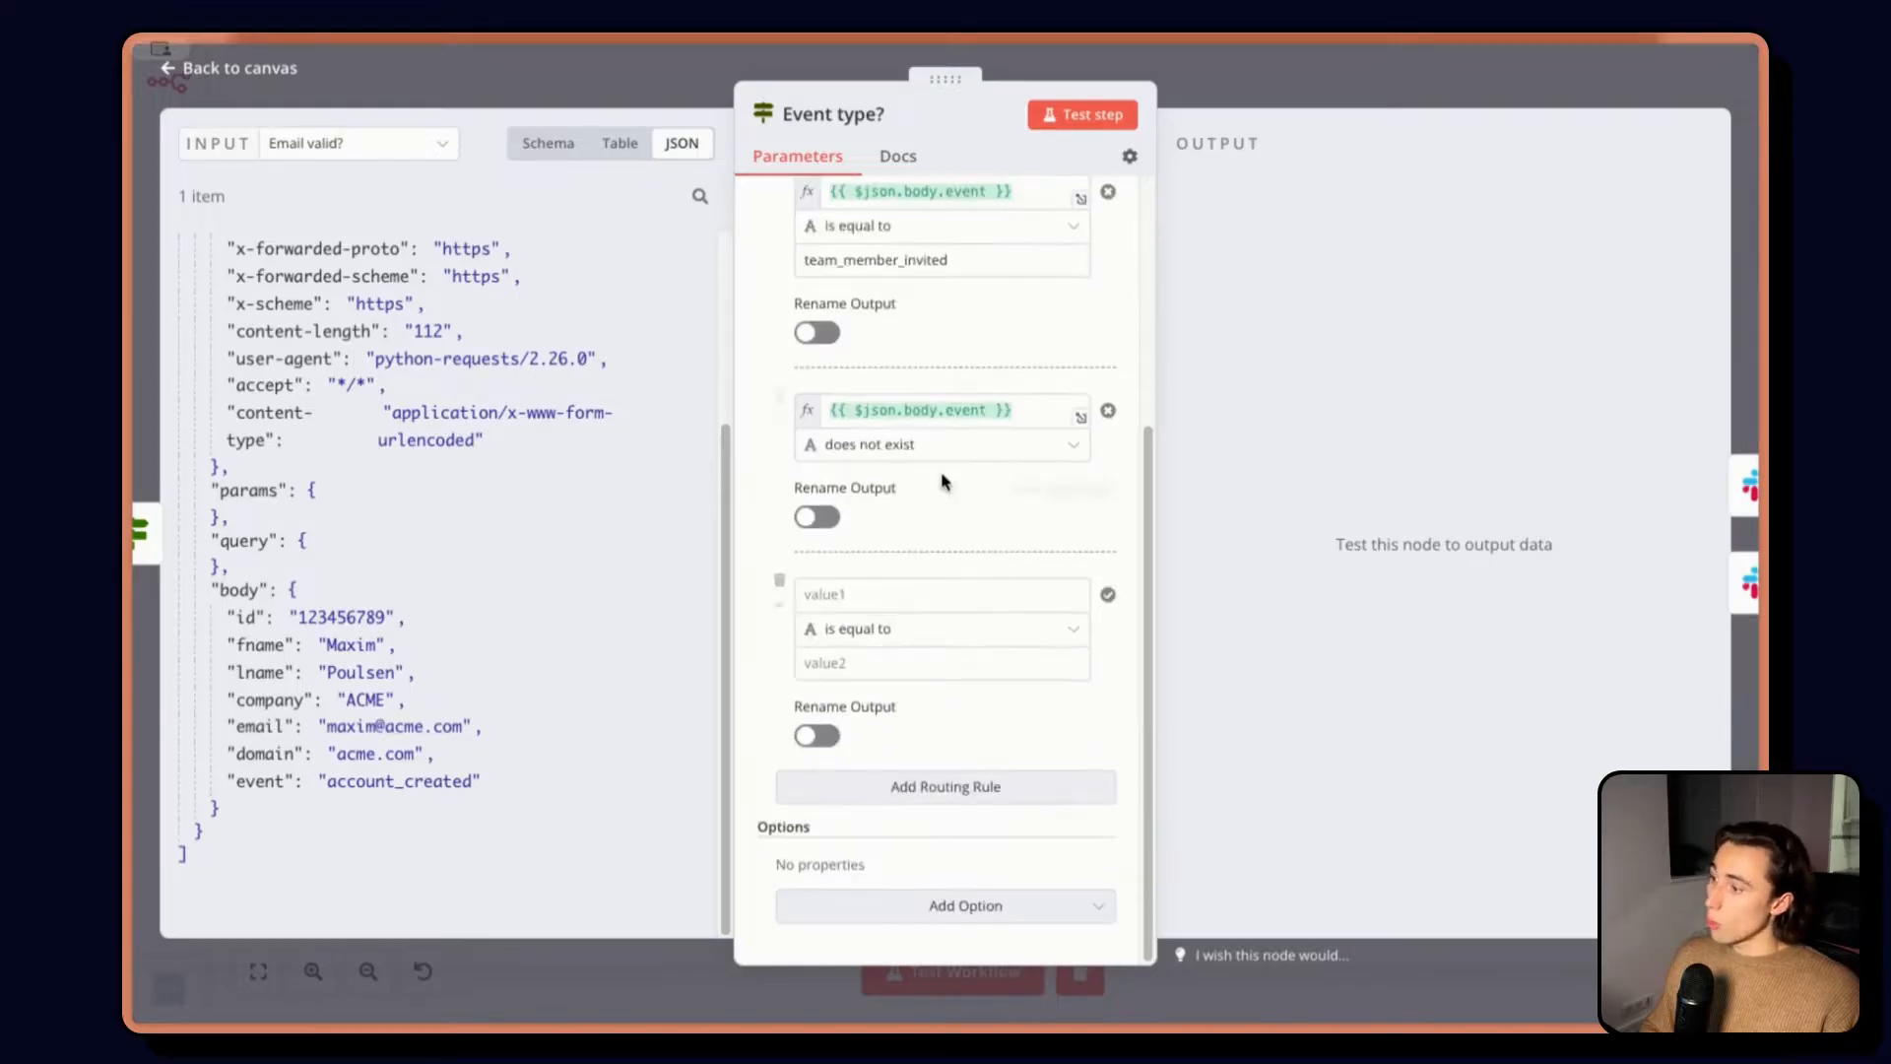
Add a further routing rule on {{ $json.body.event }} and return to the canvas
{"action": "type", "text": "{{ $json.body.event }}"}
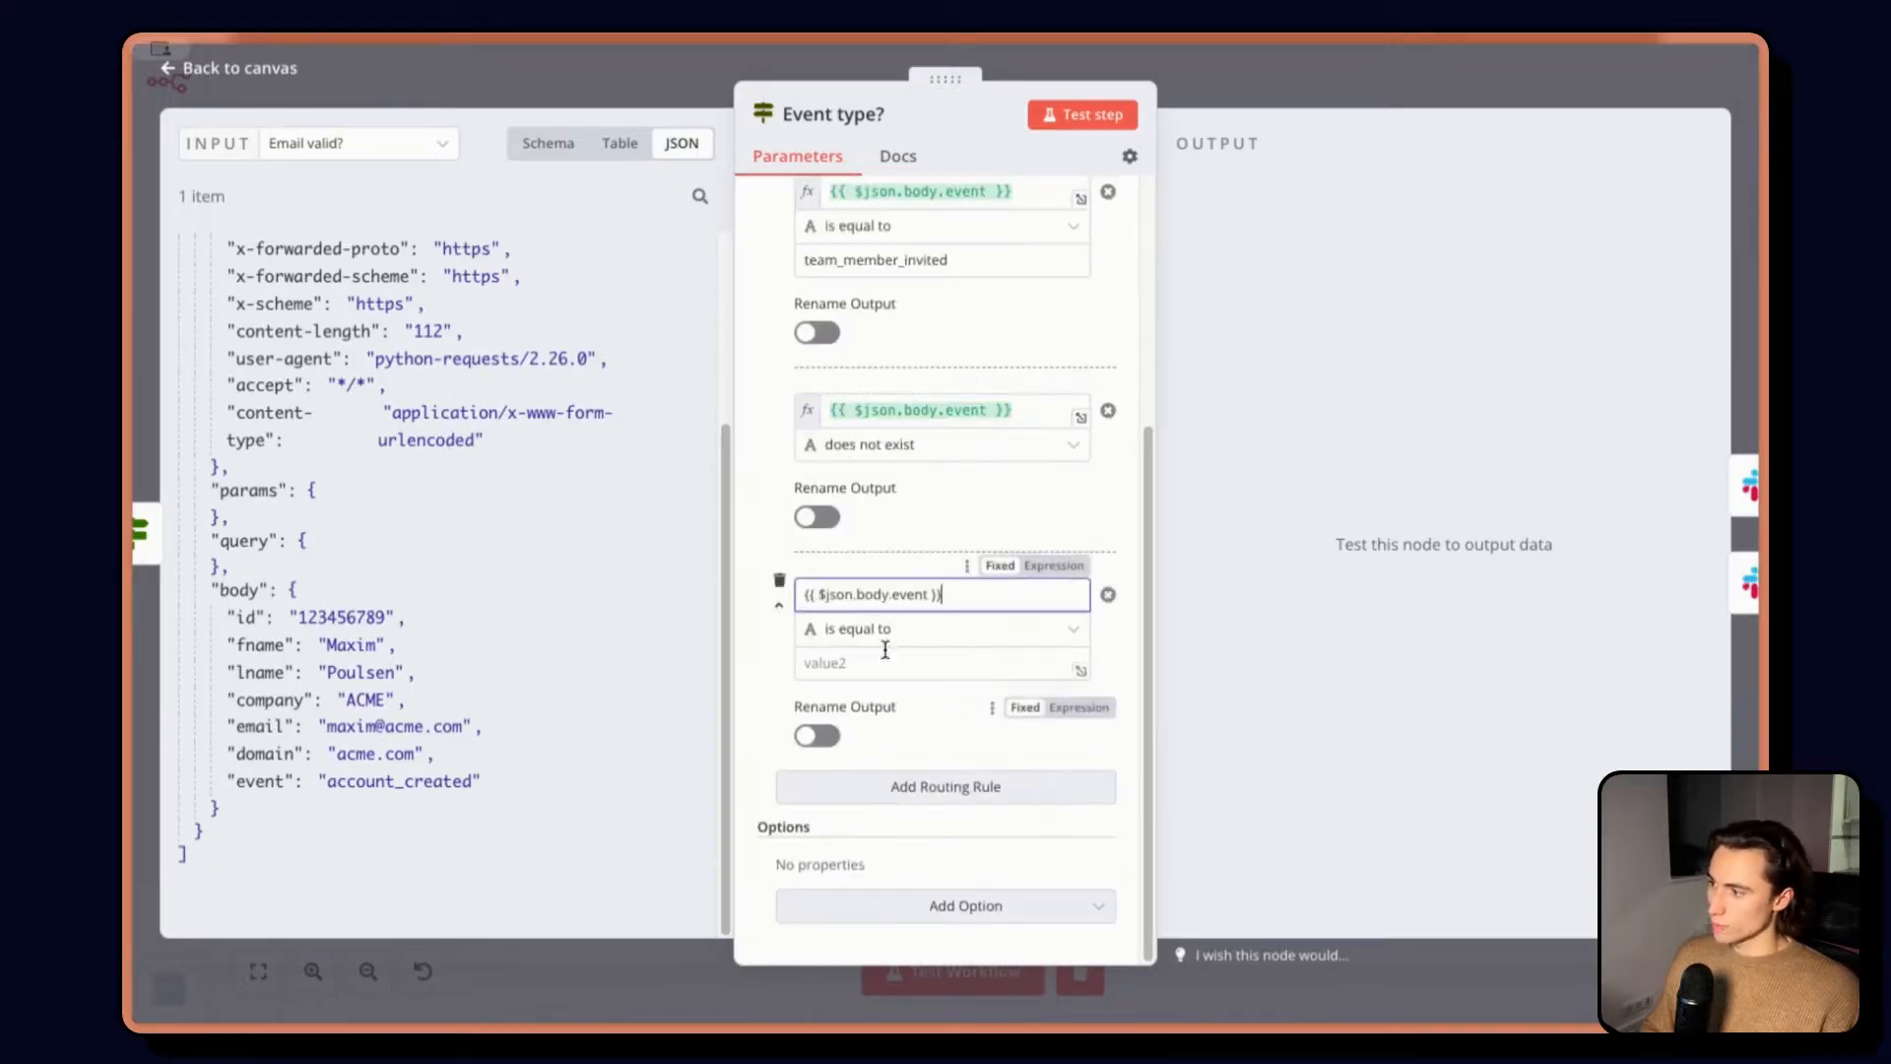
{"action": "left_click", "coordinate": [942, 628]}
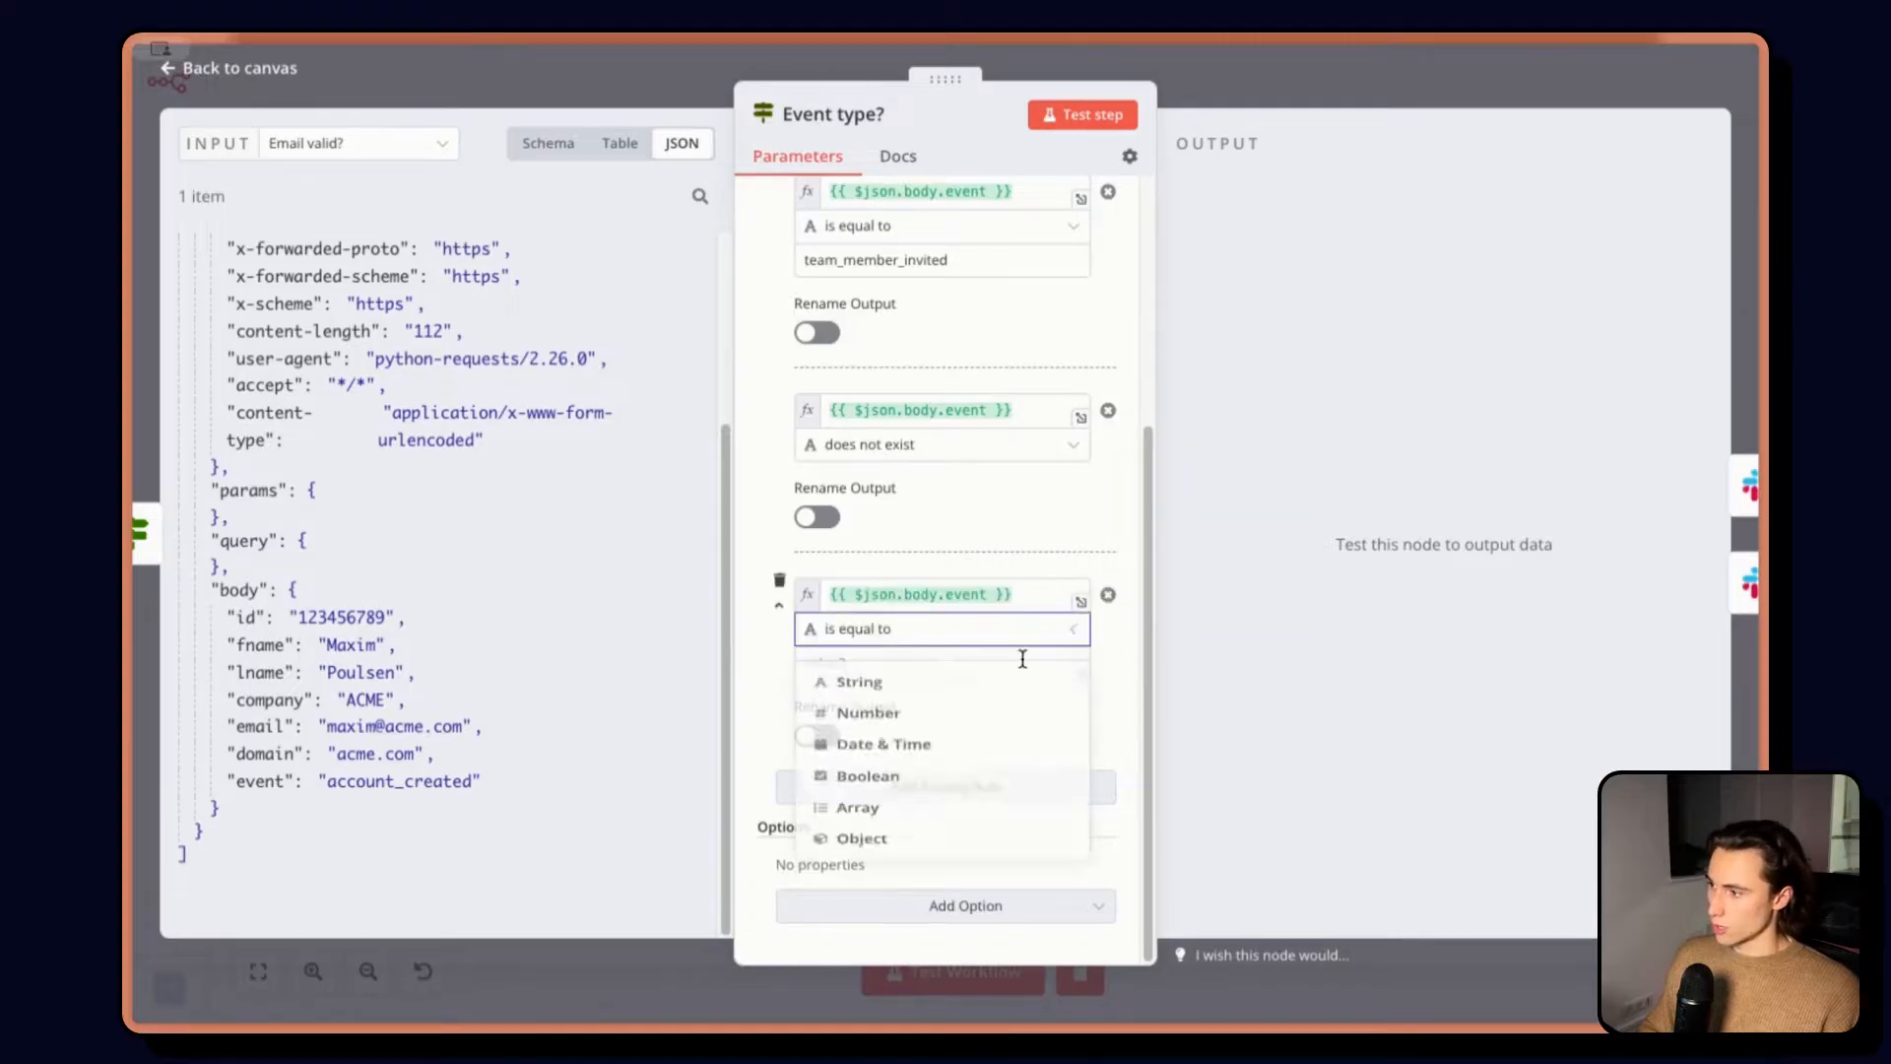
{"action": "left_click", "coordinate": [941, 628]}
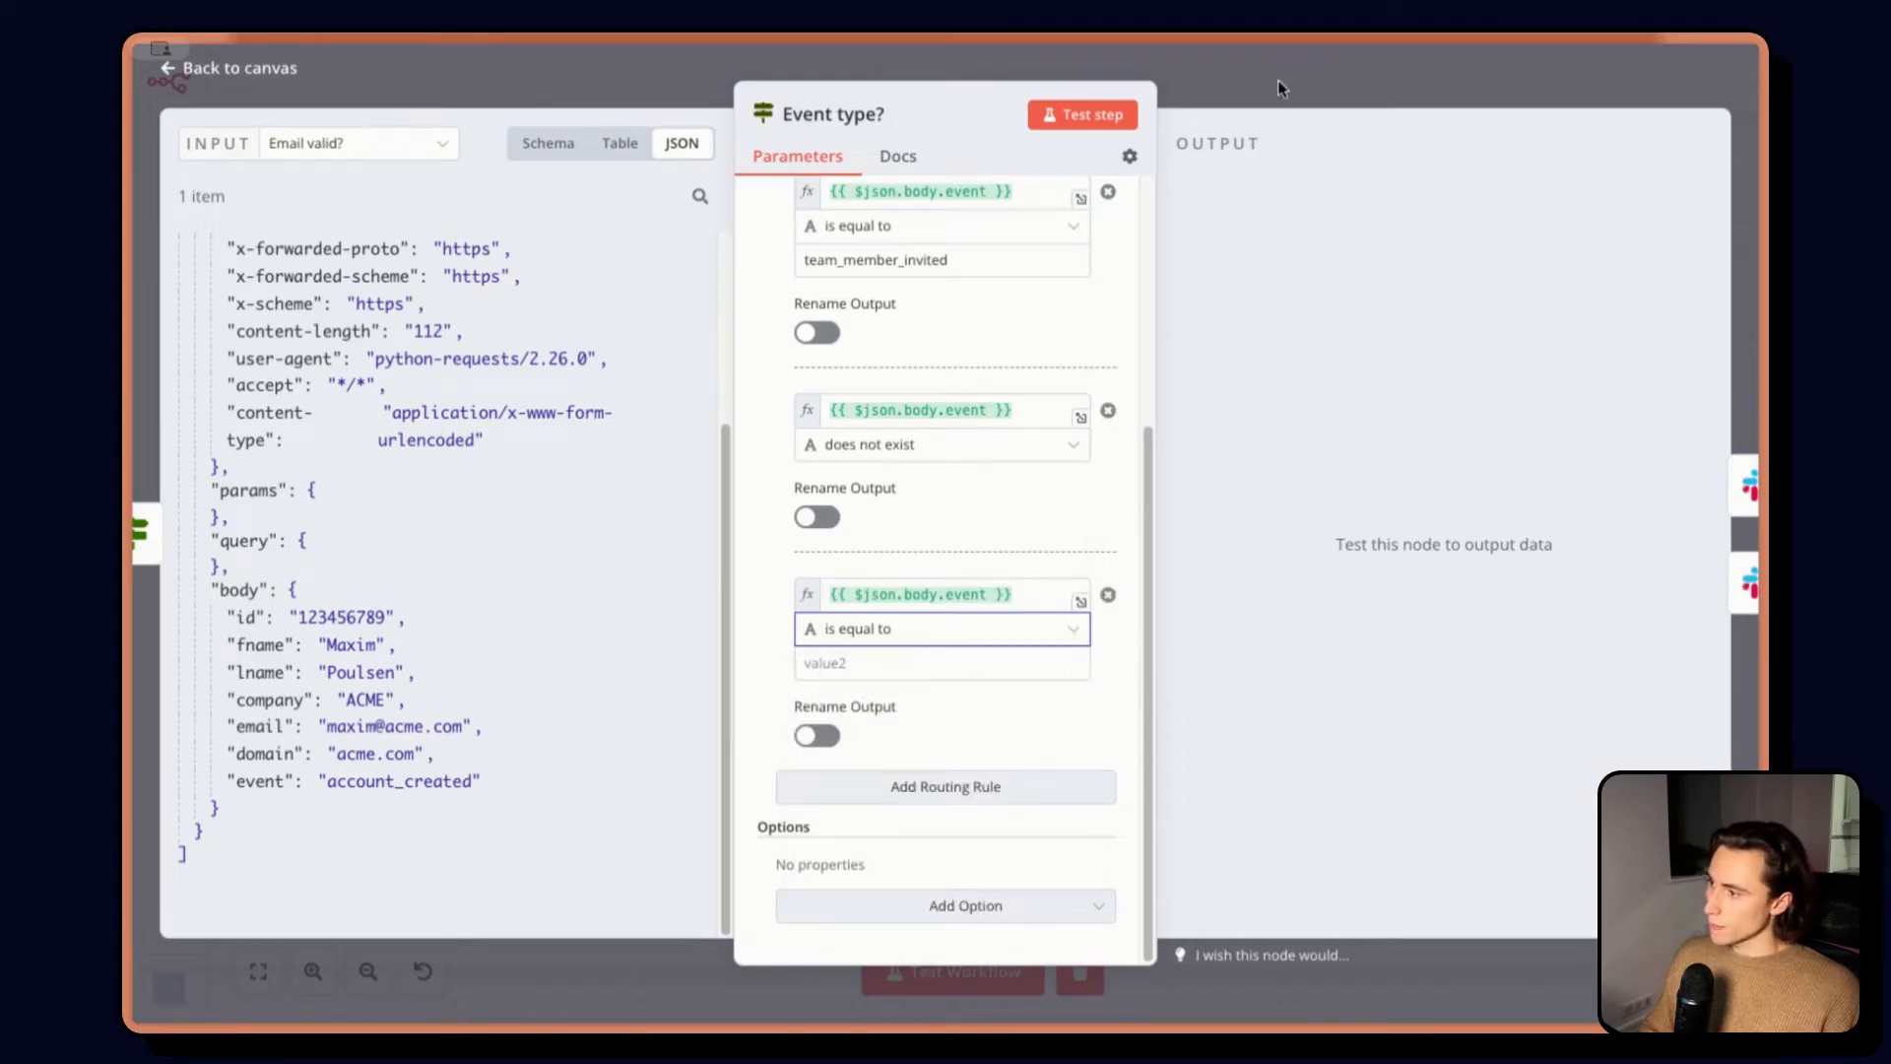
{"action": "left_click", "coordinate": [222, 67]}
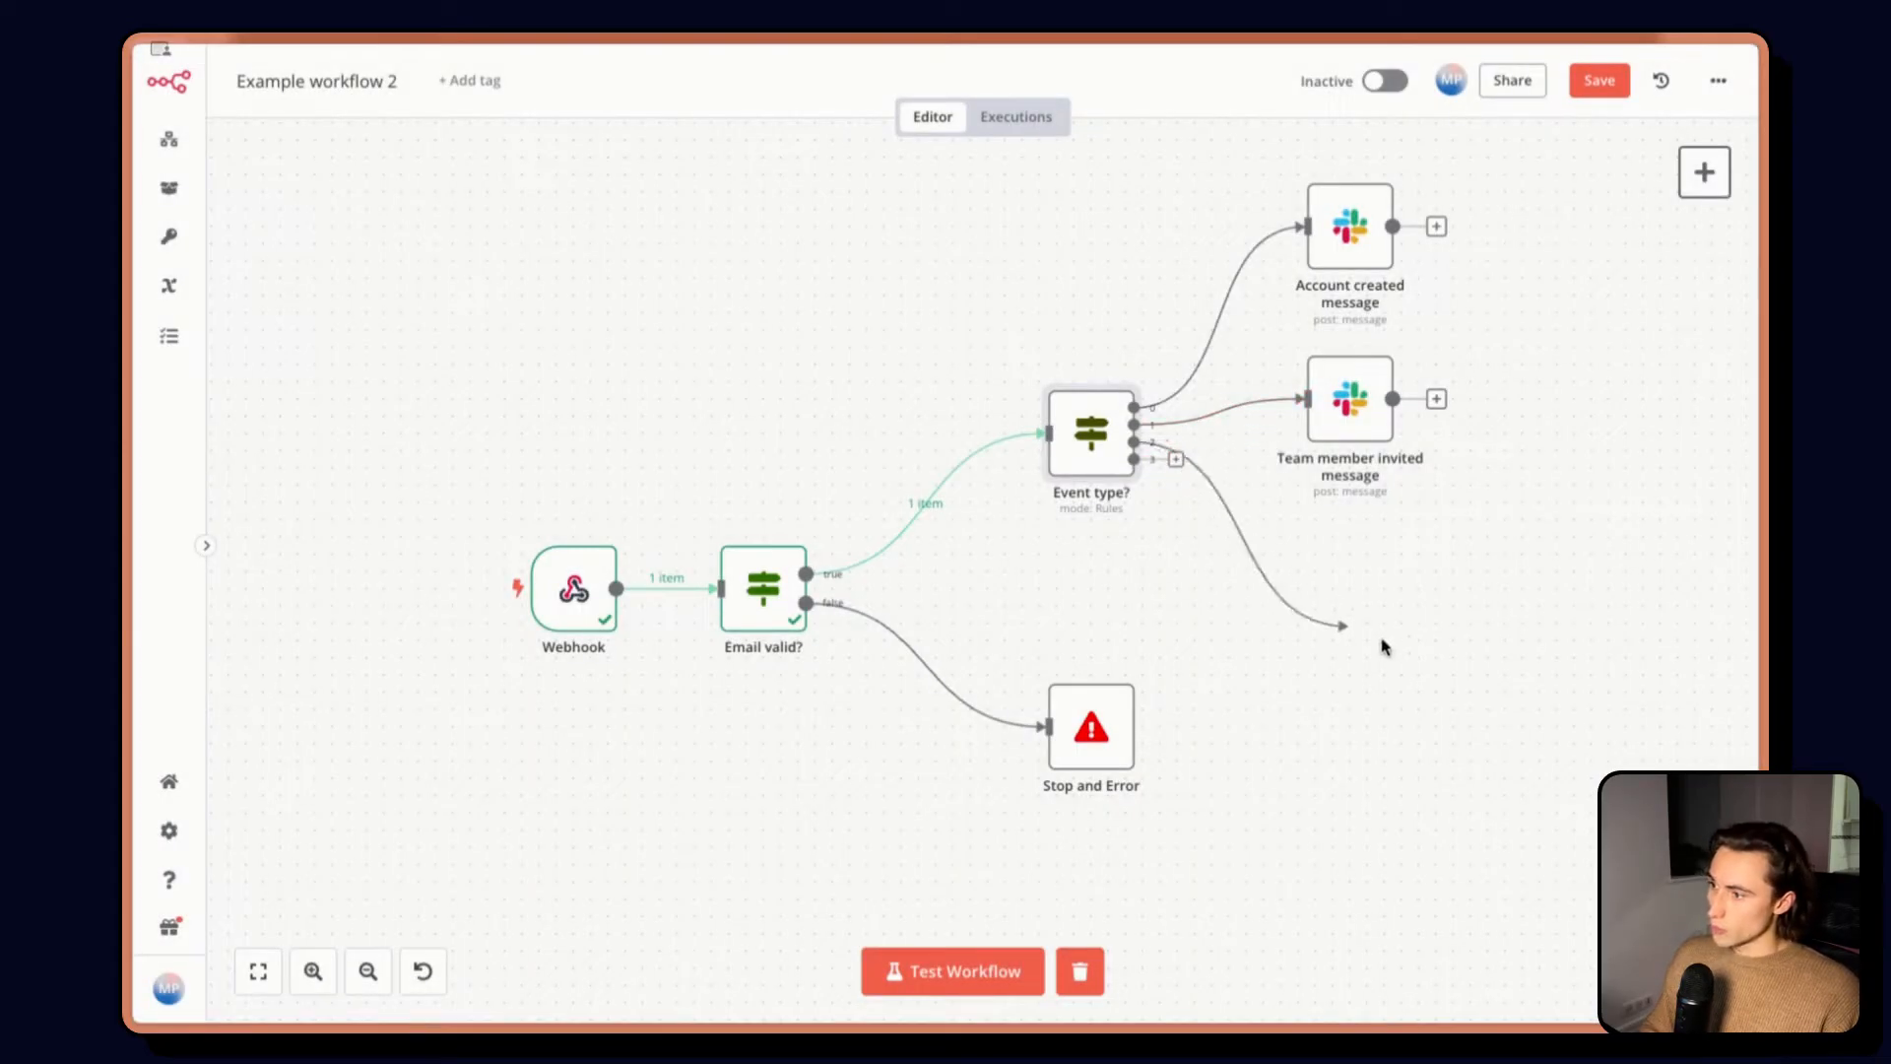
Add a second Stop and Error node fed by the new Event type? outputs
{"action": "type", "text": "stop"}
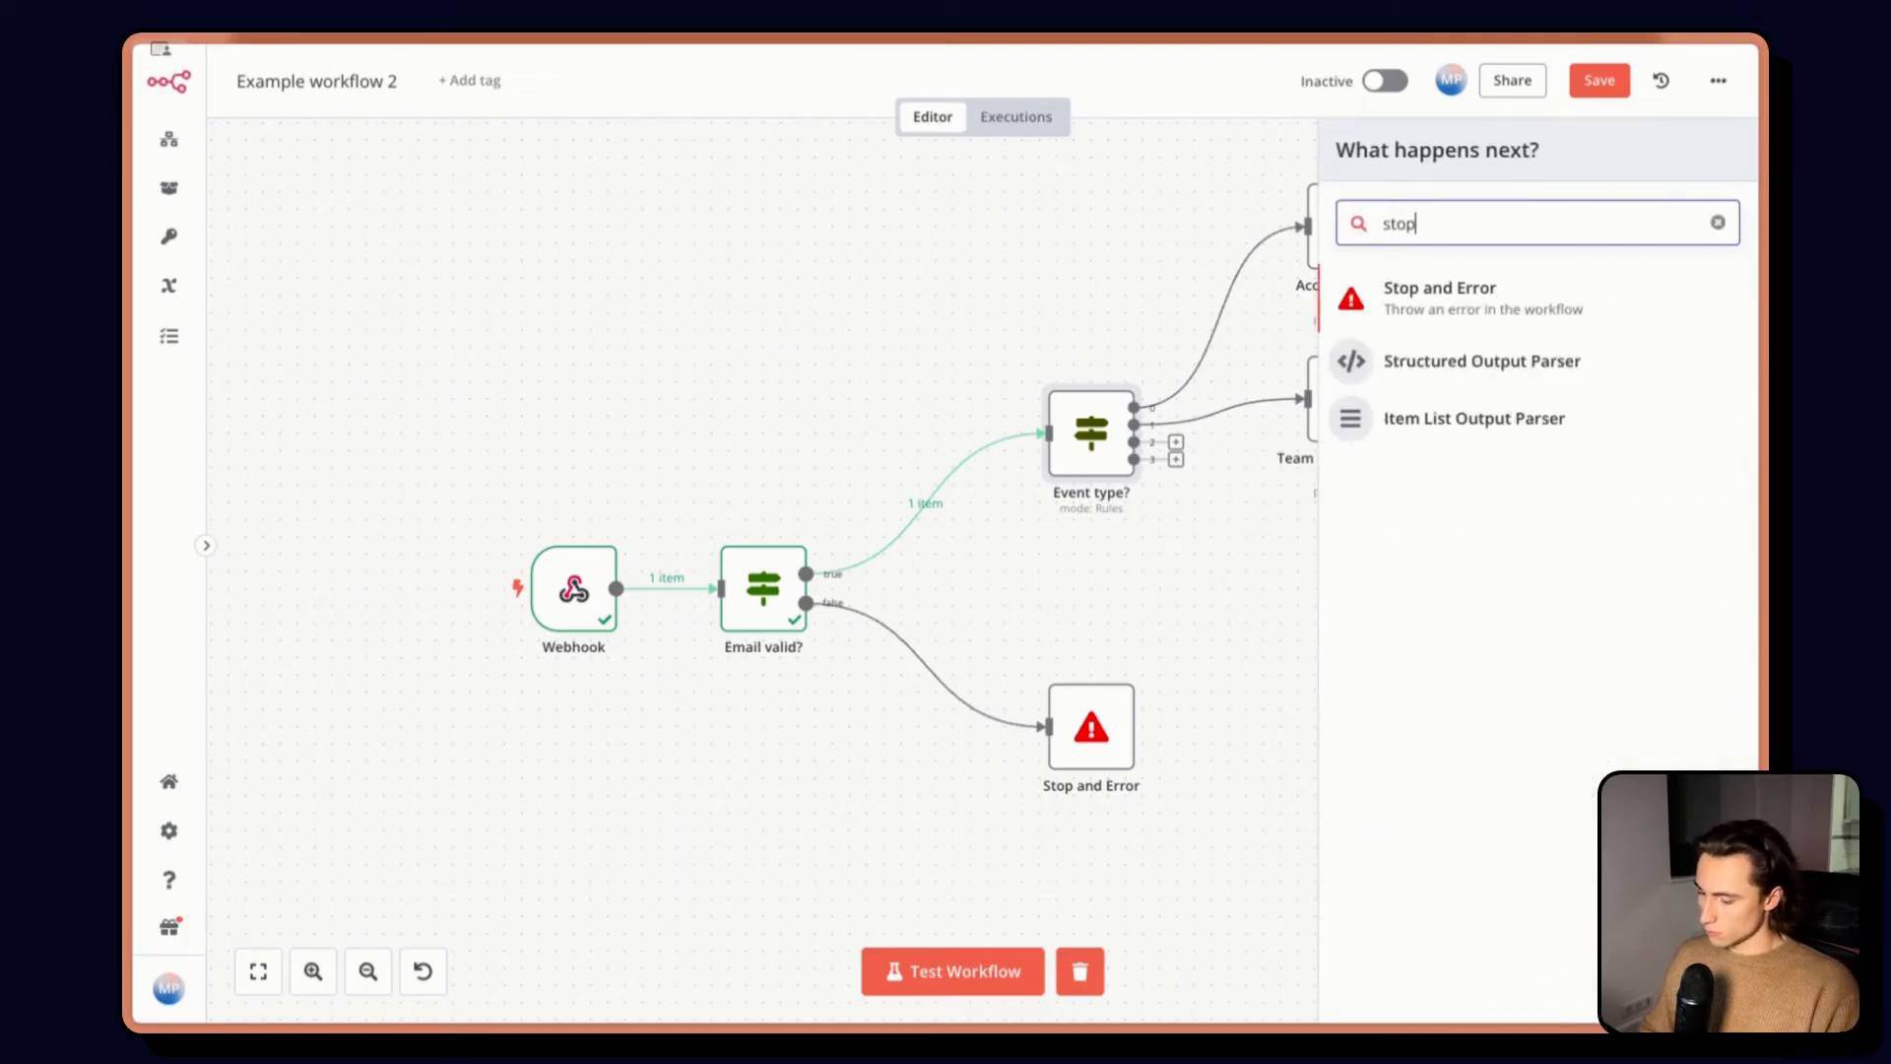
{"action": "left_click", "coordinate": [1438, 297]}
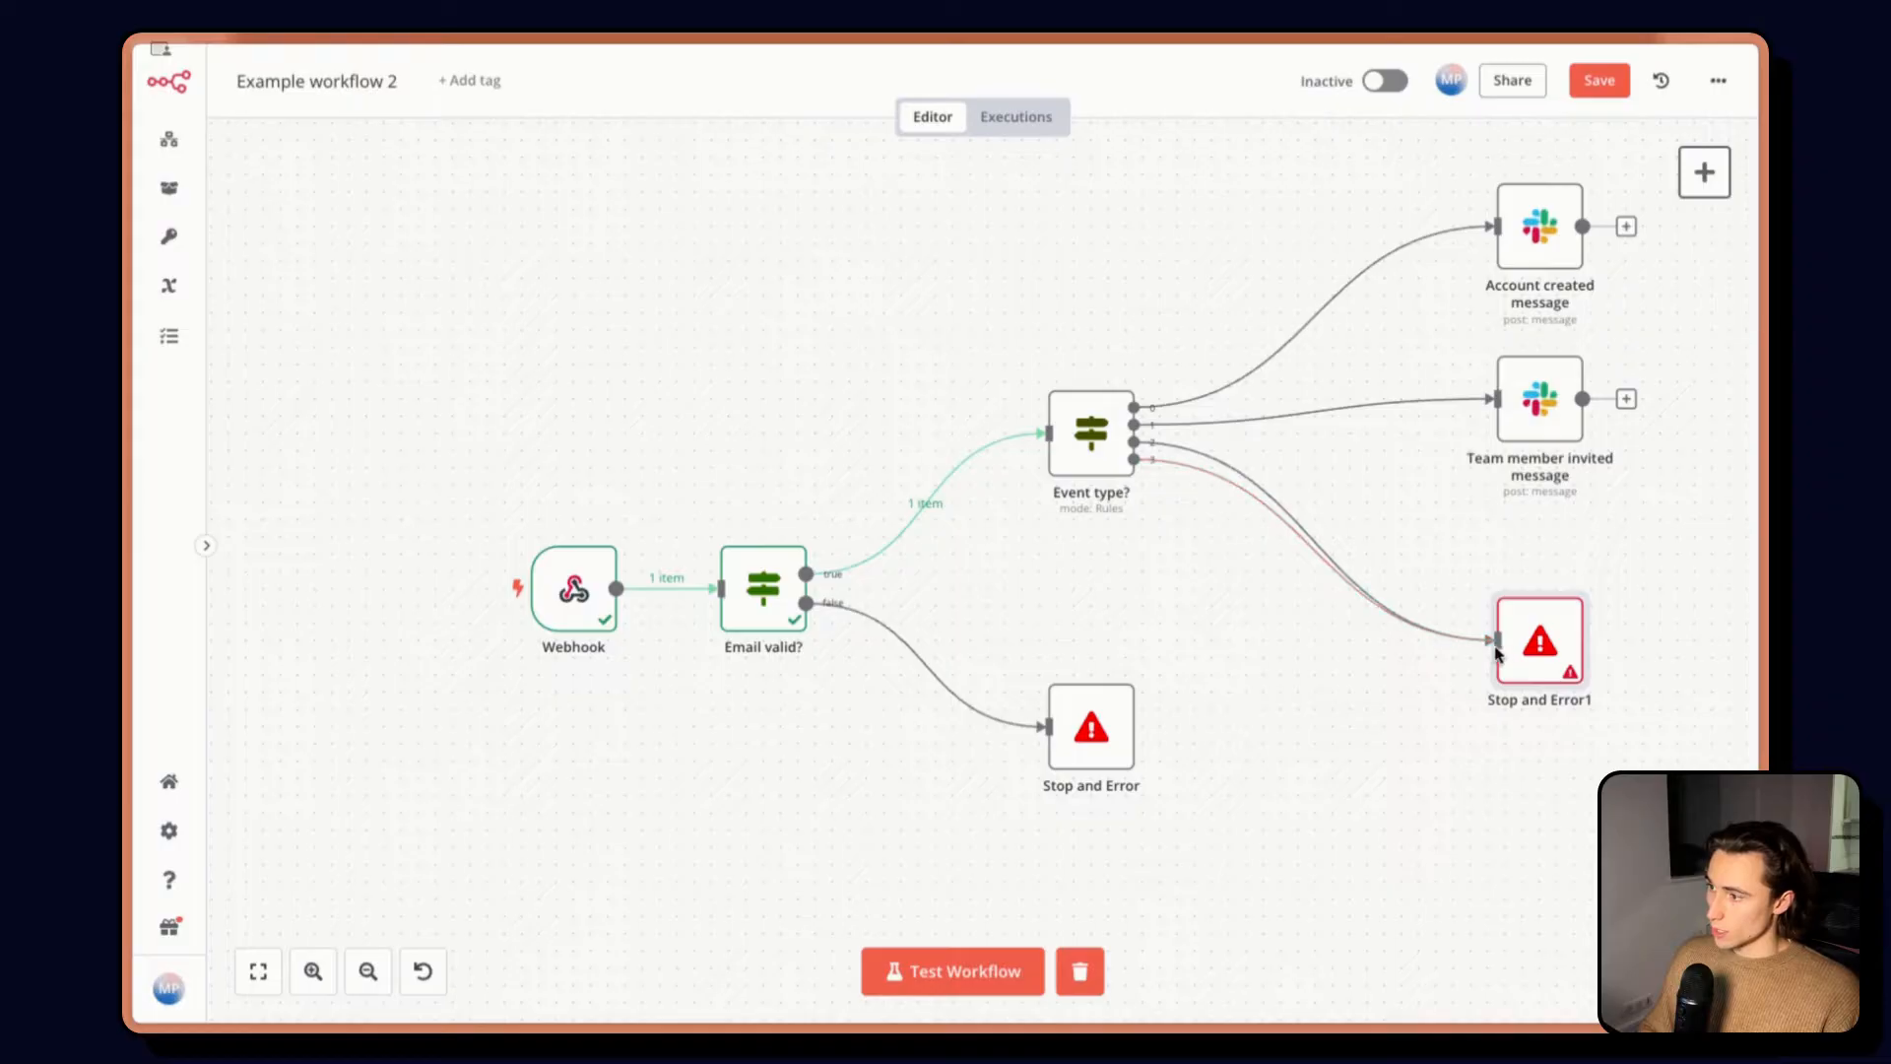
{"action": "double_click", "coordinate": [1539, 638]}
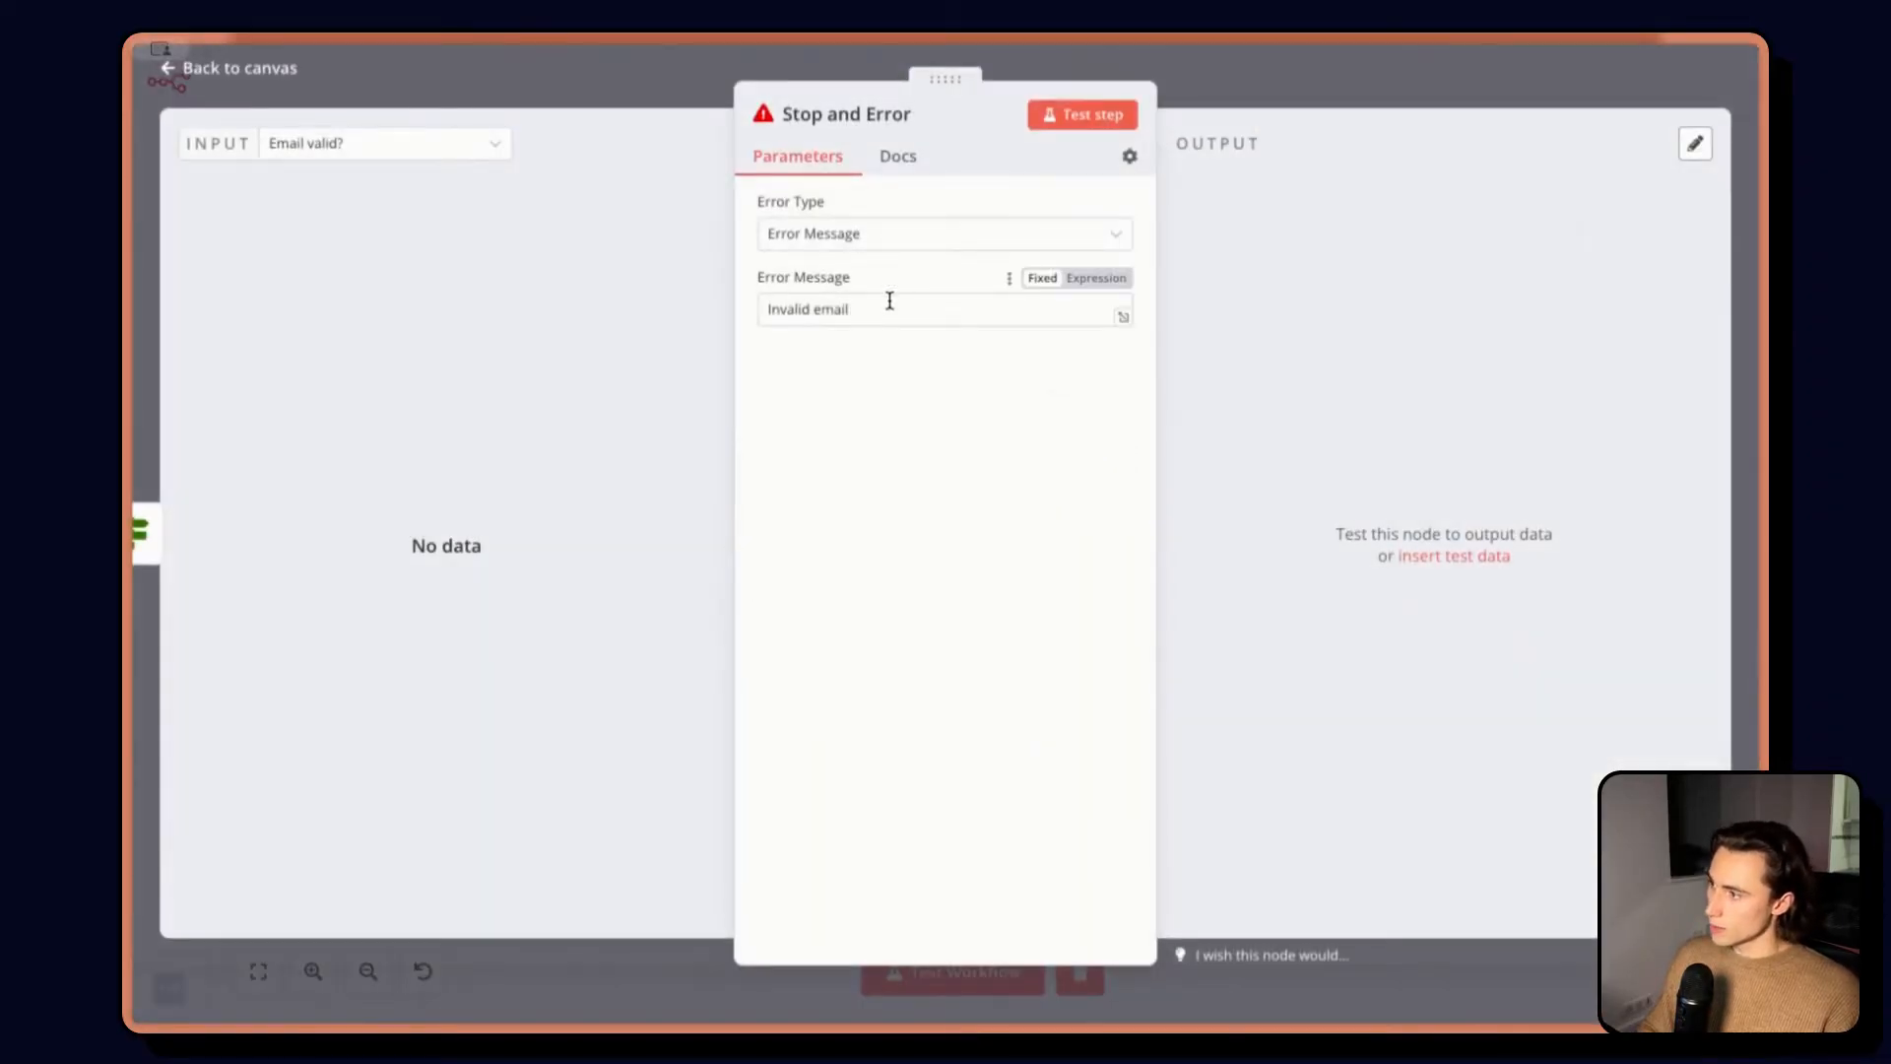
{"action": "left_click", "coordinate": [225, 67]}
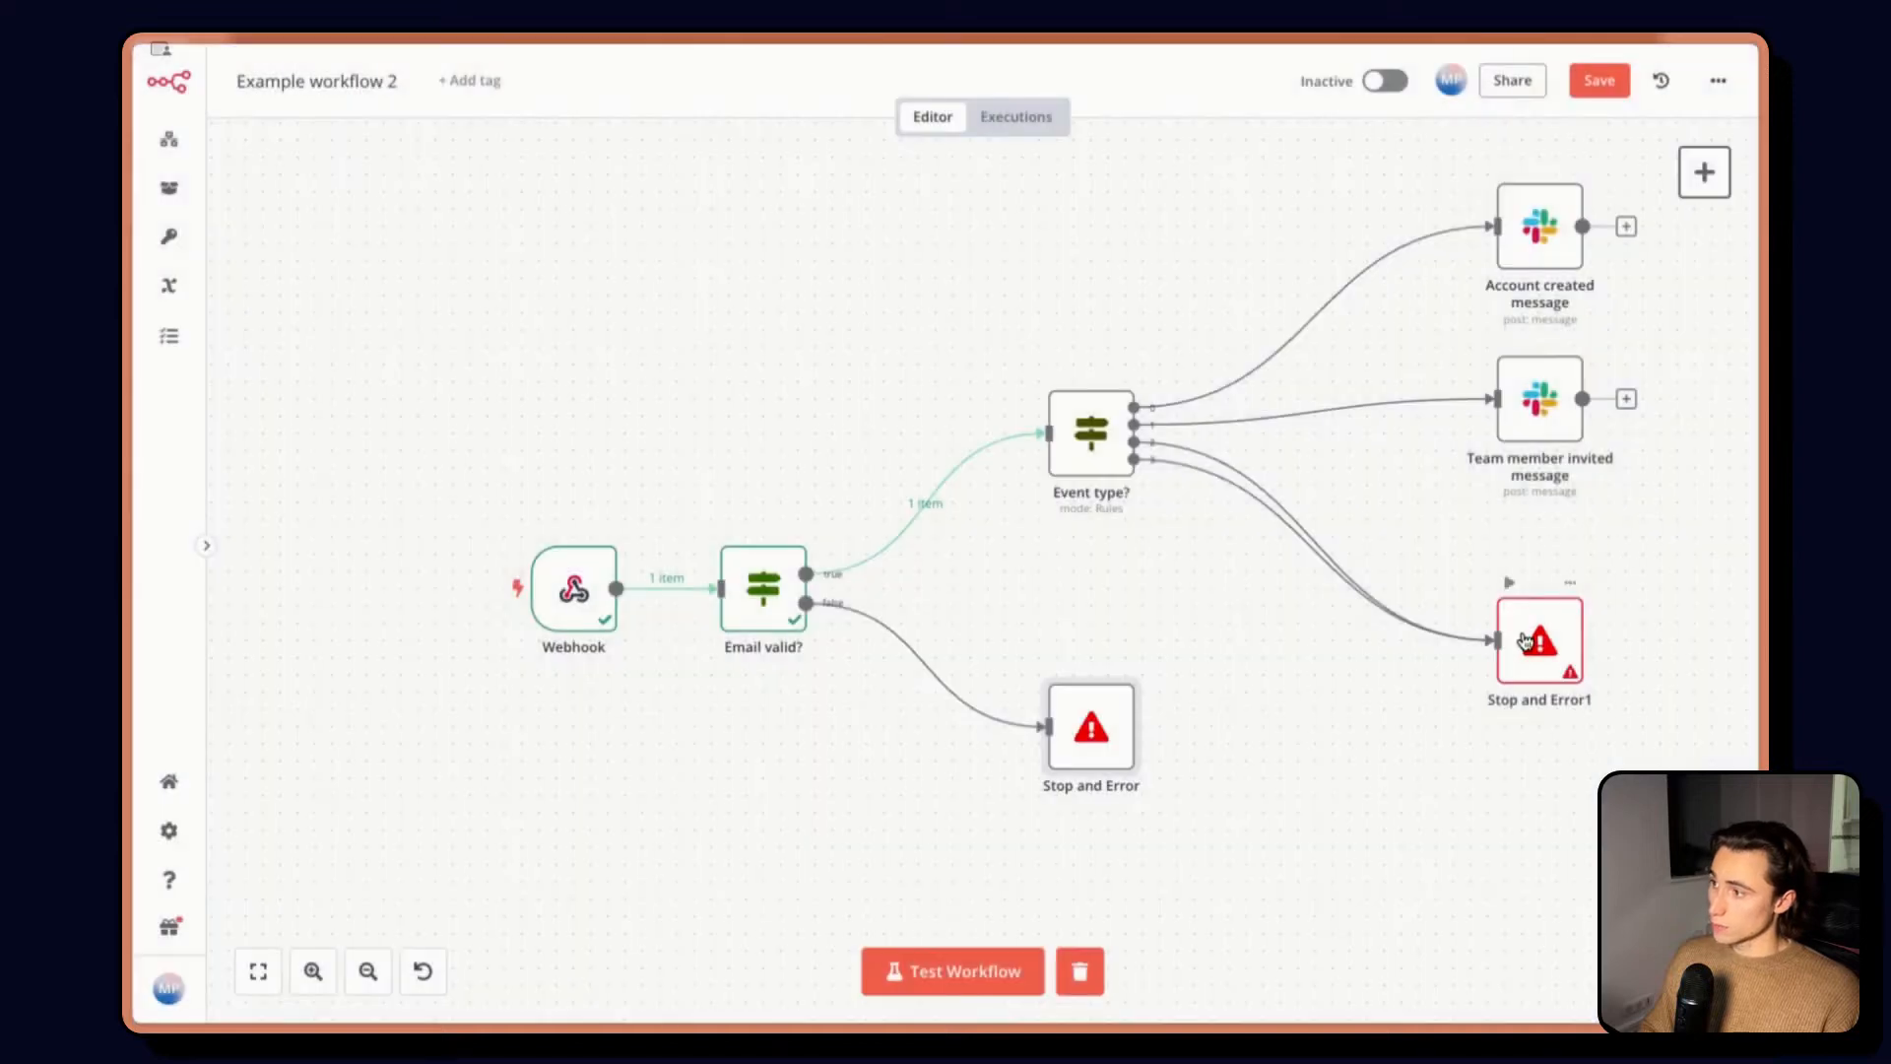
Set Stop and Error1's error message to 'Invalid event'
{"action": "double_click", "coordinate": [1538, 639]}
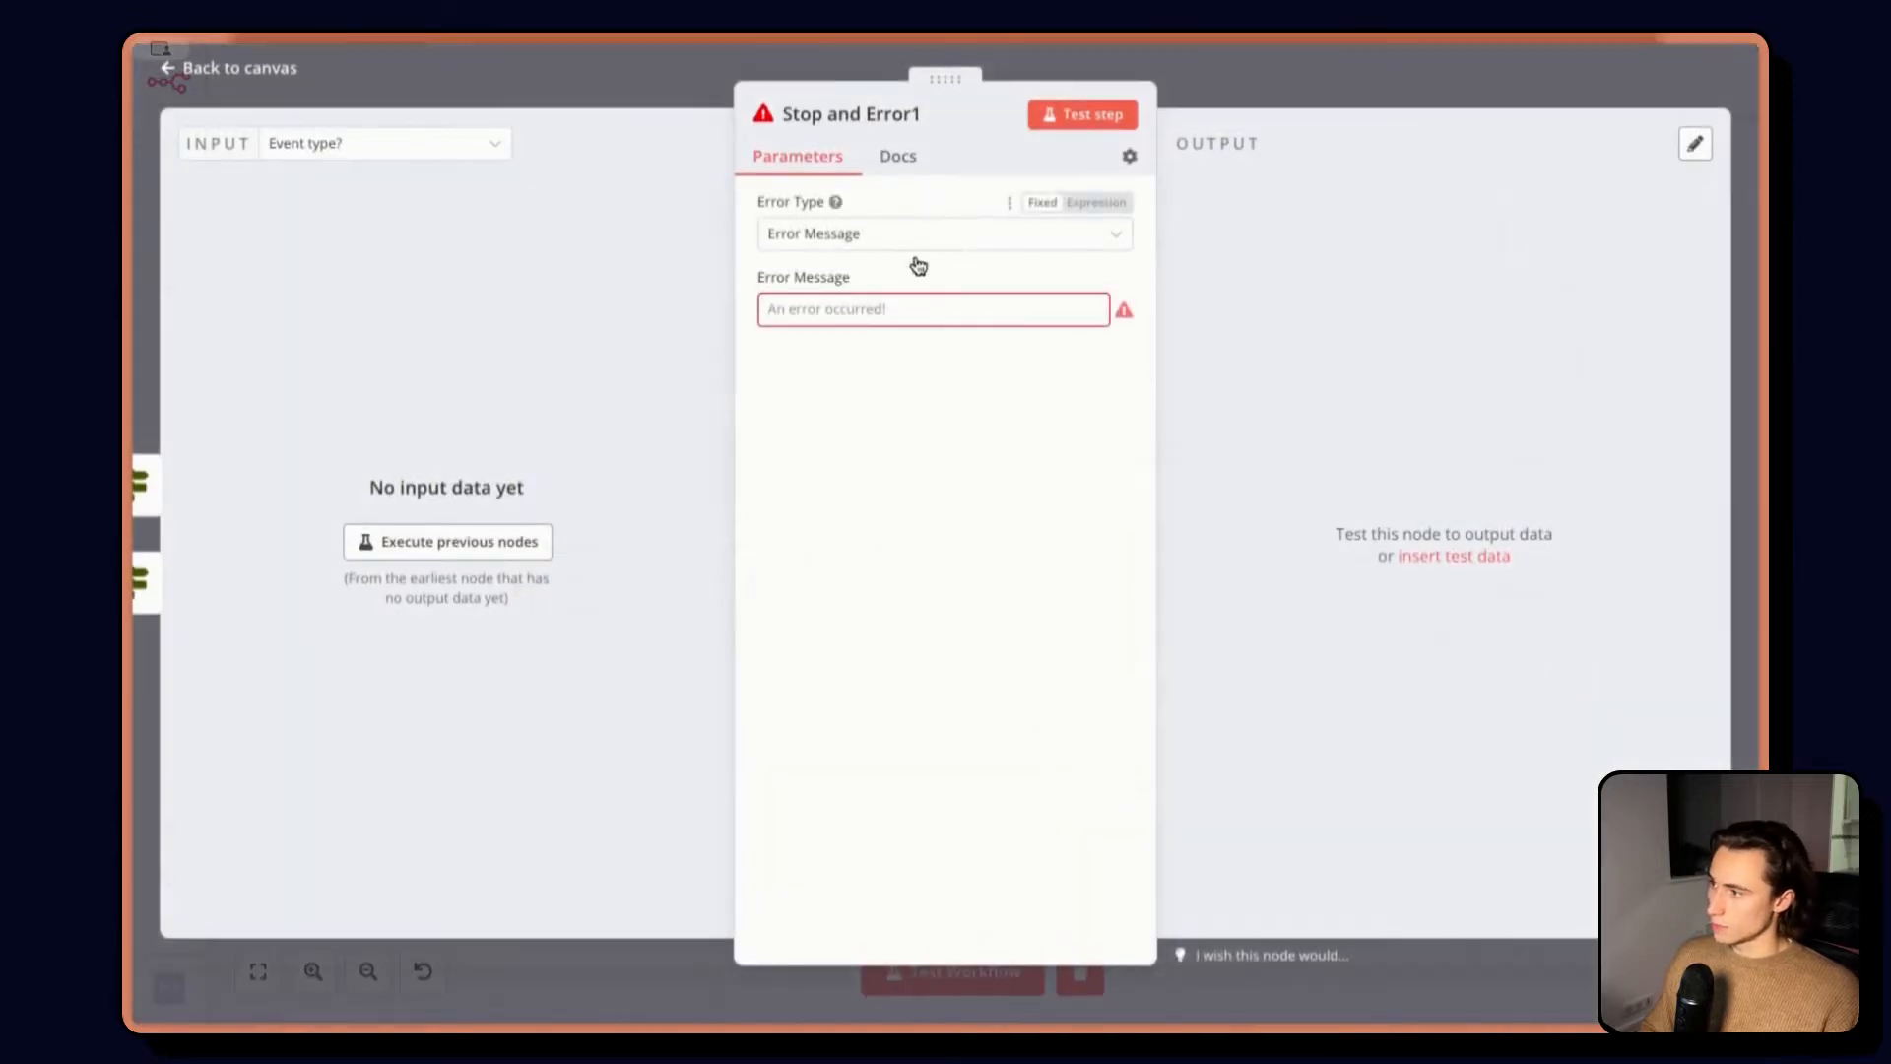
{"action": "type", "text": "Invalid event"}
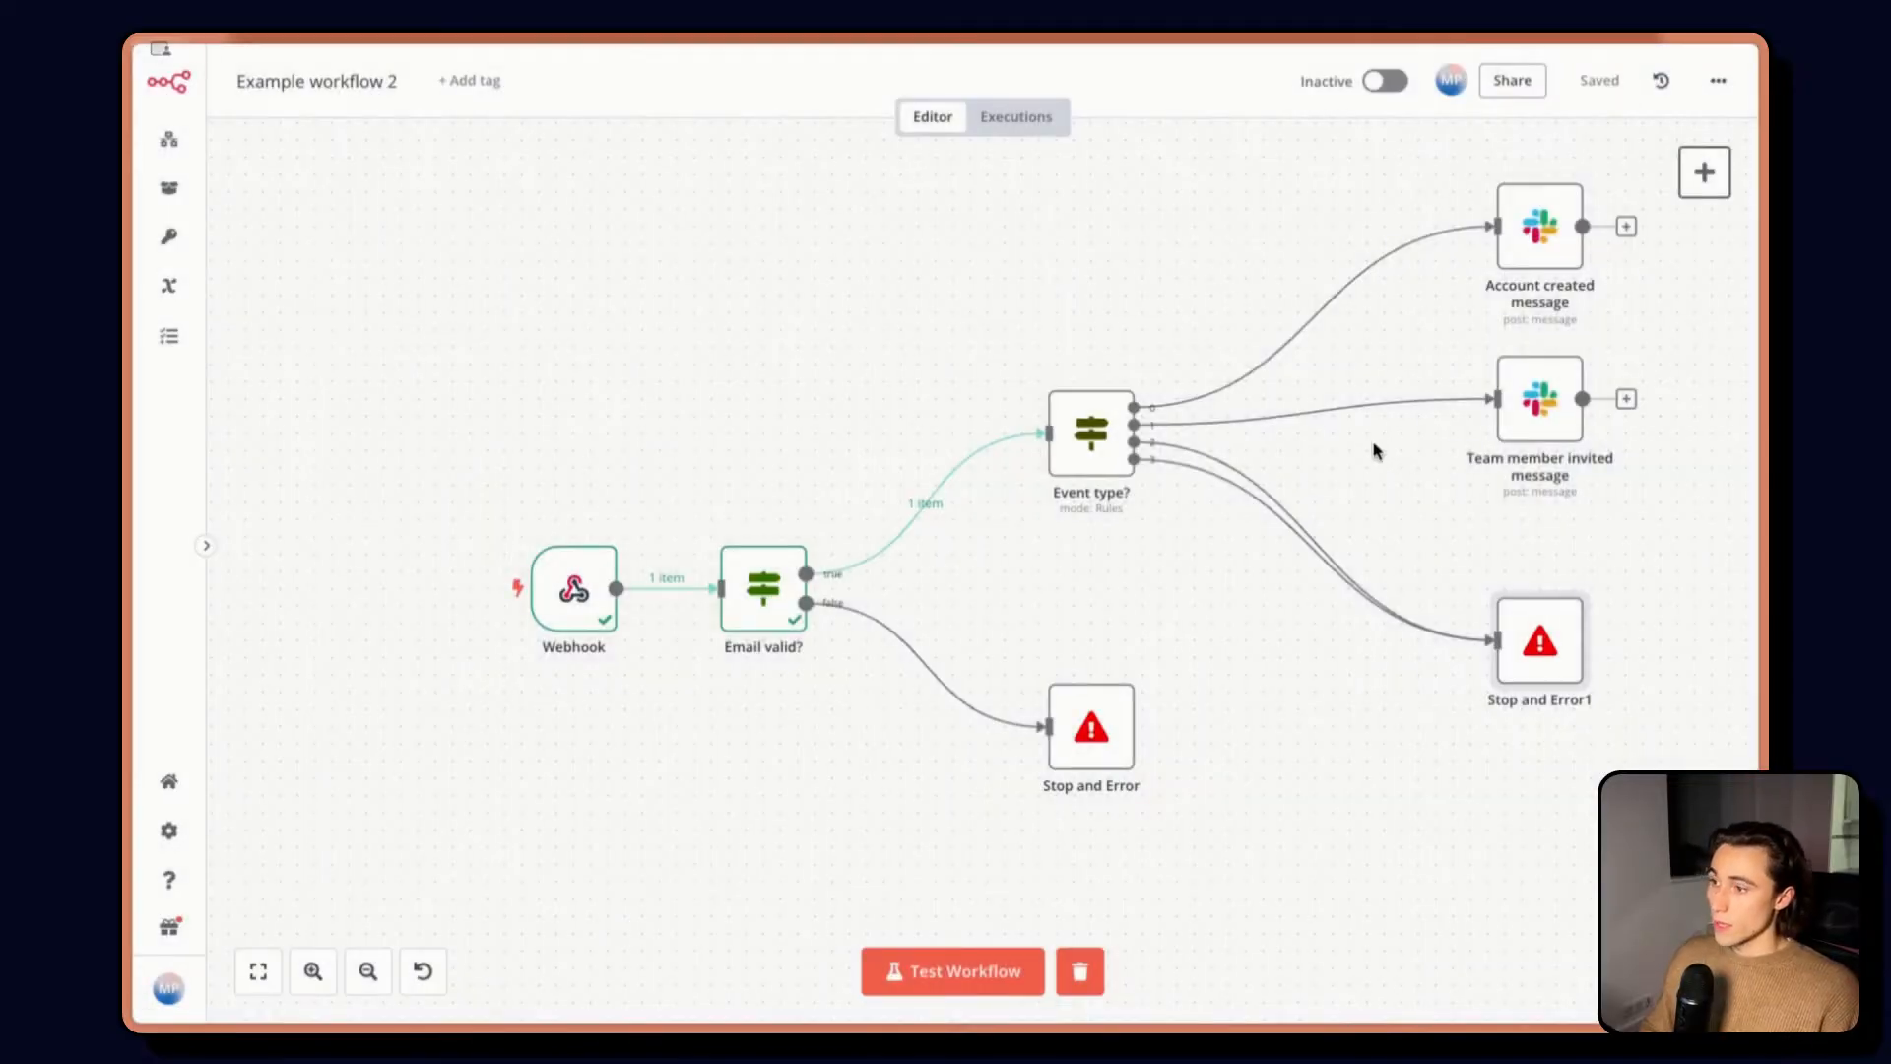
{"action": "mouse_move", "coordinate": [977, 443]}
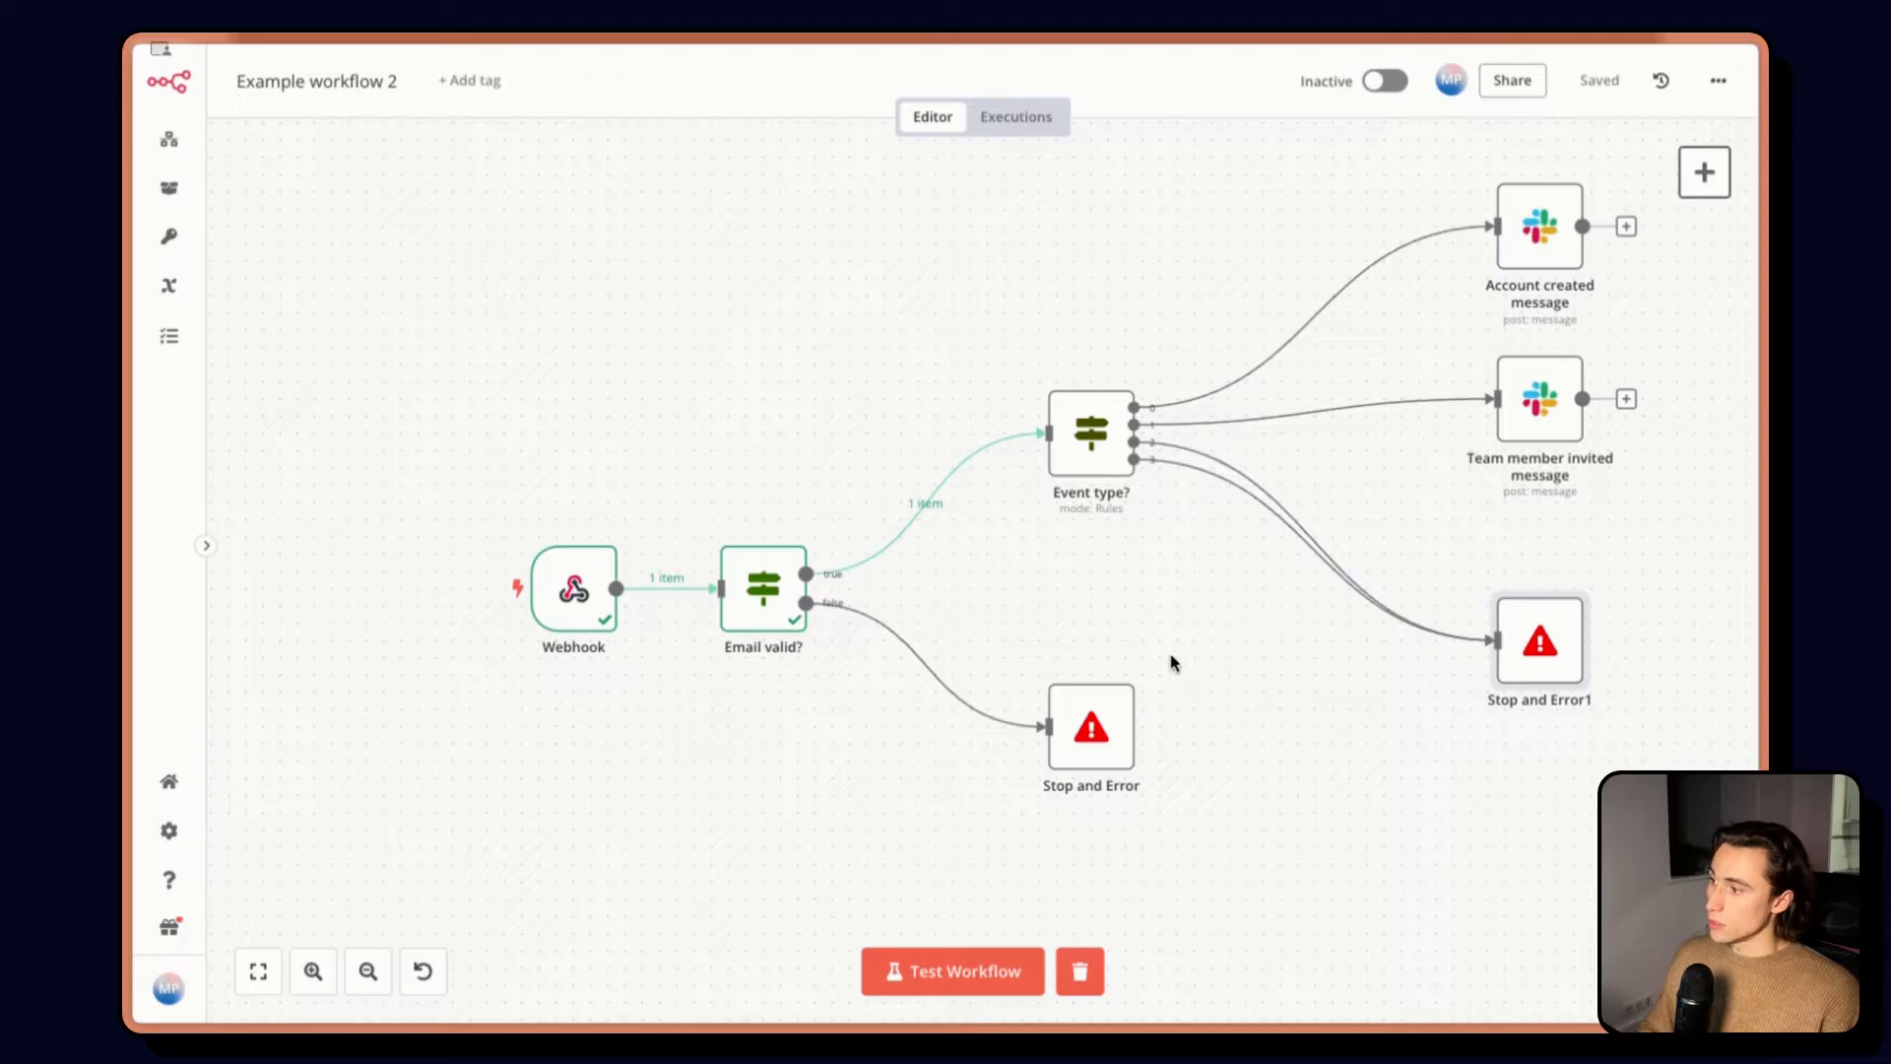
{"action": "mouse_move", "coordinate": [1620, 605]}
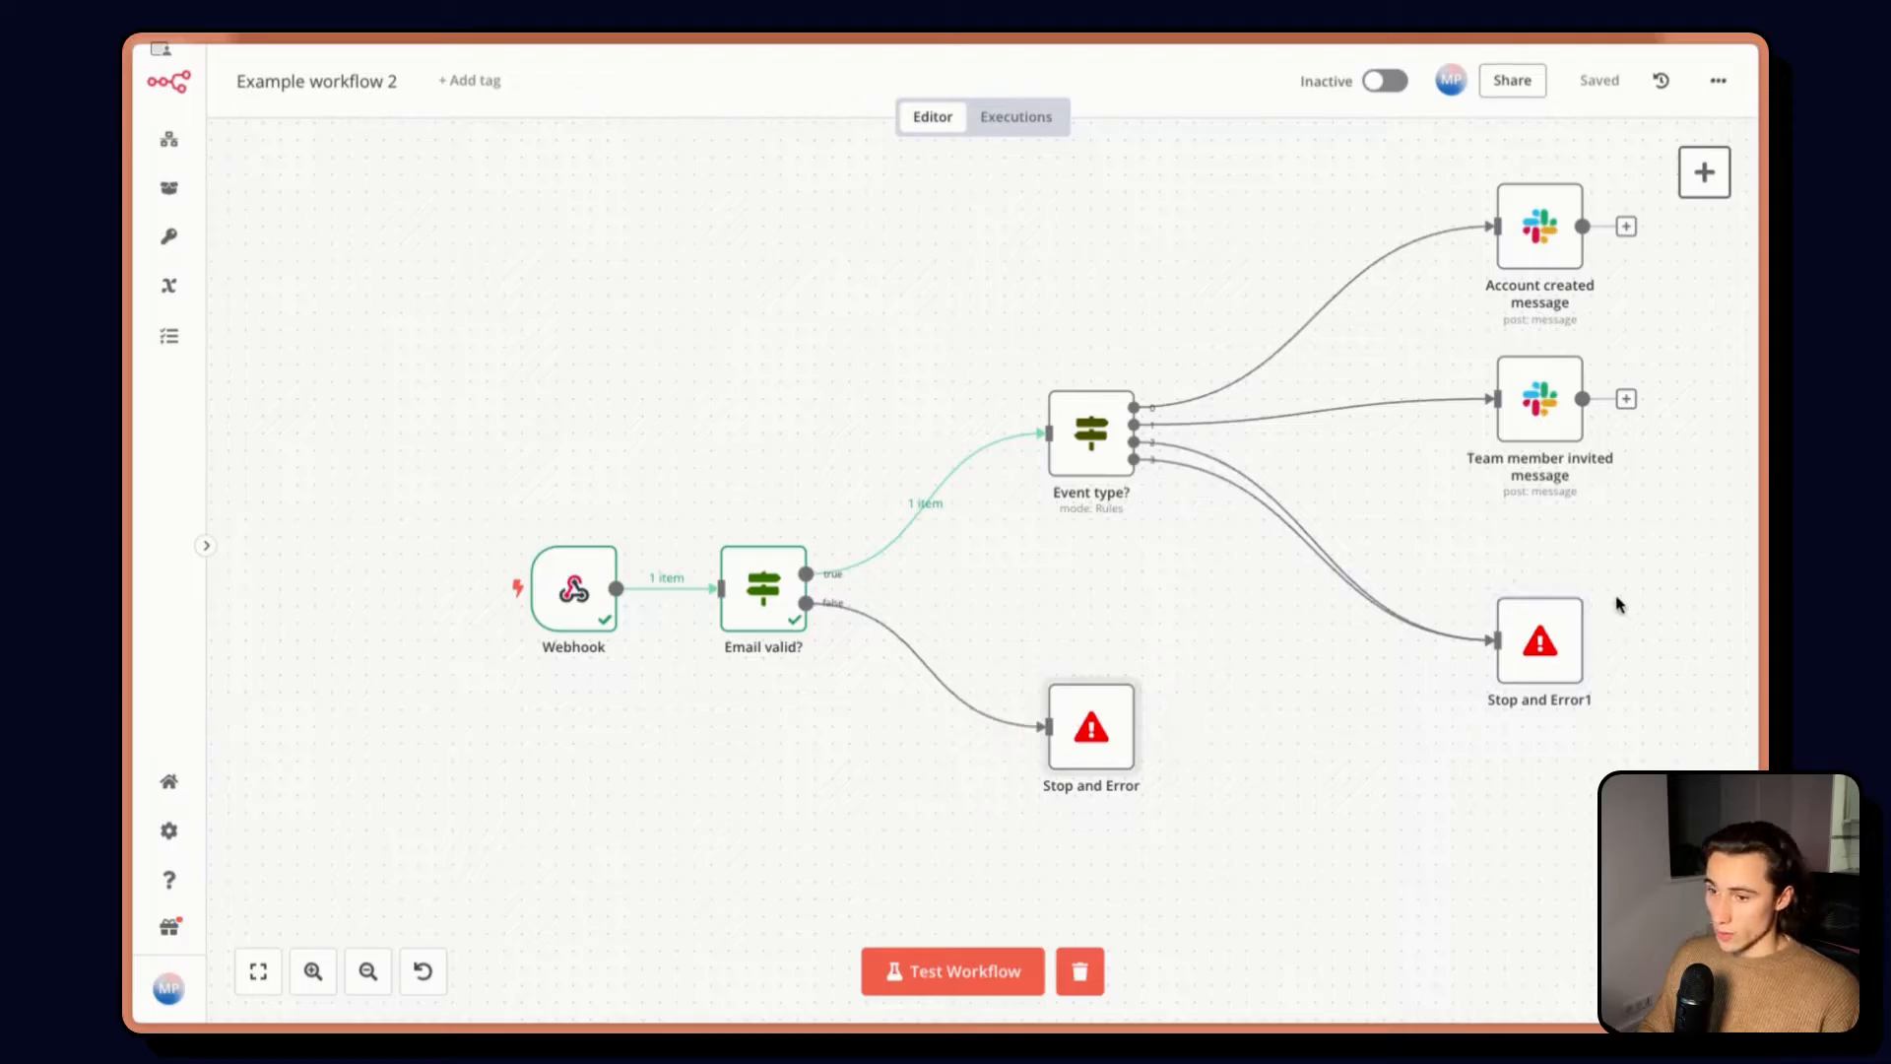
{"action": "mouse_move", "coordinate": [1470, 774]}
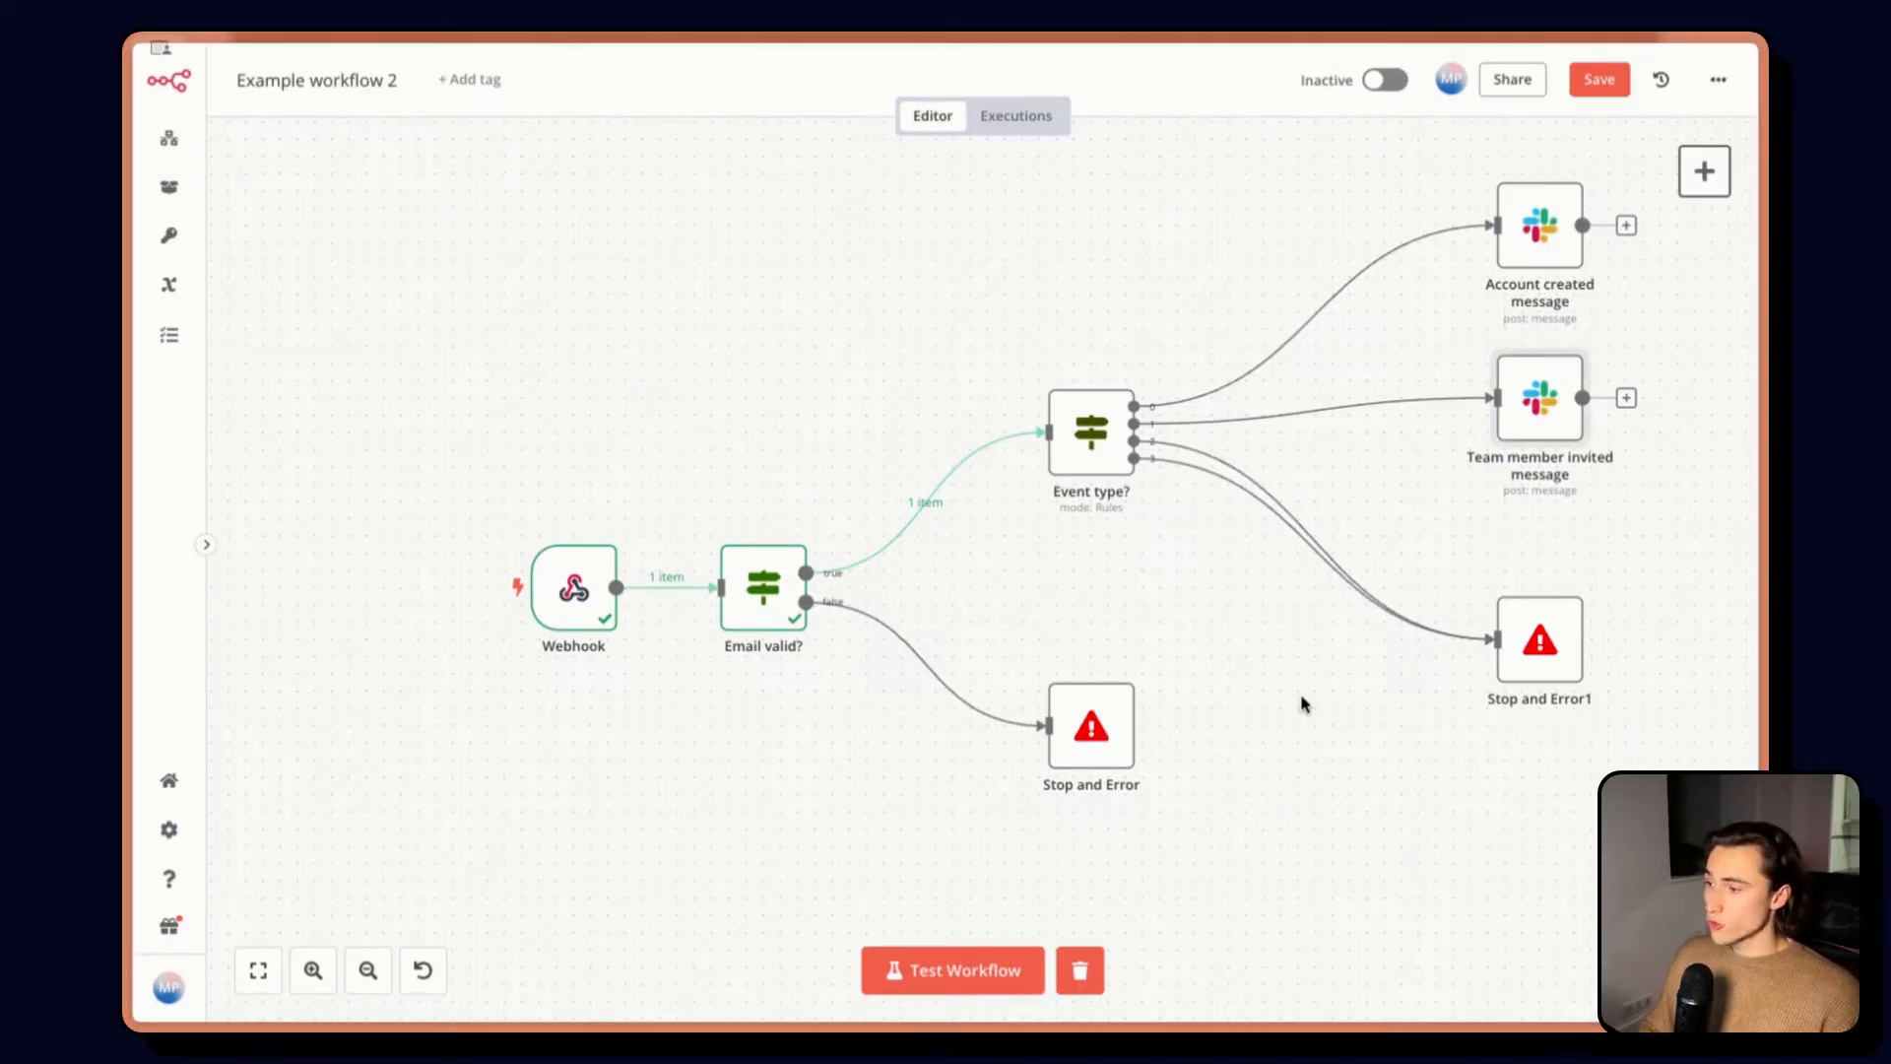
Review the invalid-email Stop and Error node's settings, keeping On Error as Stop Workflow
{"action": "double_click", "coordinate": [1089, 725]}
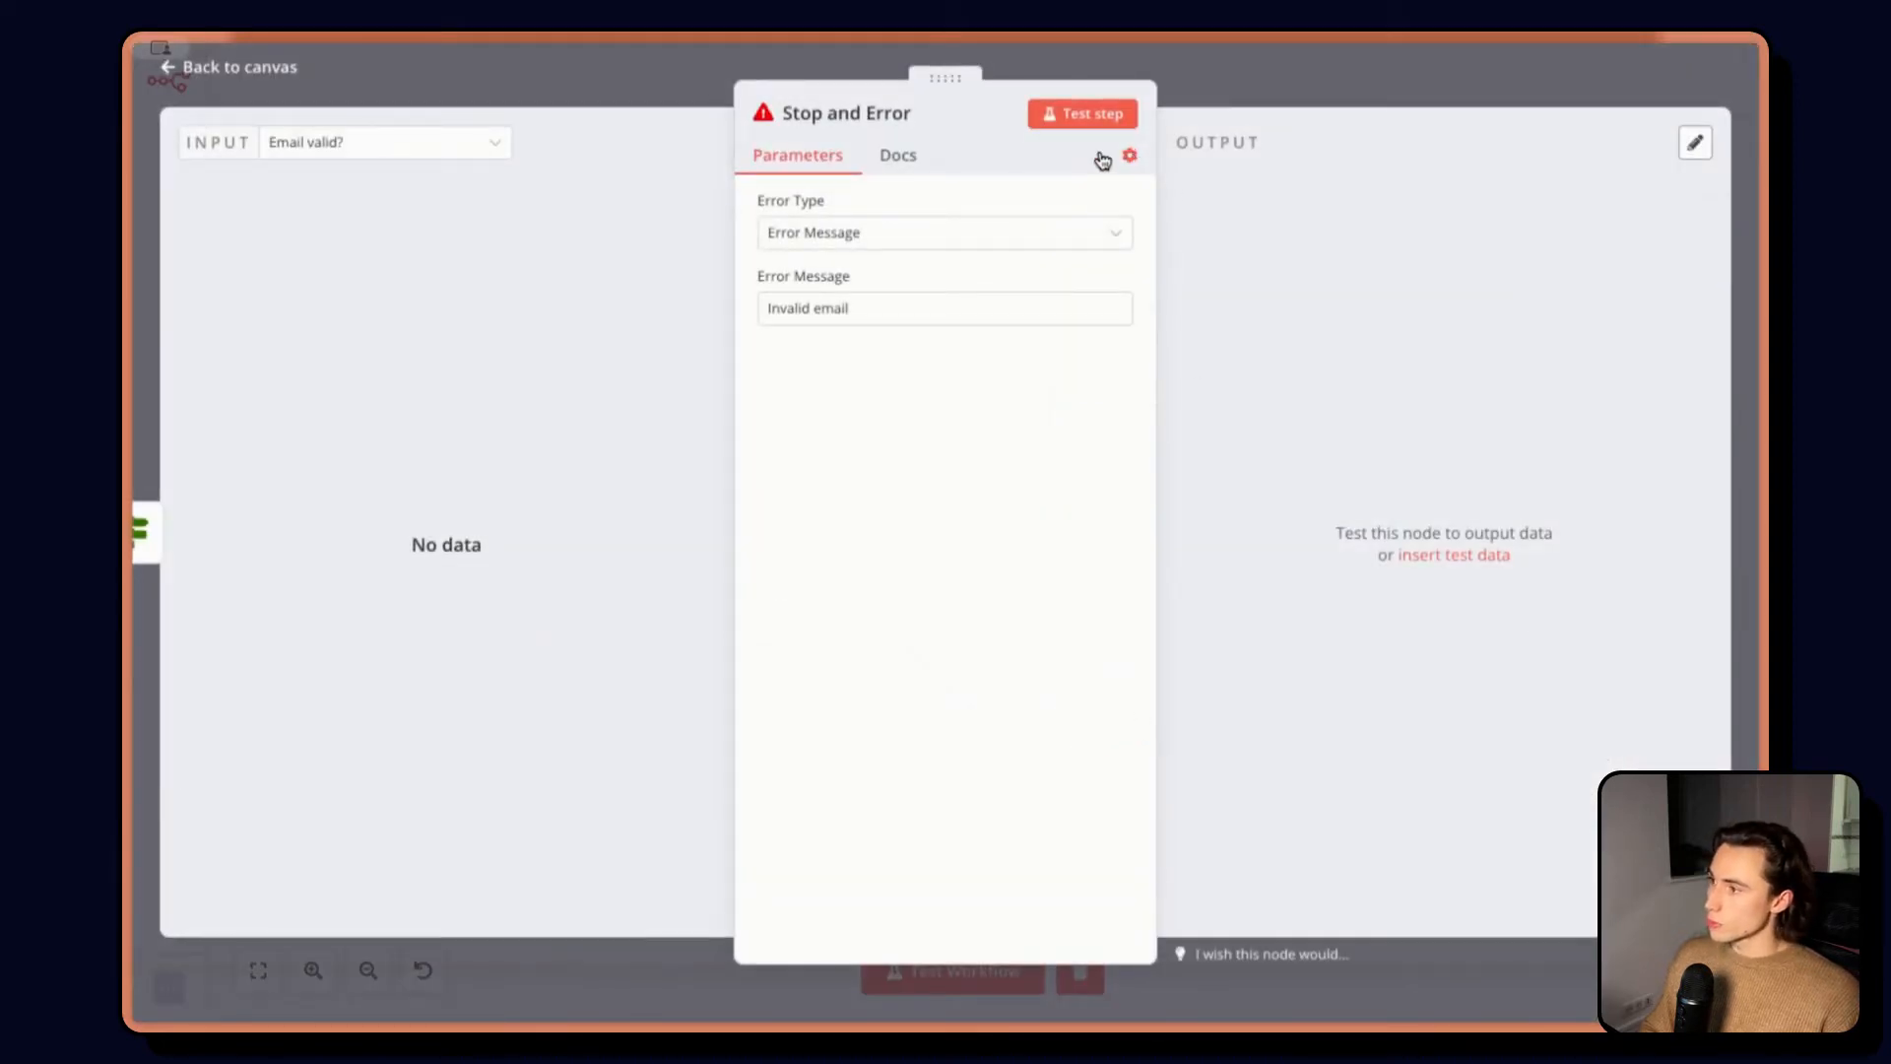
{"action": "left_click", "coordinate": [1129, 155]}
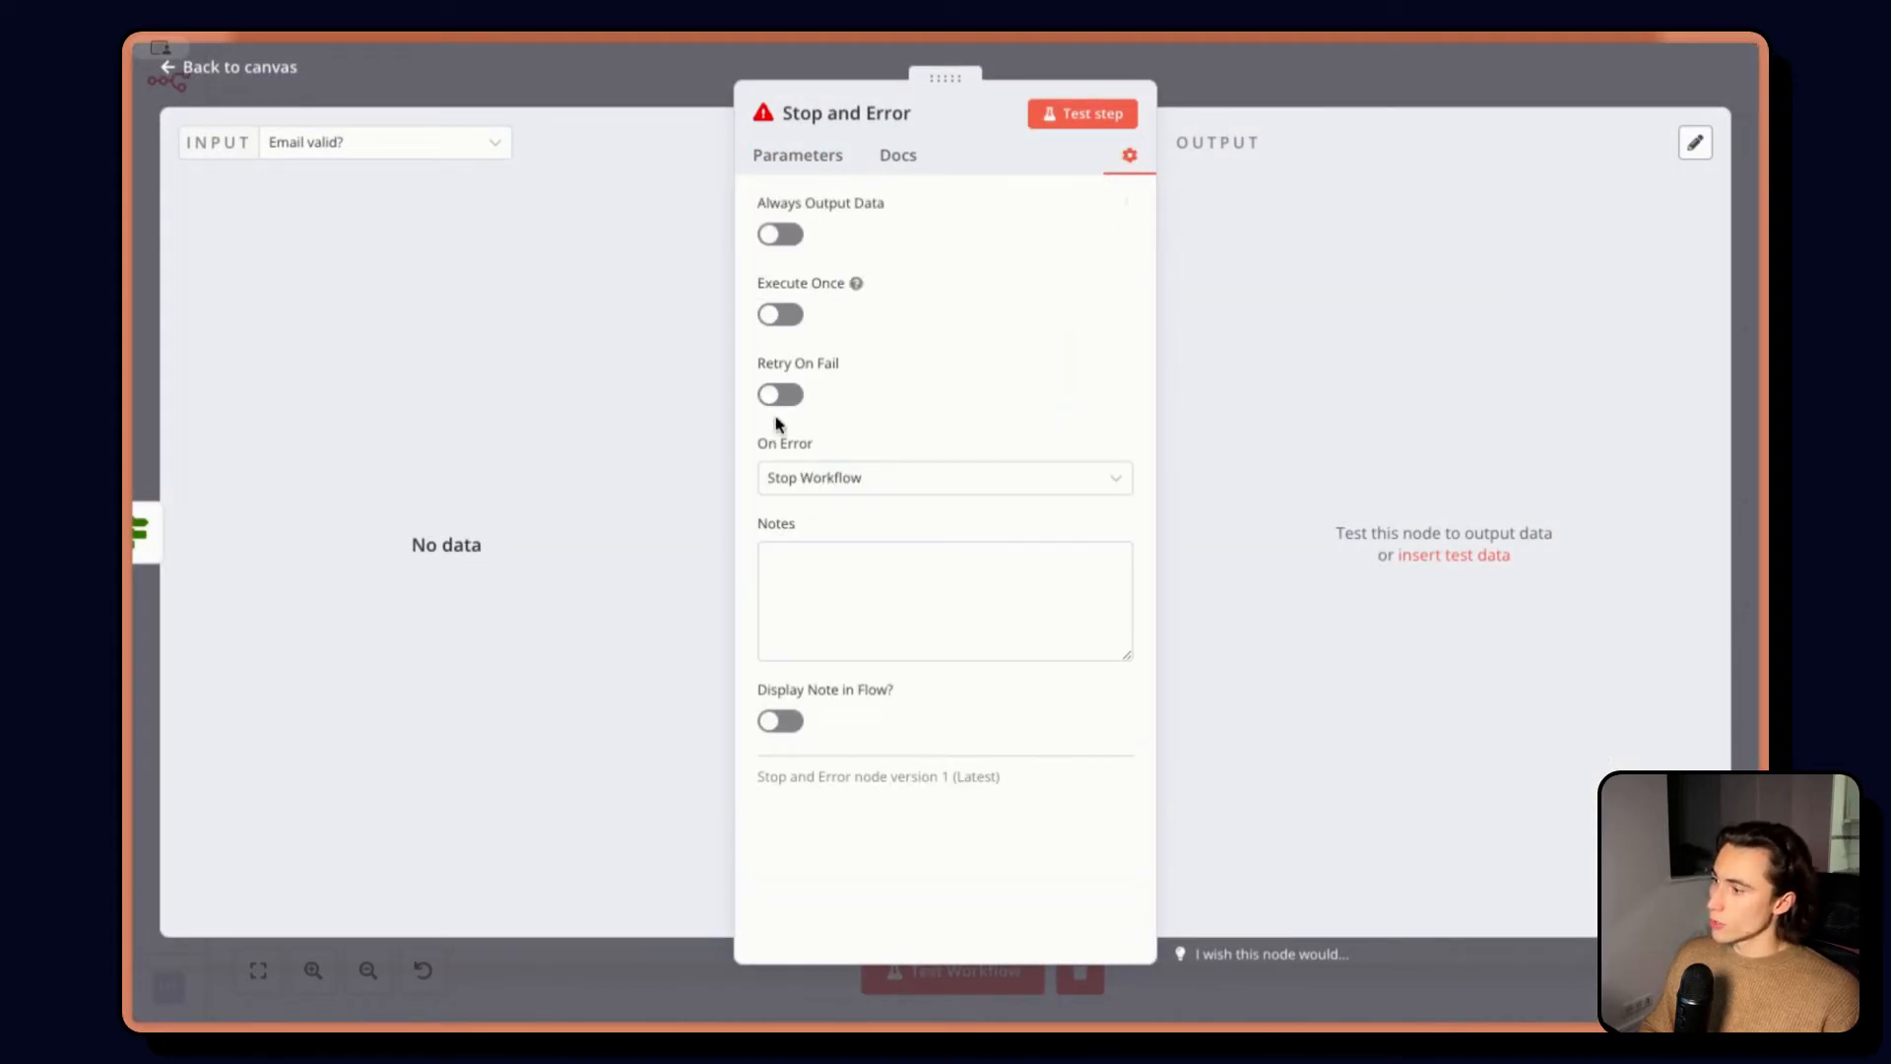
{"action": "mouse_move", "coordinate": [772, 453]}
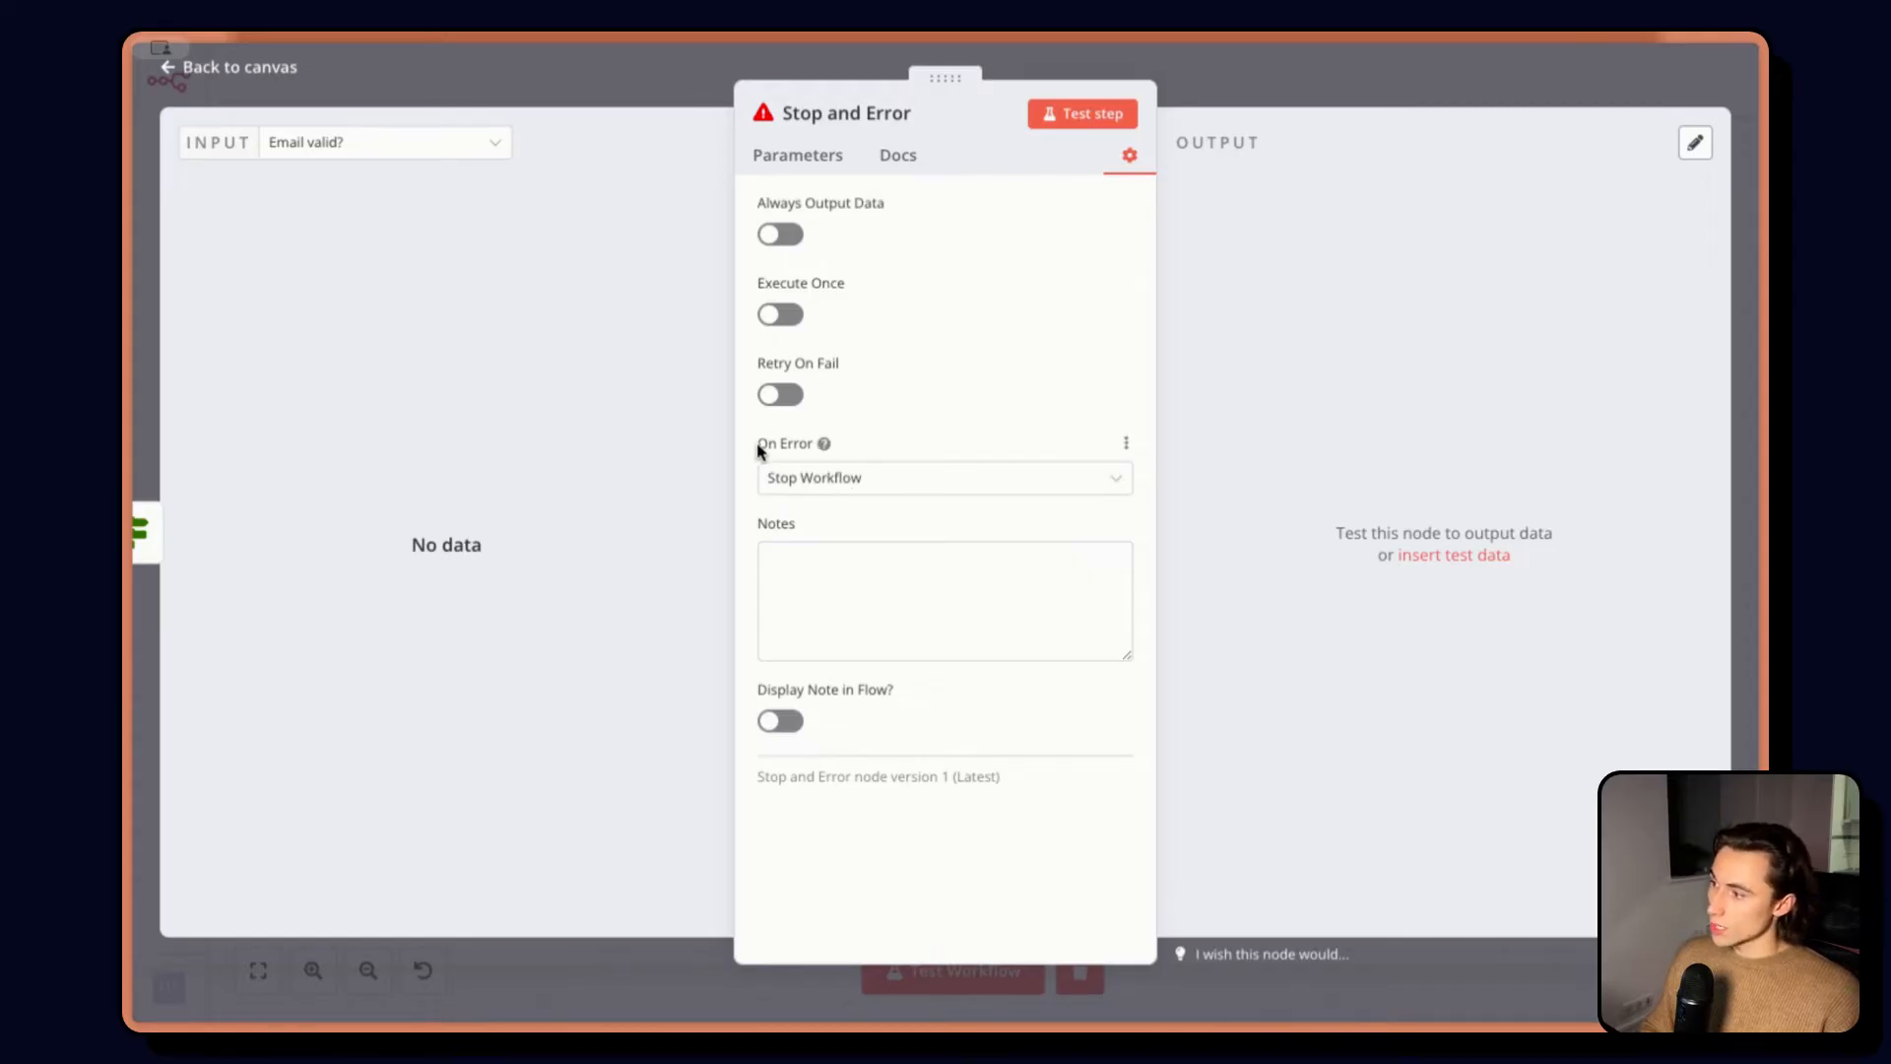
{"action": "double_click", "coordinate": [782, 444]}
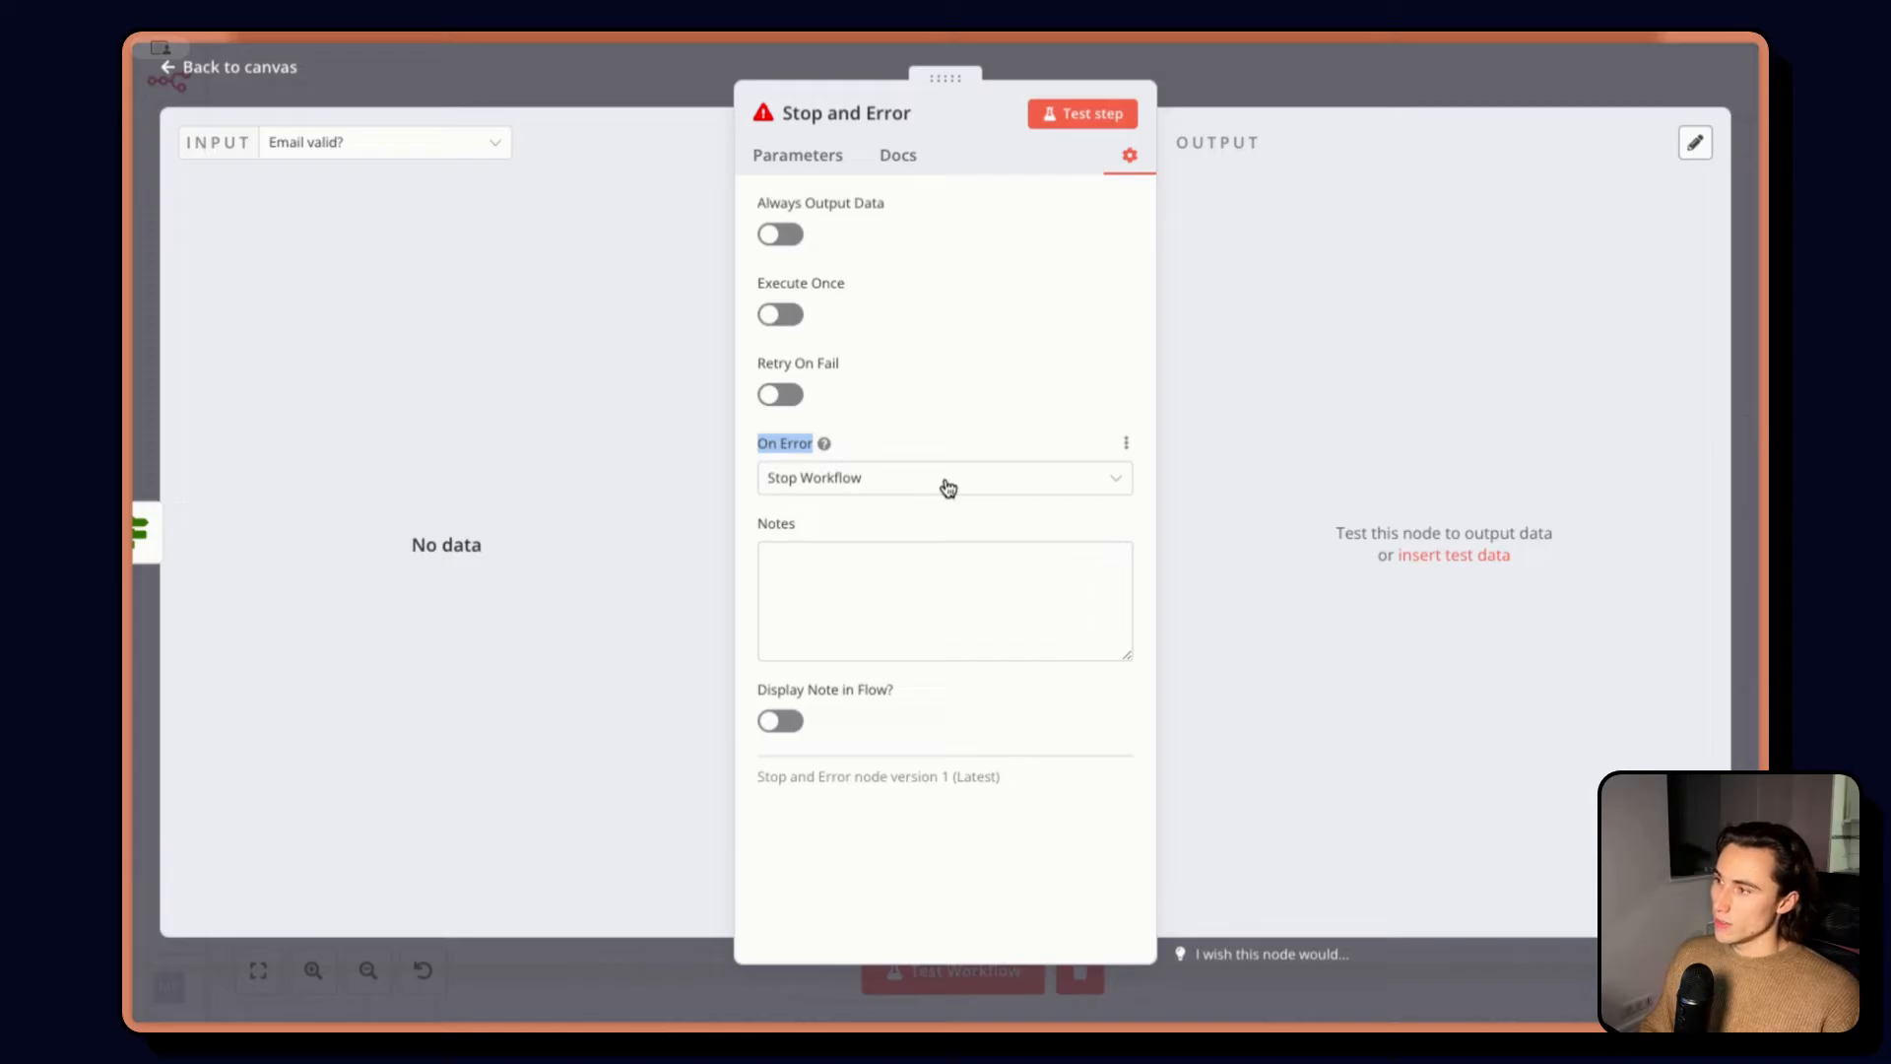
{"action": "left_click", "coordinate": [944, 477]}
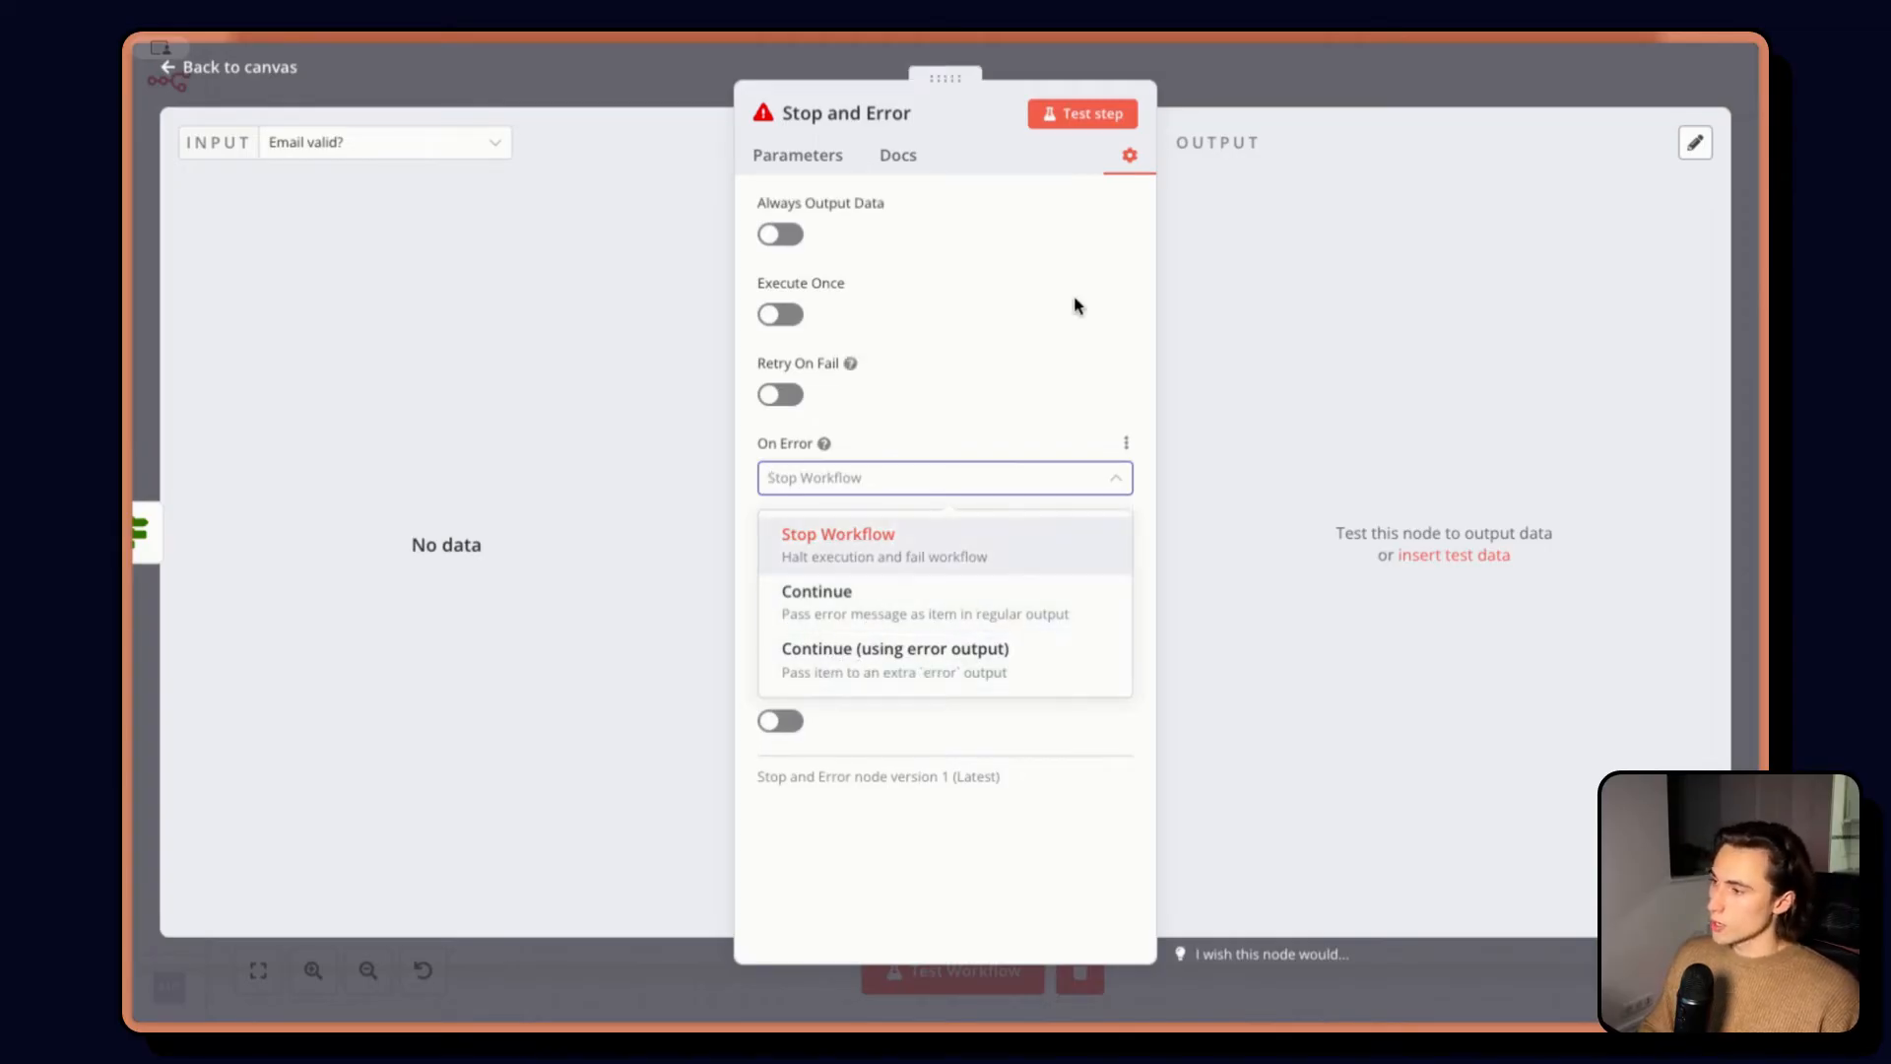
{"action": "left_click", "coordinate": [837, 533]}
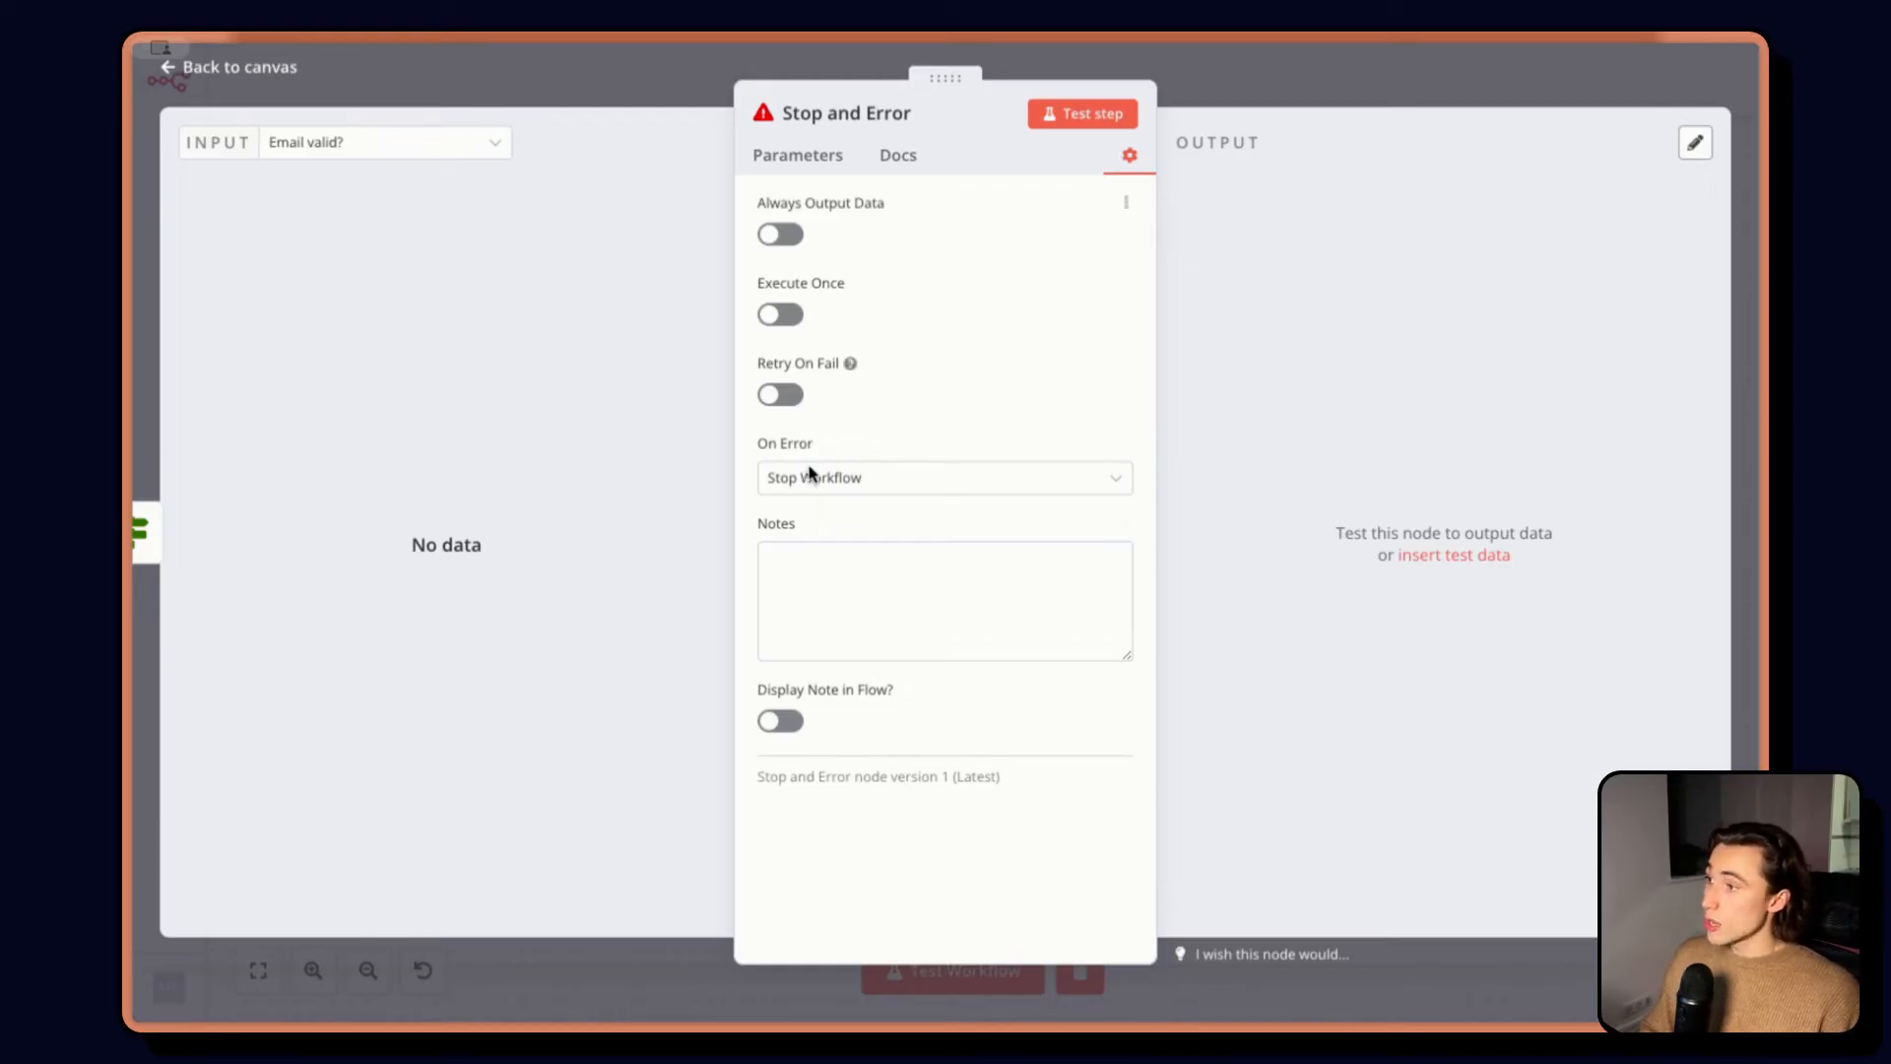
{"action": "mouse_move", "coordinate": [1188, 378]}
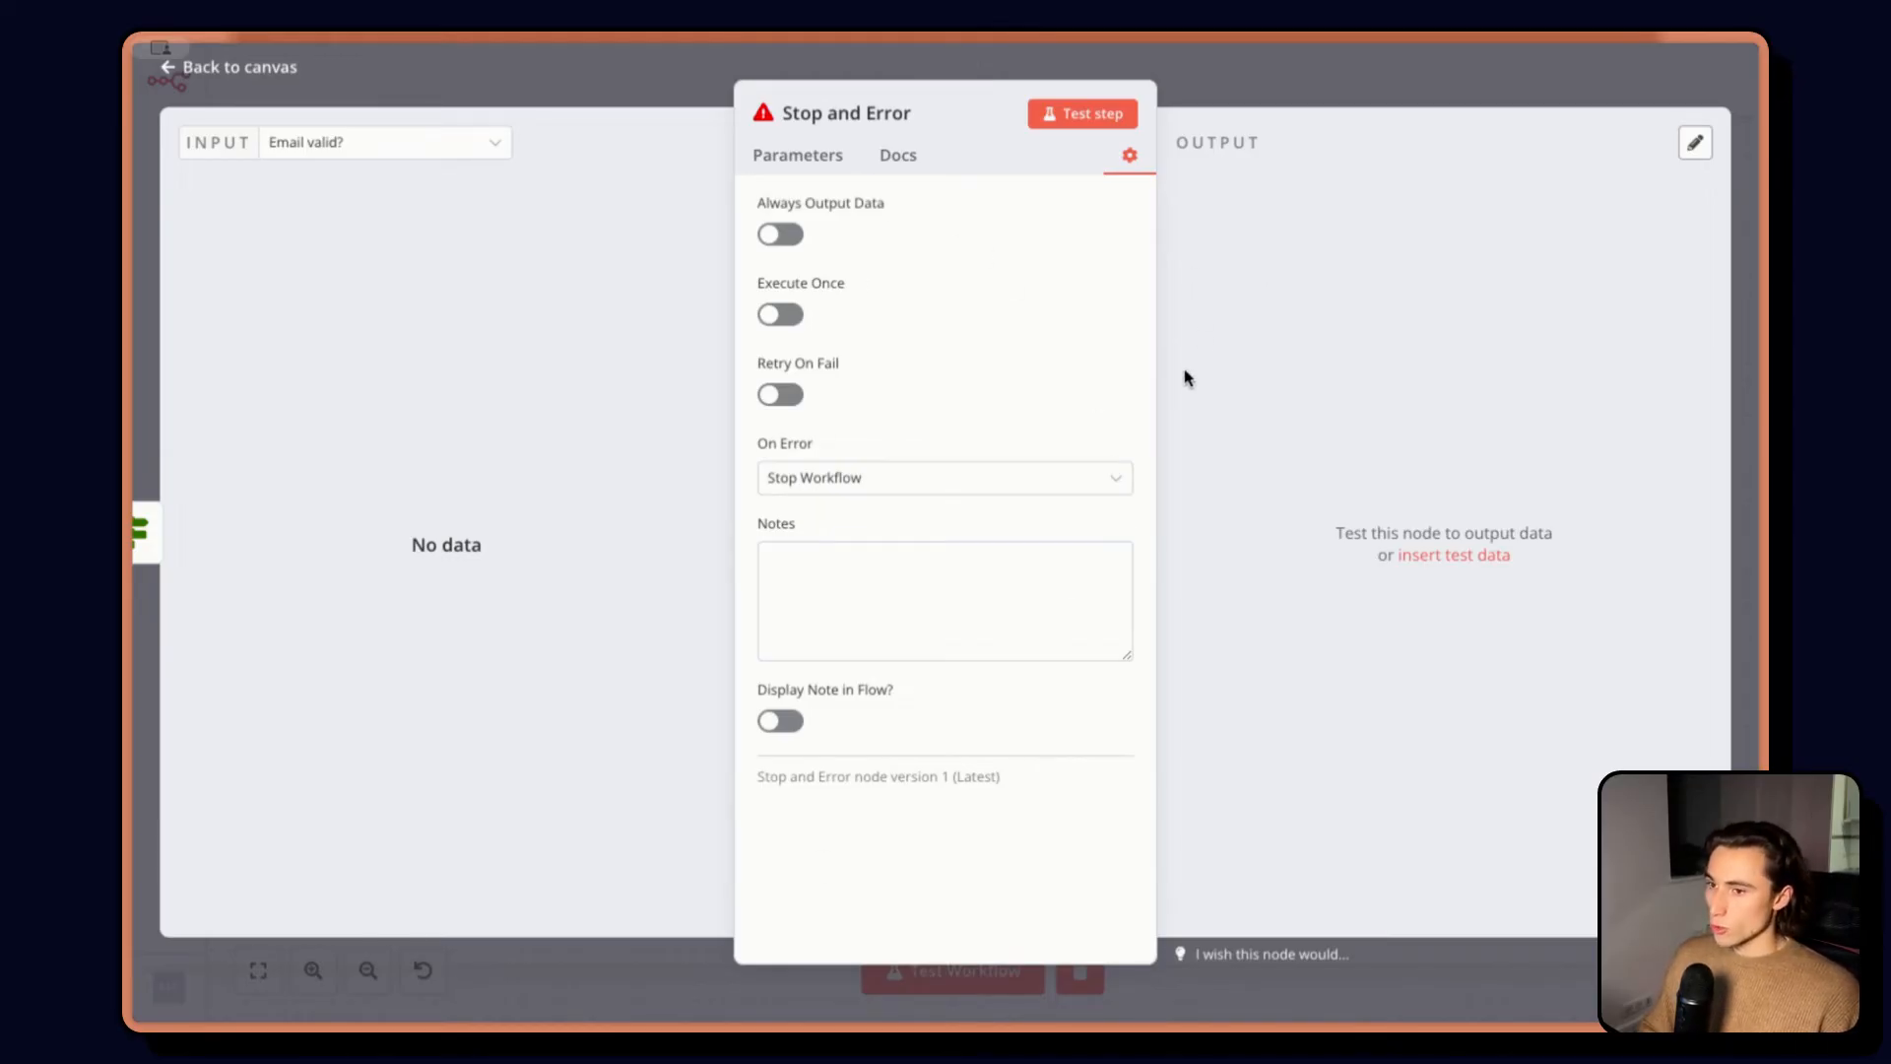